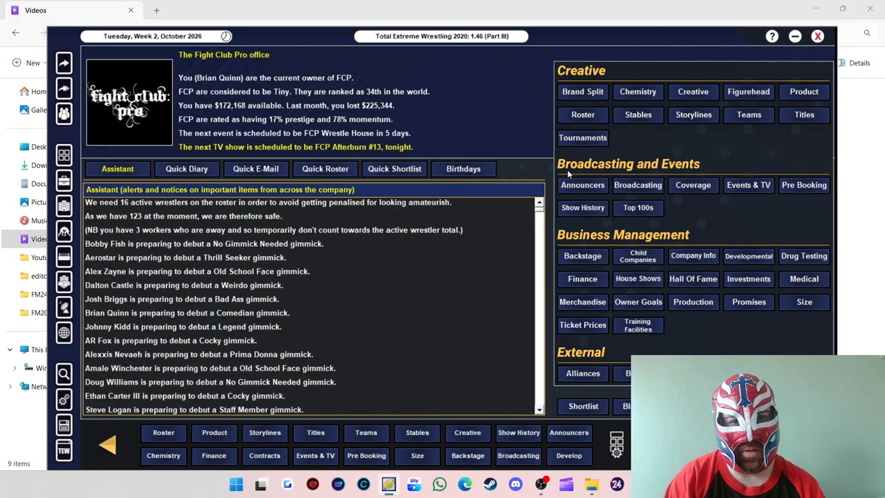
mouse_move(683, 143)
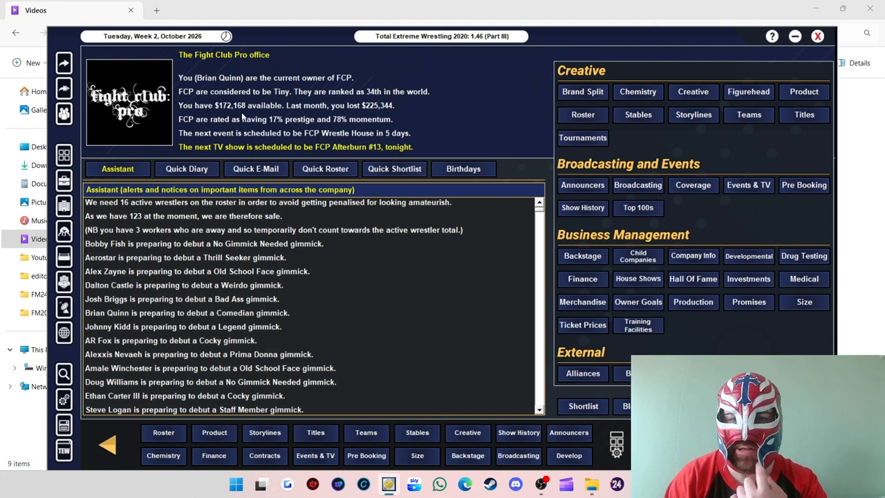
mouse_move(602, 154)
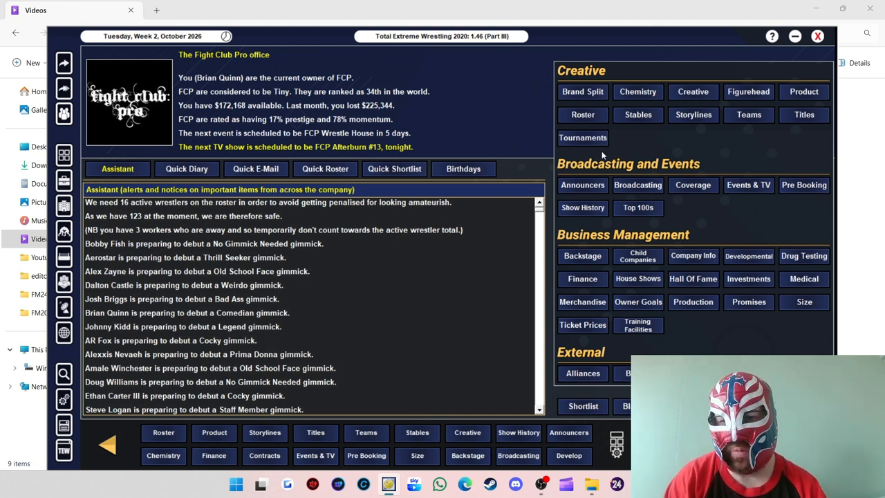
mouse_move(601, 153)
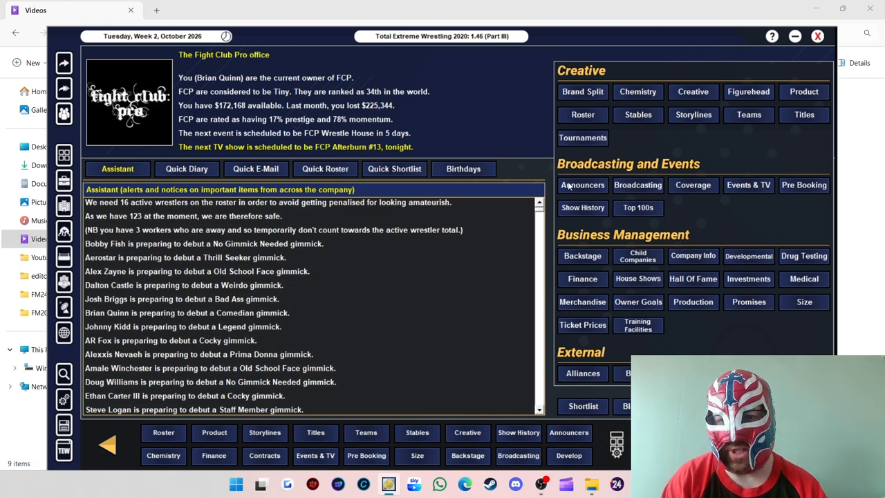
Step: Glance at the commentary team settings, then review FCP's 2026 show history with Afterburn #12's results
click(582, 184)
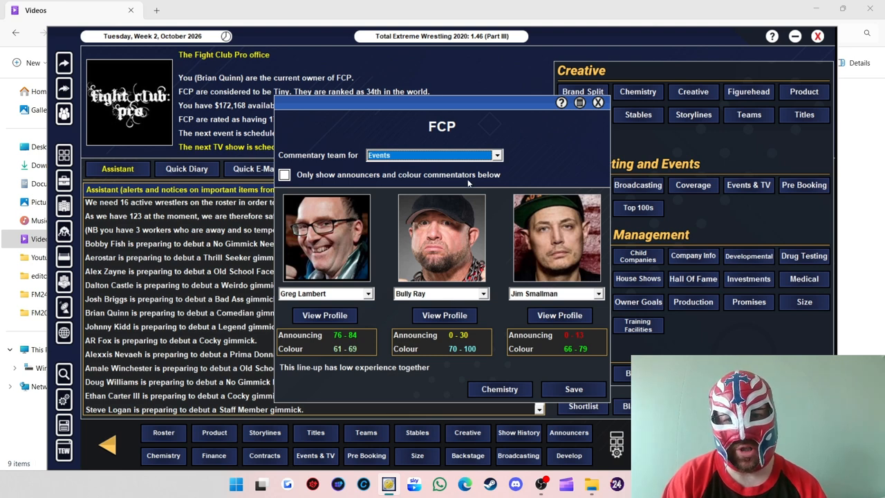
click(432, 155)
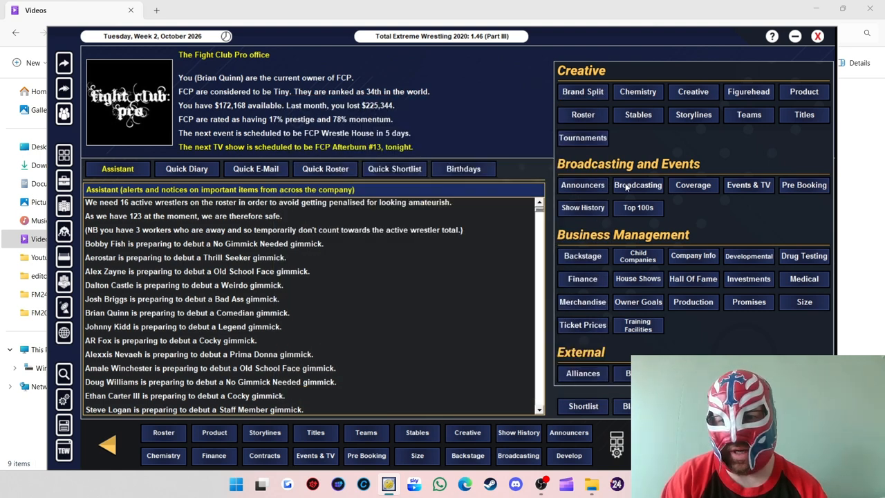
mouse_move(712, 183)
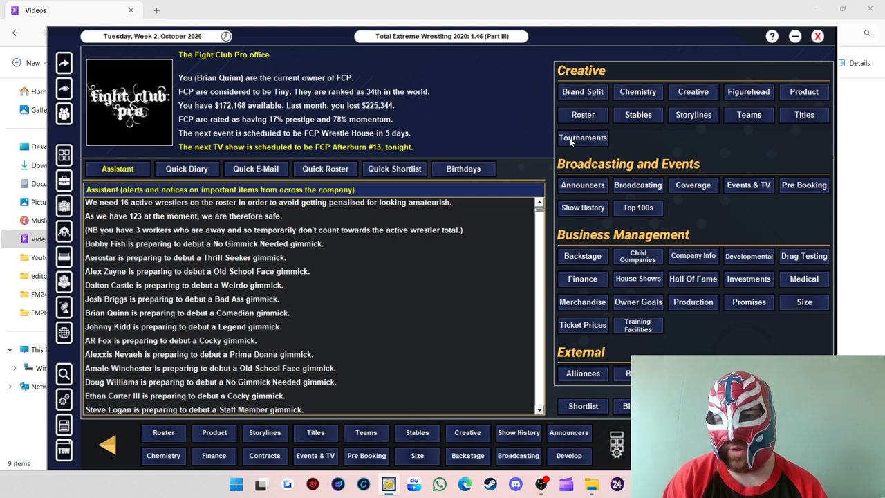
mouse_move(651, 269)
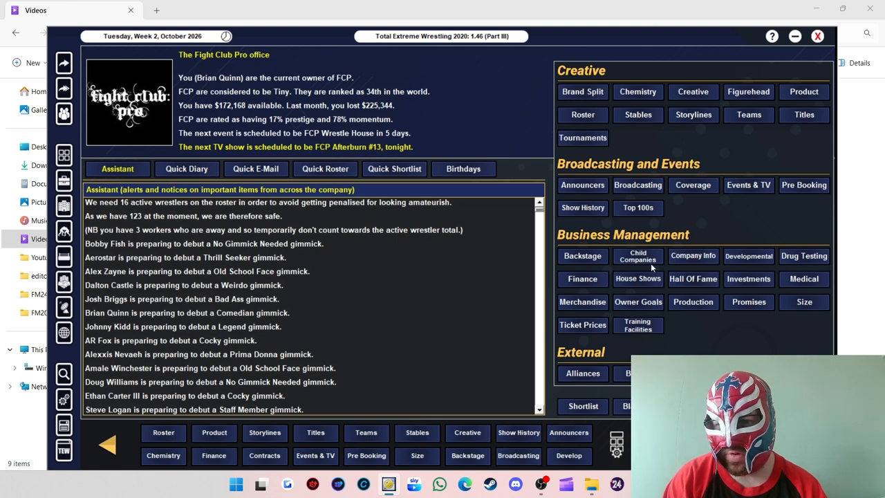
mouse_move(722, 227)
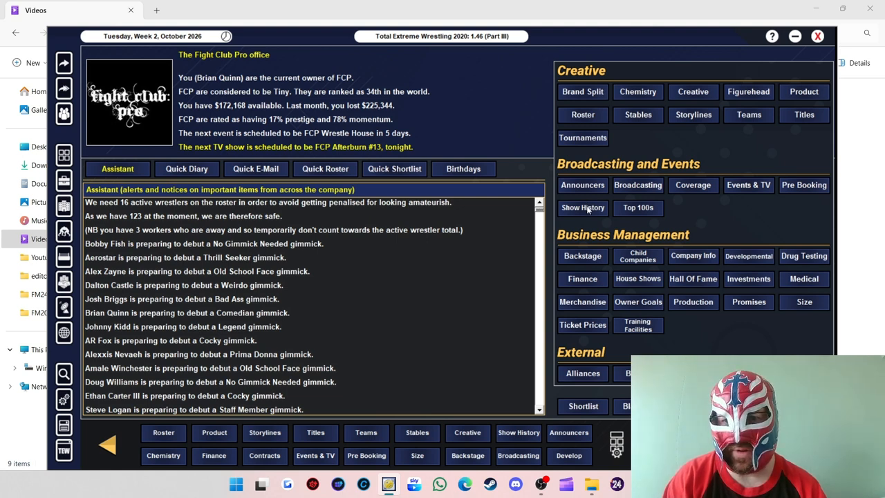
click(583, 208)
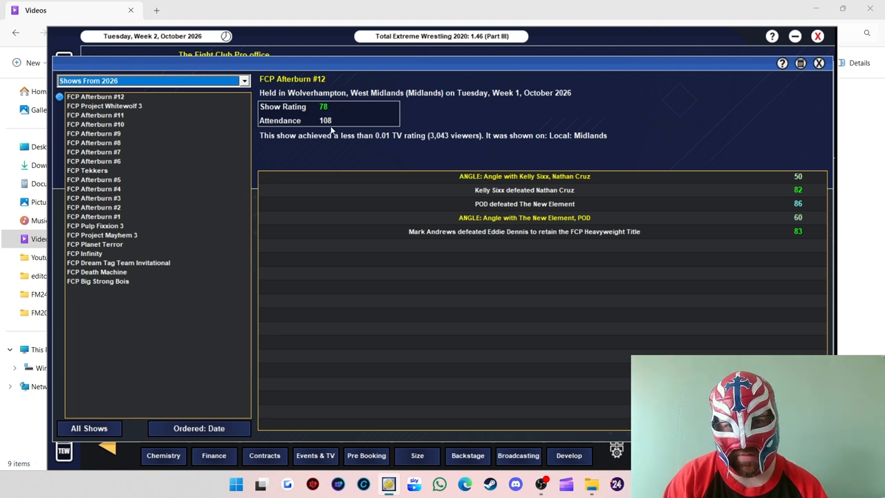
mouse_move(549, 244)
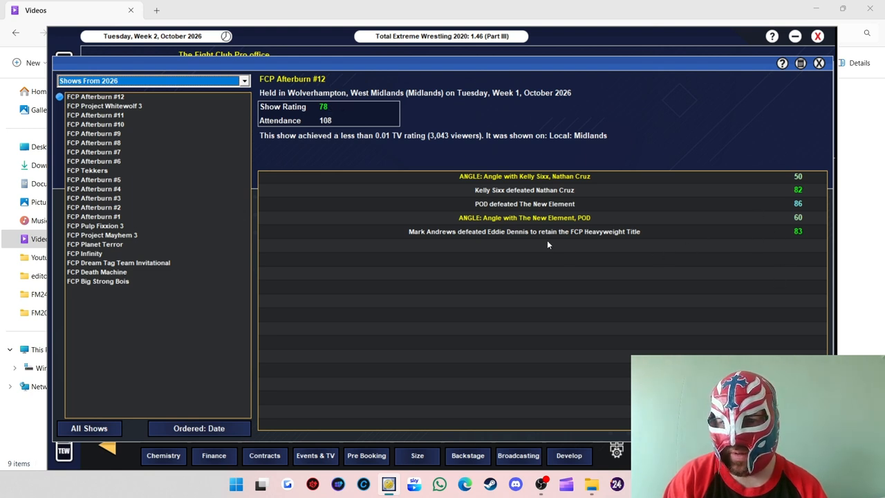
mouse_move(536, 239)
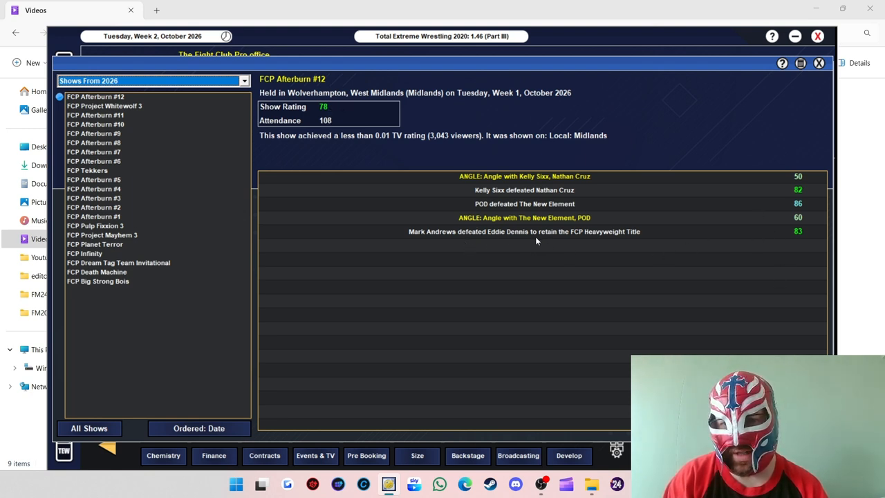
mouse_move(587, 234)
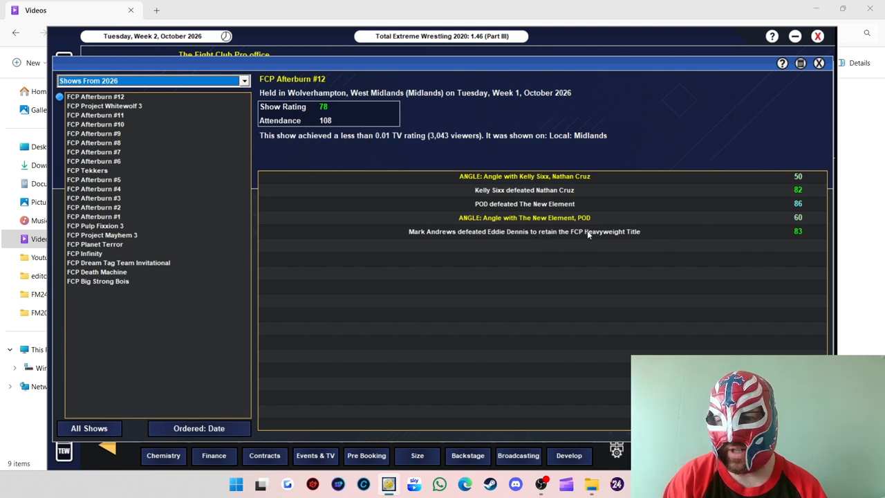
mouse_move(504, 213)
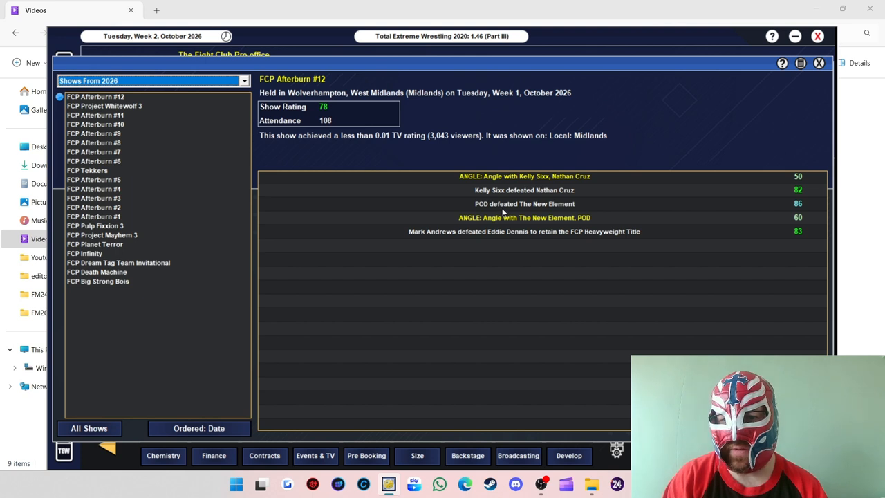
mouse_move(557, 206)
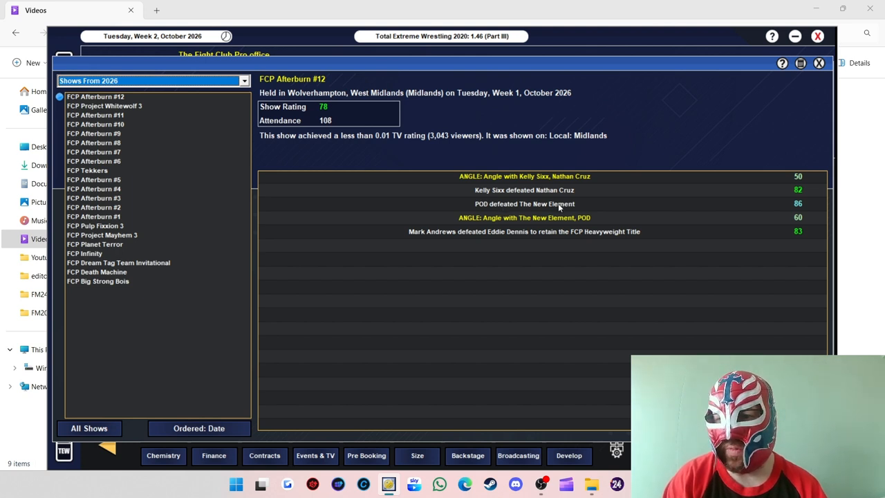
mouse_move(568, 209)
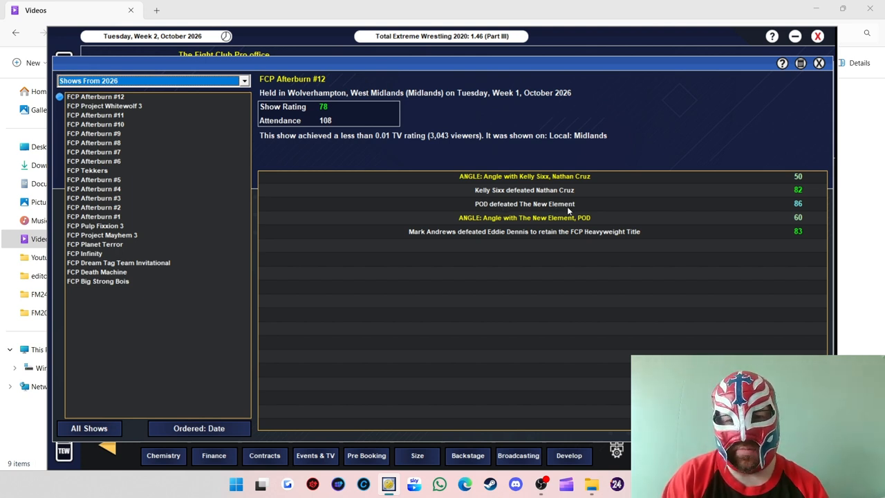
mouse_move(777, 216)
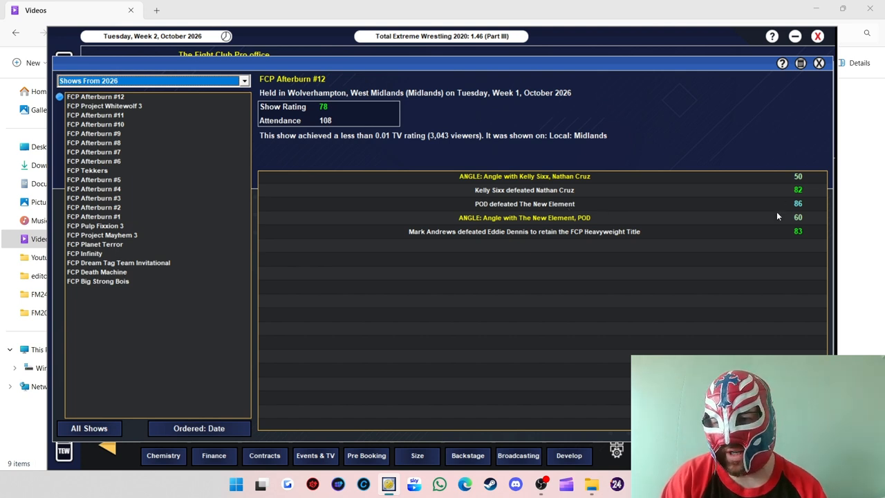
mouse_move(656, 191)
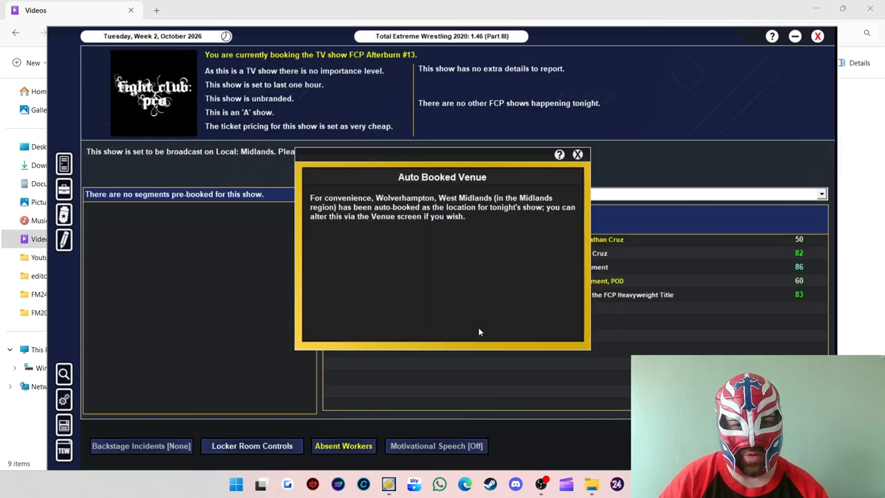
Step: Dismiss the Wolverhampton venue notice and start a first match for Afterburn #13
click(576, 154)
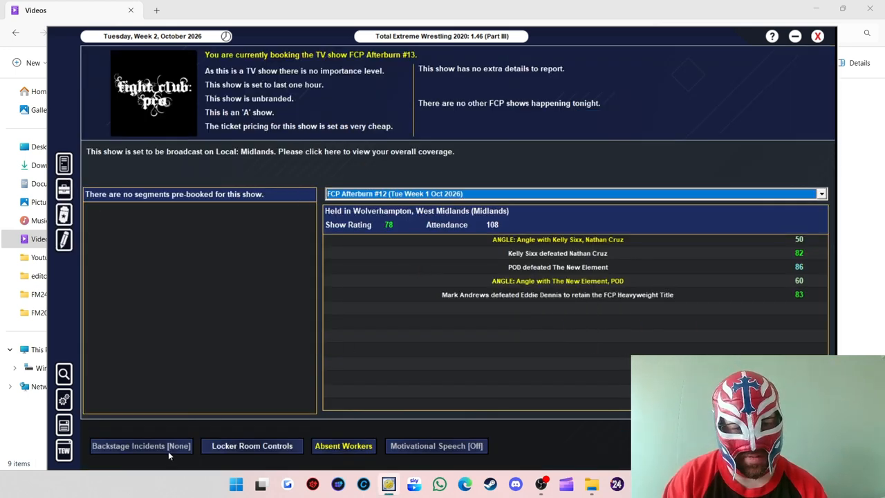
mouse_move(110, 432)
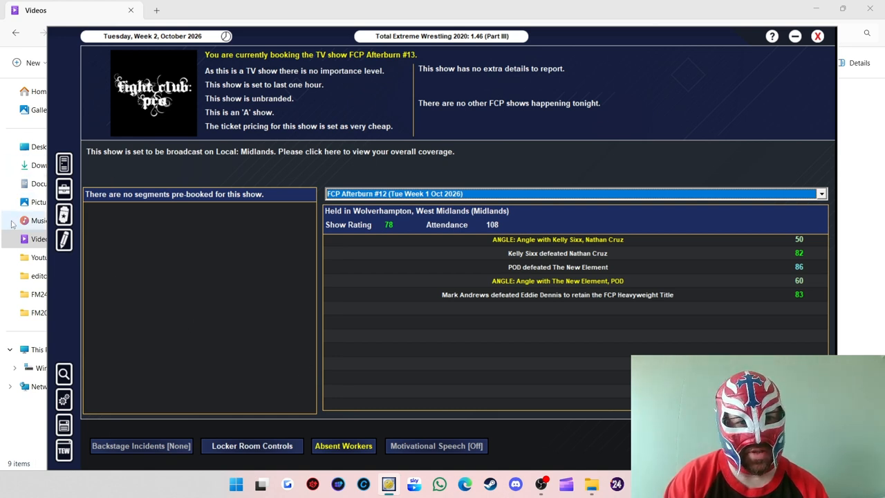
mouse_move(64, 239)
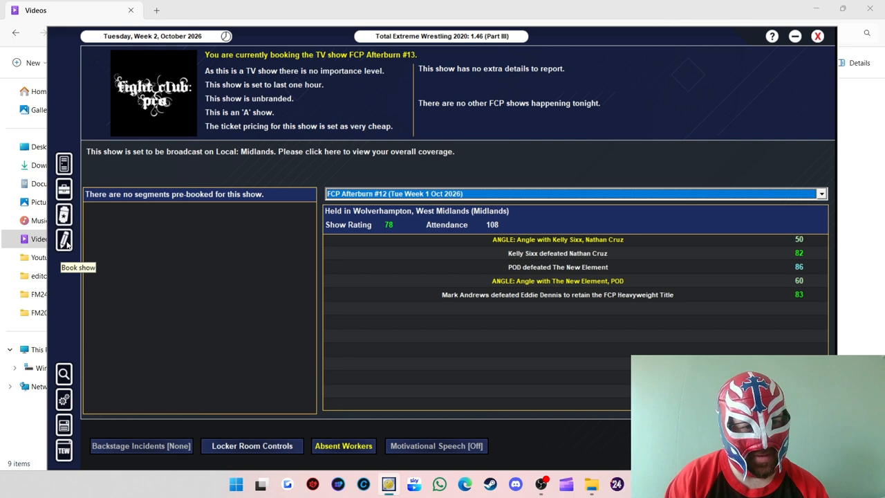
click(63, 239)
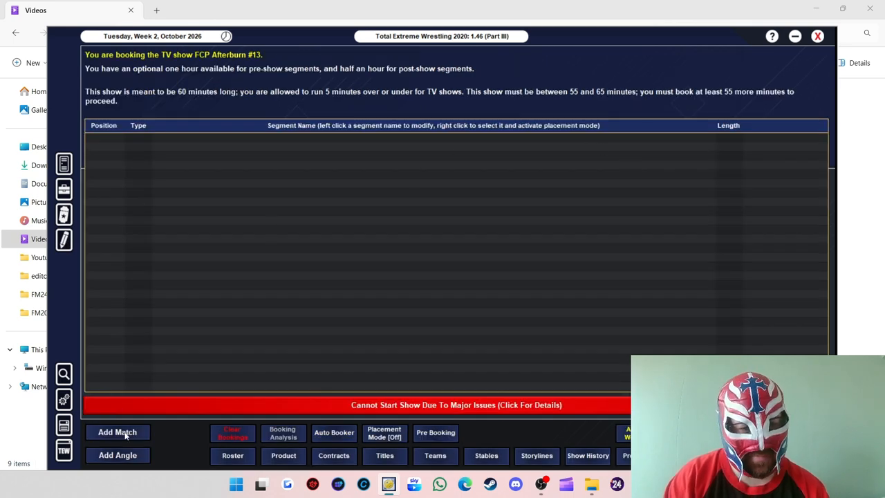
mouse_move(324, 255)
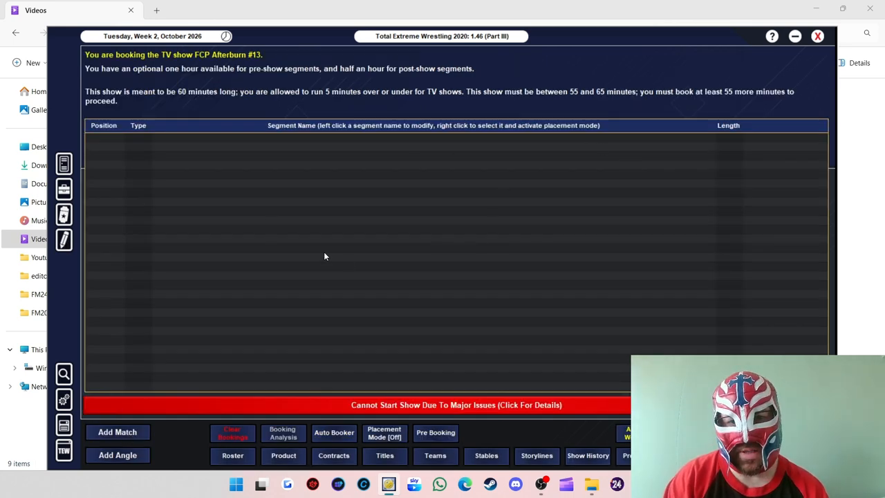
click(117, 432)
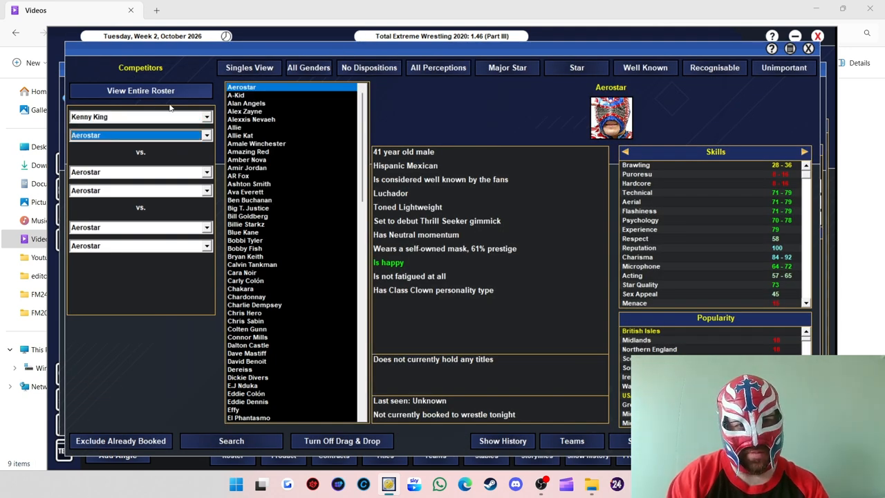
Step: Fill the three team slots with POD, Kamikaze and The Colons from the male tag team list
click(138, 116)
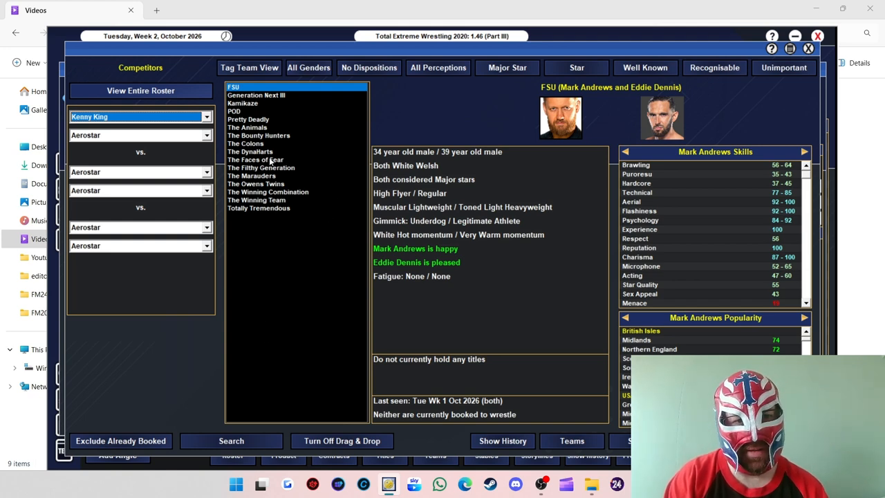
click(256, 94)
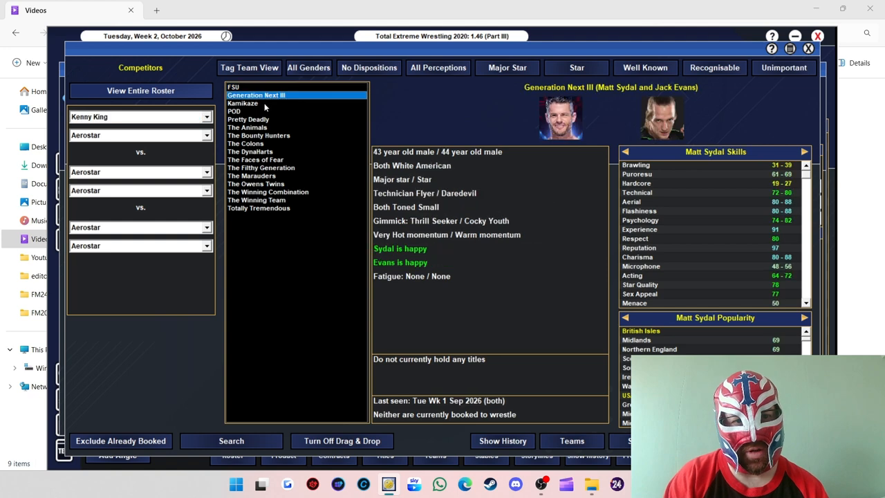
click(242, 103)
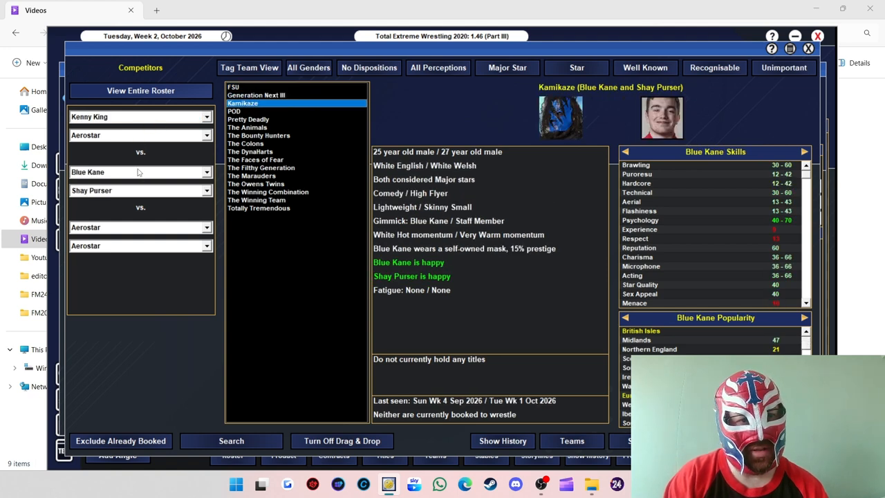
click(234, 110)
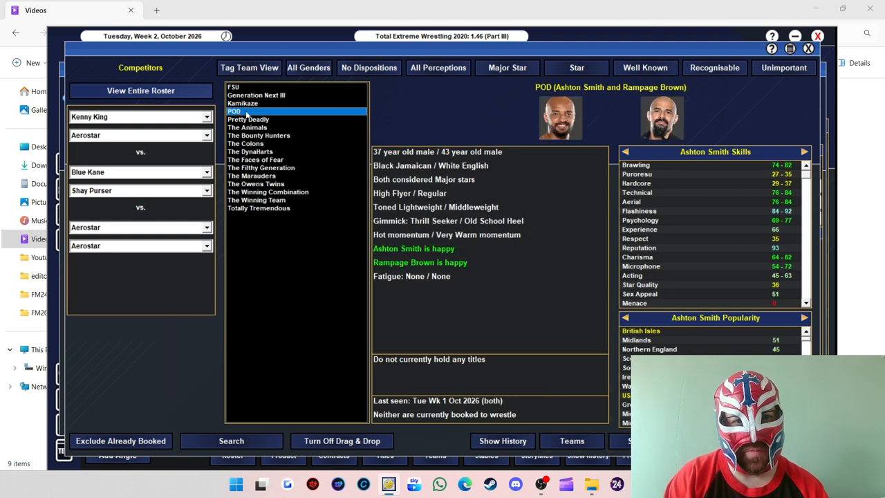
click(248, 119)
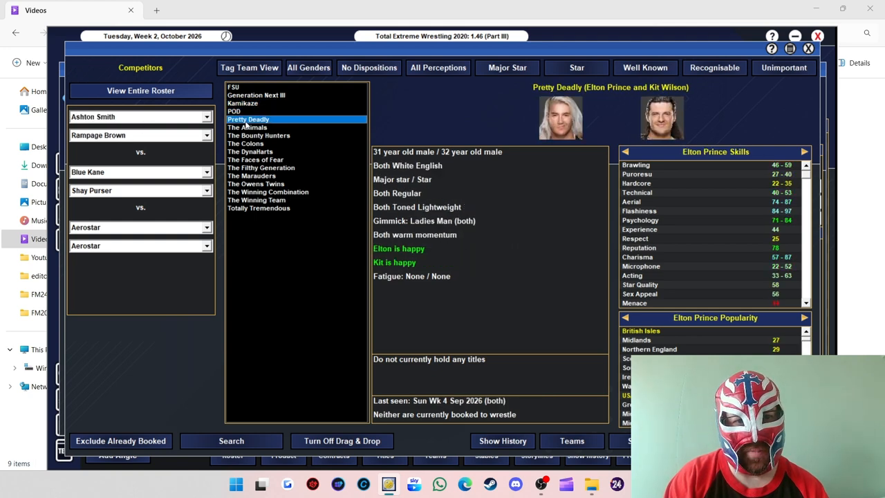
click(246, 127)
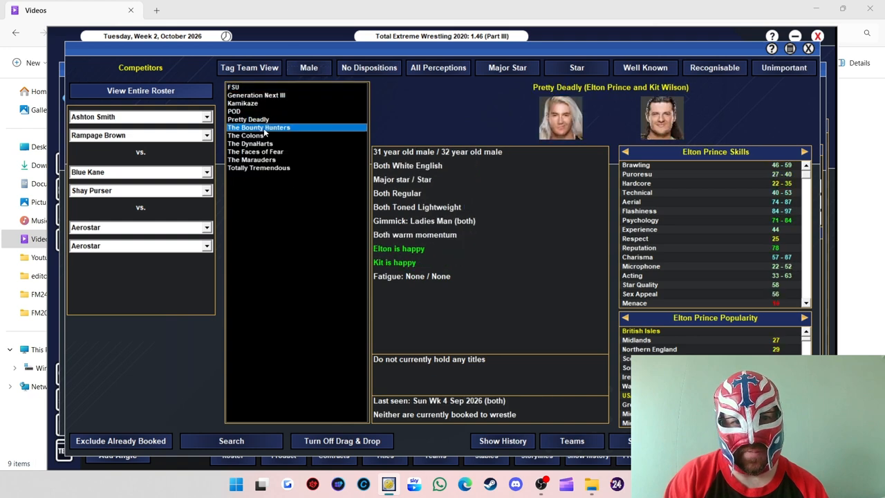
click(245, 135)
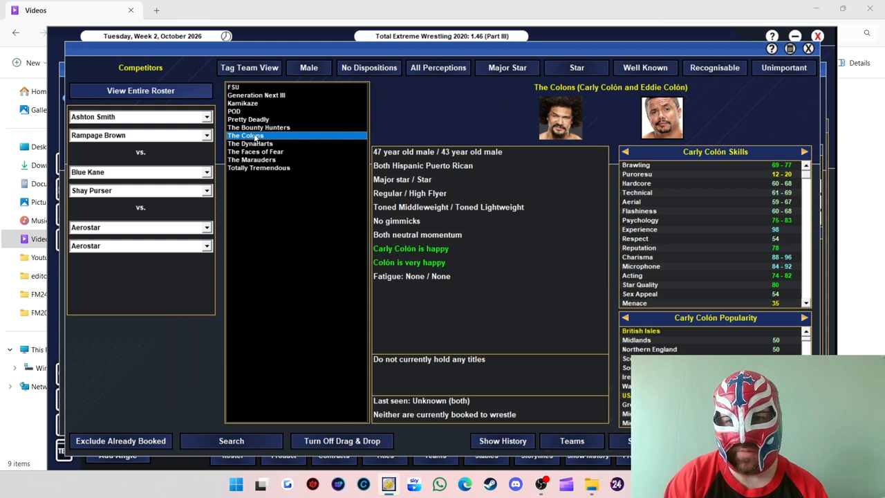
mouse_move(544, 115)
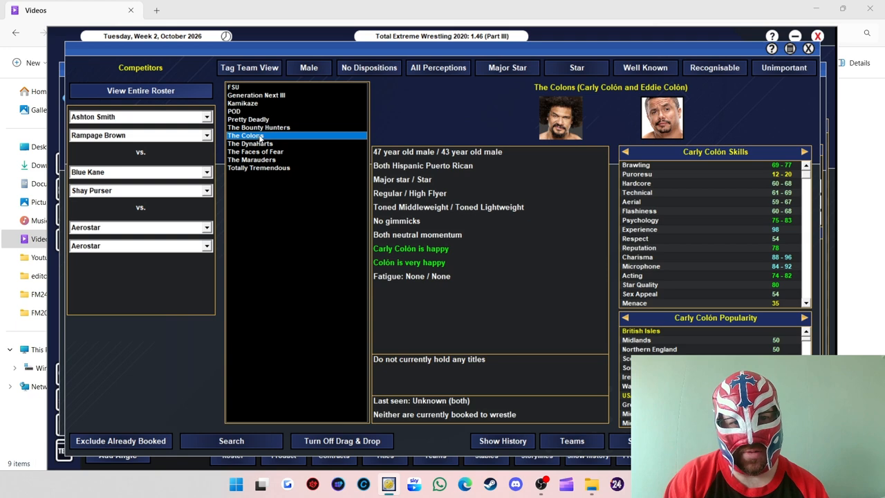
click(245, 136)
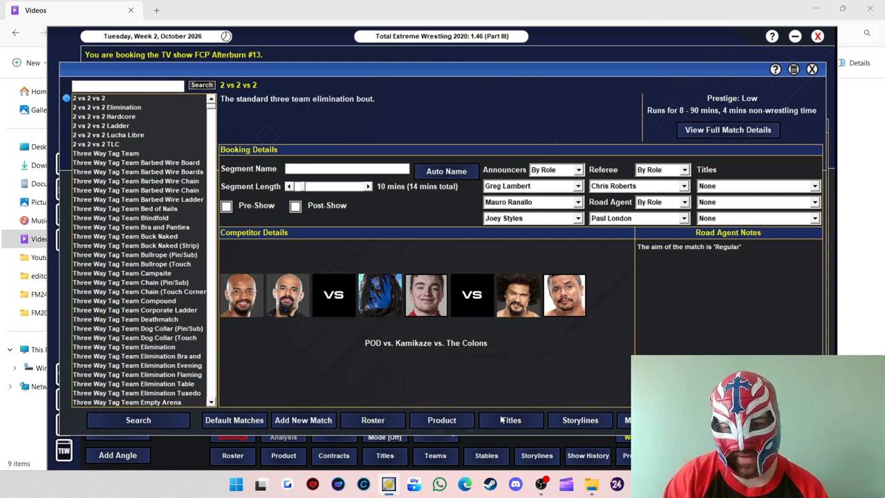
Step: Make the three-way match for the FCP Tag Team title, auto-named, lengthened to 15 minutes
click(510, 419)
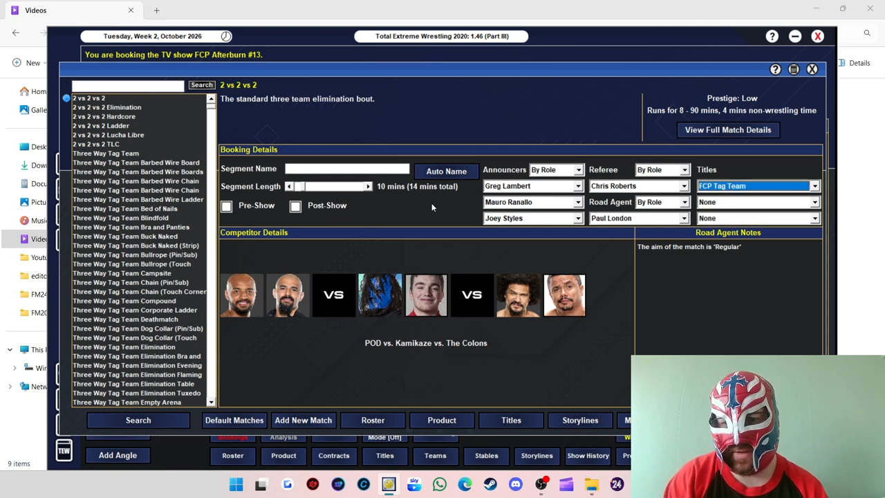
click(446, 171)
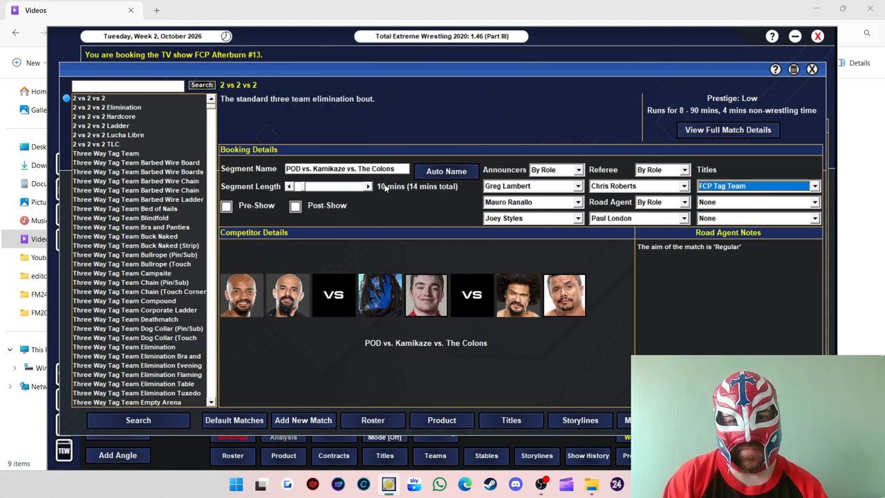
drag(297, 186, 328, 186)
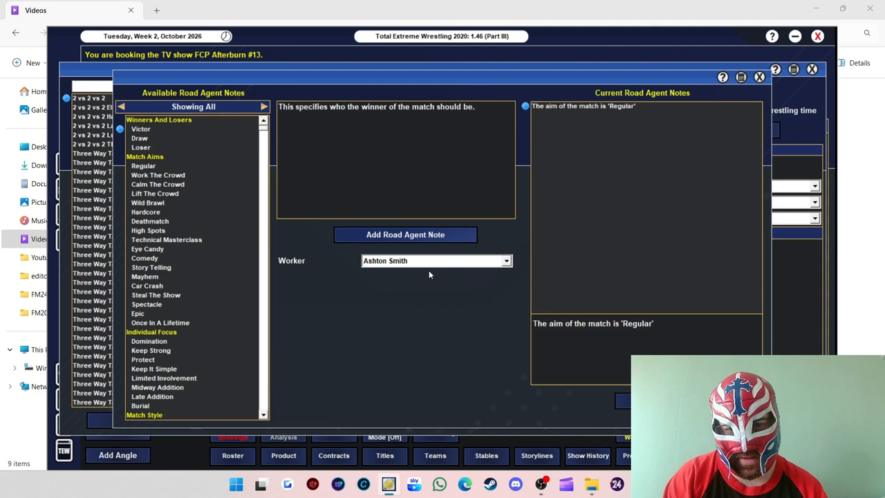
click(432, 261)
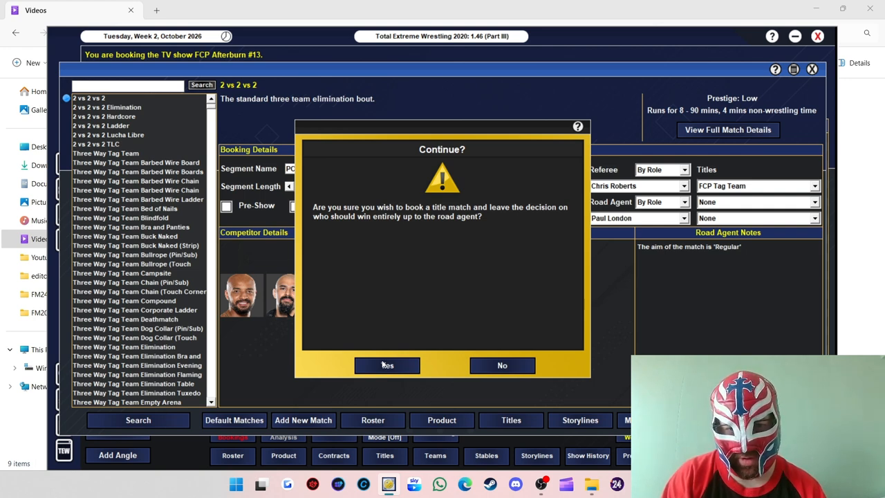
Step: Confirm the tag title match, then start a seven-way singles match showing only unbooked women
click(387, 365)
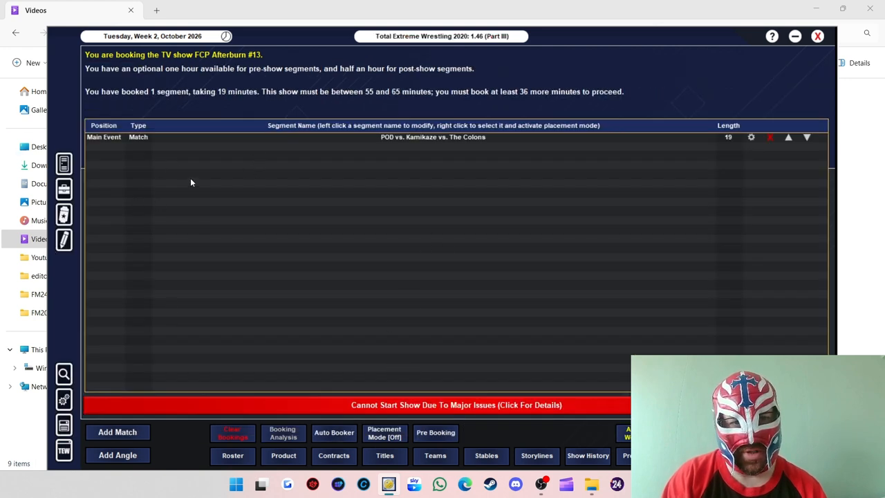
mouse_move(135, 432)
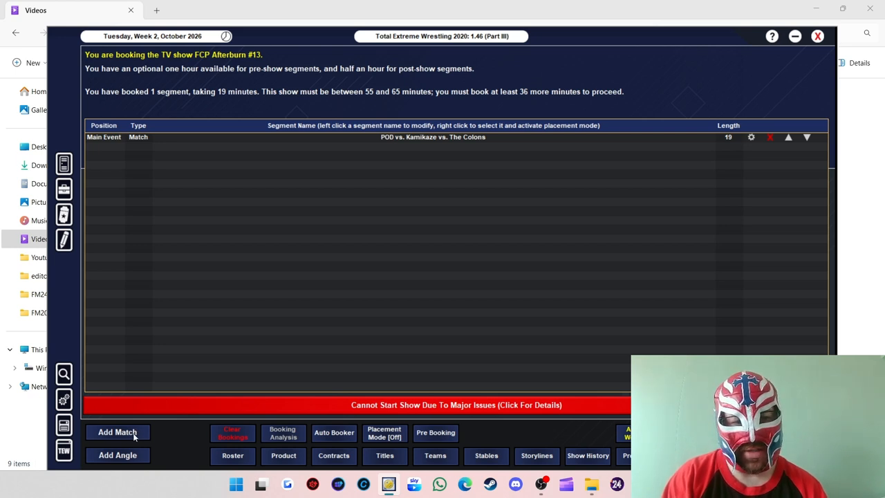
mouse_move(743, 51)
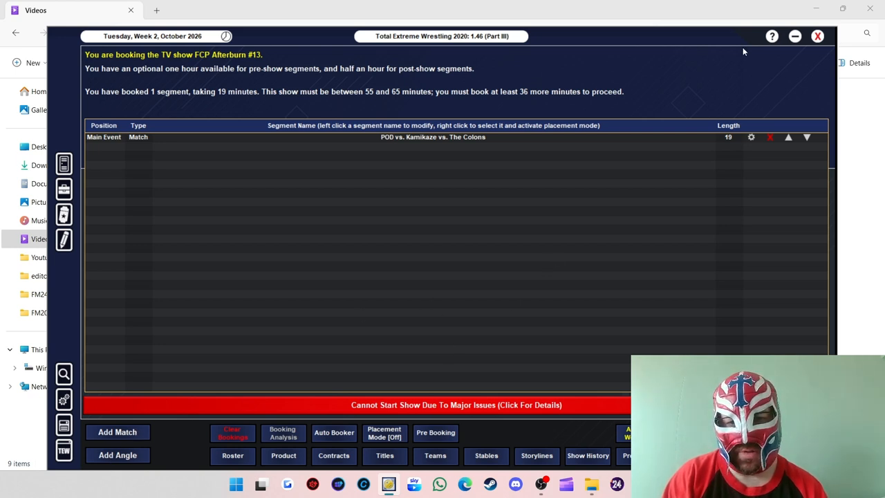
click(117, 454)
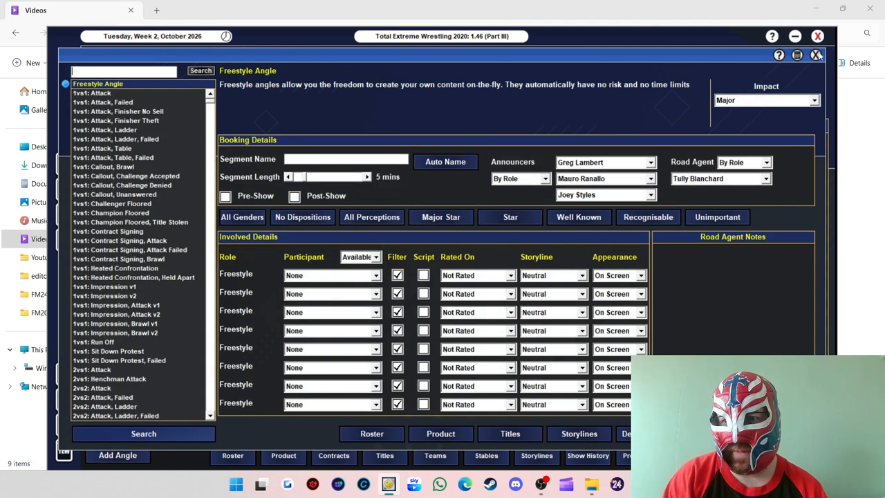
click(816, 55)
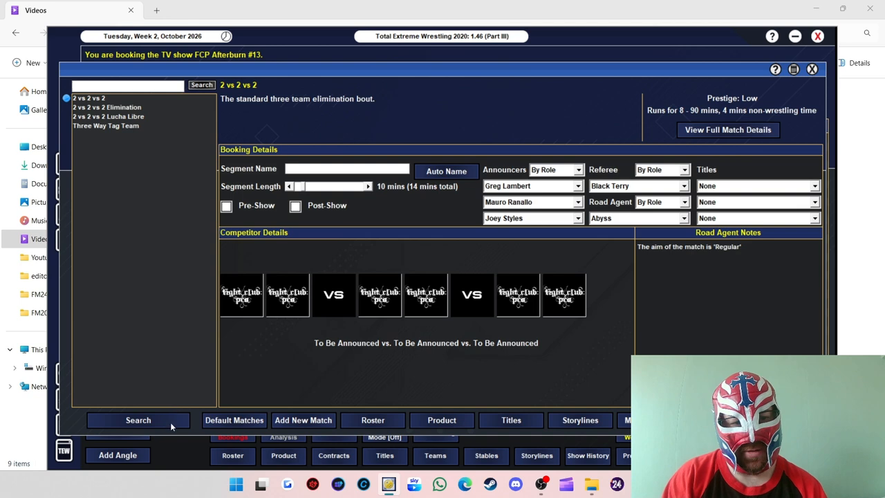
click(137, 420)
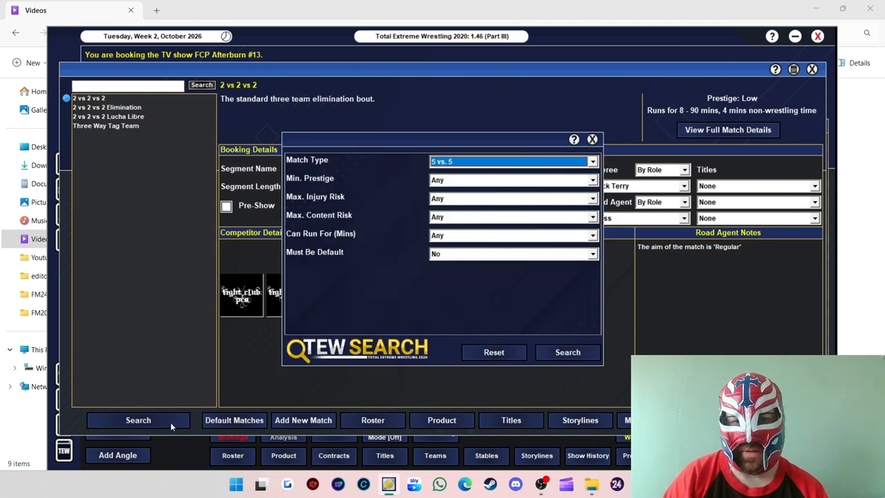
click(512, 161)
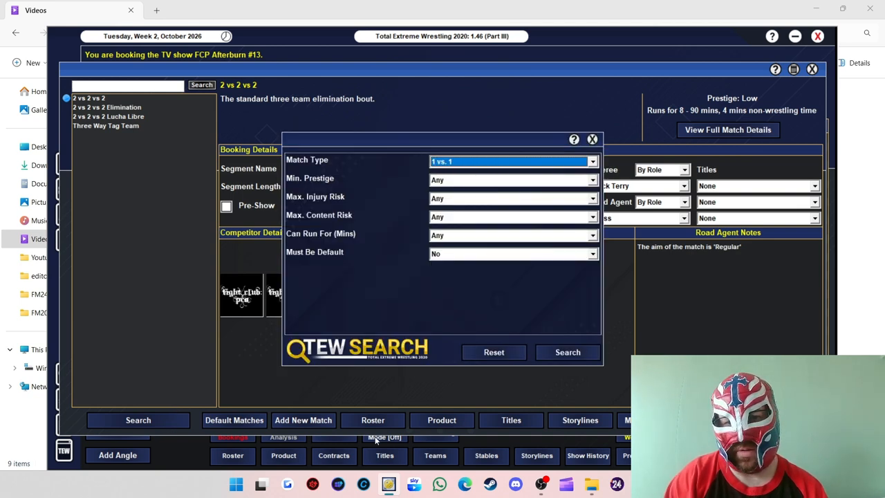
click(512, 161)
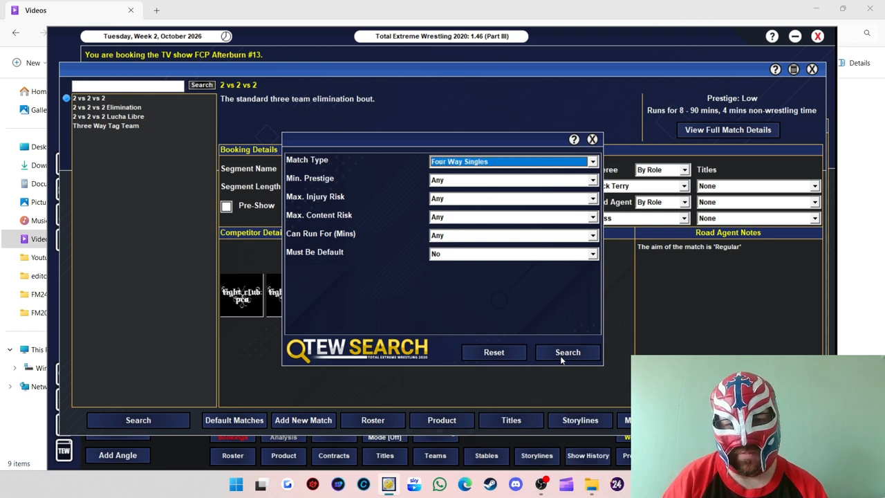
click(568, 352)
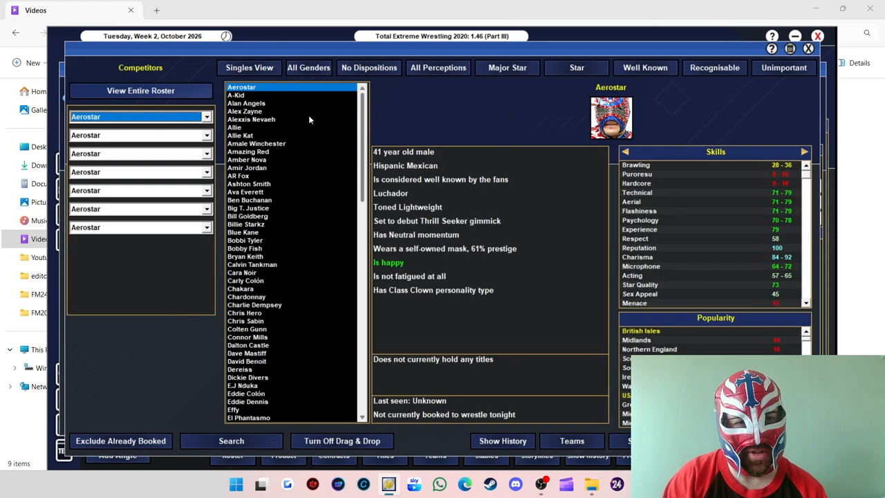
click(308, 67)
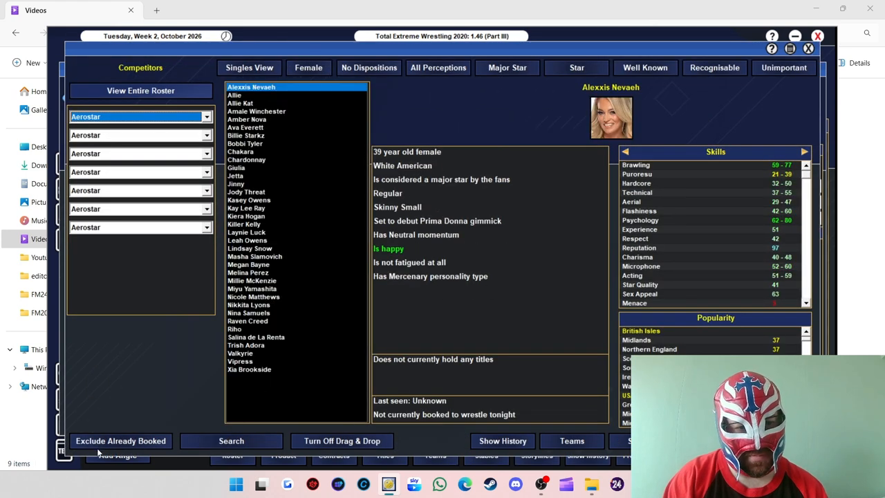
click(120, 441)
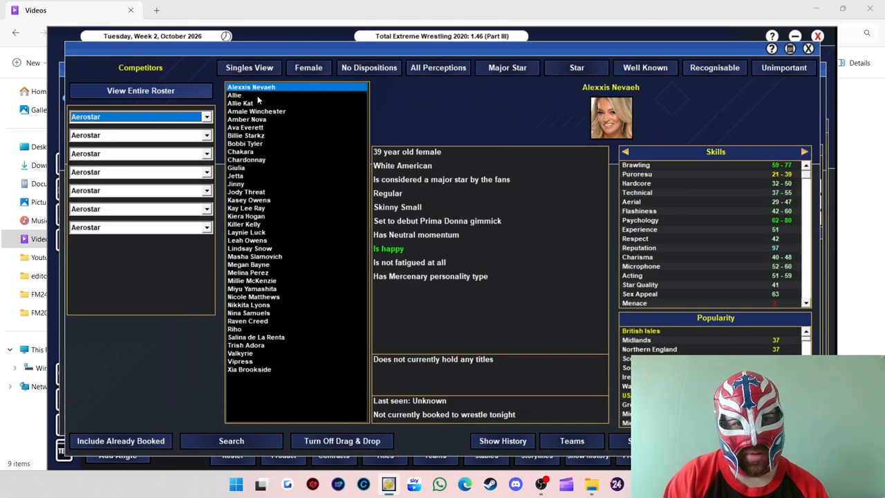
Step: Fill the slots with Allie, Billie Starkz, Giulia, Jinny, Jetta, Jody Threat and Kay Lee Ray
click(234, 95)
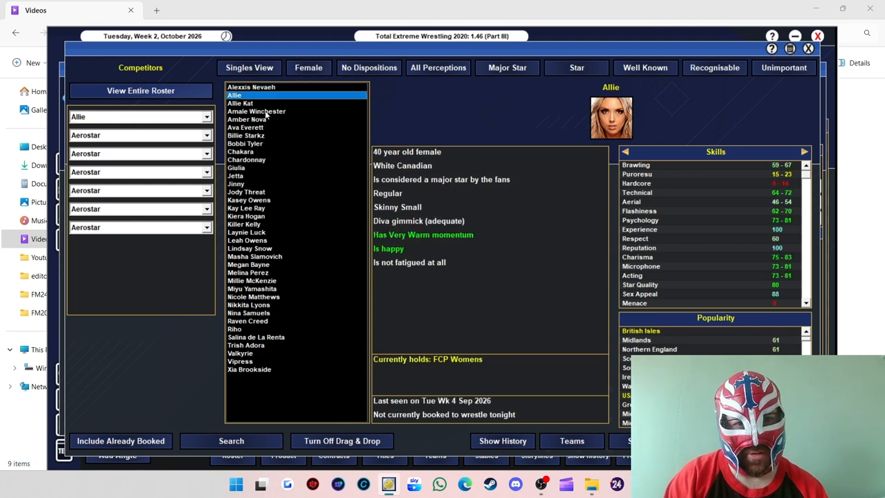
click(247, 119)
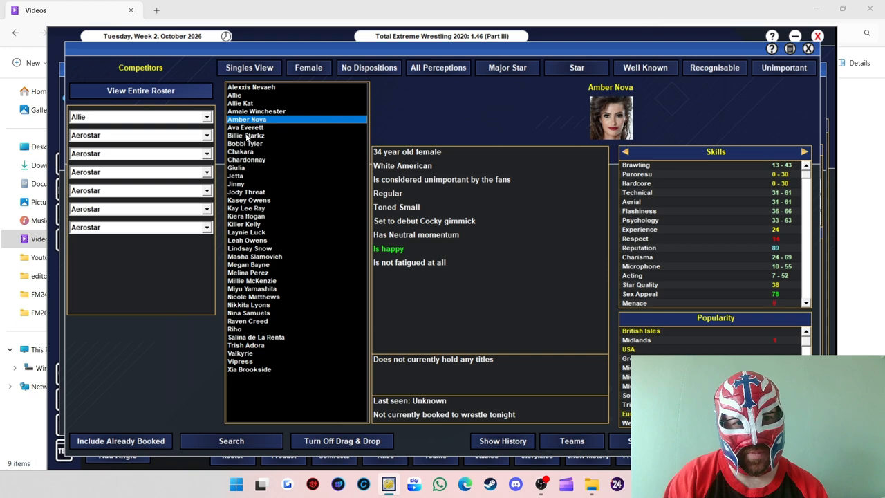
click(244, 136)
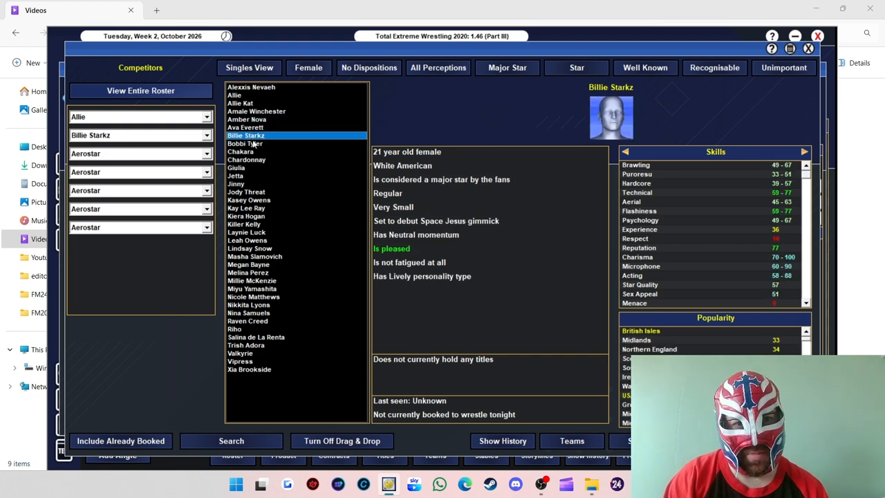
click(236, 175)
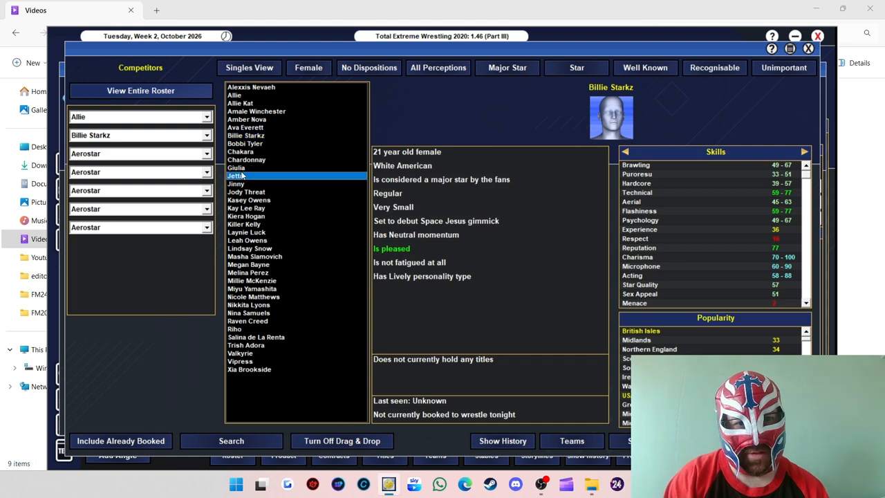
click(235, 168)
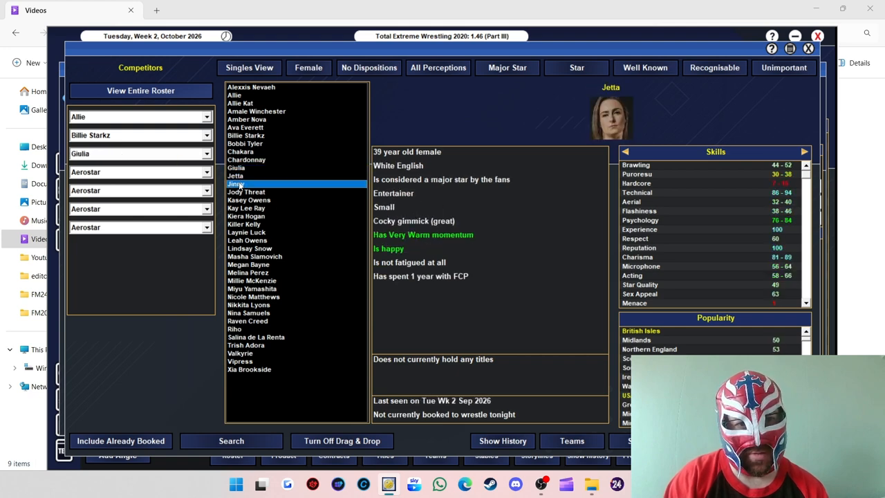
click(139, 172)
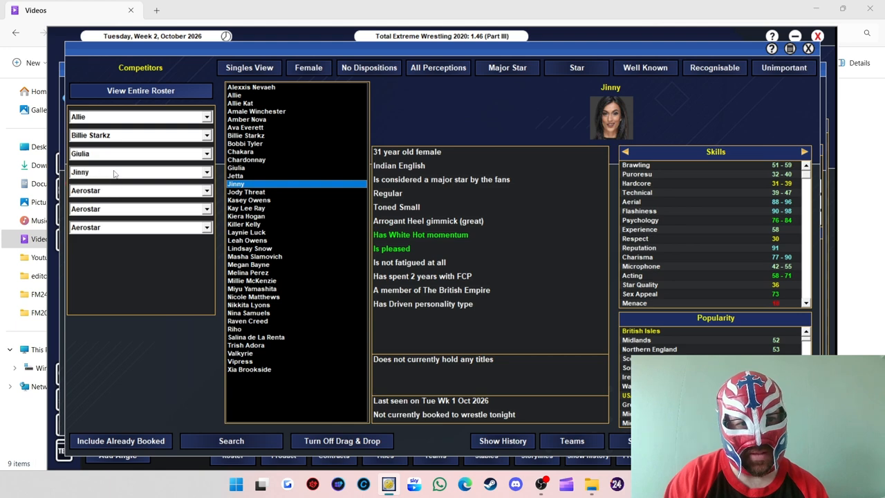
click(236, 175)
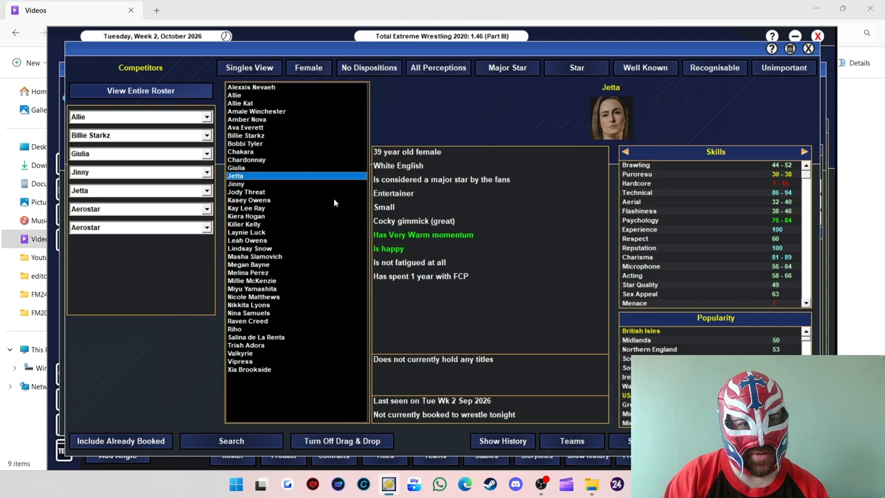
click(247, 192)
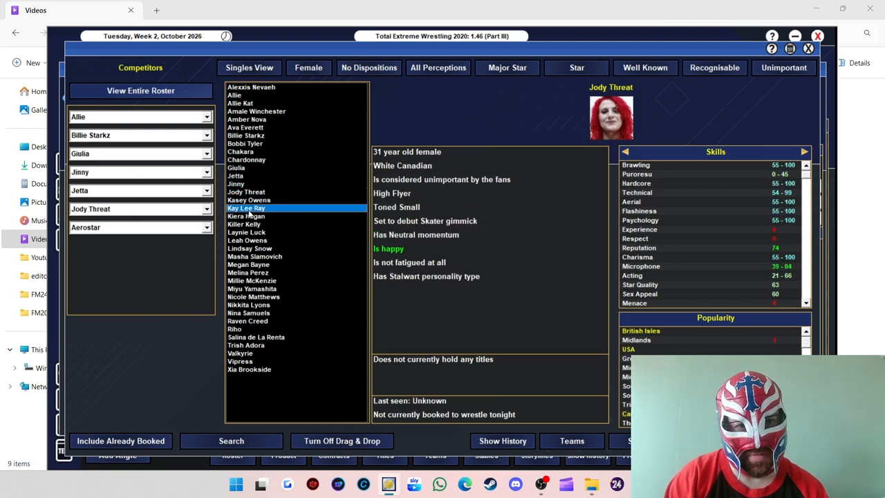
click(246, 207)
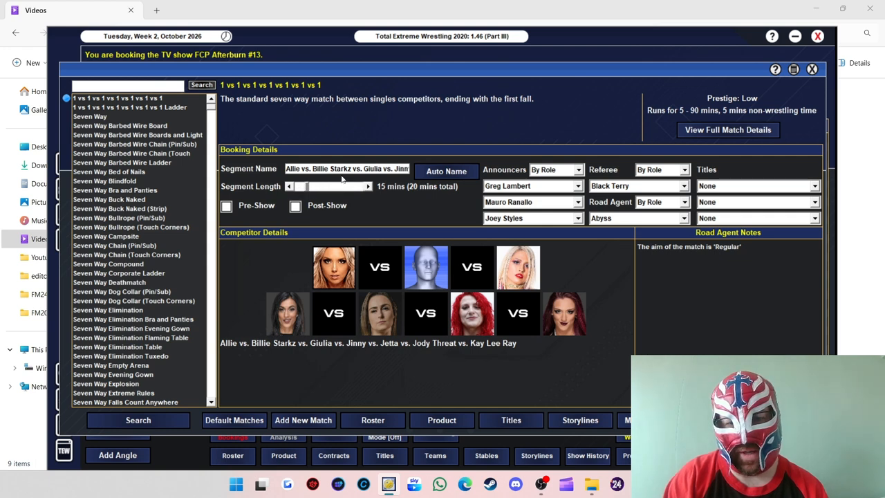
Step: Put the seven-way match up for the FCP Womens title and confirm booking it
click(815, 185)
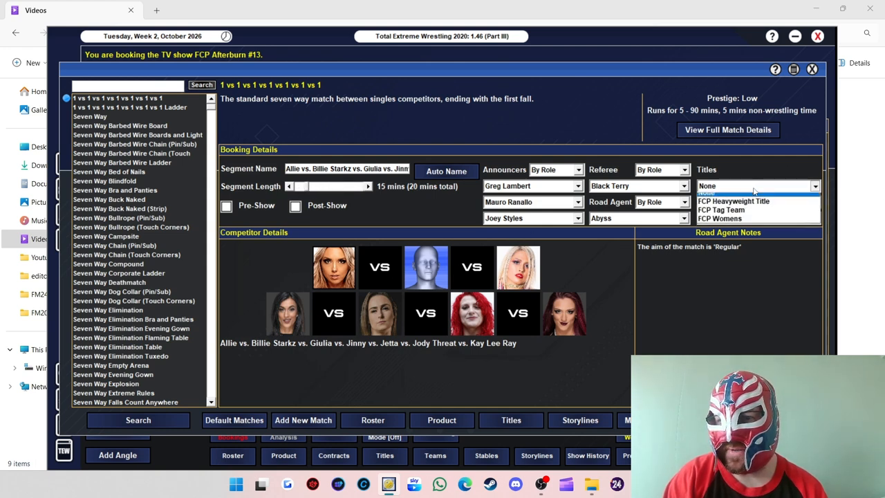
click(706, 185)
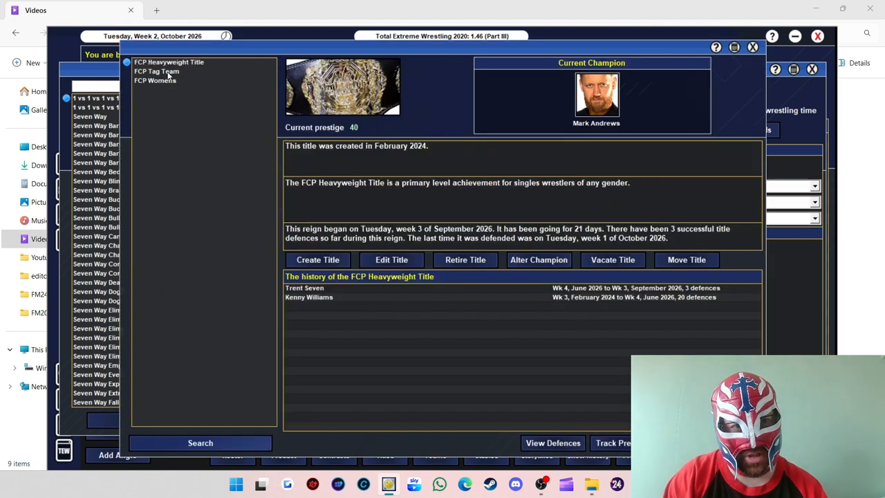
click(156, 81)
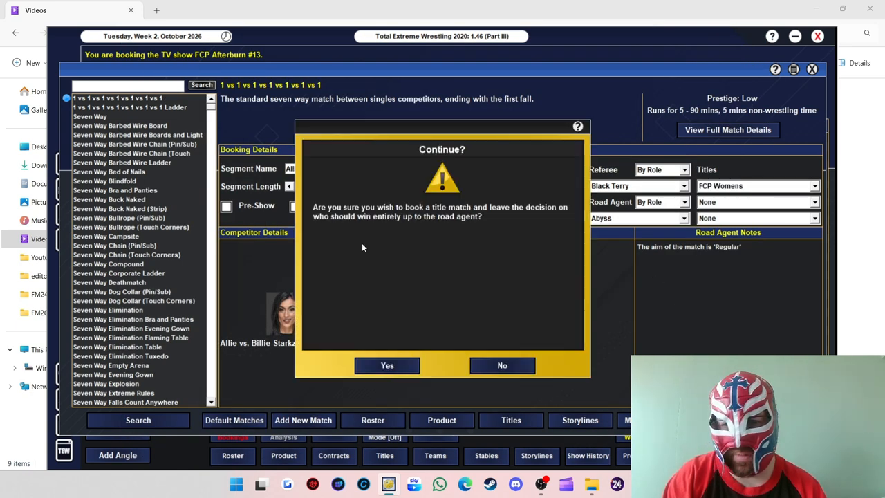
click(386, 365)
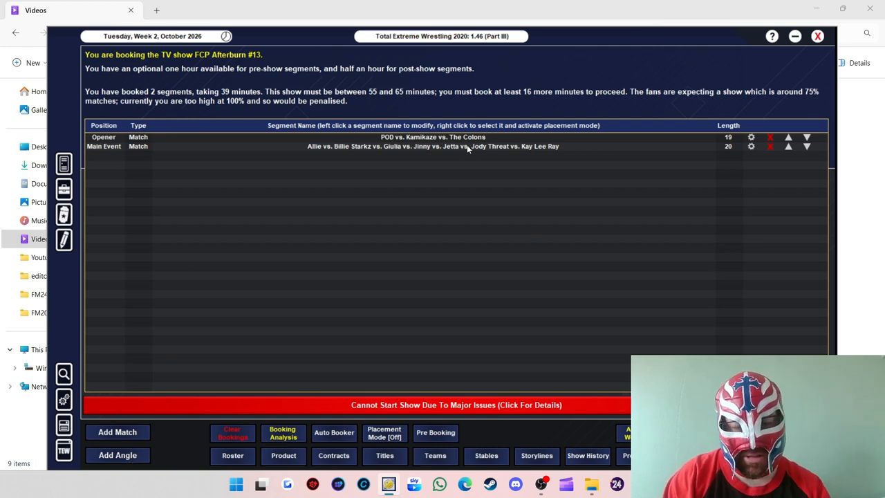
Step: Add a Freestyle angle with Jinny and Allie, rated on microphone
click(117, 455)
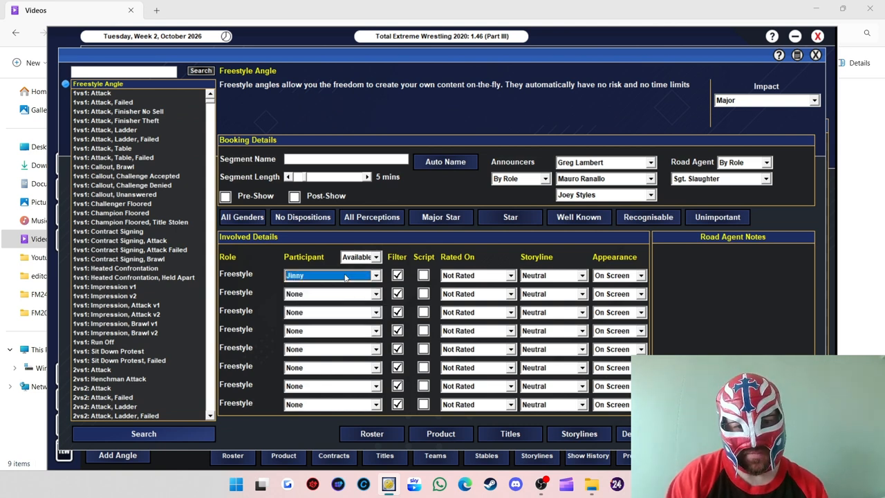
click(475, 275)
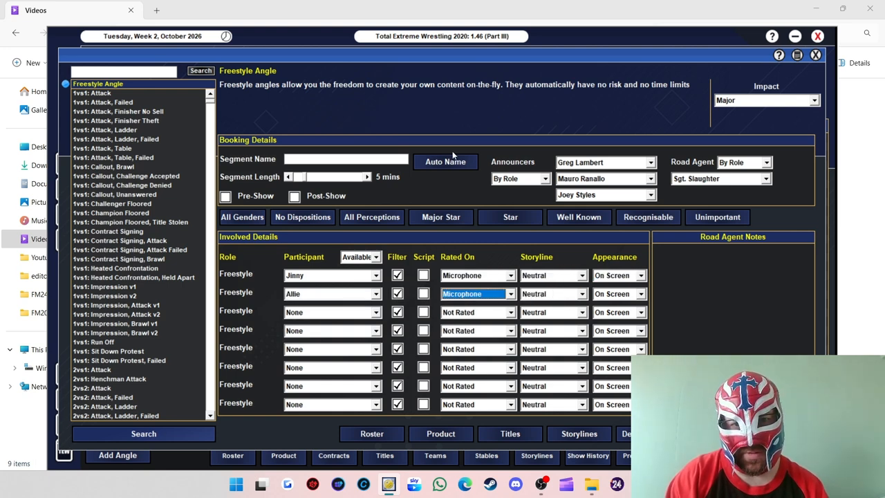
click(445, 162)
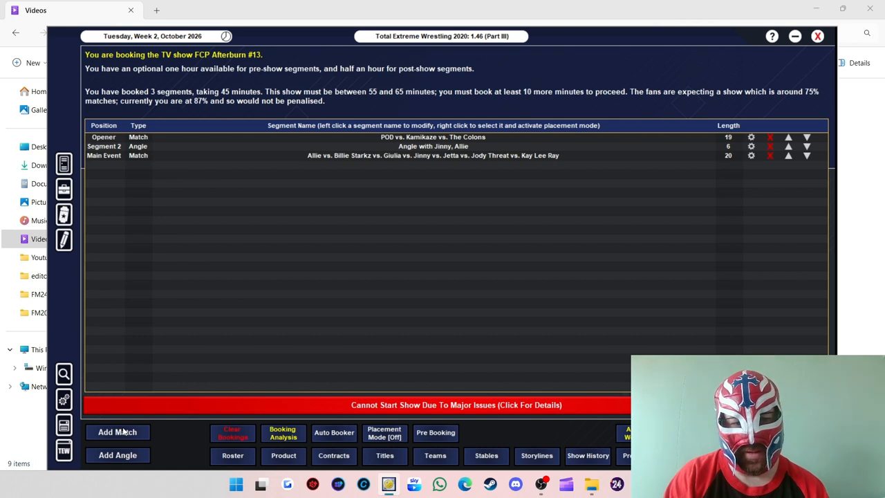
mouse_move(489, 295)
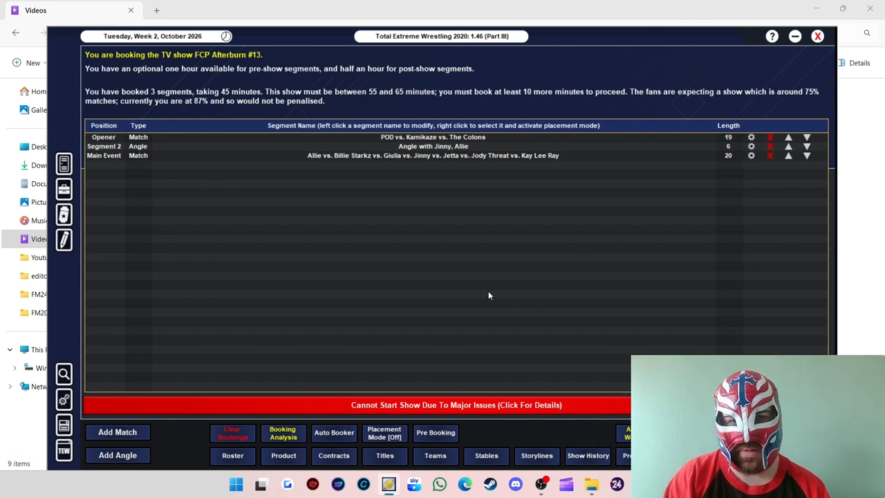
Step: Start a four-way singles match and add Bobby Fish, Charlie Dempsey and Gable Steveson from the male roster
click(117, 431)
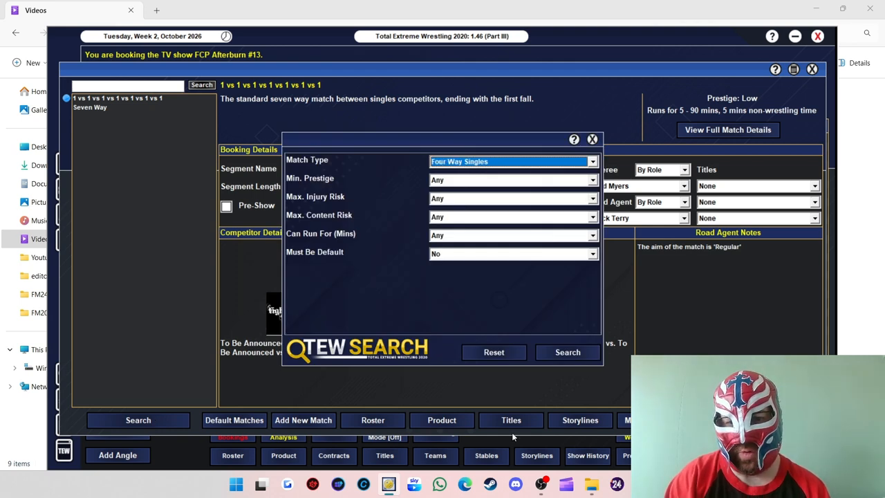
click(568, 352)
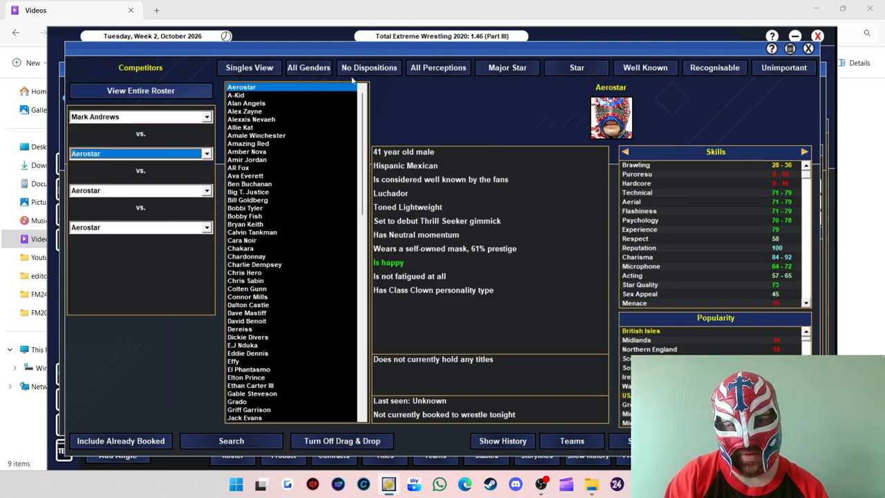
click(308, 67)
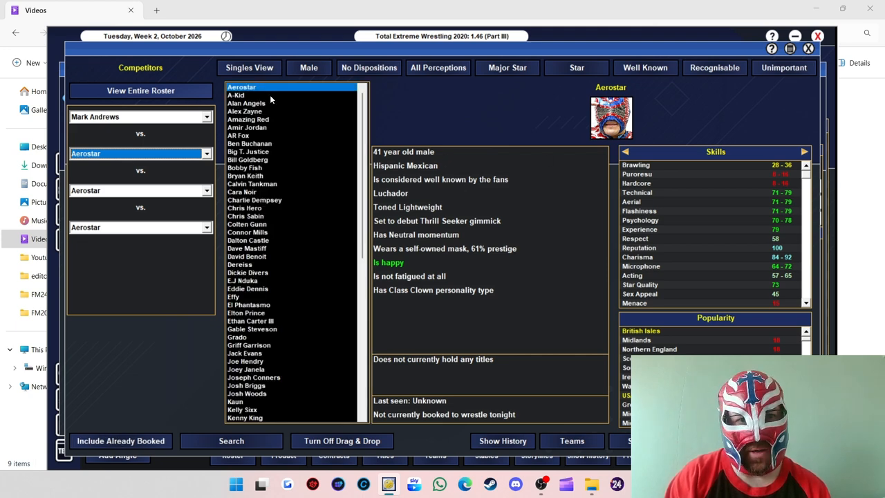
click(236, 94)
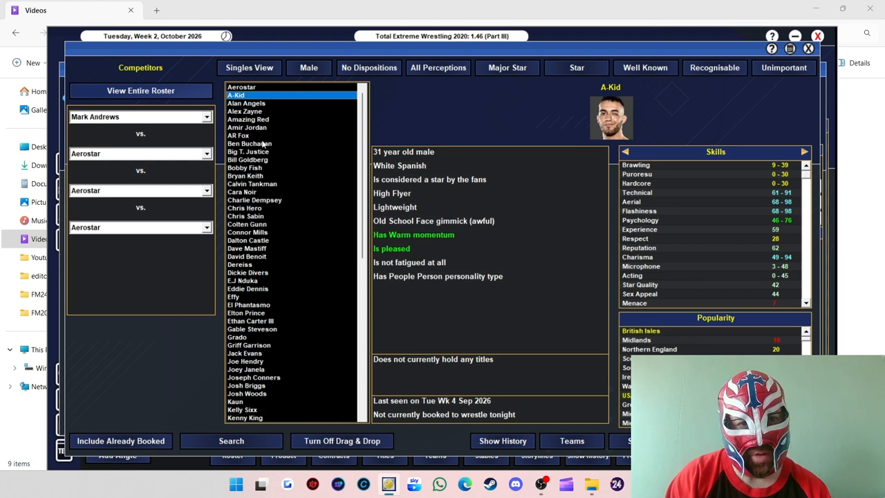
click(250, 143)
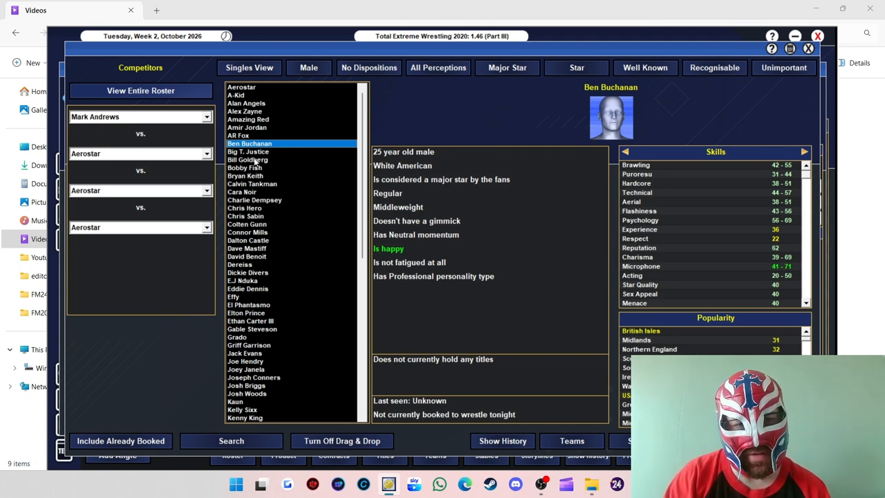
click(244, 167)
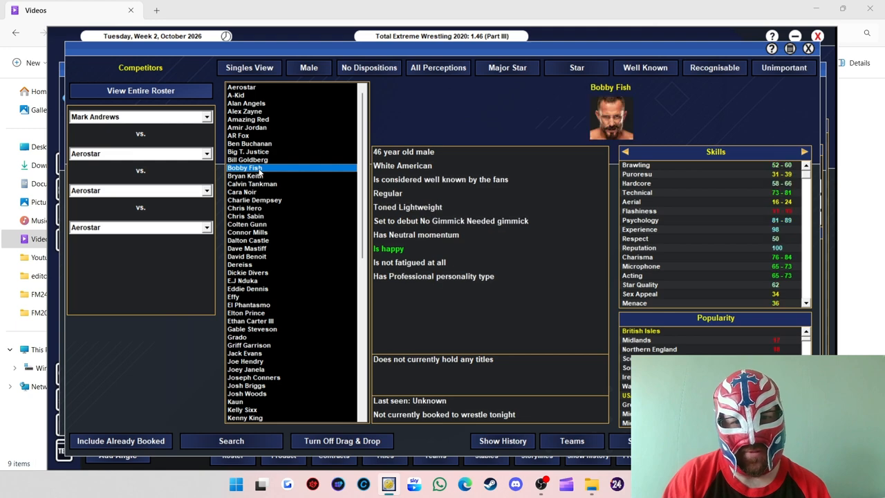
mouse_move(154, 160)
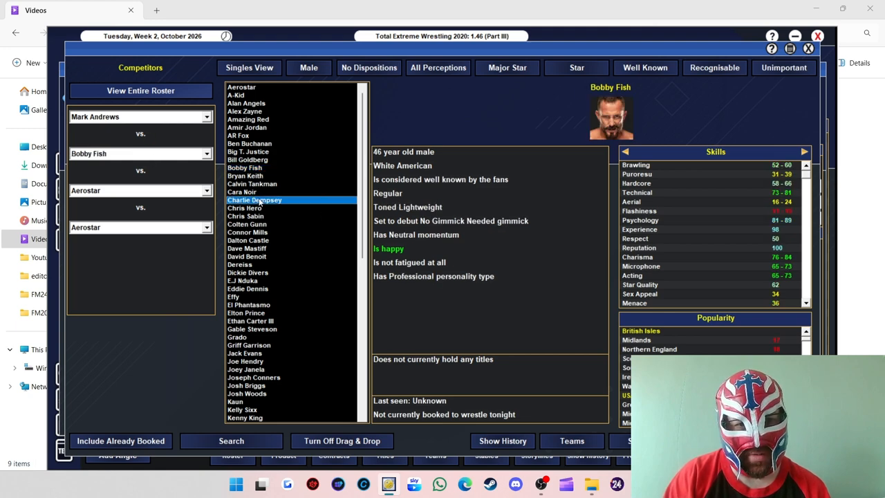
click(254, 200)
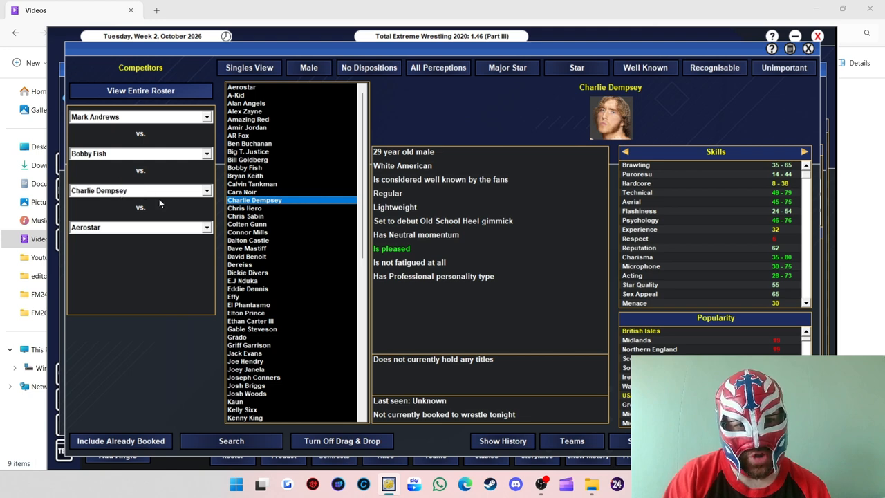
mouse_move(269, 257)
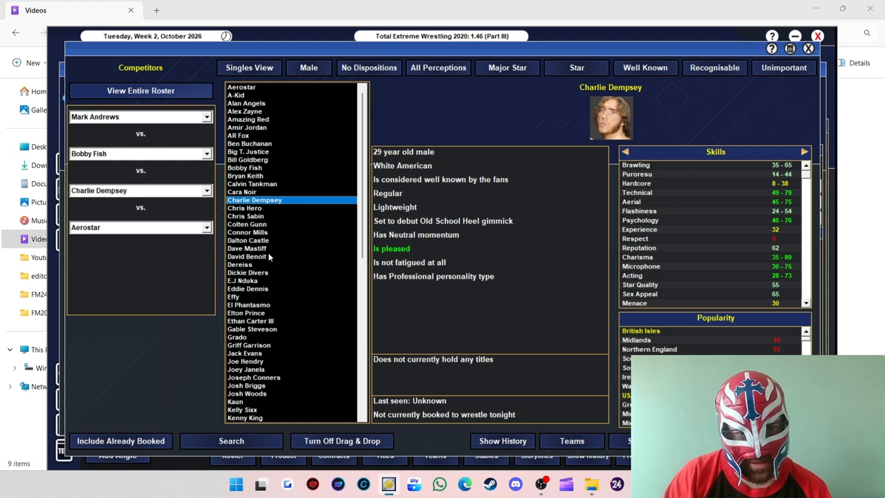
mouse_move(283, 308)
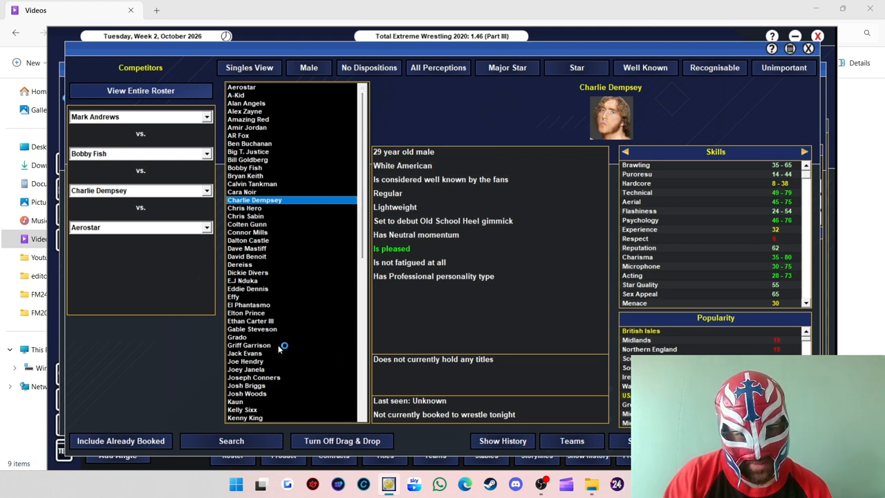
click(252, 329)
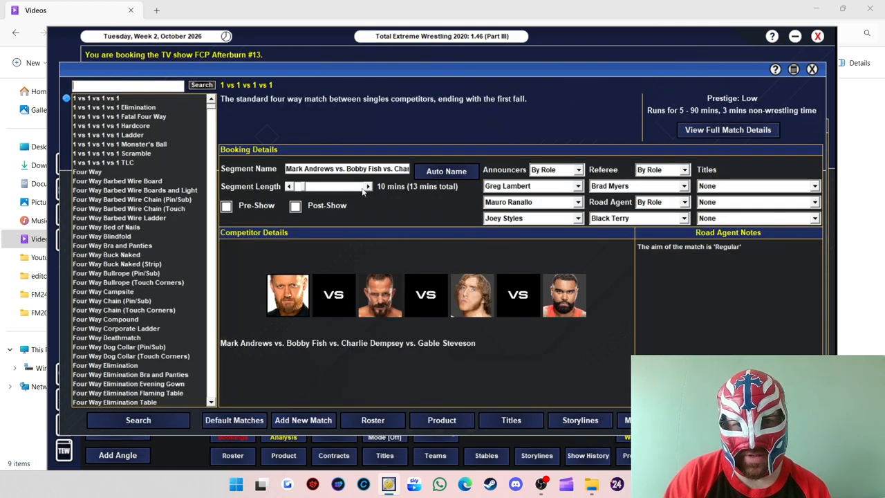
Step: Lengthen the four-way match to about 21 minutes, no title, with Mark Andrews as winner
click(367, 186)
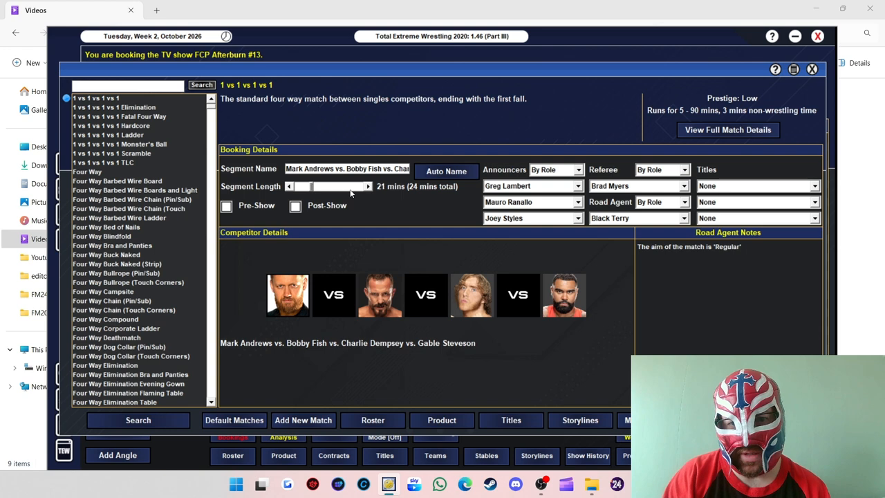
mouse_move(295, 197)
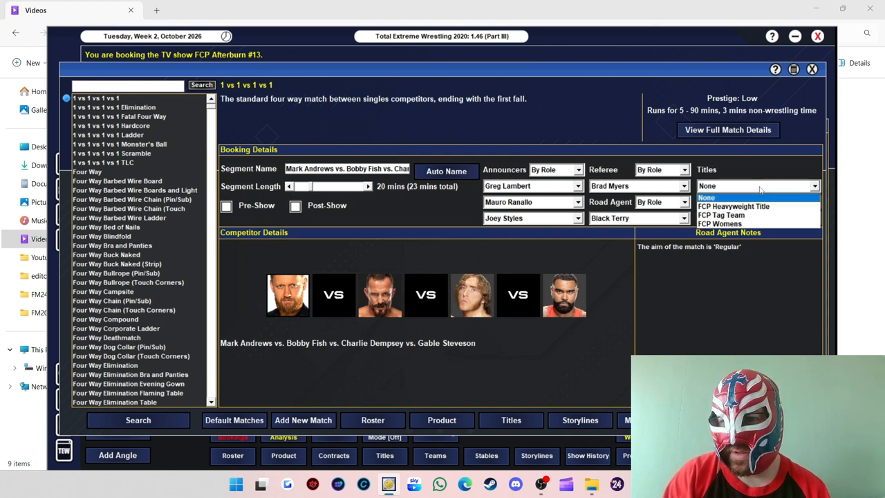
click(733, 206)
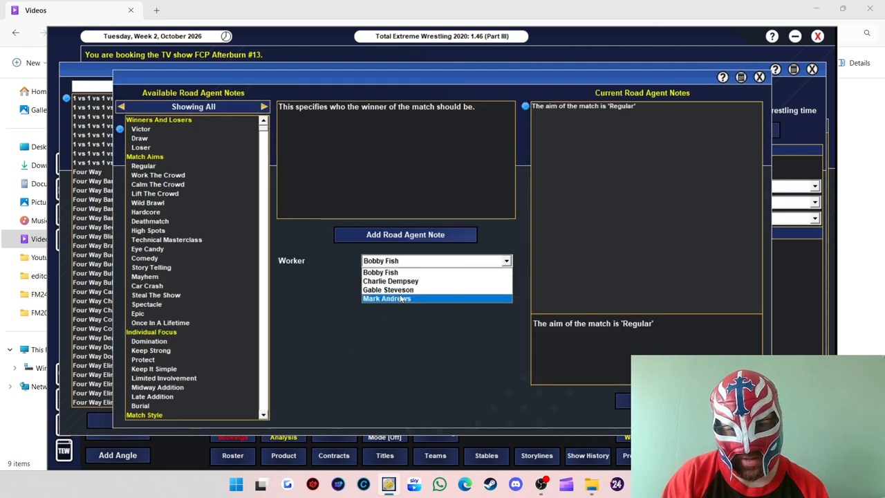
click(386, 298)
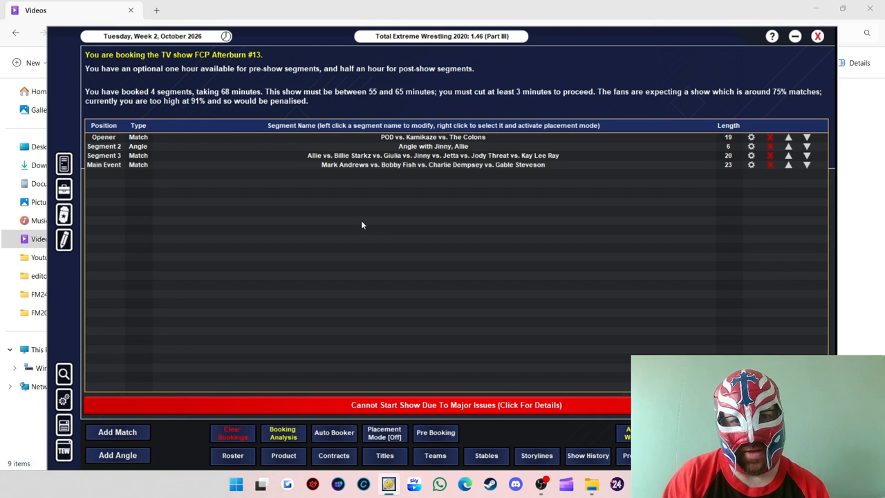
click(117, 455)
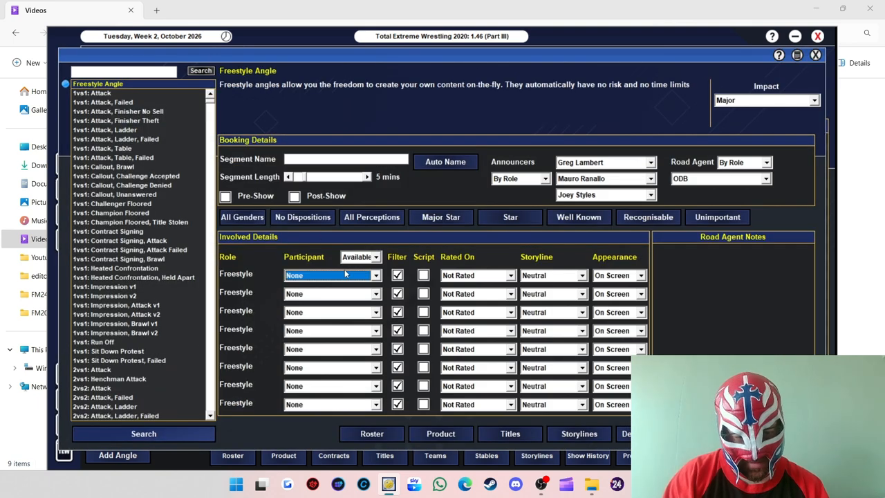
click(332, 275)
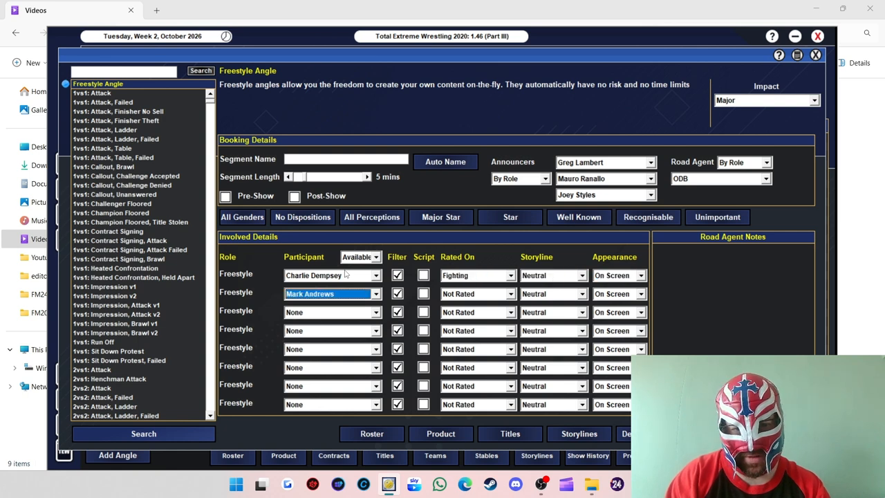
click(477, 293)
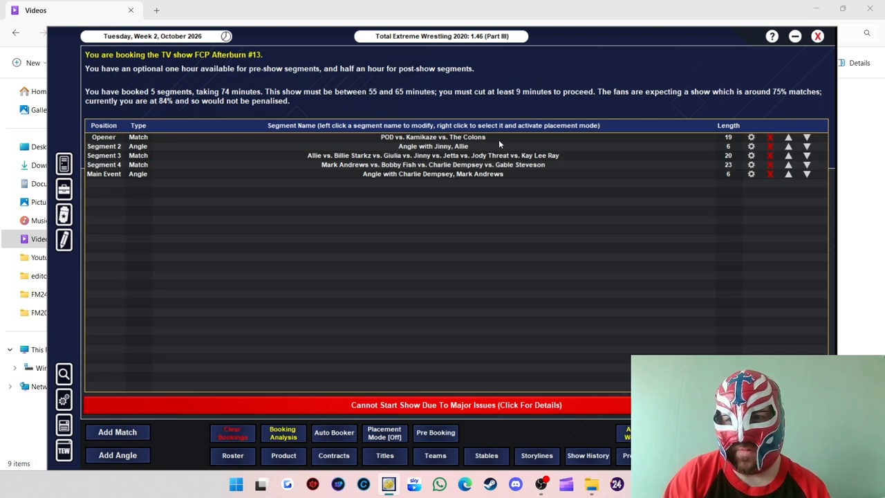
mouse_move(477, 160)
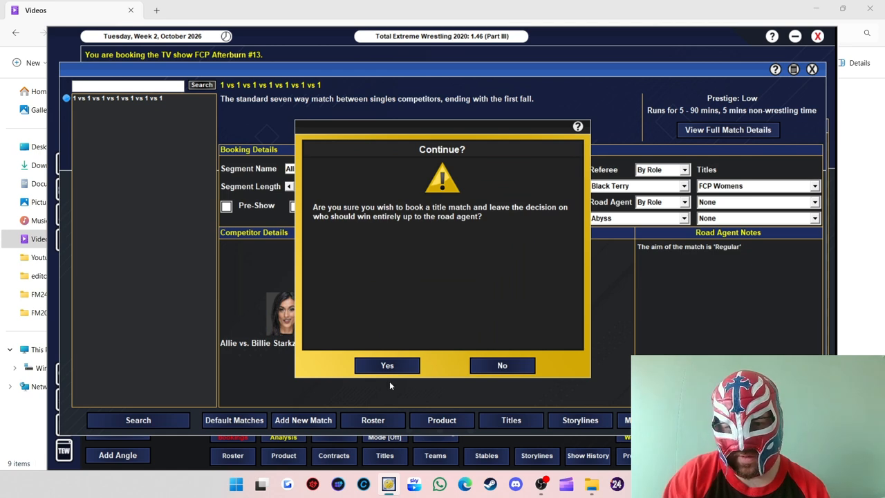
Step: Trim the seven-way women's match to 17 minutes and the four-way match to 19 minutes
click(386, 365)
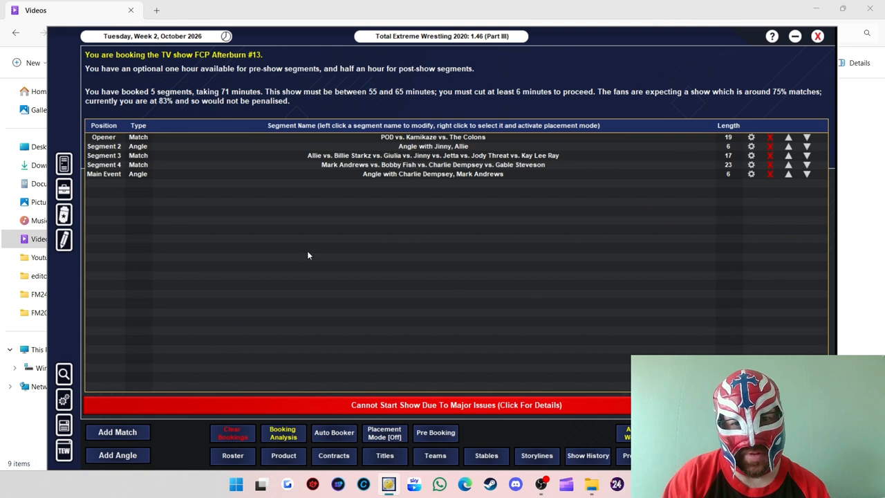
click(433, 165)
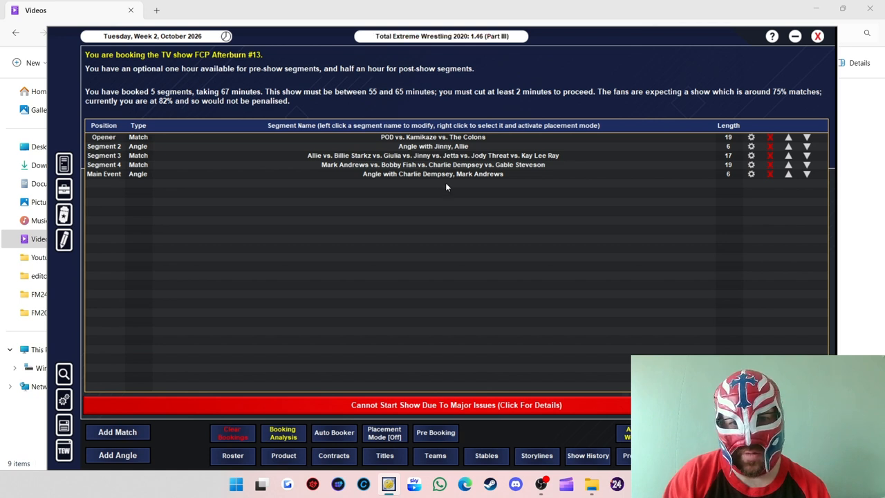
mouse_move(415, 168)
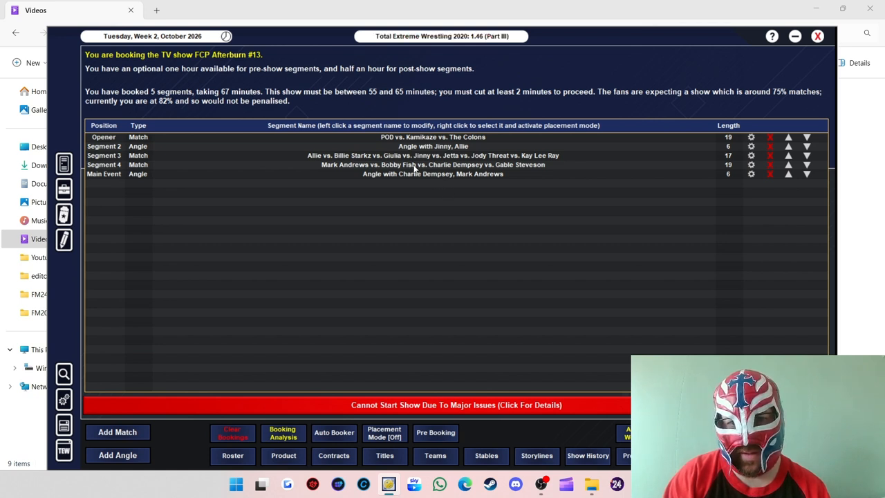
mouse_move(442, 144)
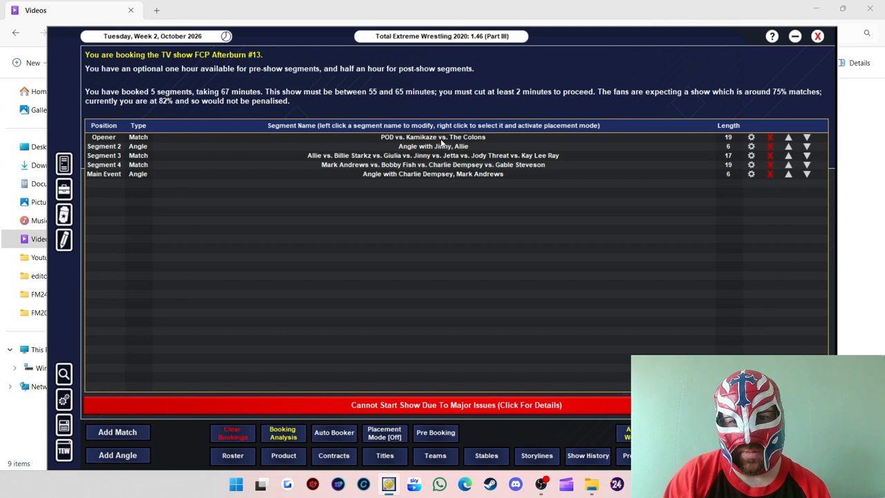
click(432, 137)
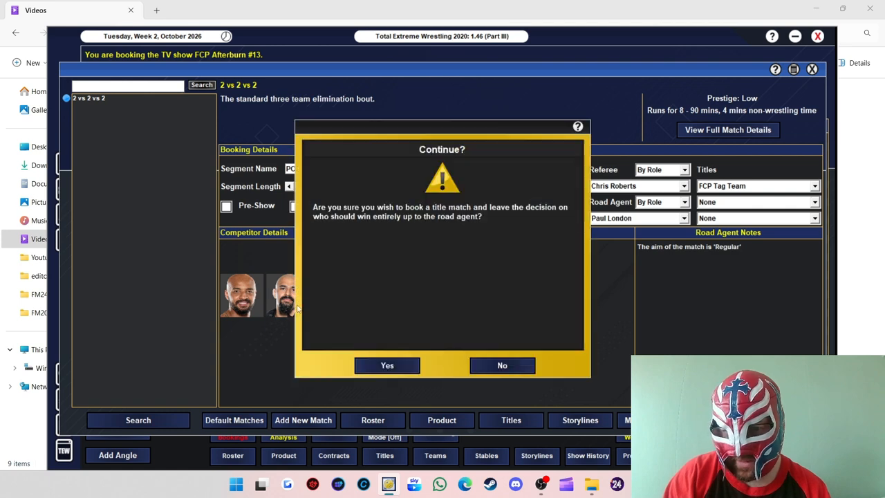
Step: Cut the POD vs. Kamikaze vs. The Colons opener to 17 minutes, bringing the show to 65
click(386, 365)
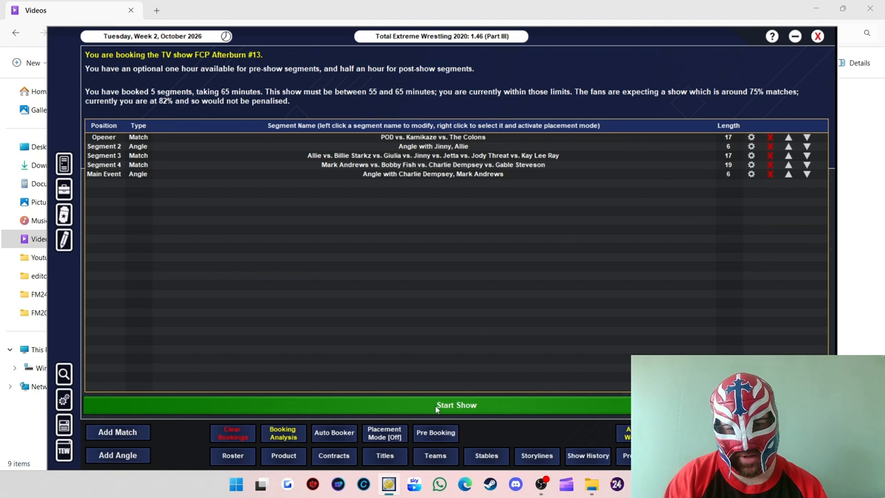
Step: Run Afterburn #13 and review results through Jinny's seven-way win, rated 69
click(456, 405)
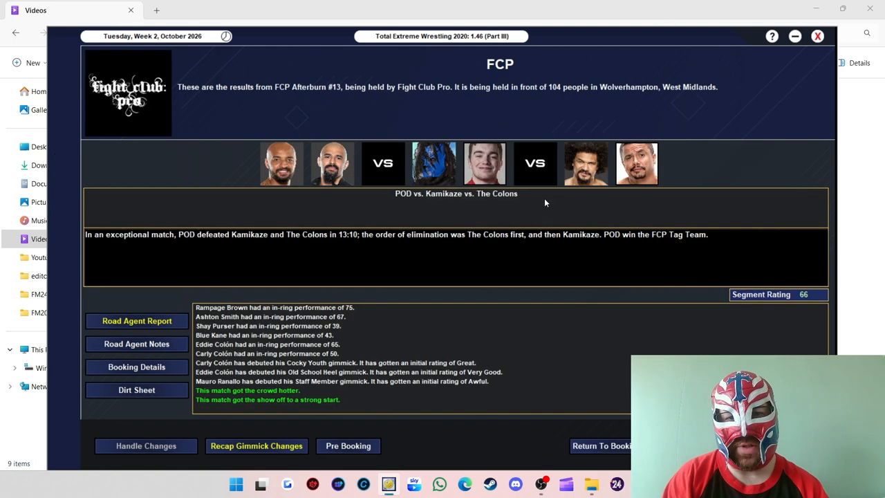
mouse_move(609, 302)
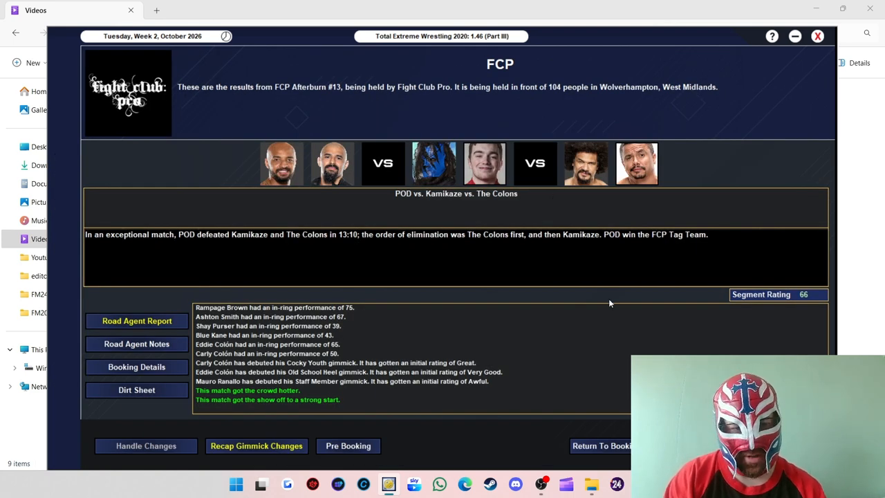
mouse_move(408, 248)
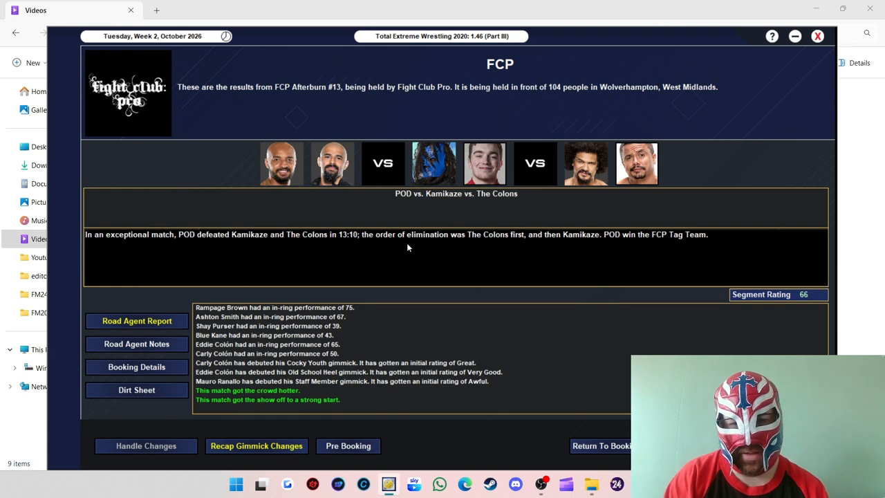
mouse_move(243, 233)
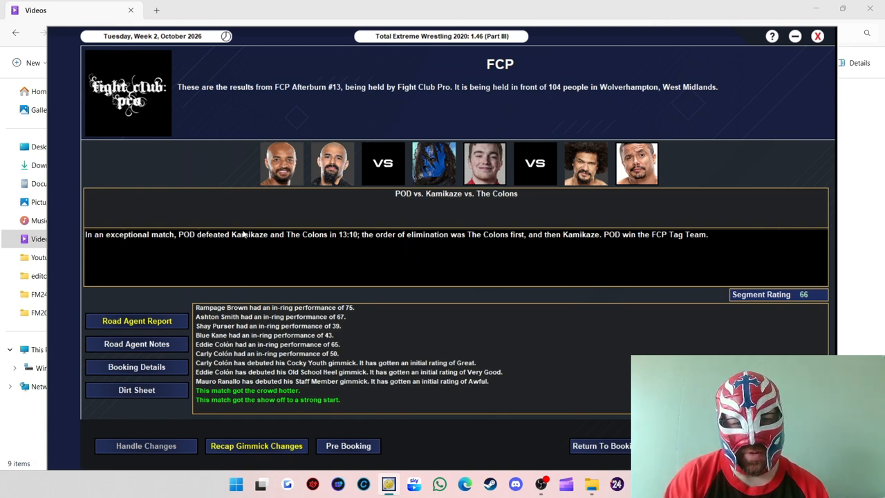
mouse_move(514, 243)
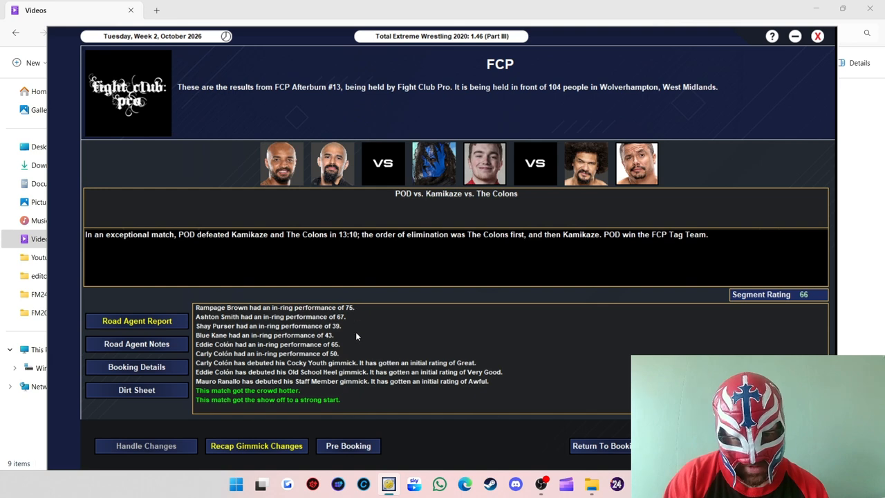
mouse_move(311, 339)
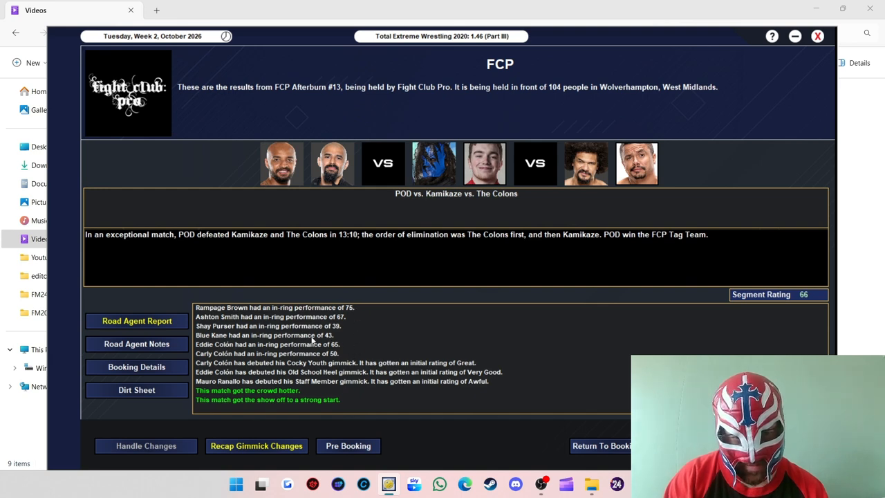
mouse_move(399, 357)
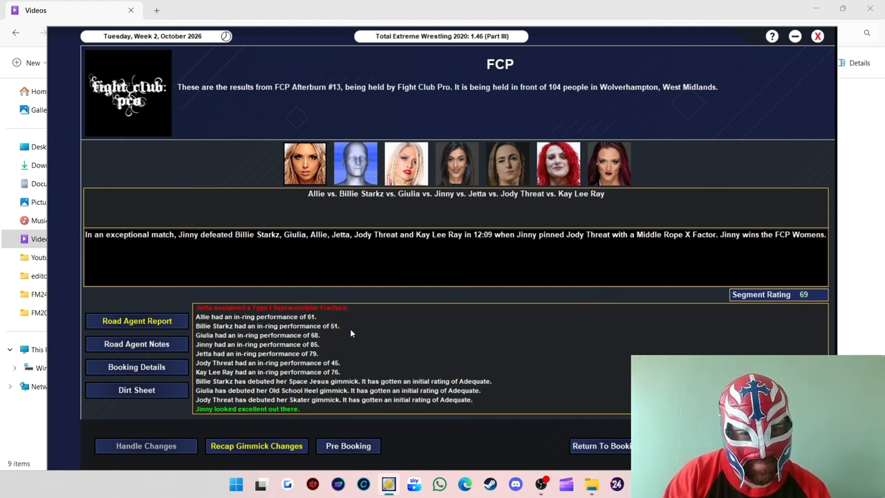
mouse_move(297, 358)
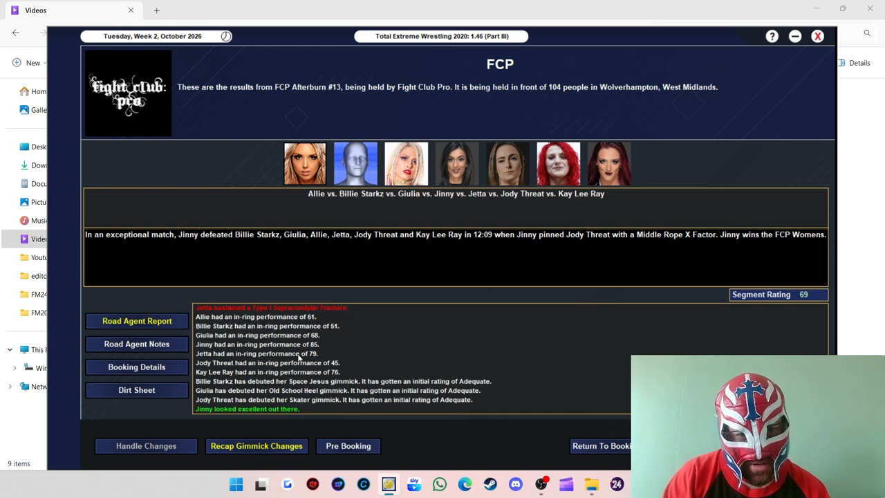
mouse_move(306, 357)
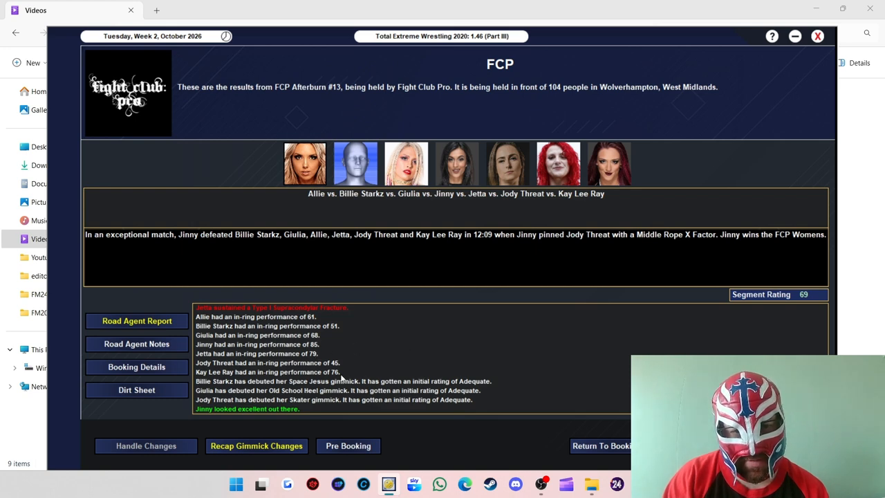
mouse_move(343, 354)
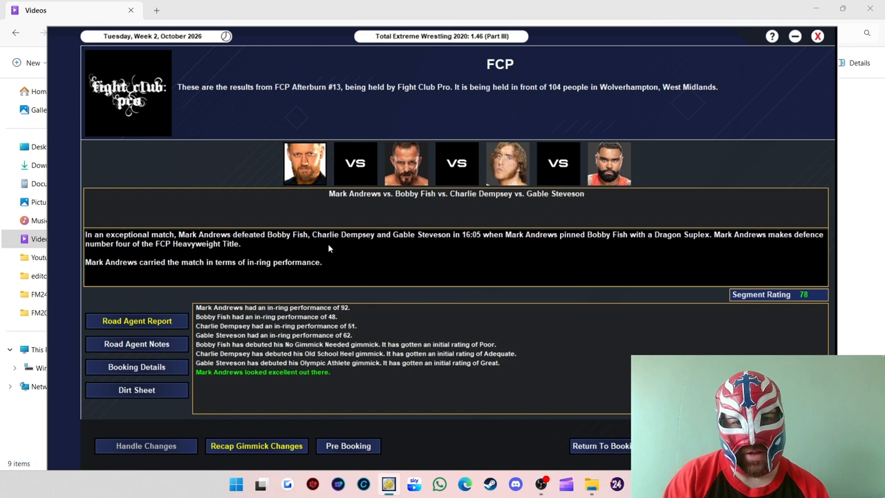
mouse_move(352, 252)
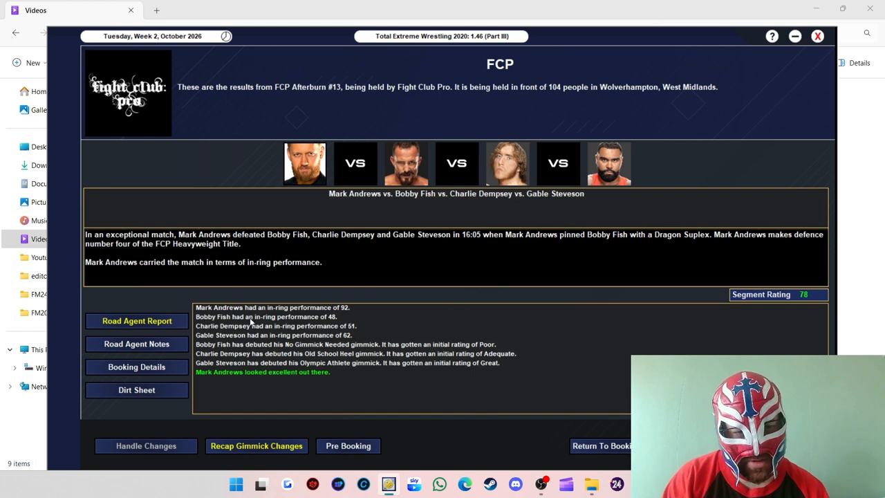
mouse_move(331, 327)
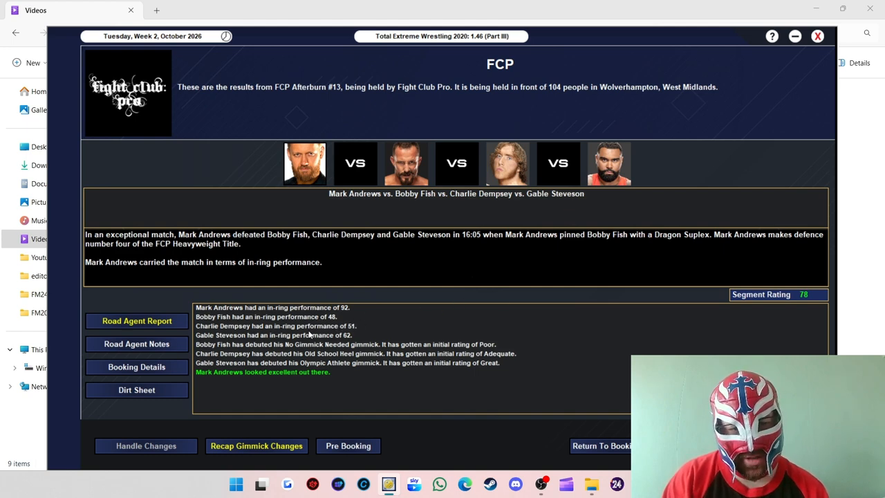
mouse_move(340, 345)
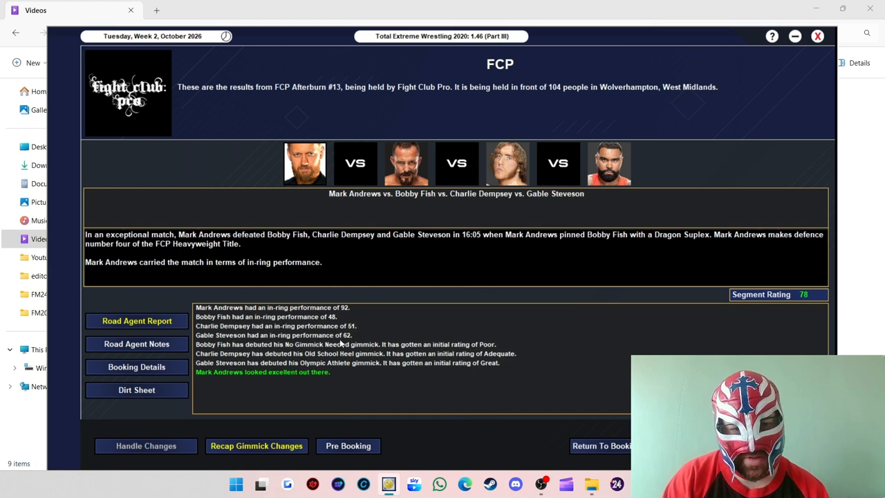
mouse_move(351, 339)
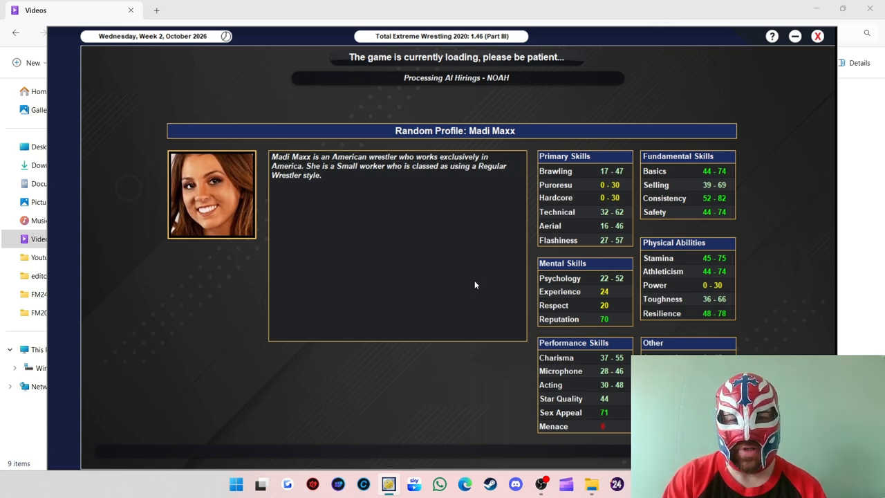
mouse_move(468, 288)
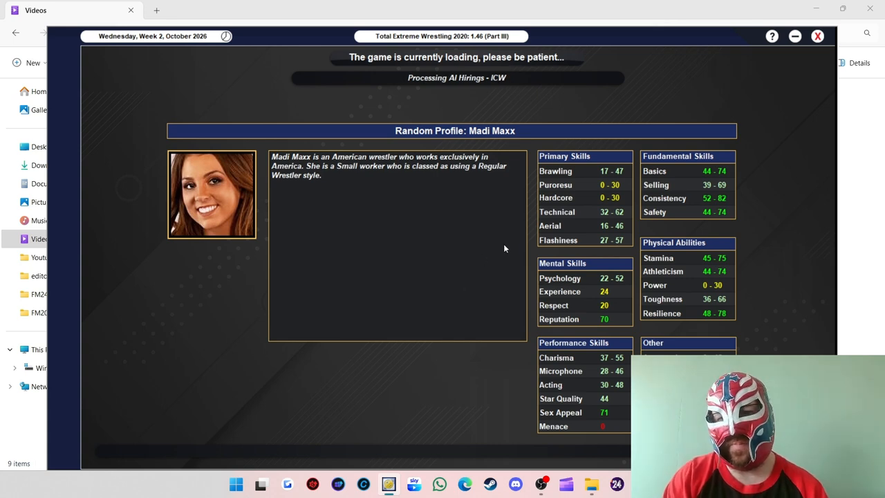
mouse_move(509, 246)
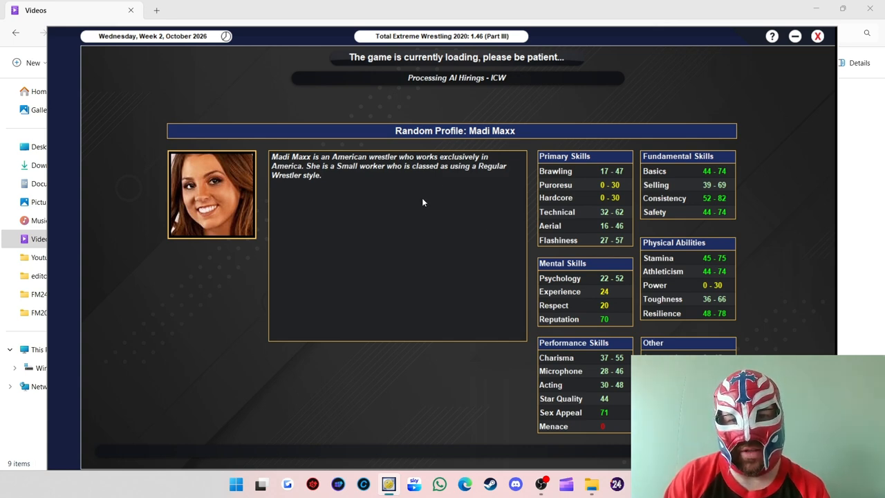
mouse_move(485, 217)
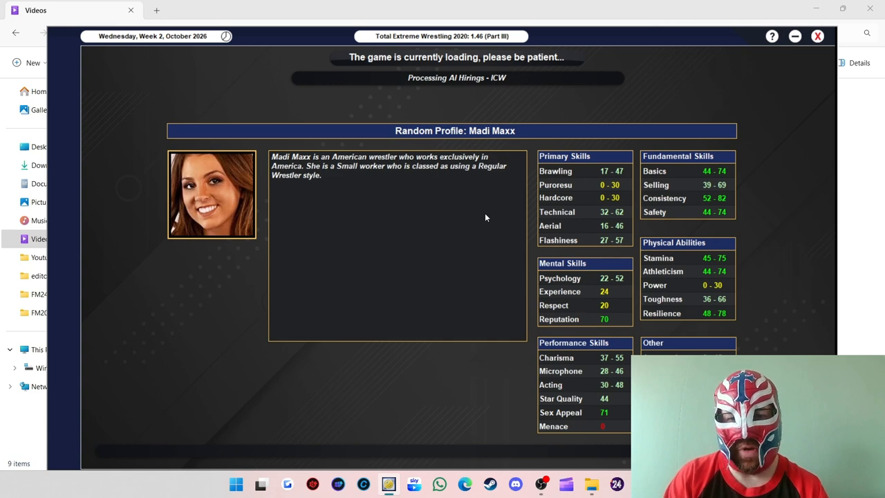
mouse_move(392, 186)
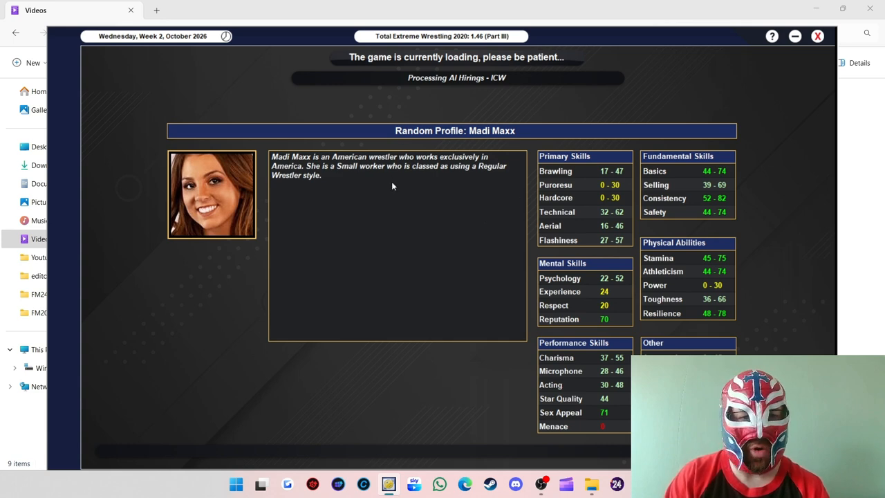
mouse_move(402, 228)
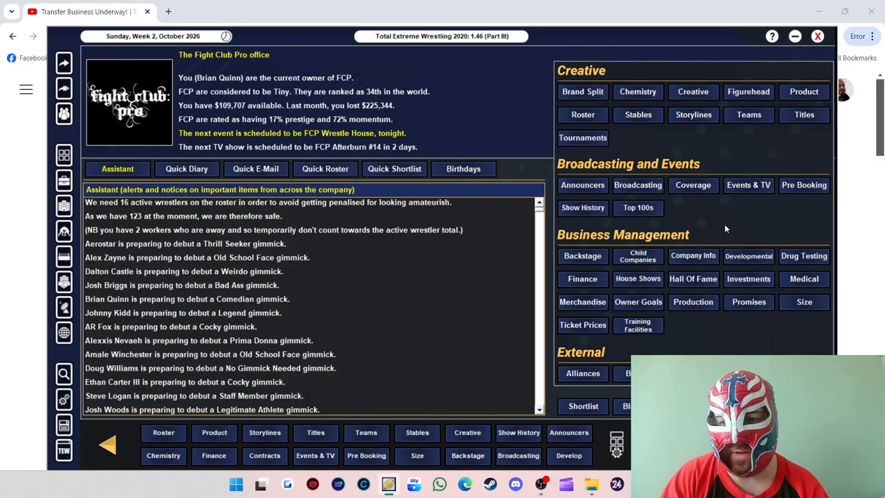
mouse_move(716, 218)
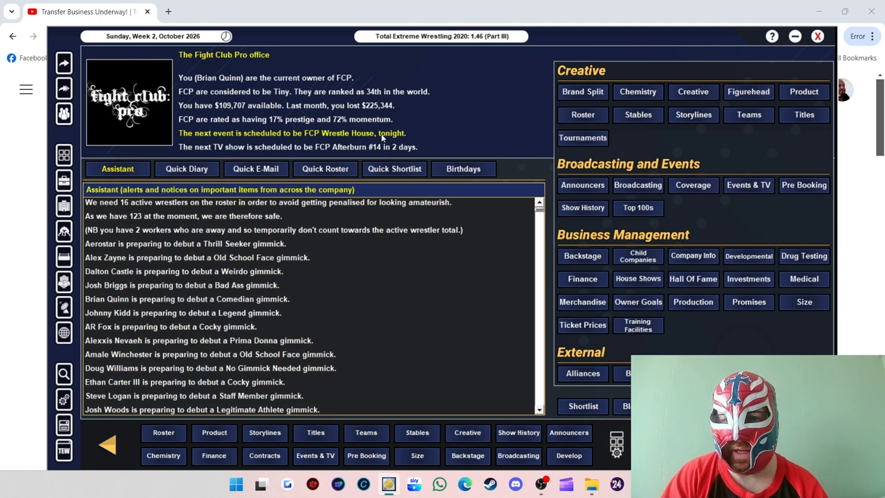
mouse_move(437, 145)
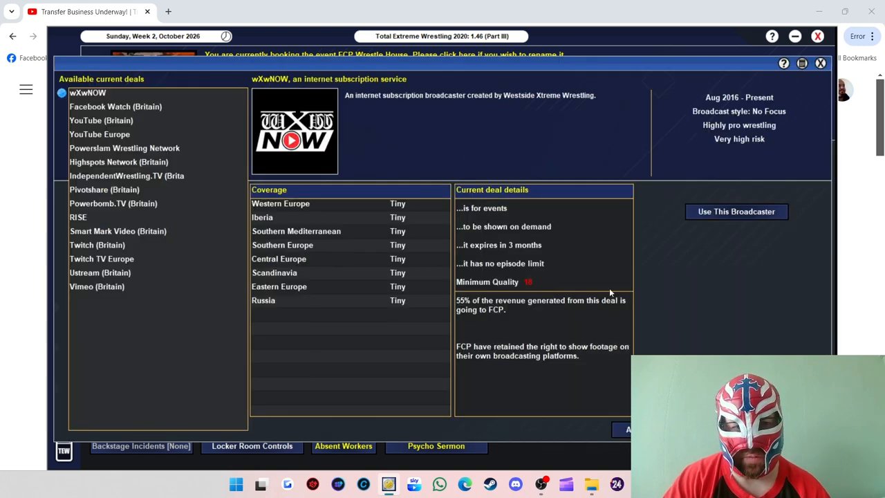
Step: Save Wrestle House's broadcaster selection and give the locker room the Psycho Sermon speech
click(735, 211)
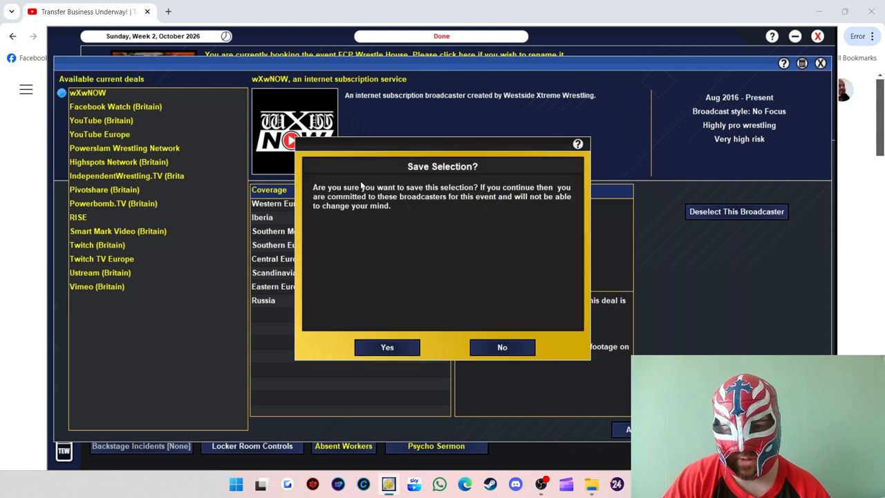
click(387, 347)
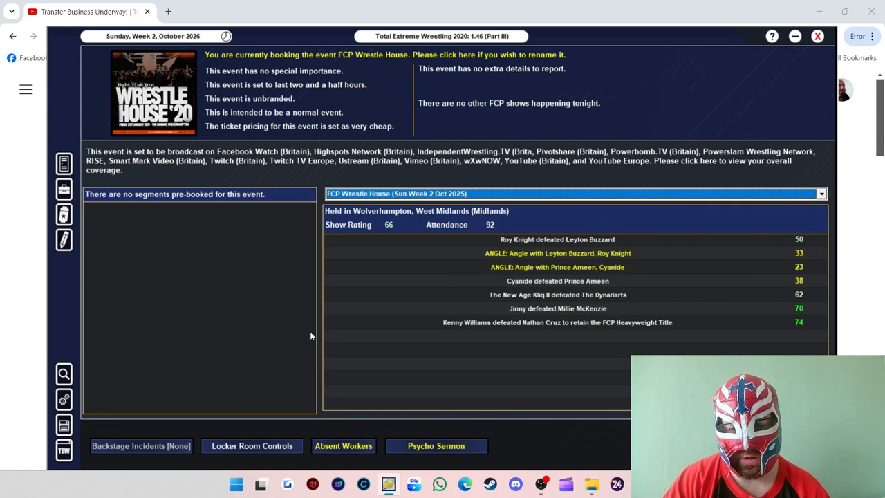
mouse_move(144, 340)
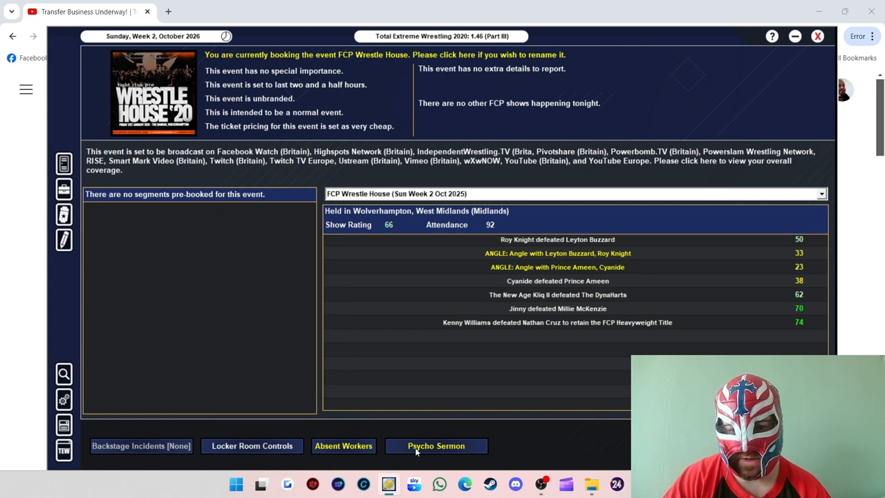
click(436, 445)
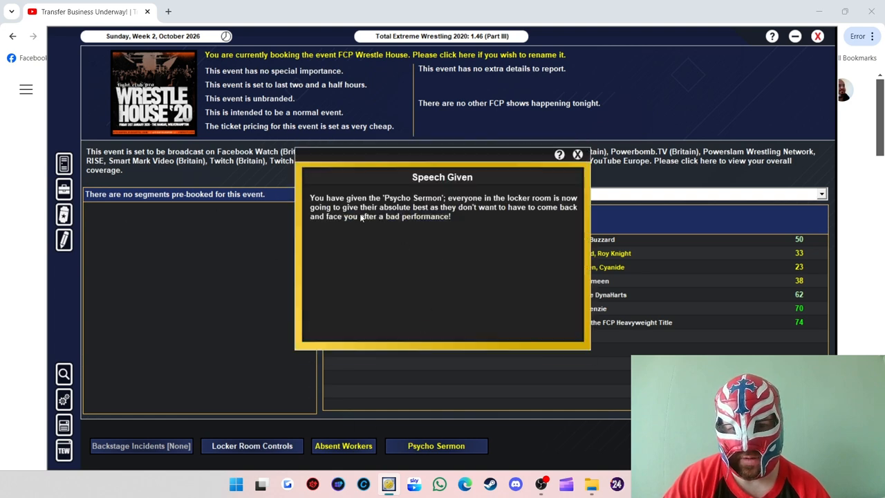
mouse_move(564, 213)
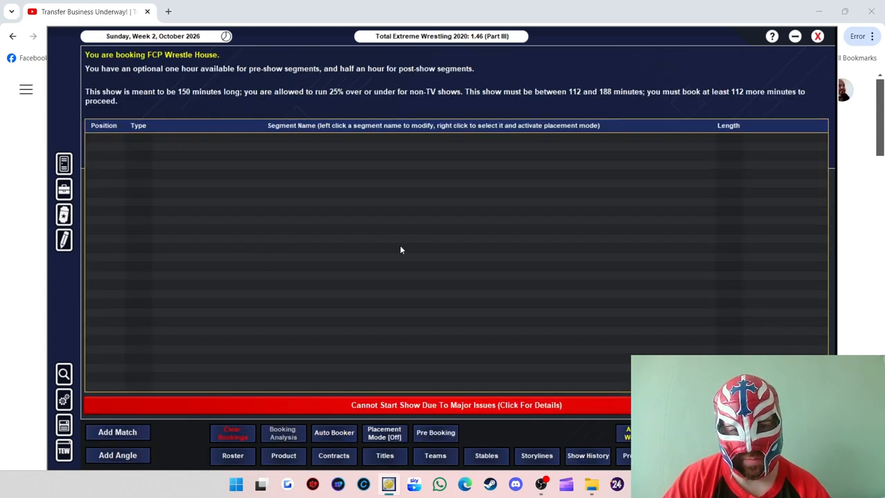
mouse_move(107, 415)
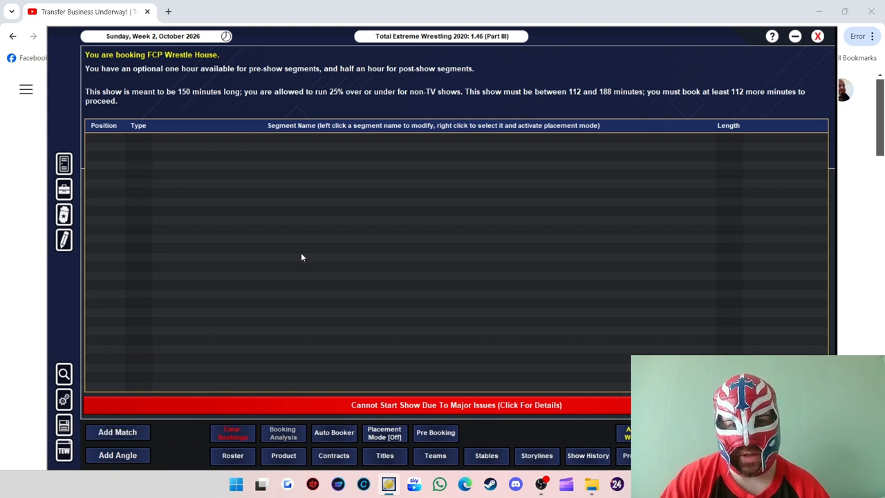
Step: Book POD vs. The Bounty Hunters as a 19-minute two-on-two tag match
click(117, 431)
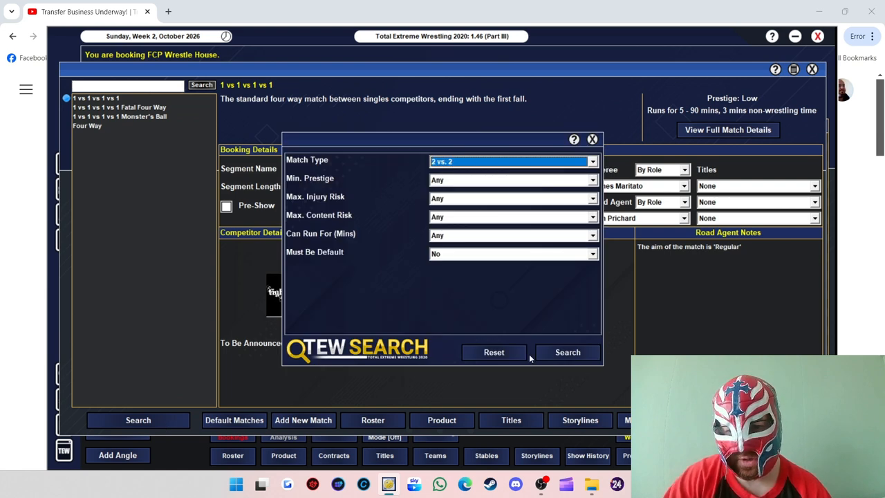
click(568, 352)
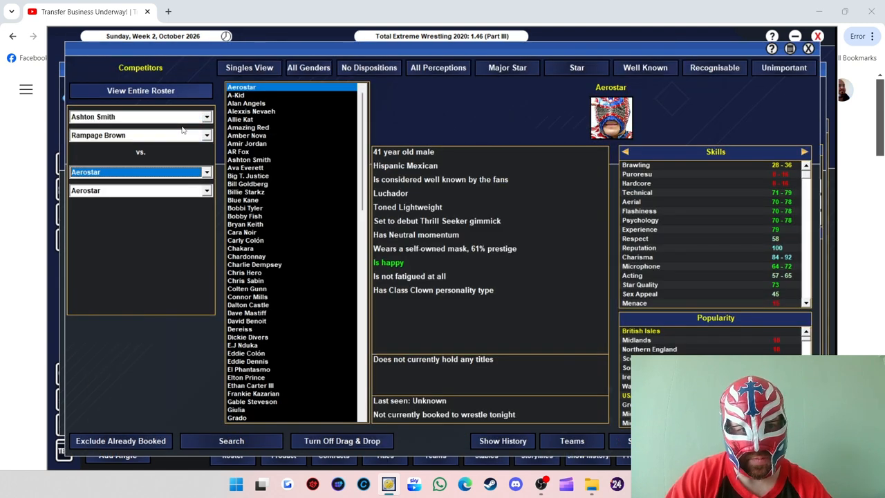
click(308, 67)
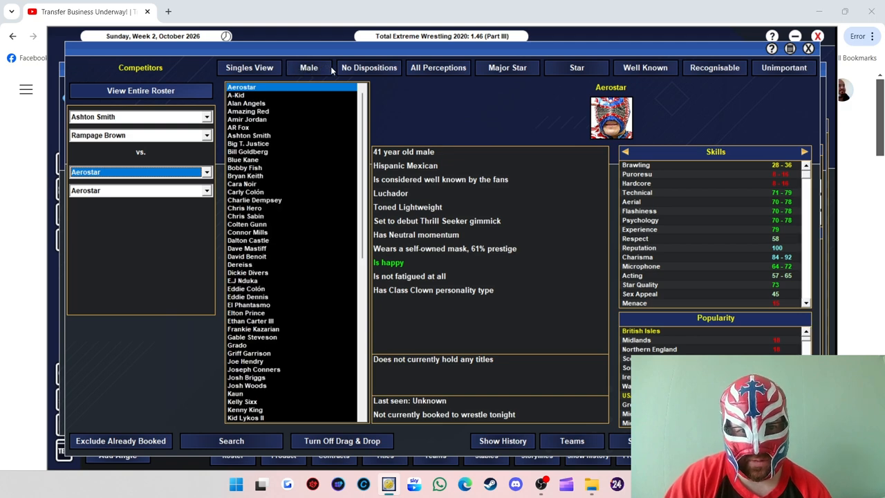
click(249, 67)
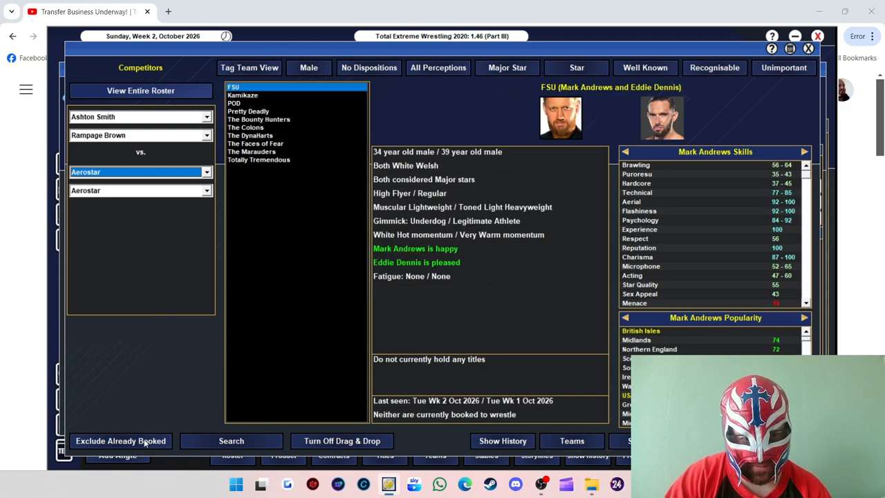
click(258, 159)
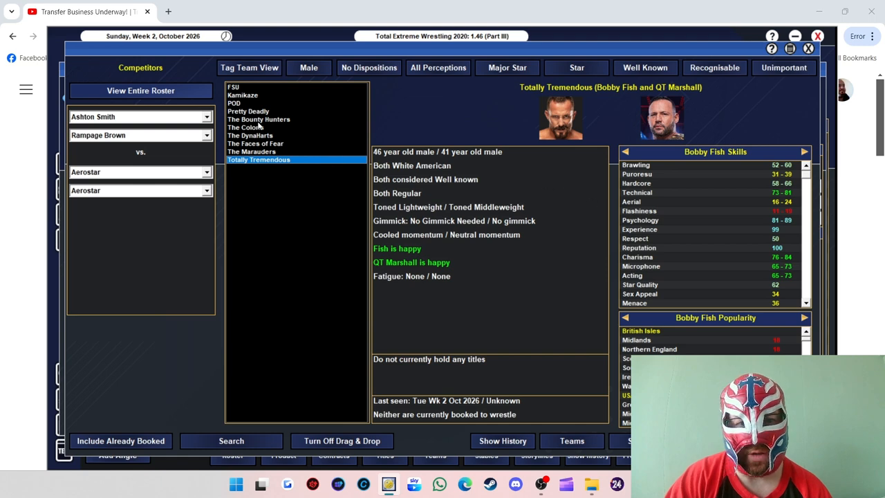
click(245, 127)
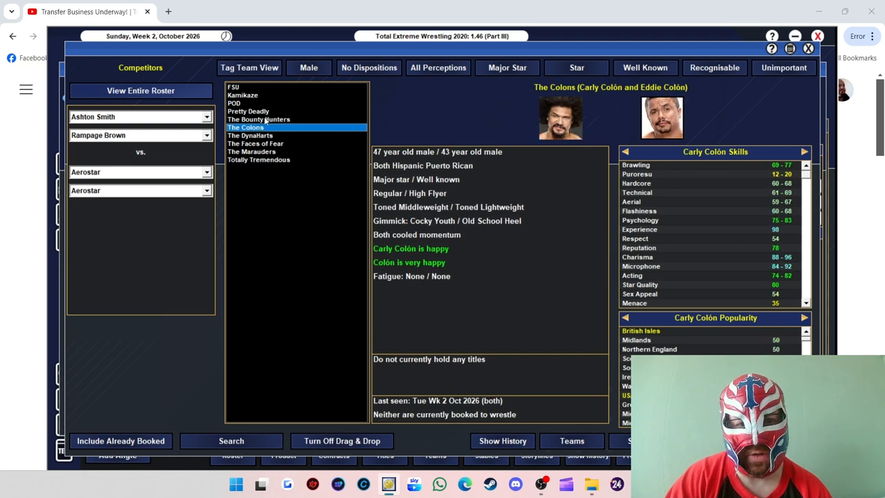
click(259, 119)
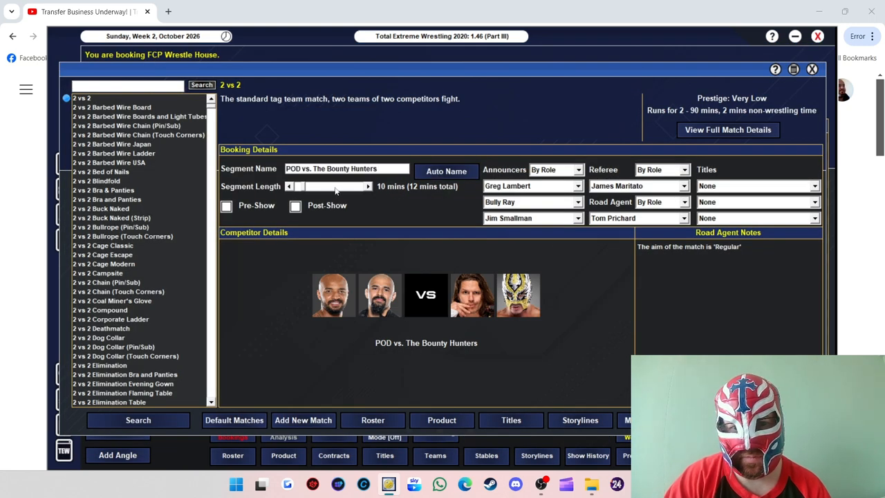
click(367, 186)
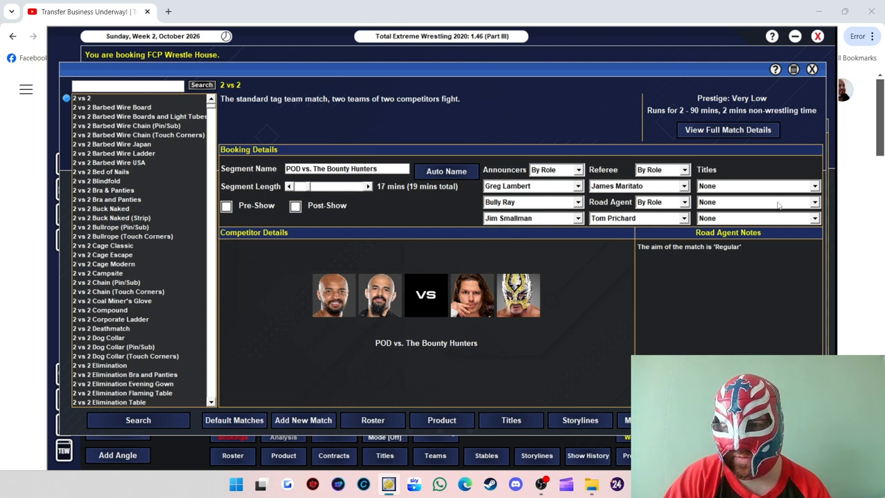
click(757, 186)
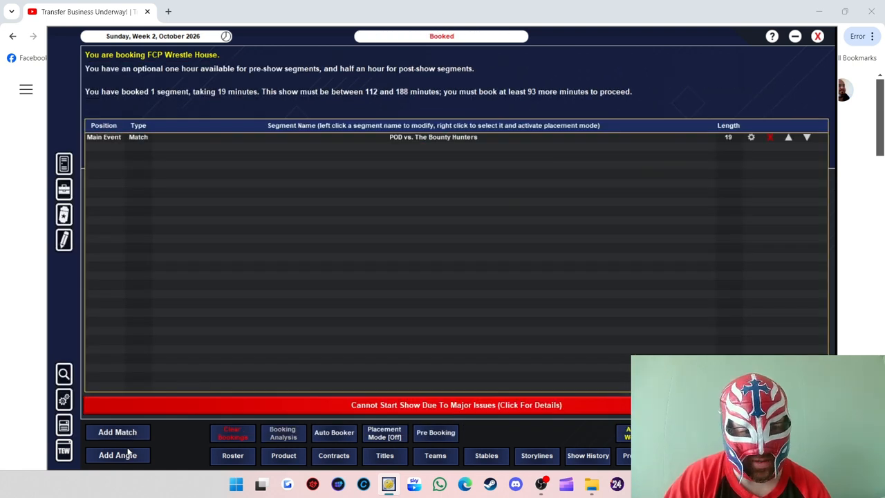
mouse_move(407, 255)
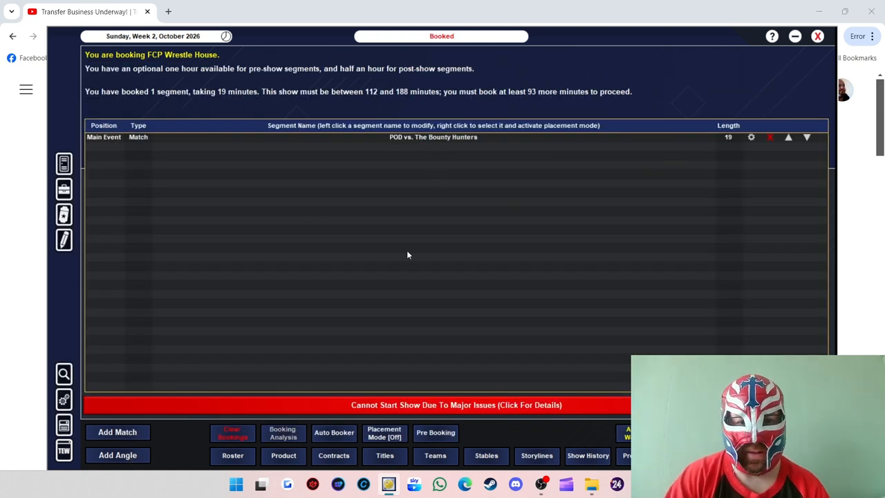
Step: Add a 6-minute freestyle angle with The Bounty Hunters and POD after their match
click(117, 455)
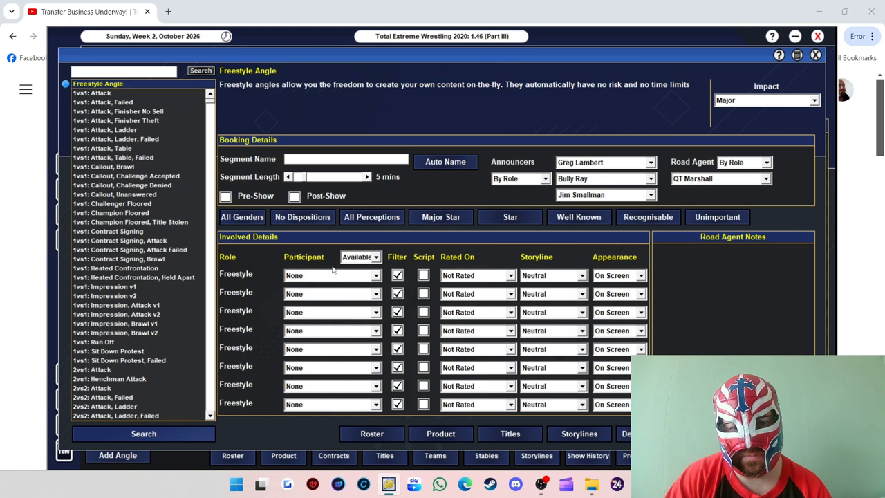
mouse_move(241, 300)
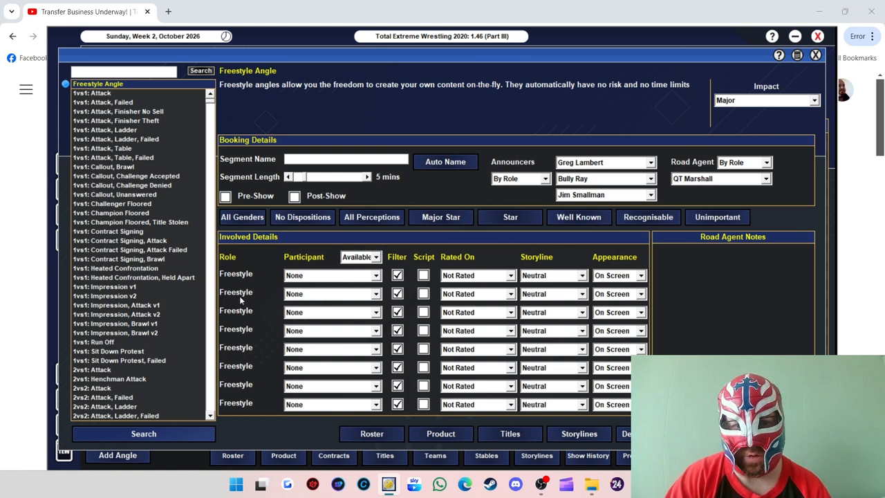
click(331, 275)
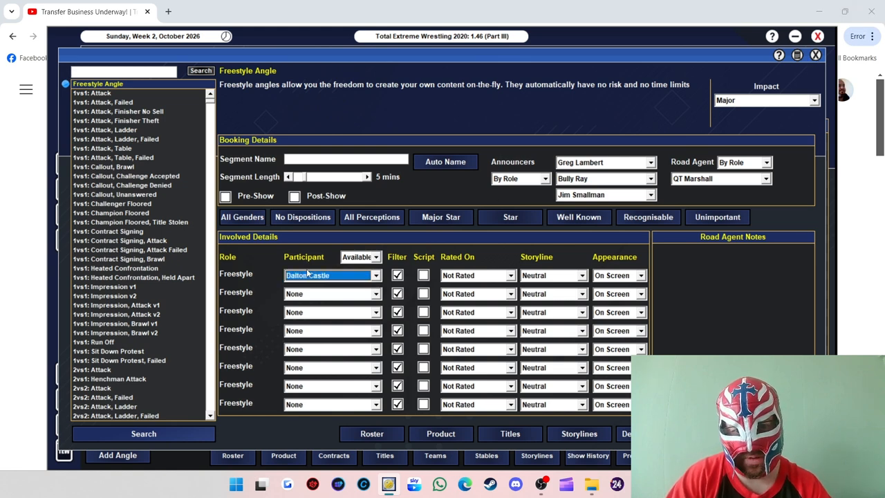
click(332, 293)
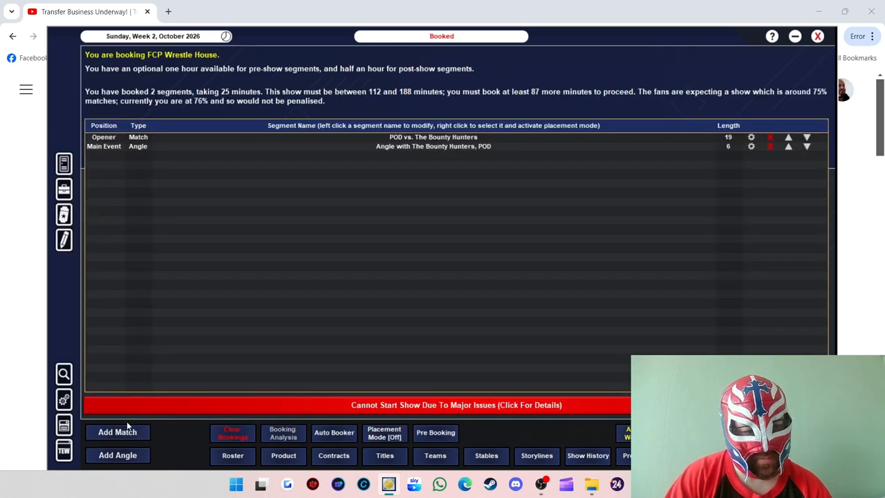
mouse_move(442, 200)
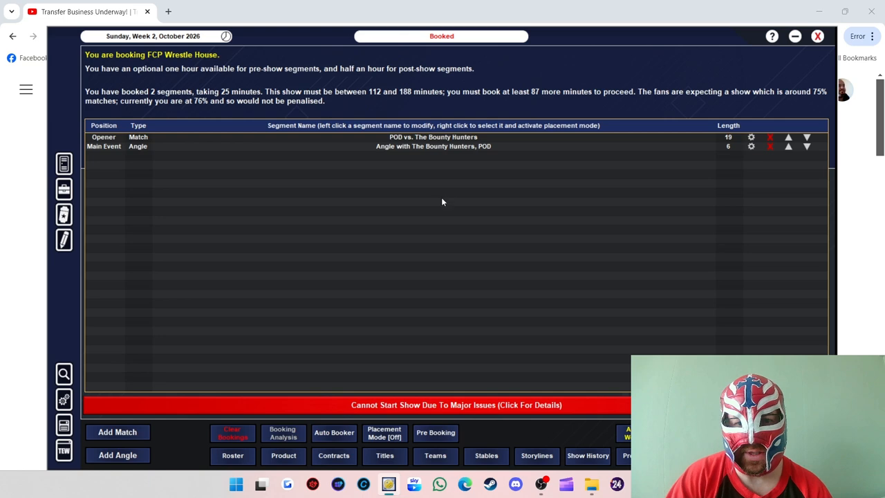
click(117, 432)
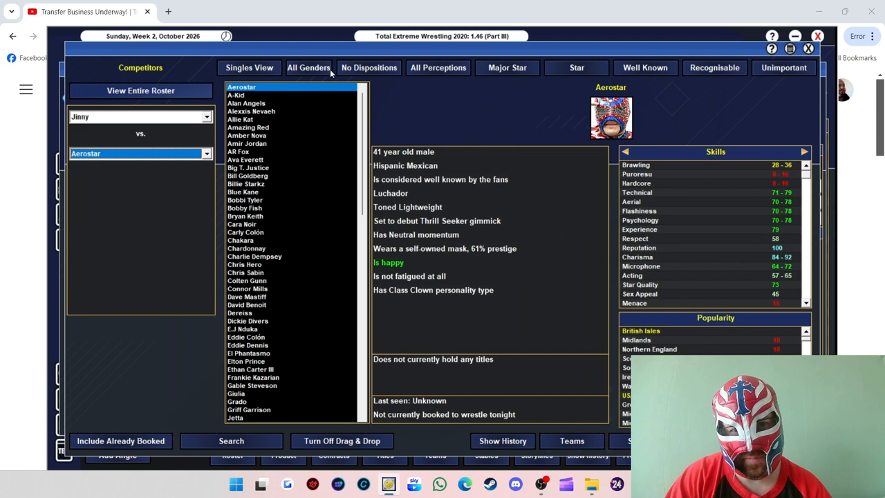
Step: Filter the roster to female wrestlers and set Riho as Jinny's singles opponent
click(308, 67)
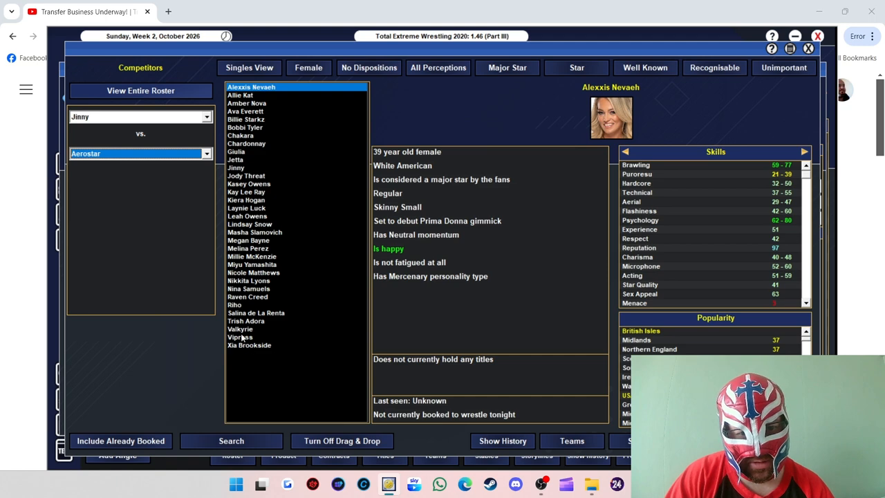
click(240, 337)
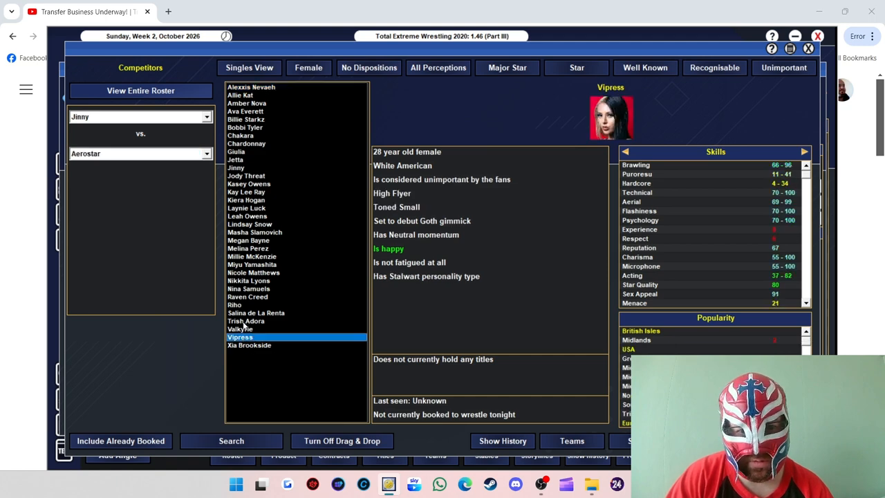
click(240, 328)
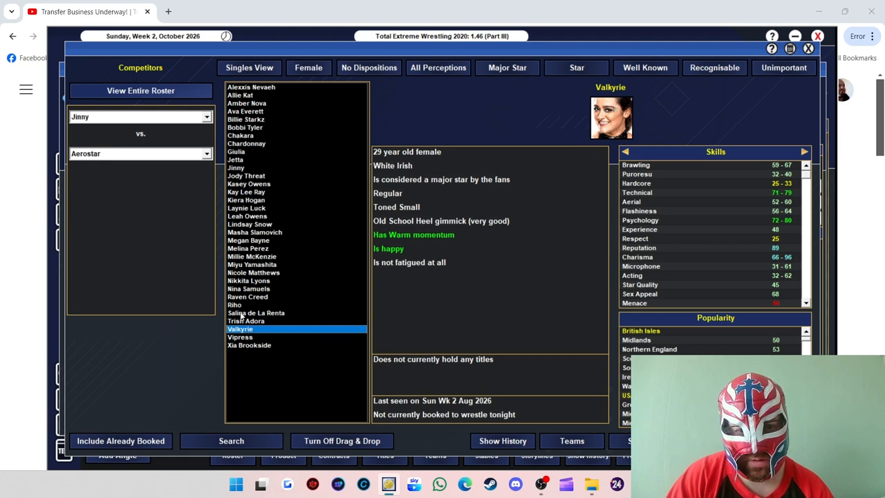
click(234, 304)
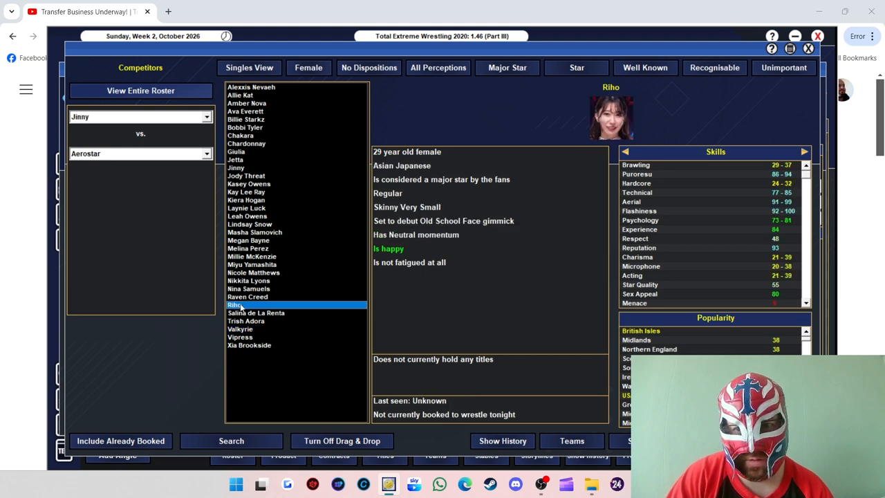
click(234, 304)
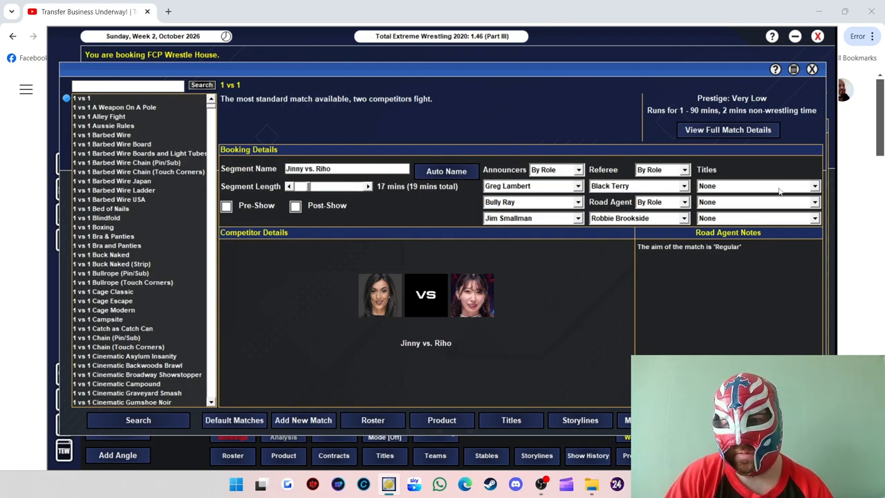
Step: Add Jinny vs. Riho to the card as the 19-minute main event
click(757, 185)
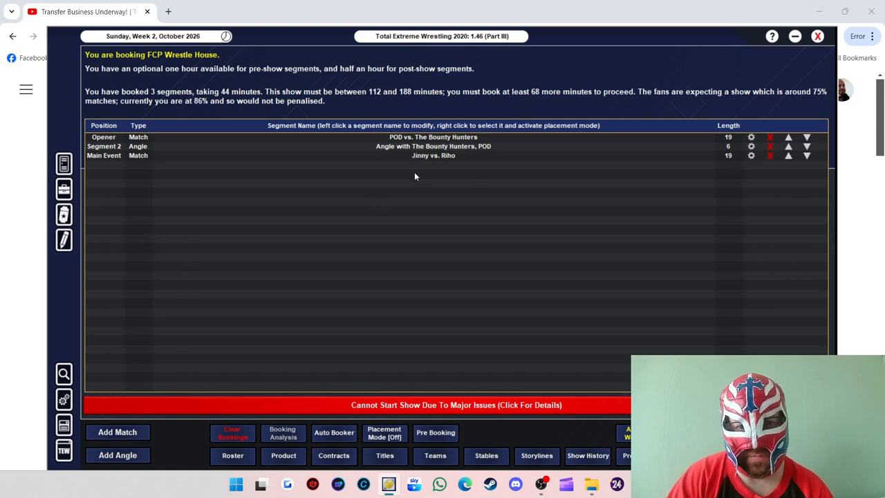
Step: Add a freestyle angle with Jinny and Riho ahead of their match
click(118, 455)
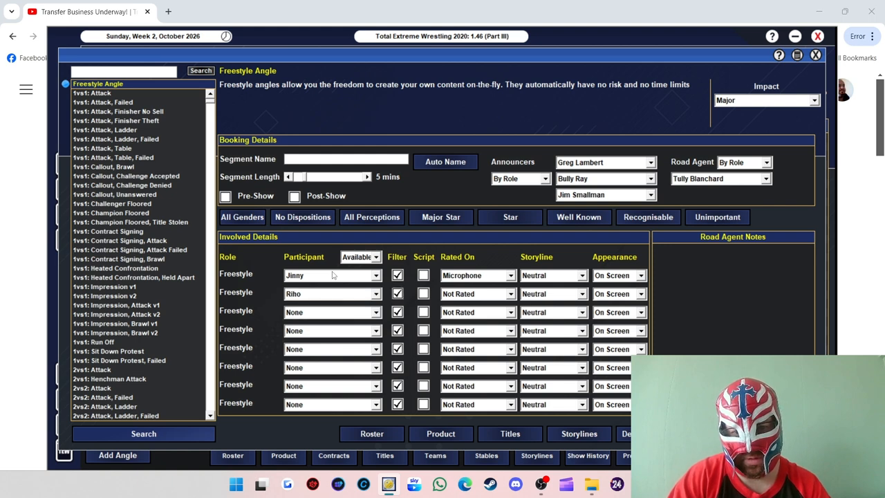
click(445, 162)
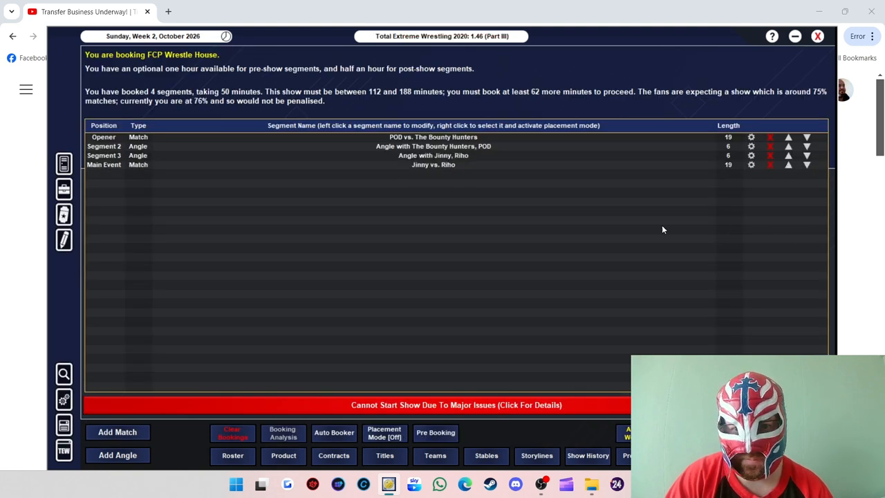
mouse_move(387, 316)
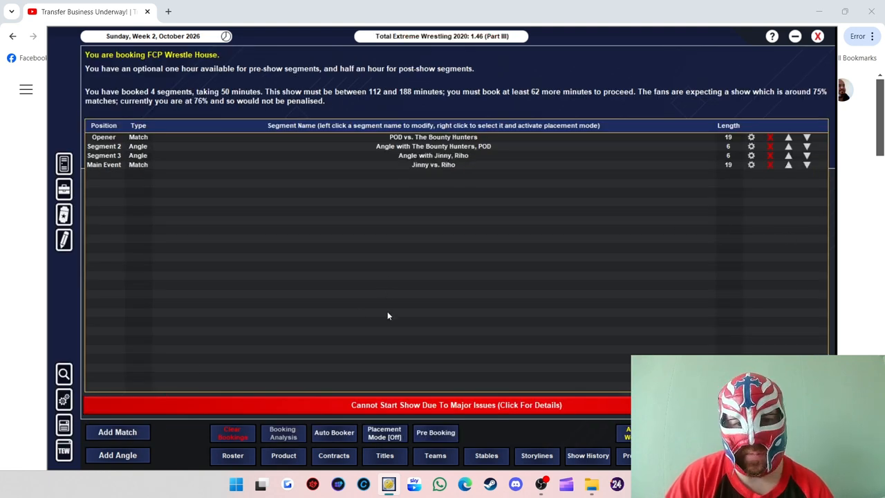
Step: Book the Aerostar vs. A-Kid vs. Alan Angels vs. Amazing Red four-way with road agent notes
click(117, 431)
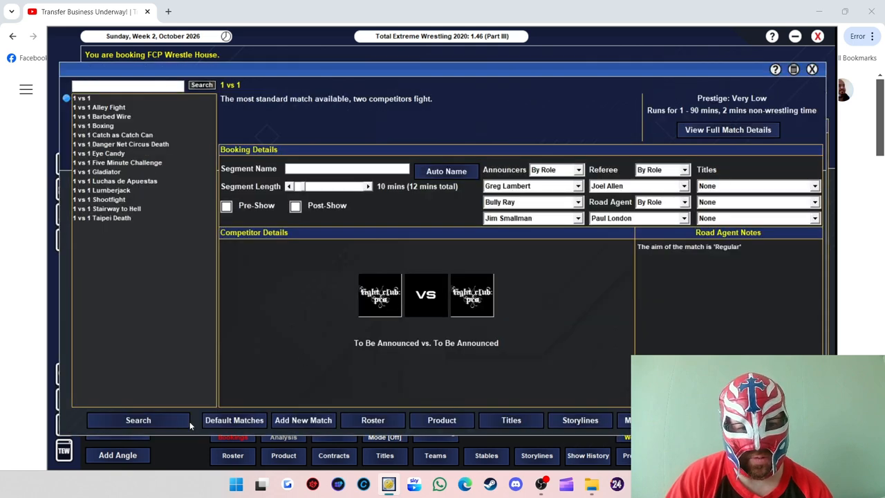
click(137, 419)
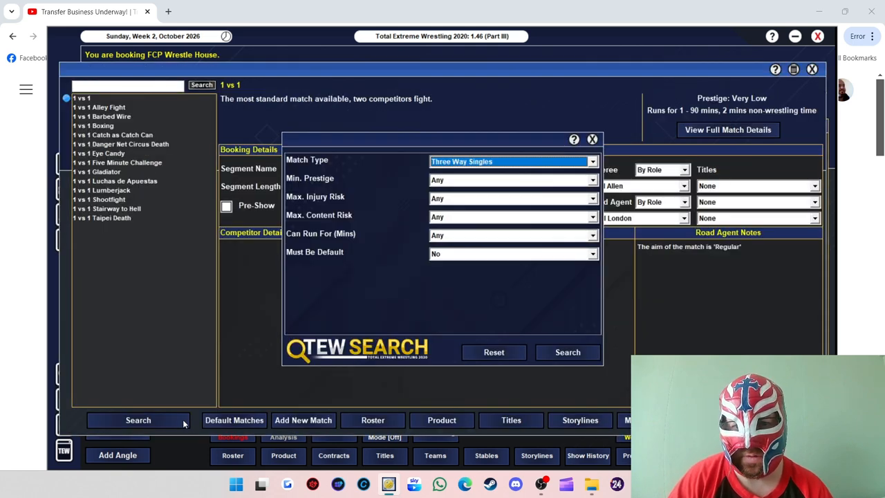
click(566, 351)
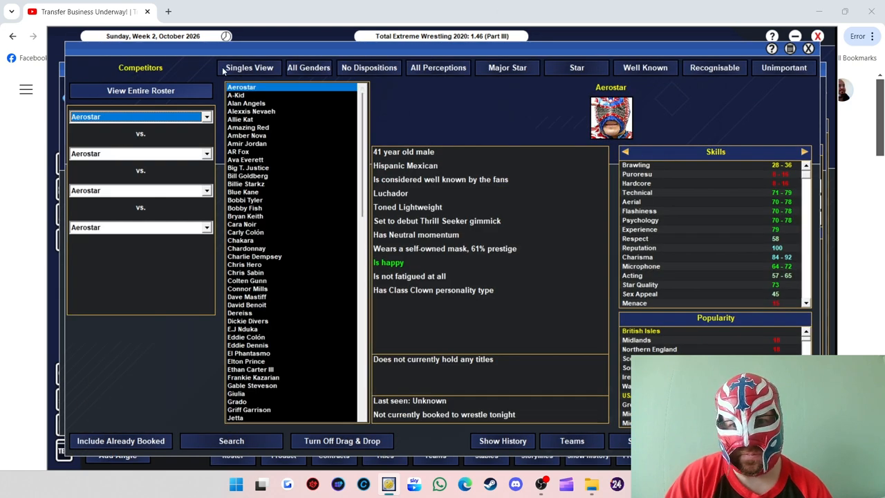
click(308, 67)
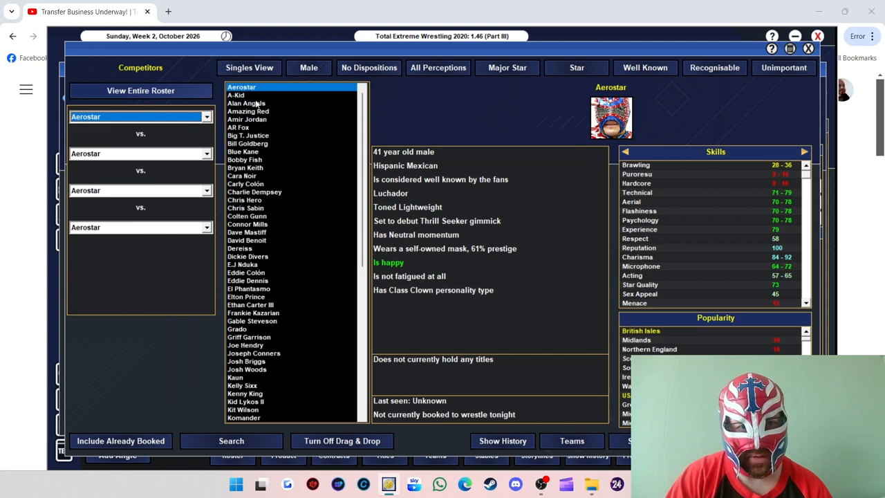
click(236, 95)
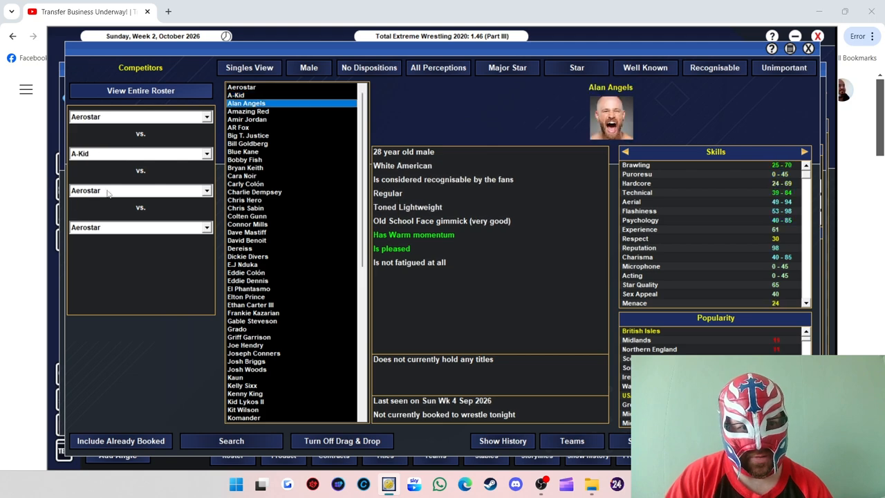
click(138, 190)
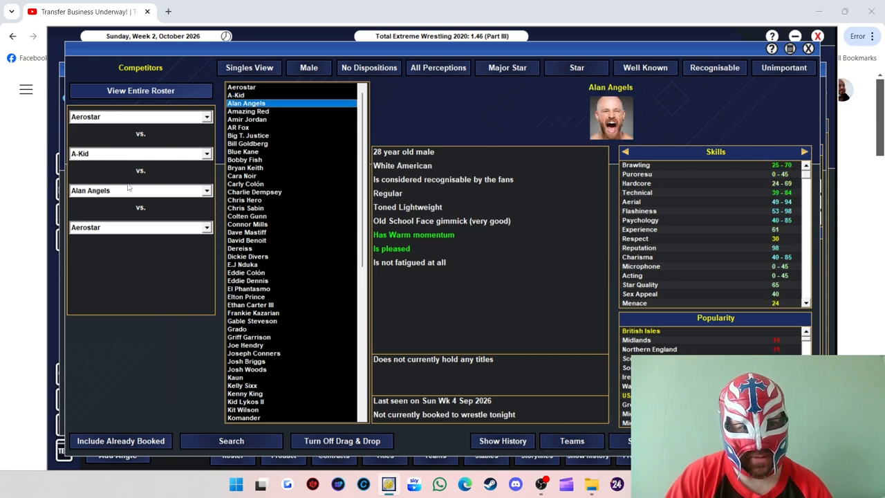
click(247, 111)
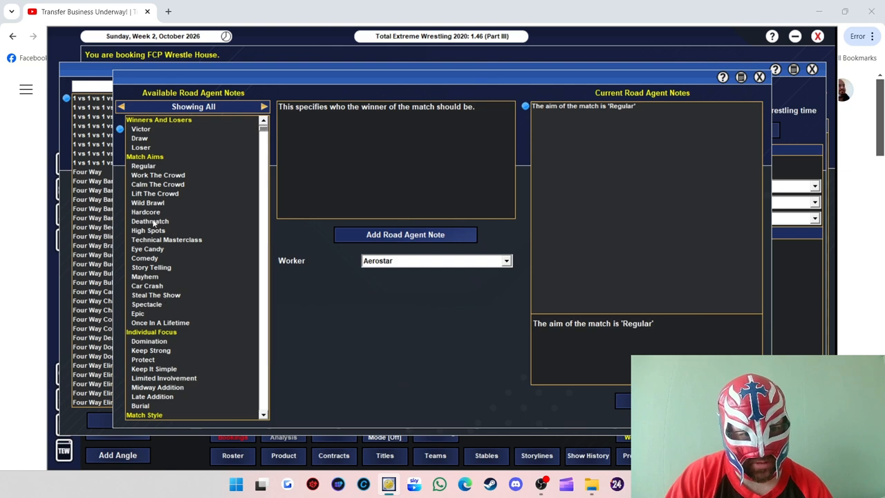
click(147, 230)
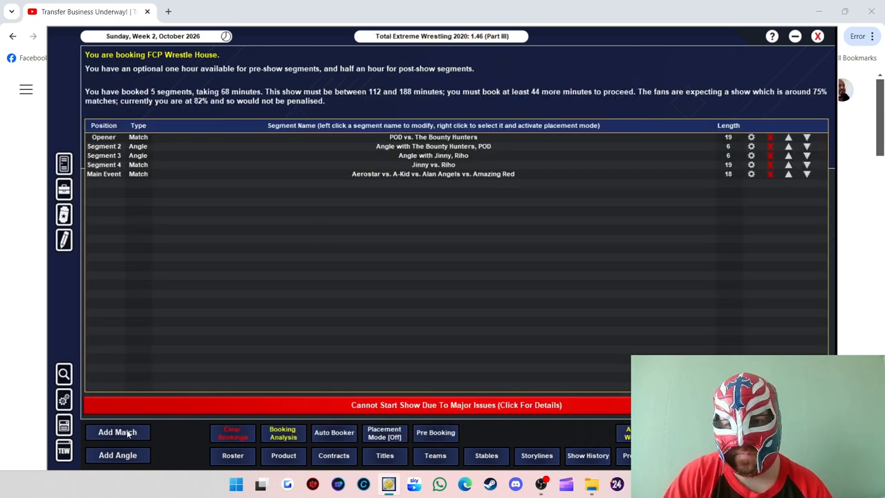
Step: Book a women's four-way of Kay Lee Ray, Kiera Hogan, Miyu Yamashita and Vipress at 18 minutes
click(118, 431)
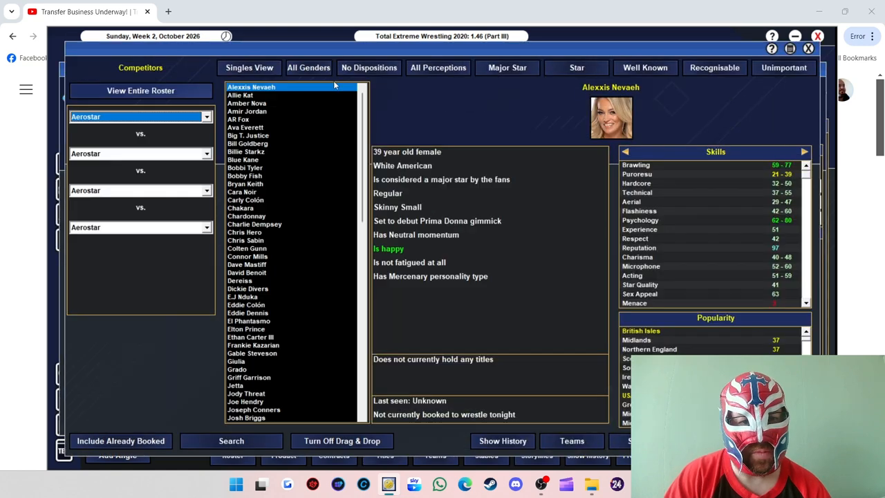
click(308, 67)
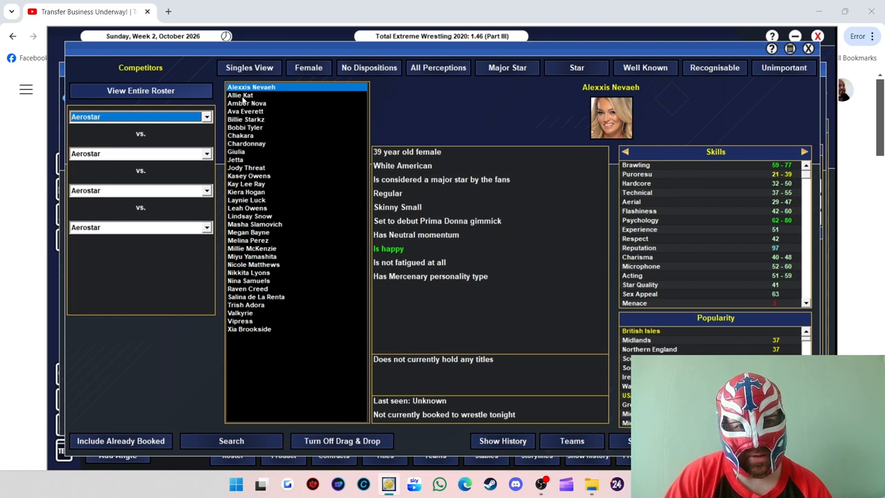
mouse_move(247, 136)
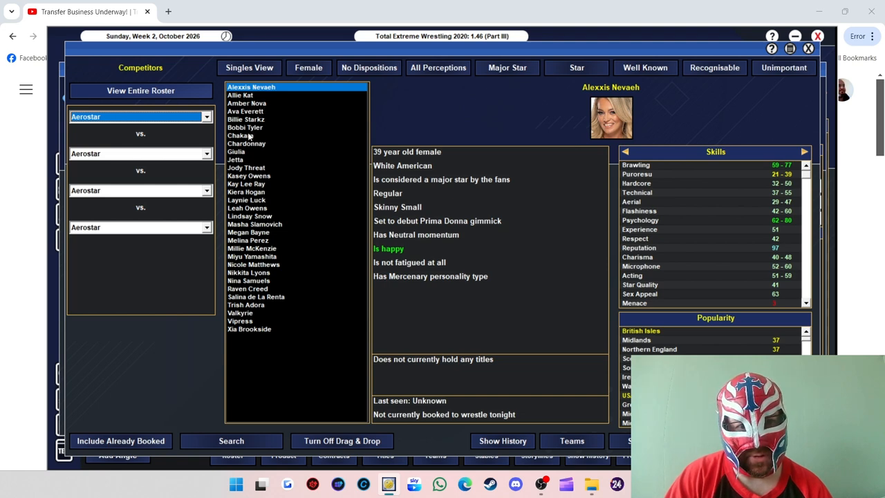
mouse_move(259, 190)
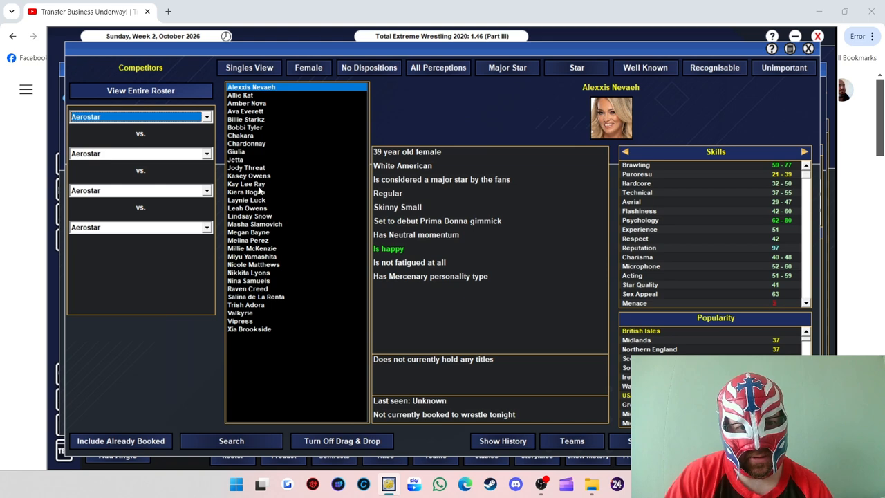
click(246, 183)
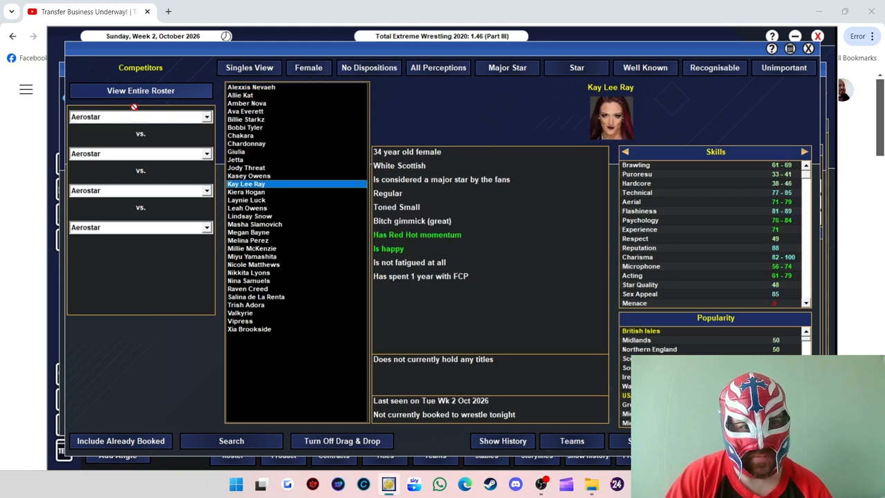
click(246, 192)
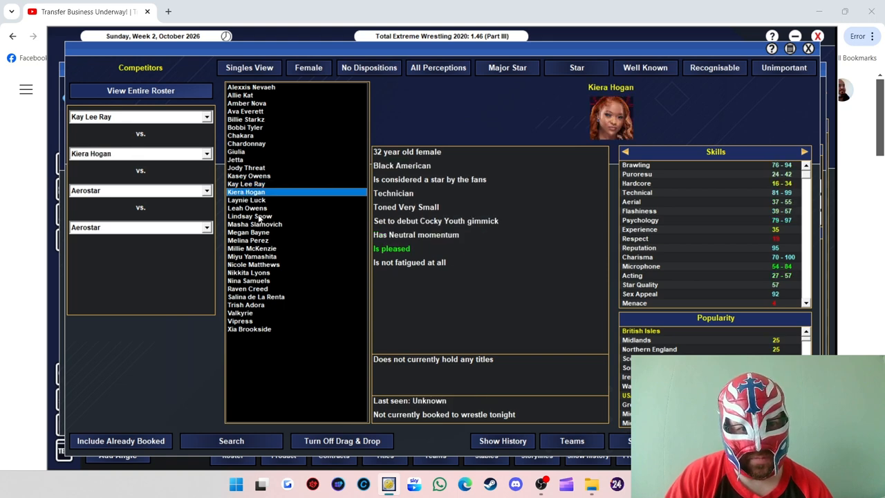
click(255, 224)
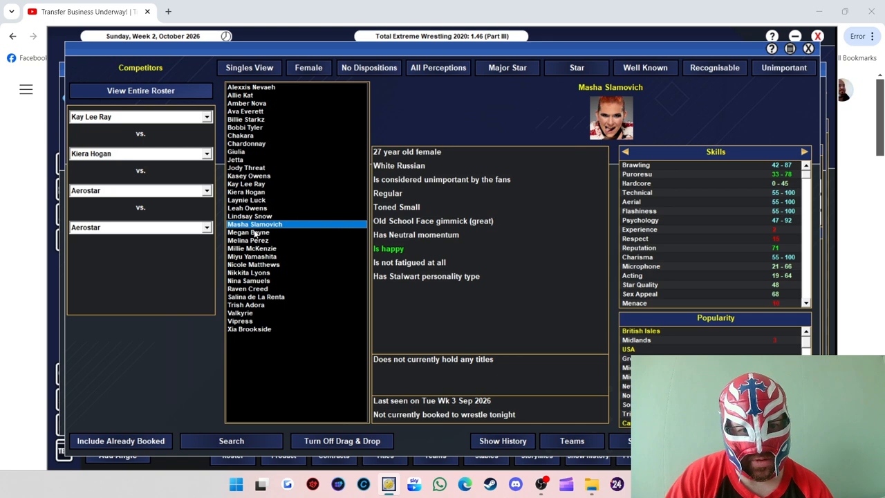
click(251, 248)
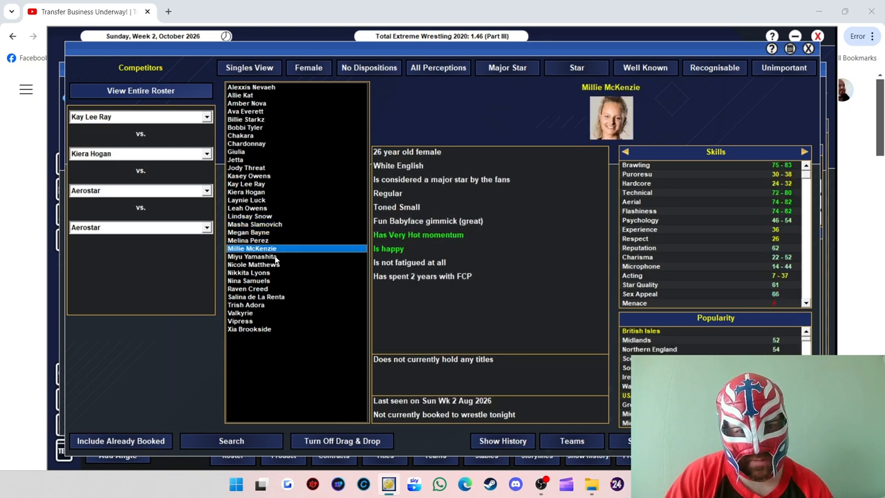
click(253, 256)
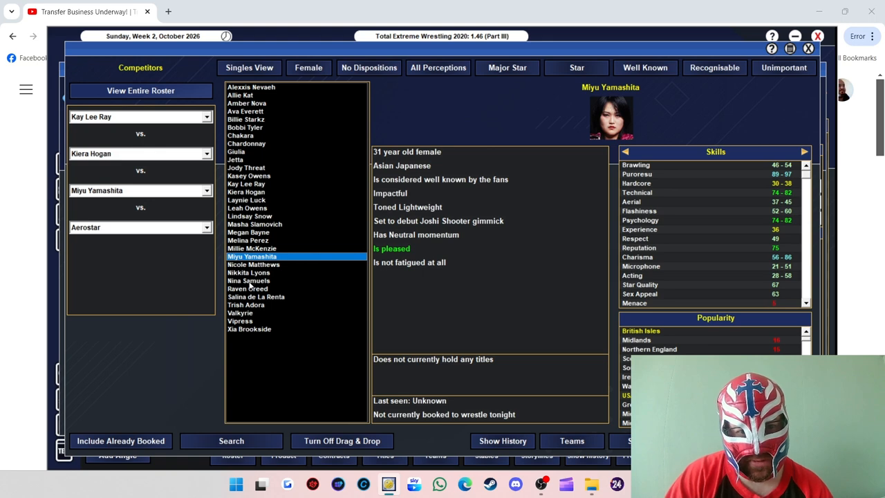
click(248, 273)
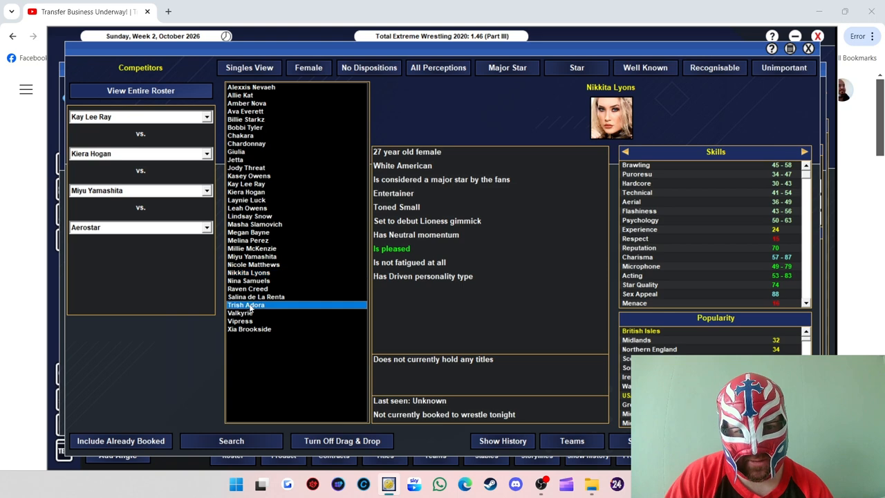
click(240, 321)
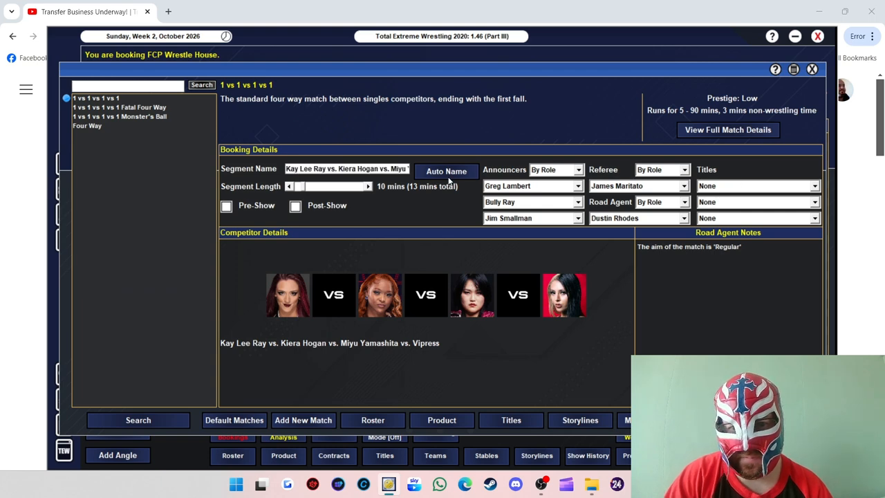
drag(300, 186, 352, 186)
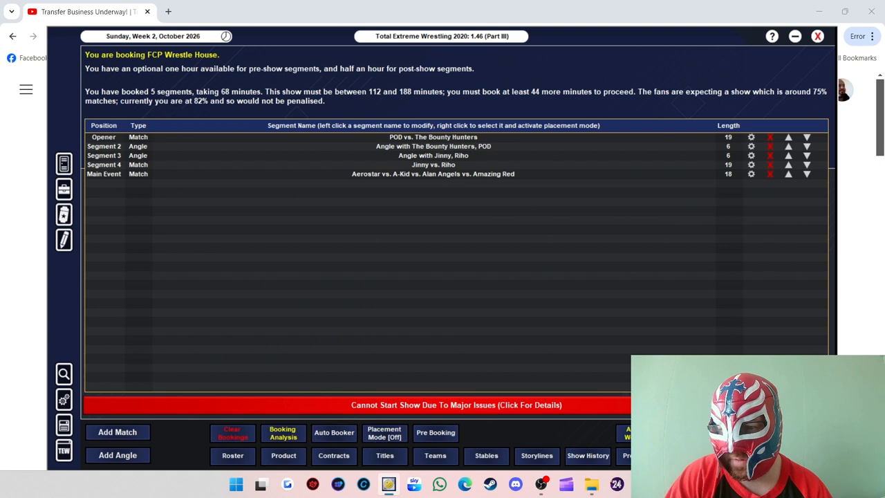
Step: Save the four-way onto the card, bringing it to six segments and 86 minutes
click(117, 431)
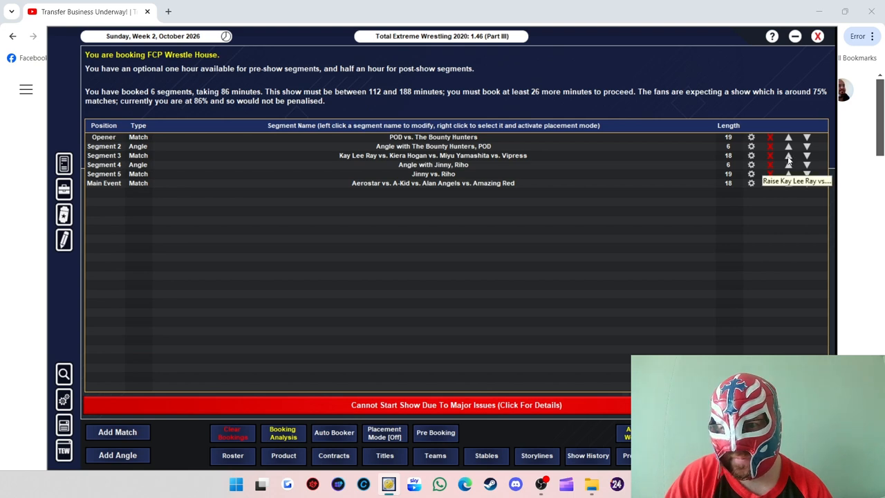
mouse_move(427, 201)
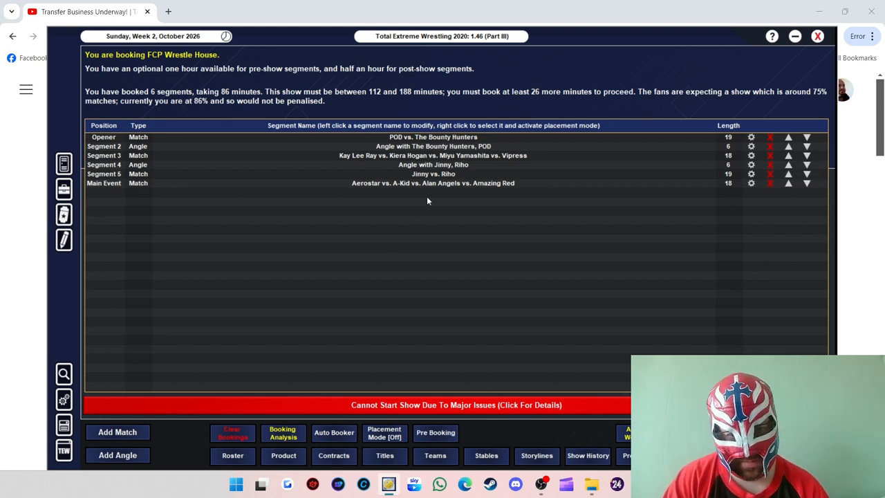
mouse_move(146, 430)
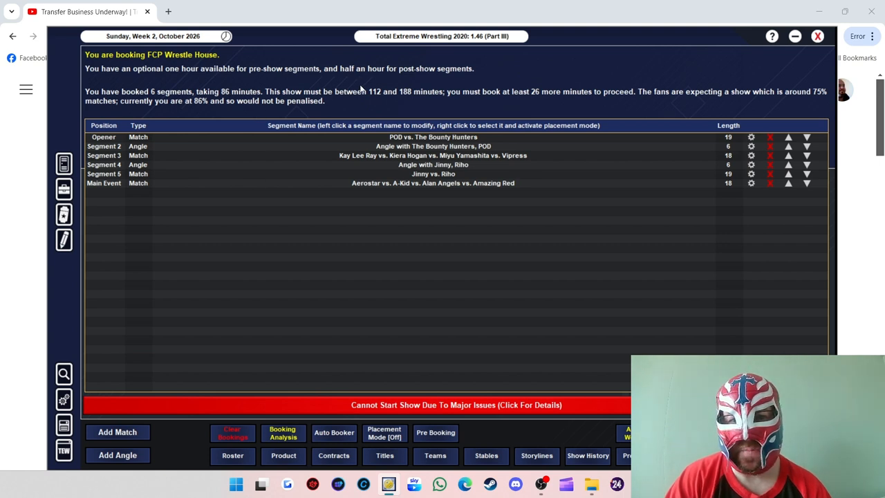
mouse_move(166, 403)
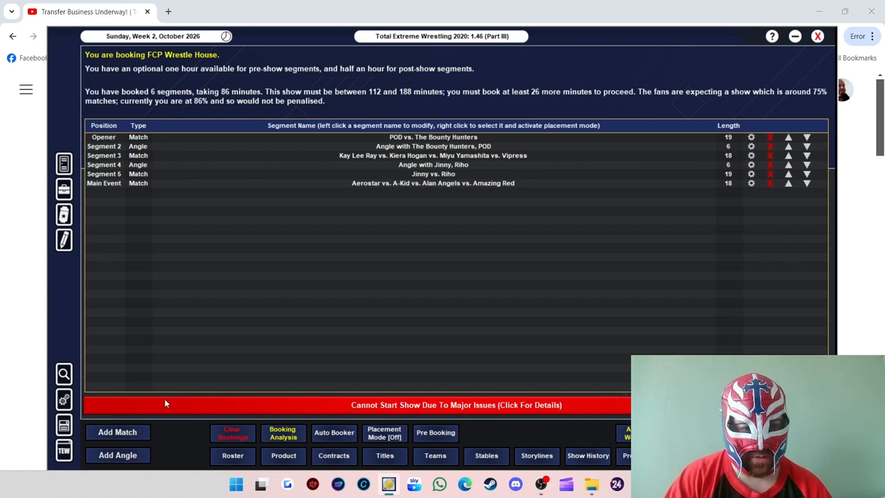
mouse_move(517, 238)
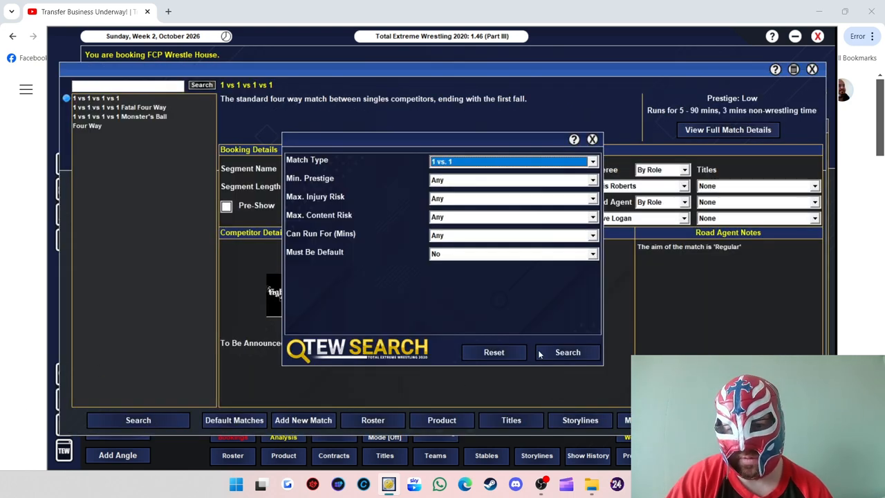
Step: Filter a 1 vs. 1 search to male major stars and pair Miro with Kid Lykos II
click(567, 351)
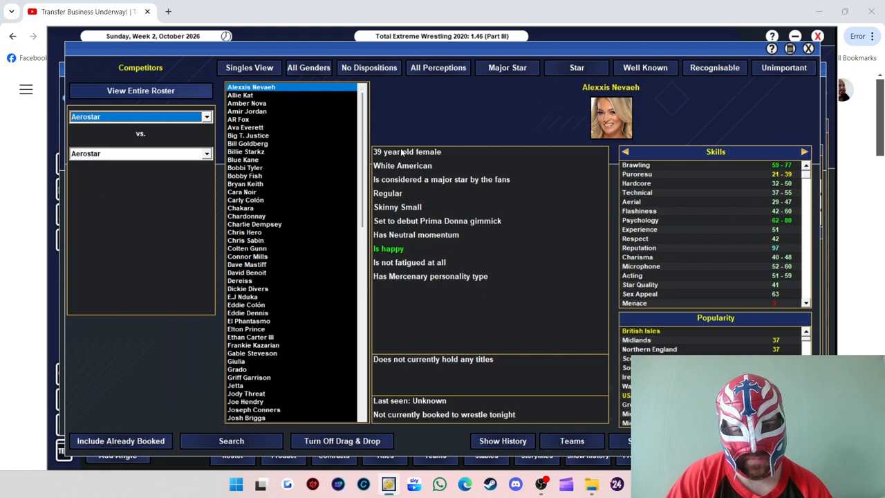
click(308, 67)
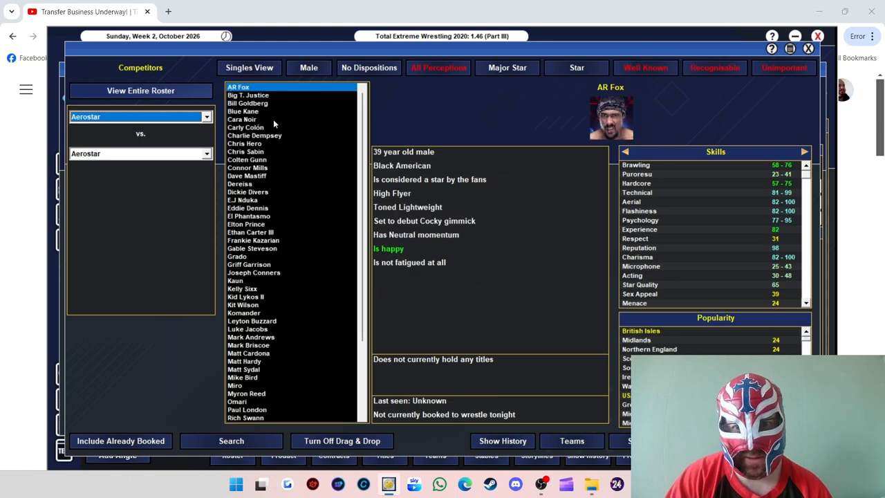
click(247, 103)
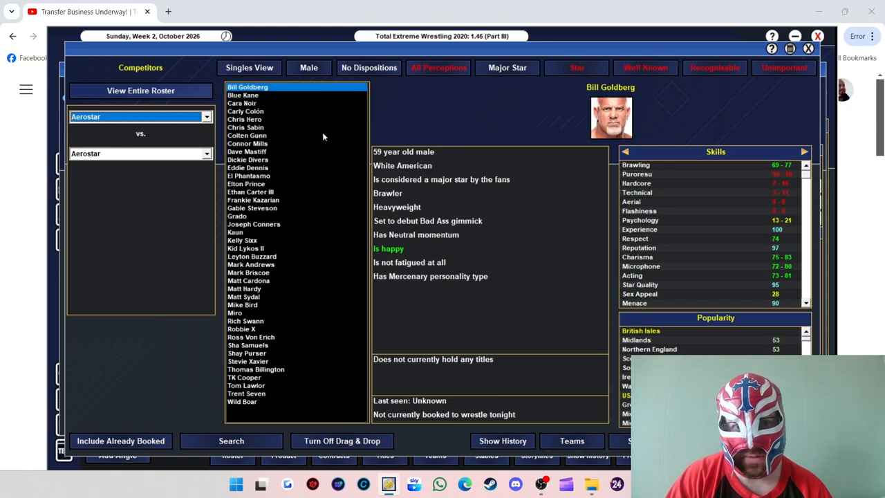
mouse_move(265, 400)
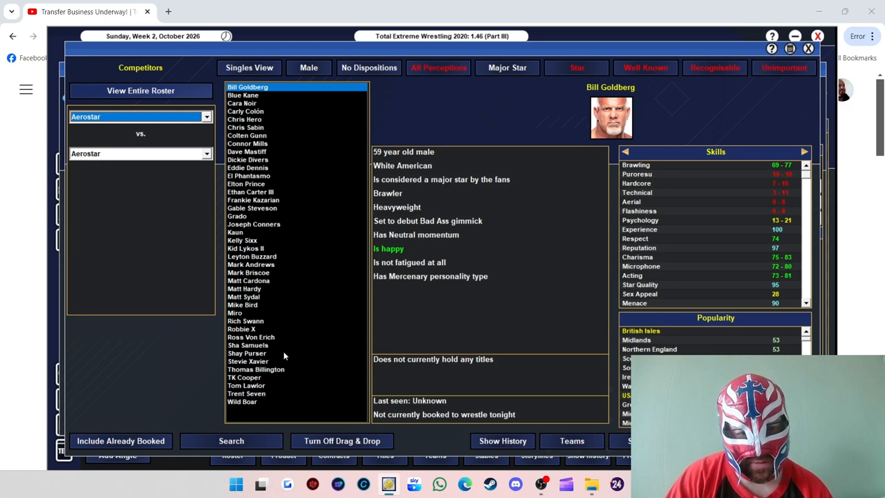
mouse_move(245, 340)
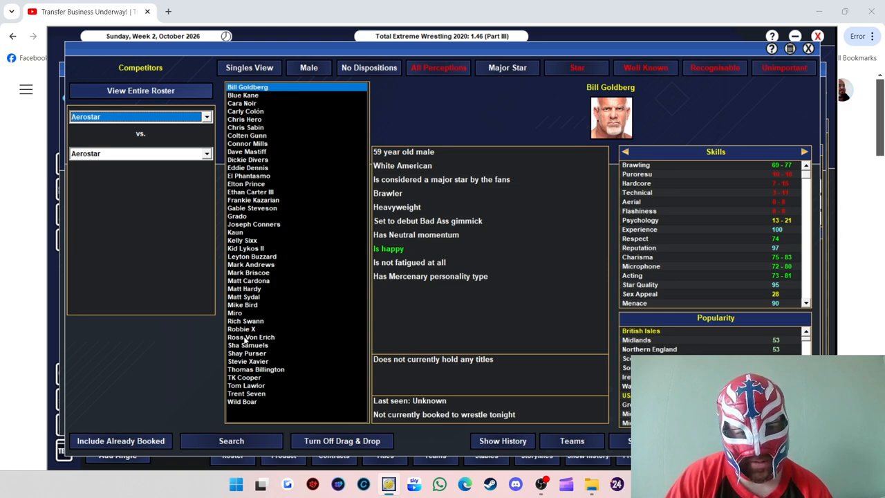
mouse_move(245, 321)
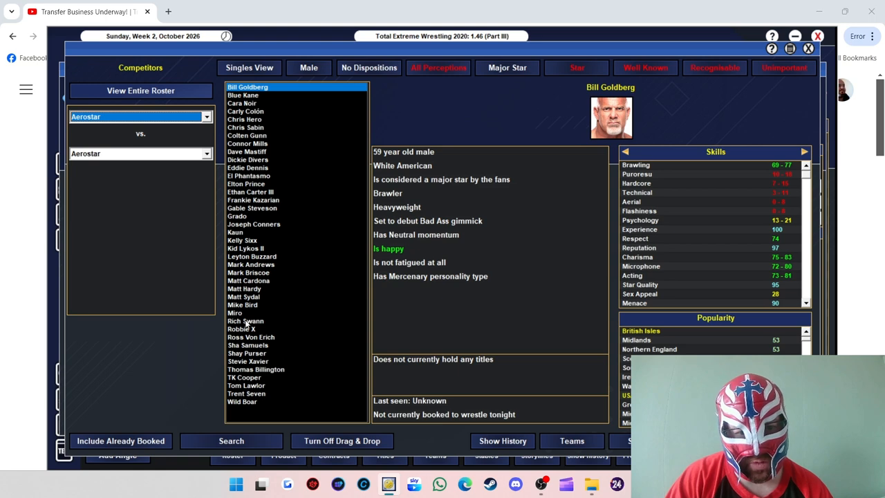
click(235, 313)
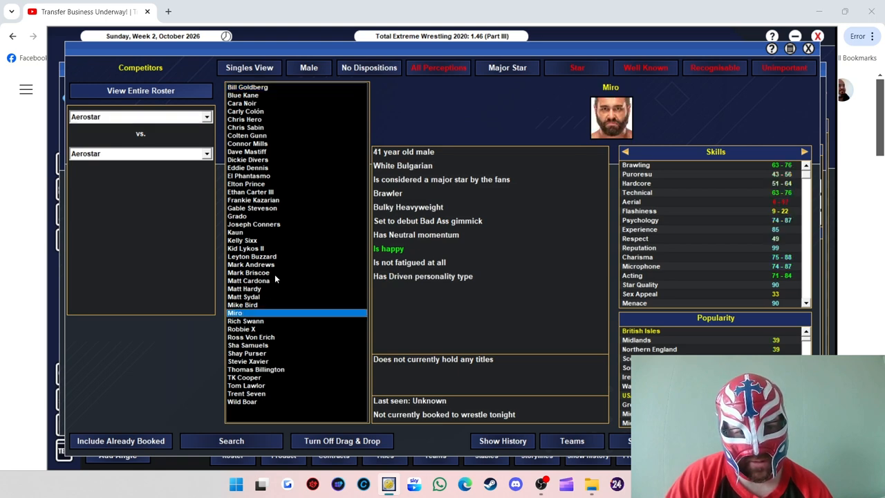
click(249, 280)
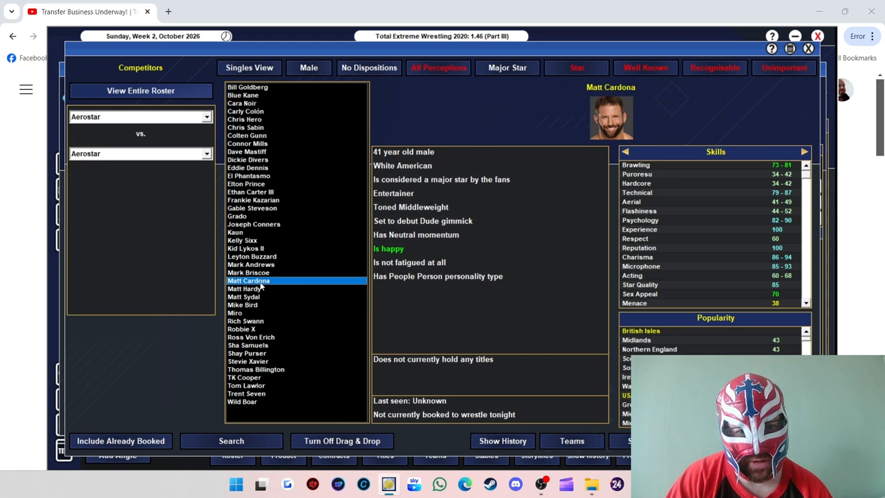
click(248, 280)
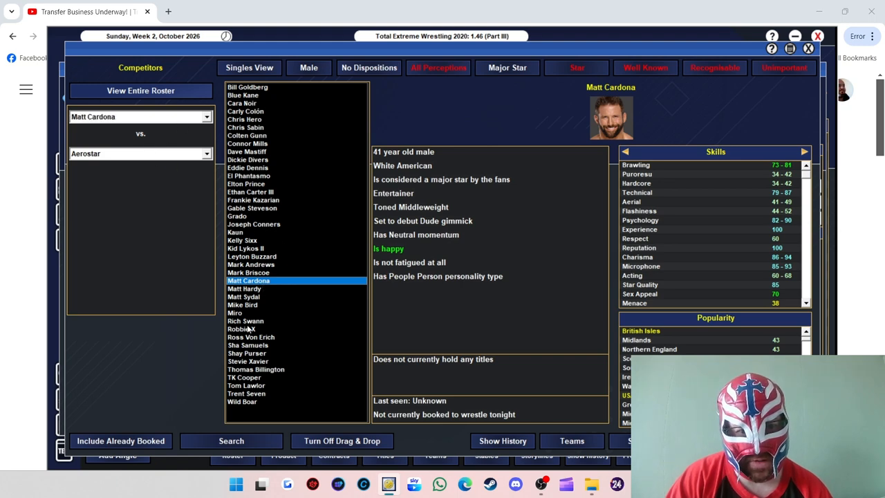
click(234, 312)
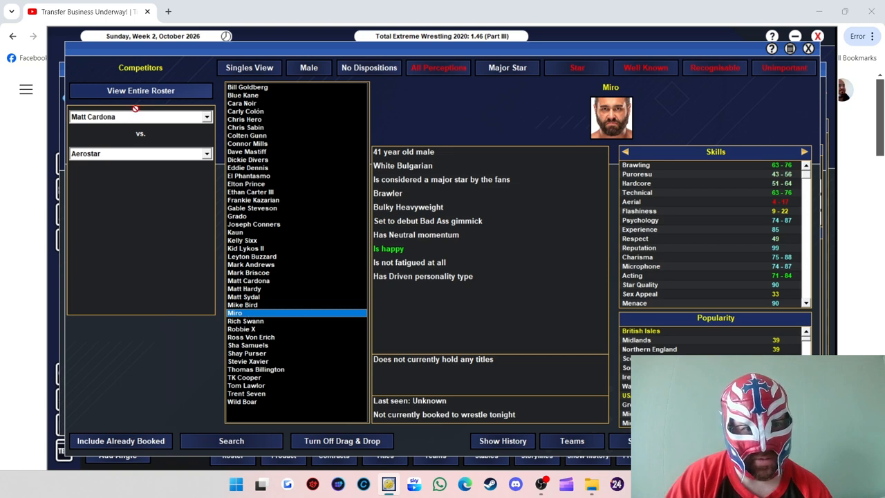
click(249, 279)
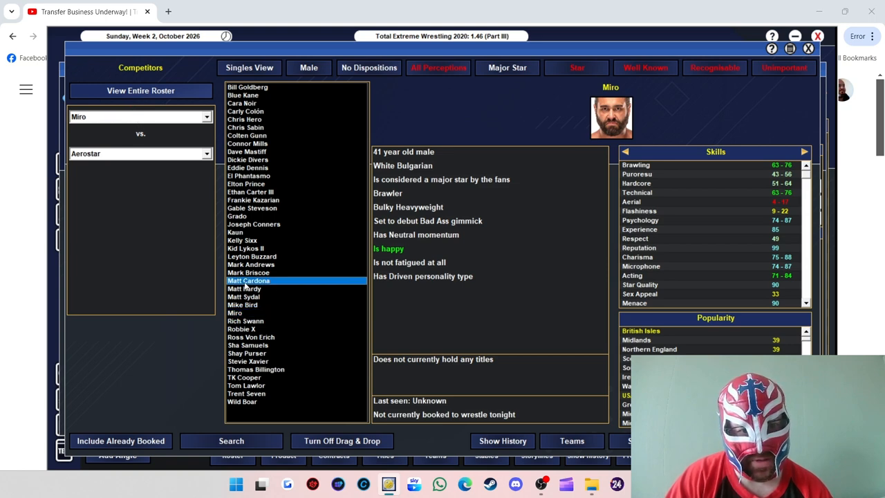
click(245, 248)
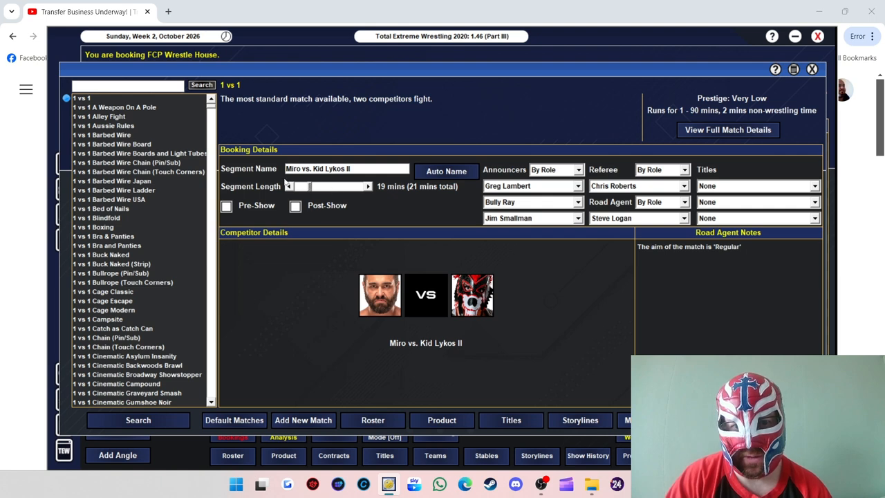
Step: Shorten Miro vs. Kid Lykos II to 17 minutes, save it, and discard the blank booking
click(288, 185)
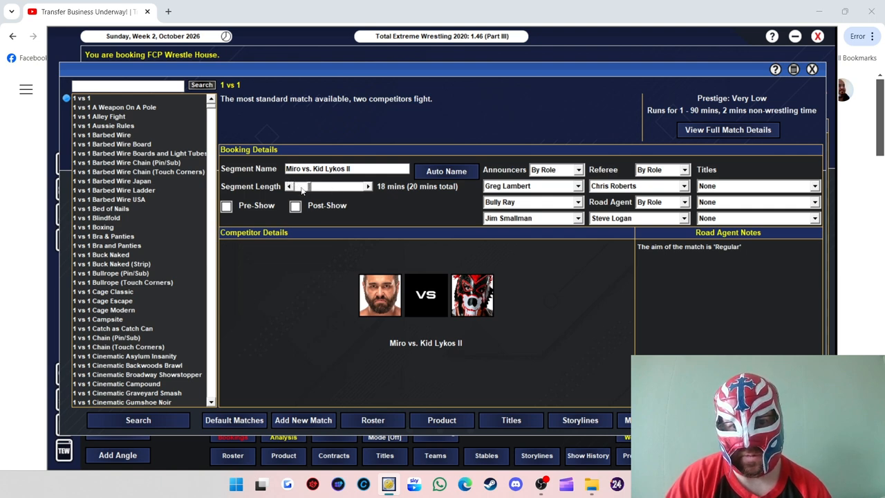
click(611, 218)
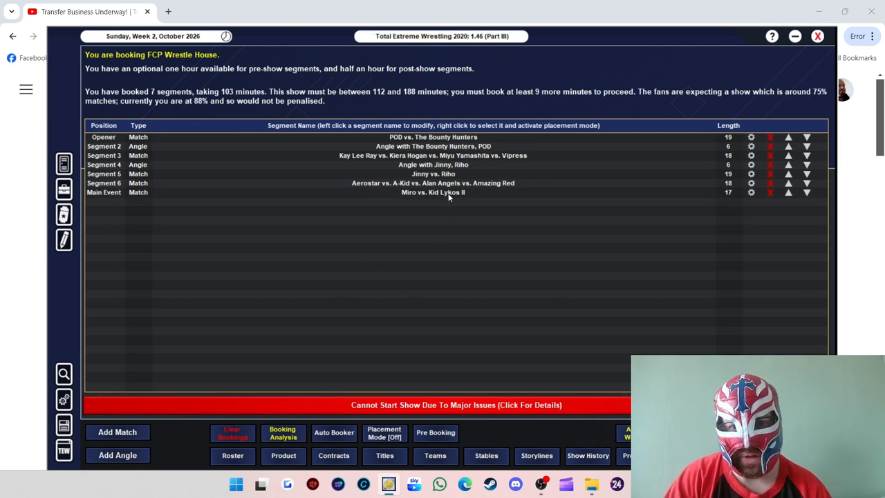
click(118, 431)
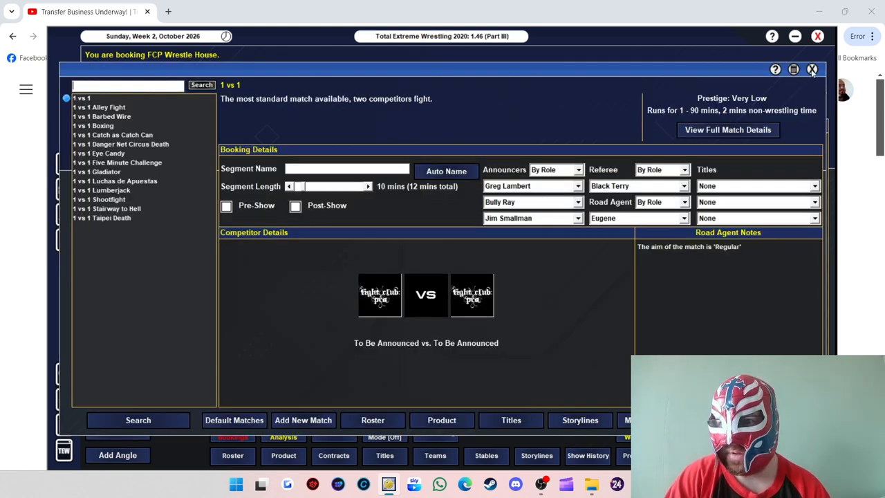
click(812, 69)
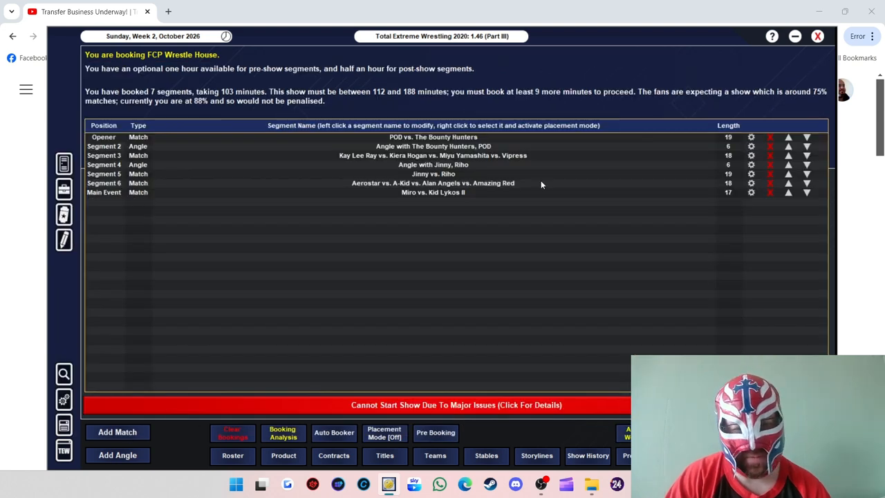
Step: Add a Freestyle angle with Miro and Kid Lykos II to close the show
click(118, 455)
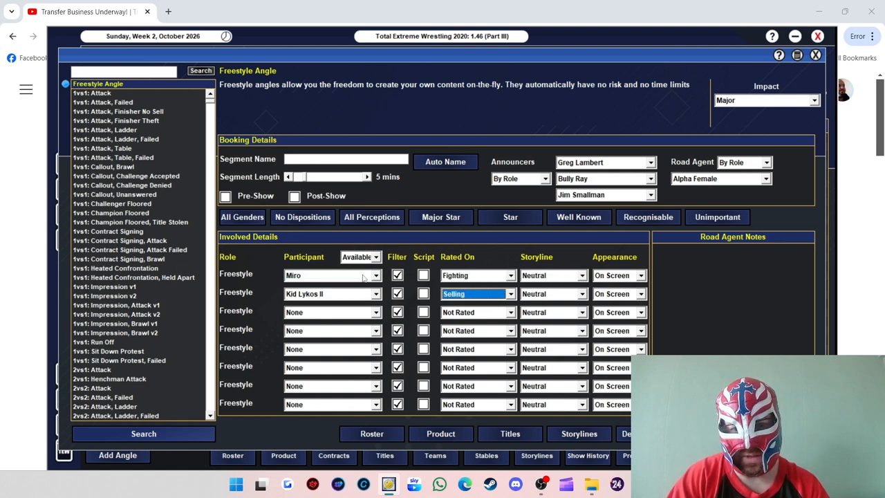
click(445, 162)
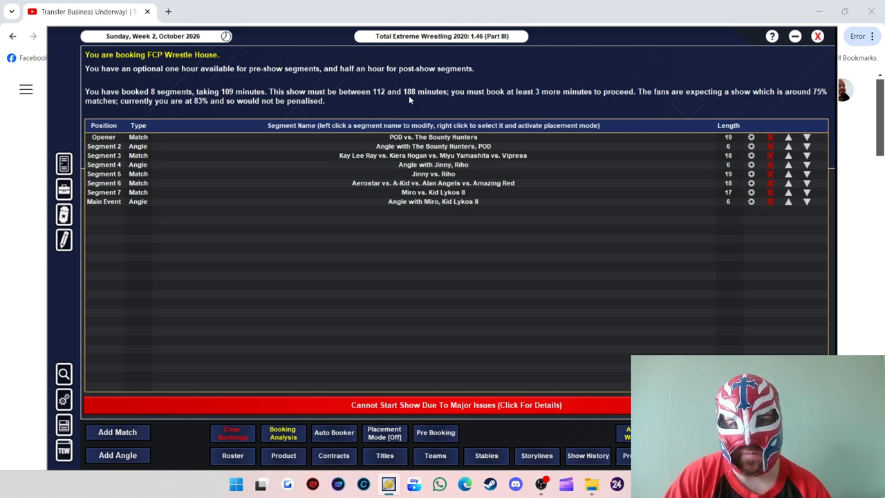
mouse_move(445, 192)
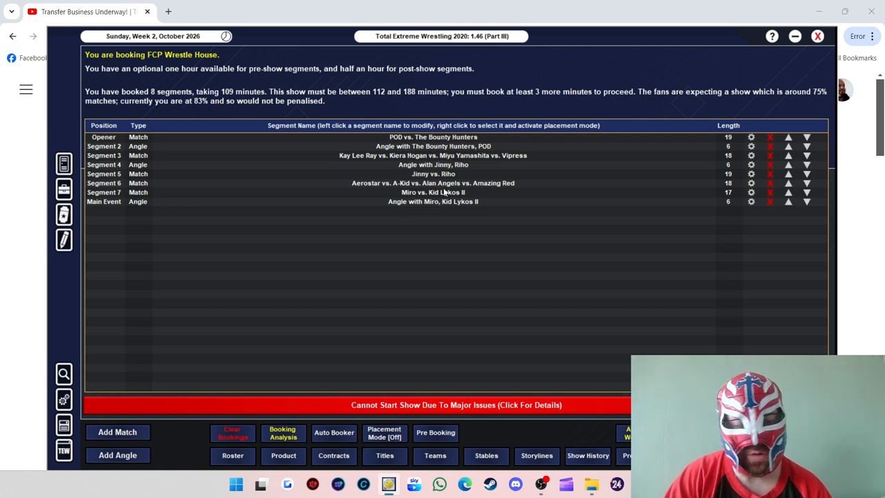
Step: Book AR Fox vs. Mark Briscoe from the male roster, accepting the booking warning
click(117, 431)
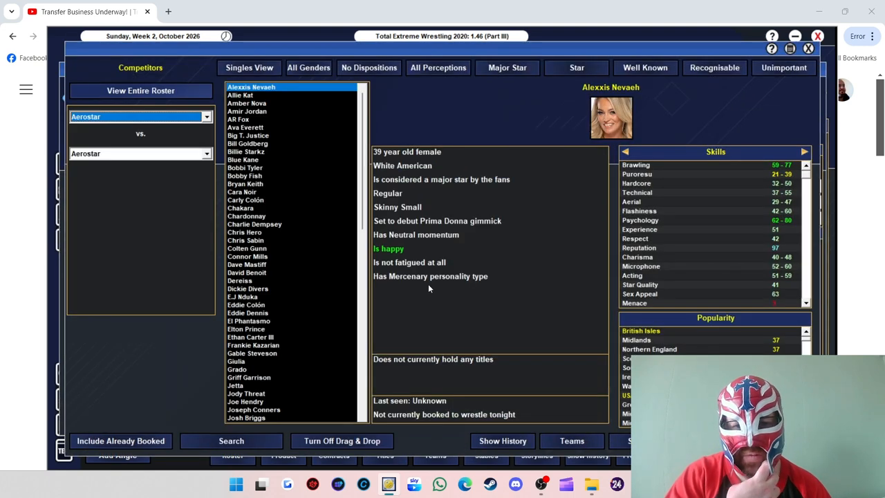
mouse_move(275, 221)
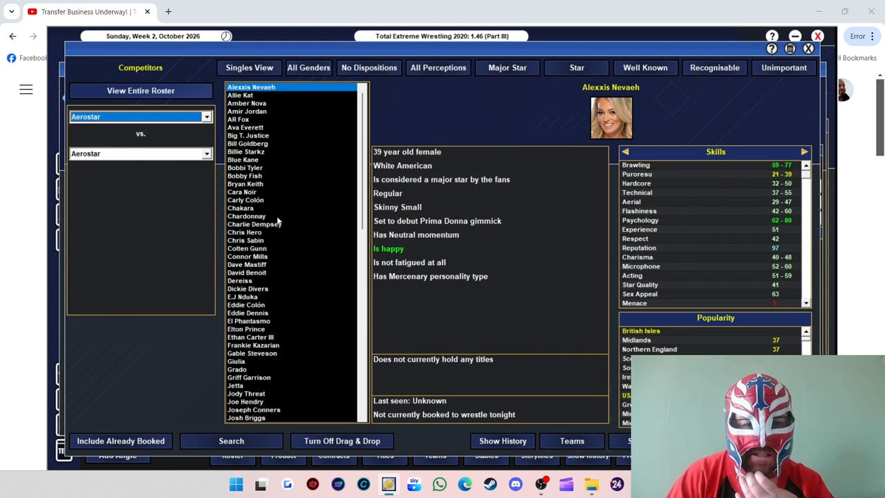
mouse_move(309, 59)
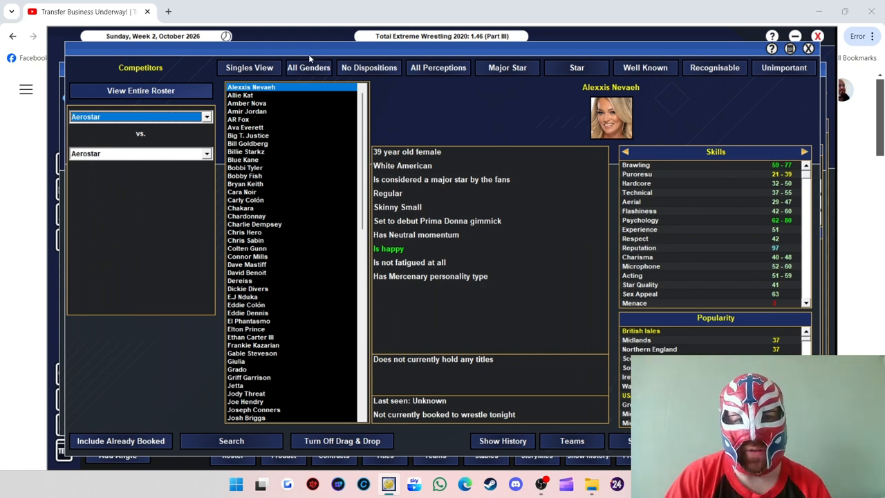
click(308, 67)
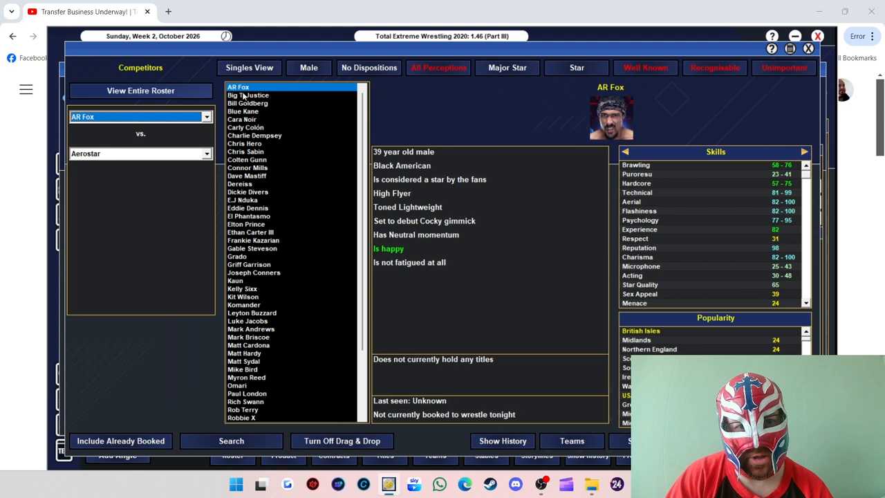
mouse_move(282, 110)
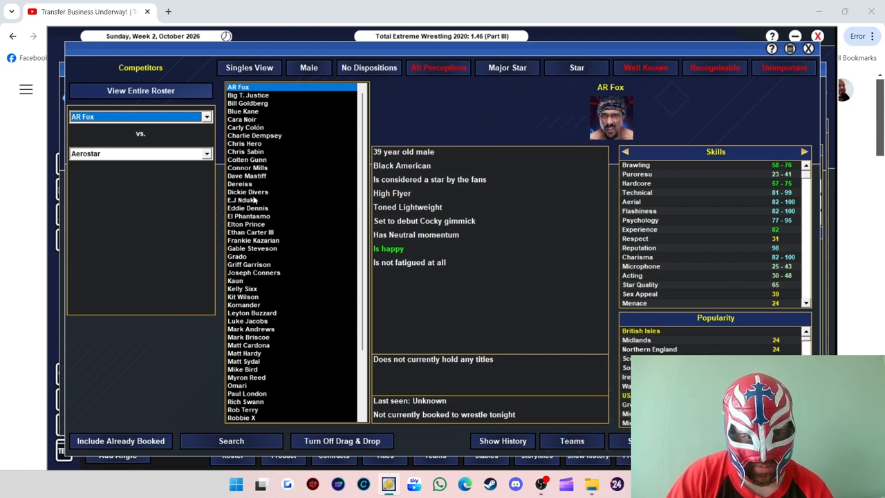
mouse_move(267, 240)
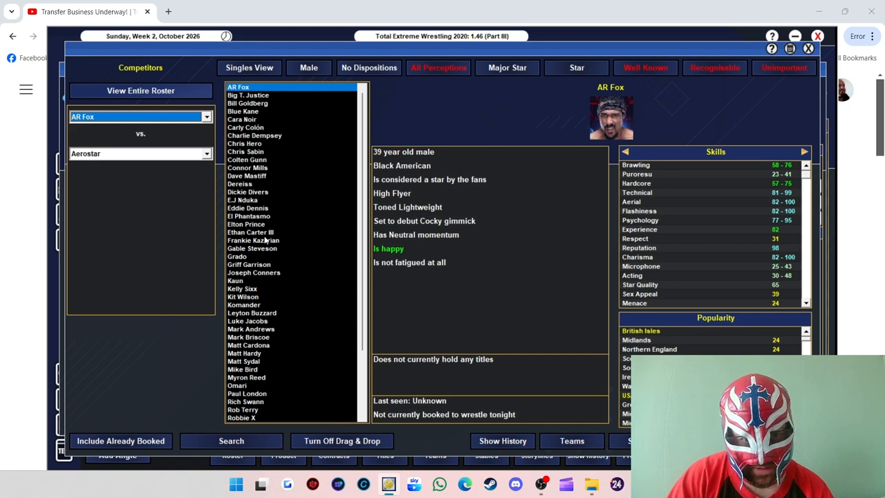
mouse_move(318, 294)
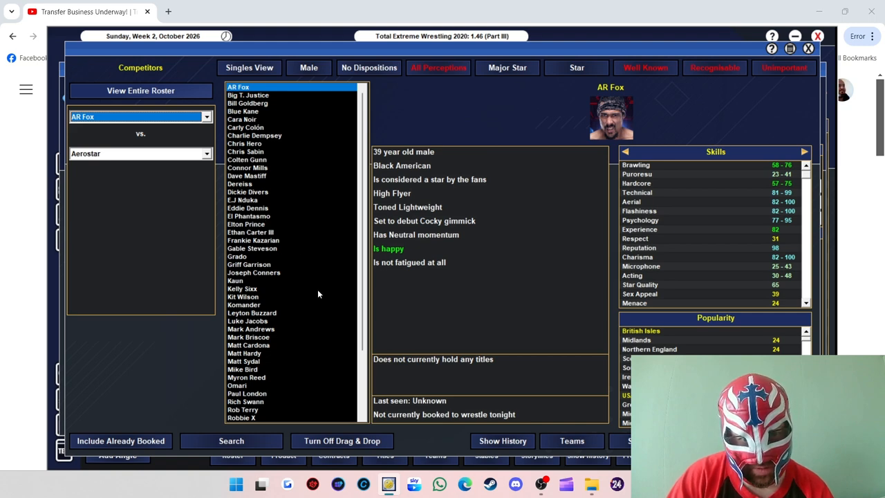
click(254, 273)
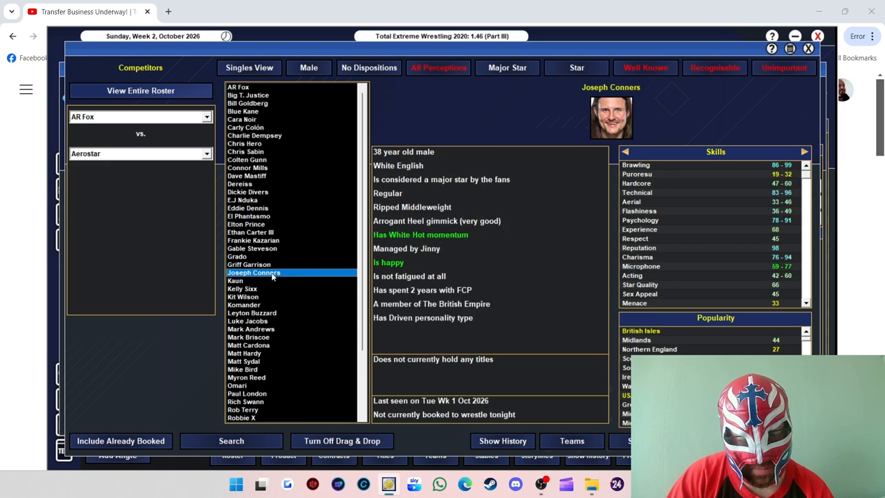
mouse_move(351, 404)
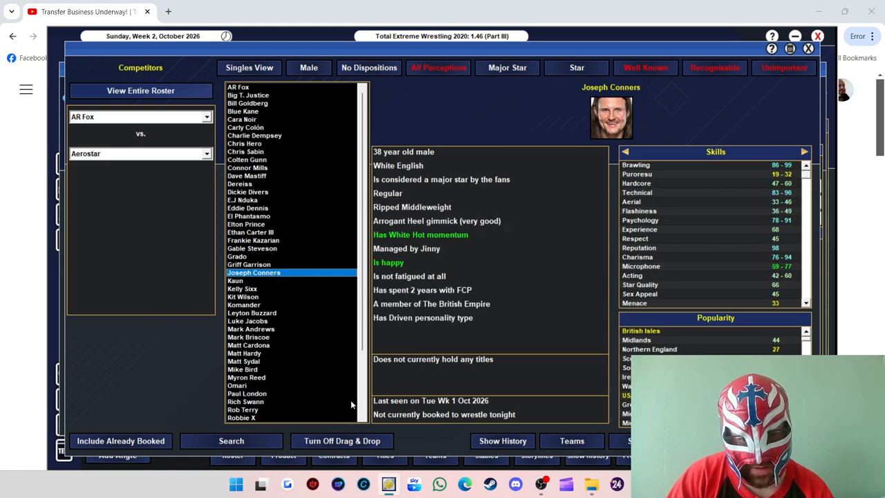
scroll(down, 3)
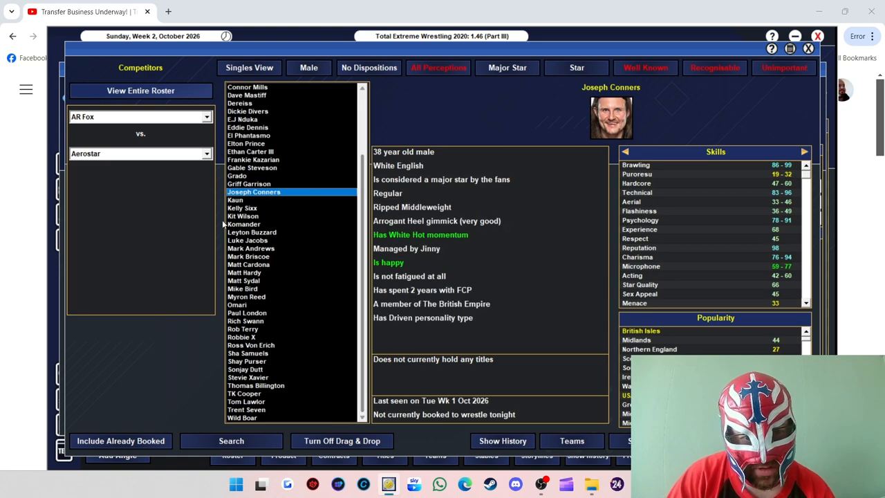
click(242, 280)
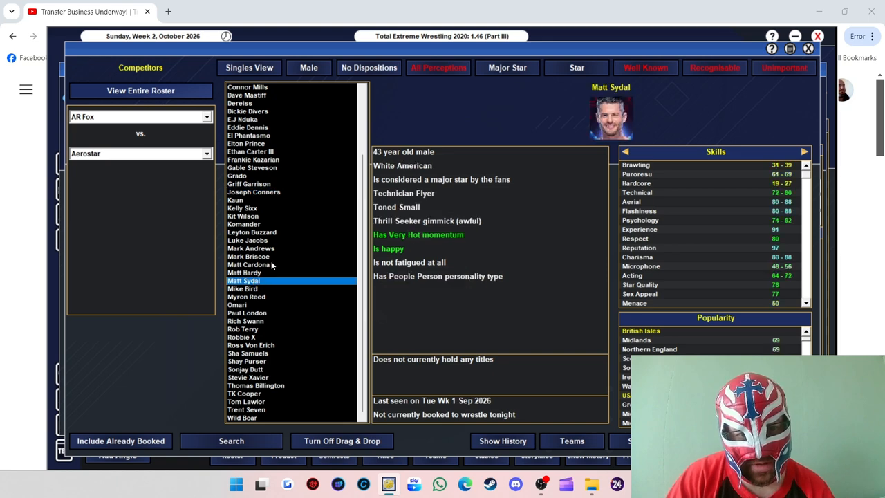
click(248, 256)
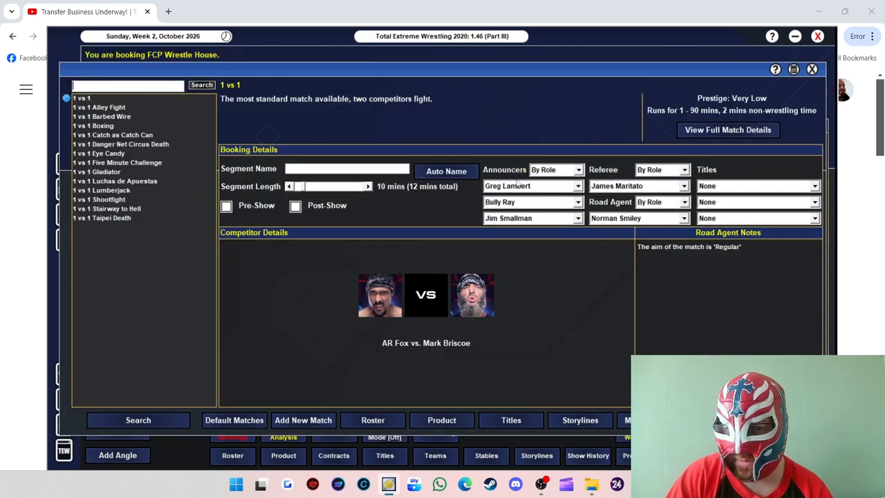
click(368, 186)
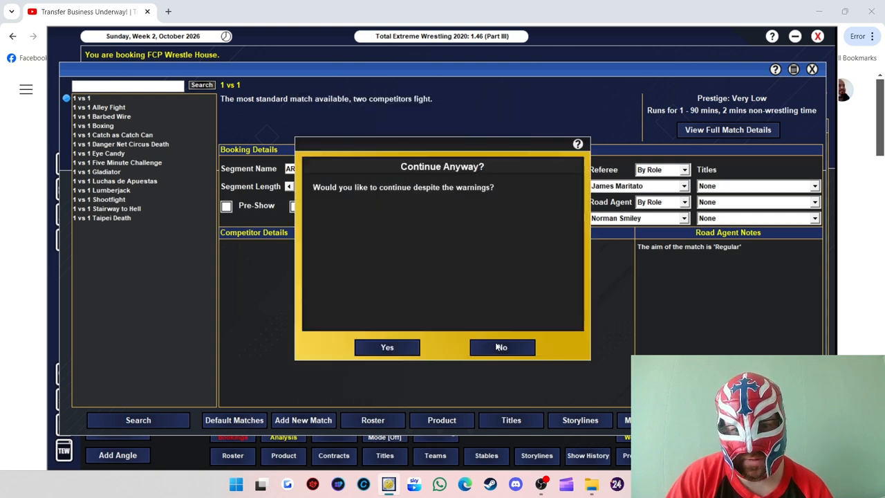
click(387, 346)
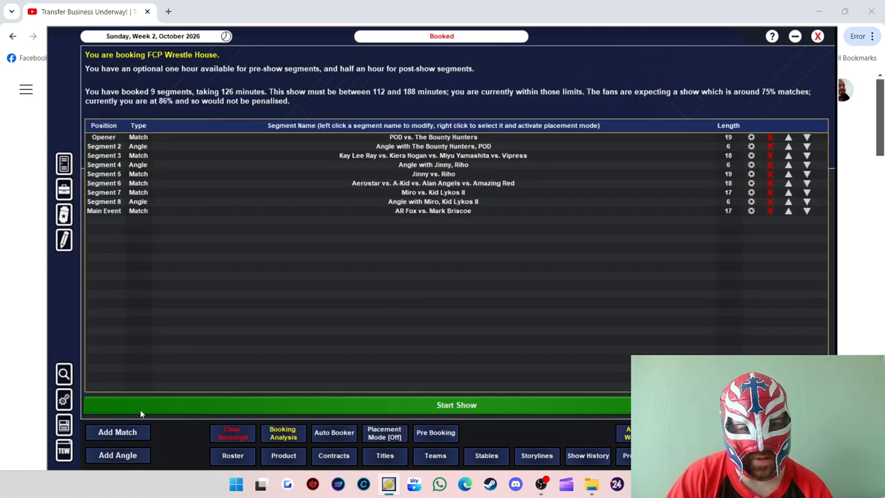
mouse_move(309, 276)
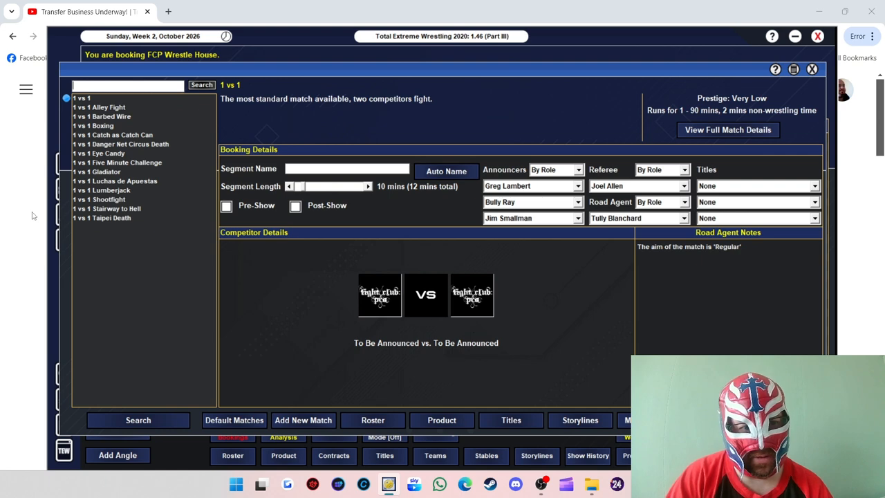
mouse_move(435, 270)
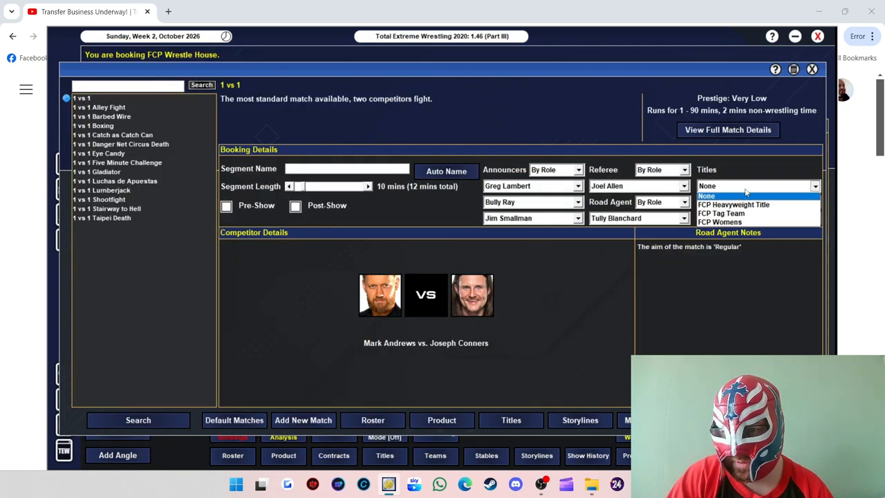
Step: Put the FCP Heavyweight Title on Andrews vs. Conners and set it to 20 minutes
click(732, 204)
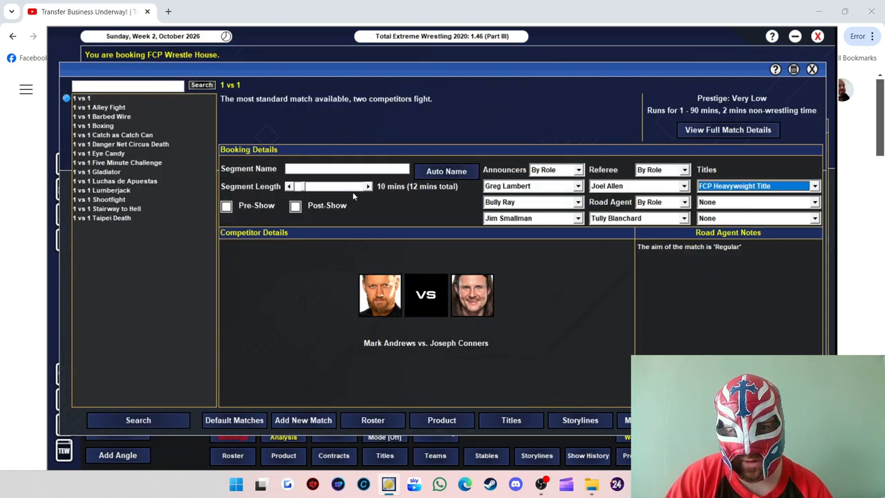
click(367, 186)
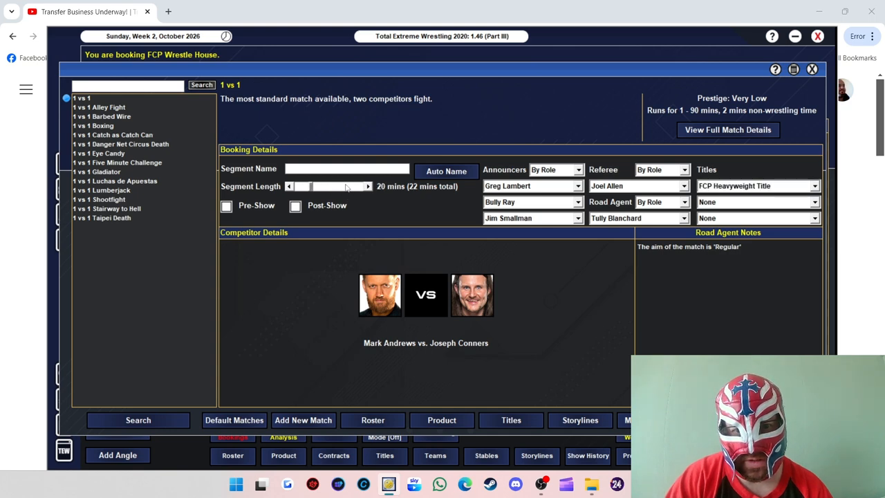
click(446, 170)
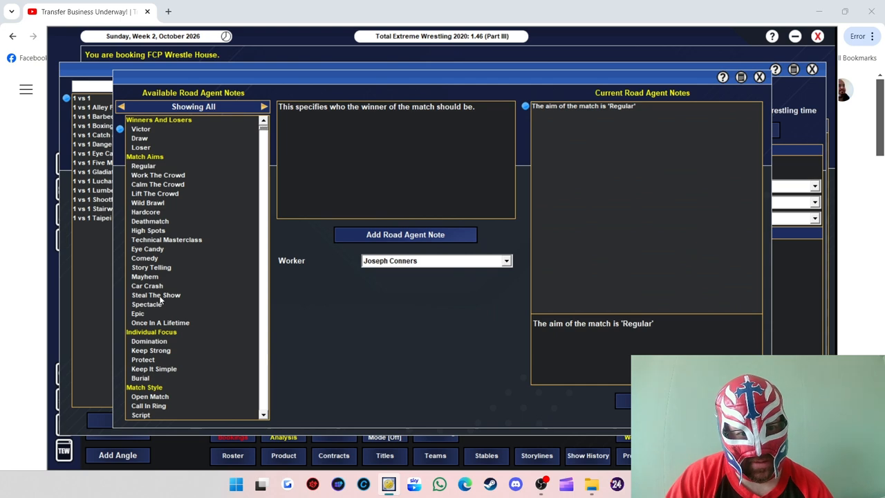
Step: Add Steal The Show, Open Match, All Out and Mark Andrews victor notes, then confirm
click(156, 294)
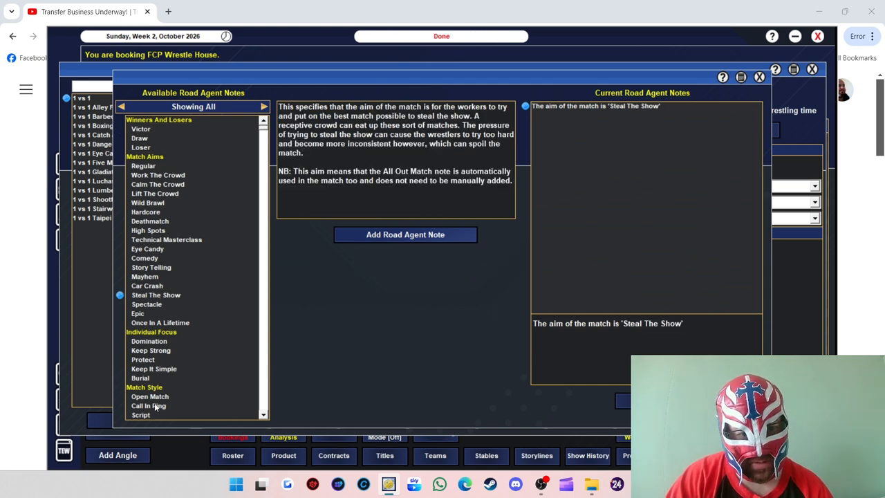
click(150, 396)
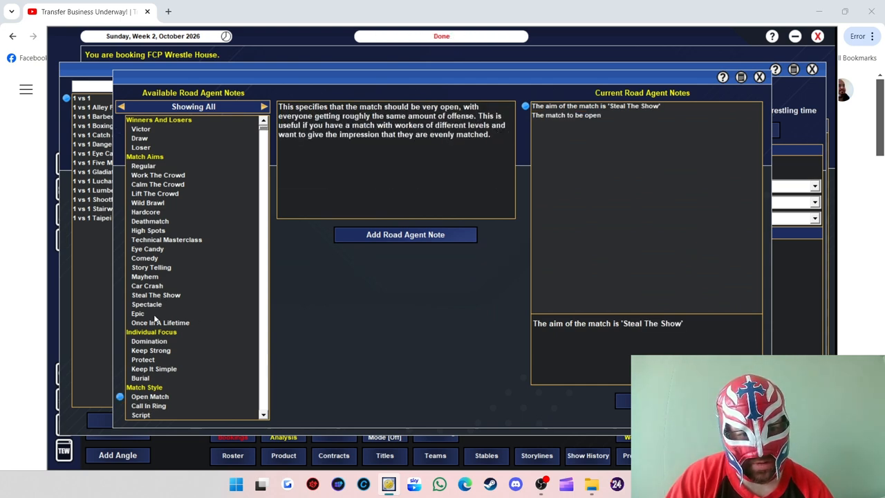
click(140, 128)
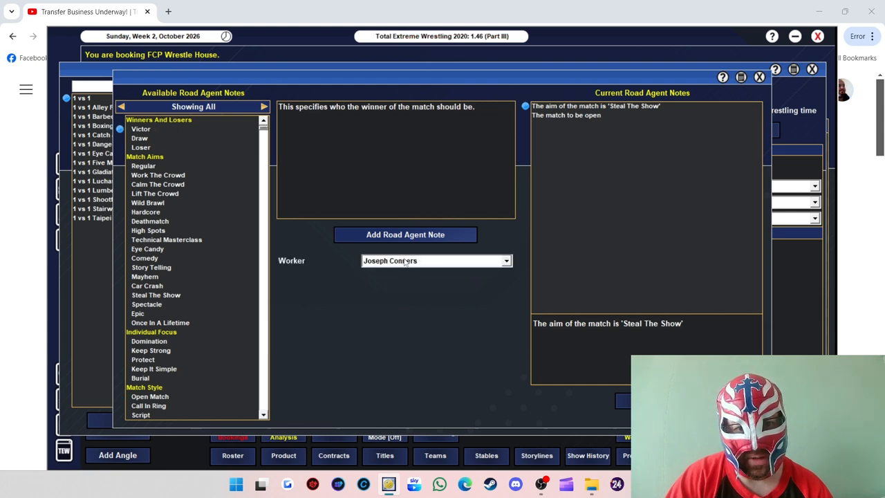
click(436, 261)
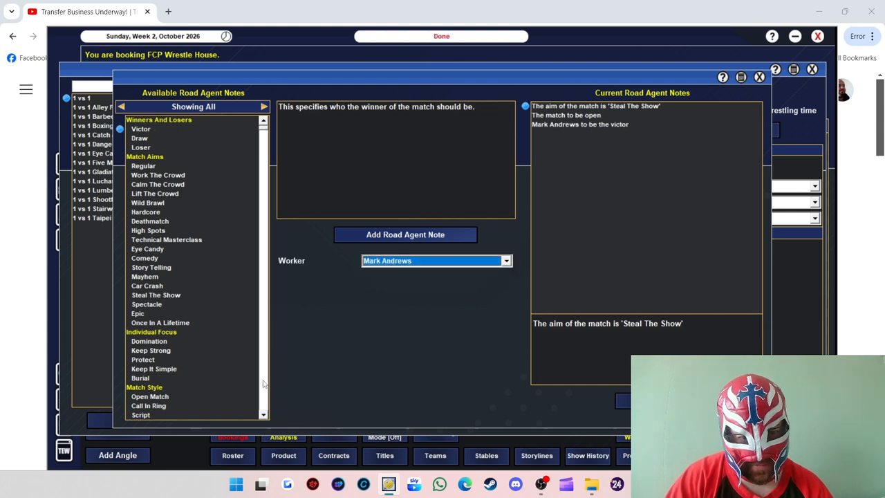
scroll(down, 3)
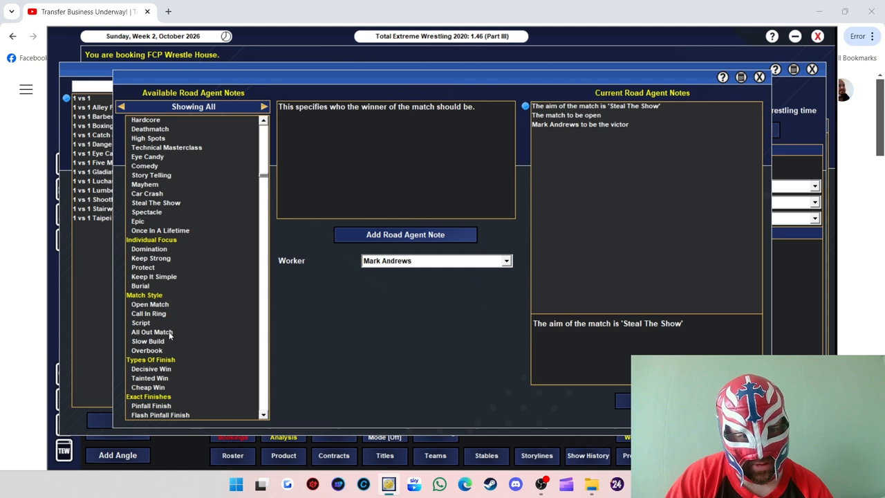
click(152, 332)
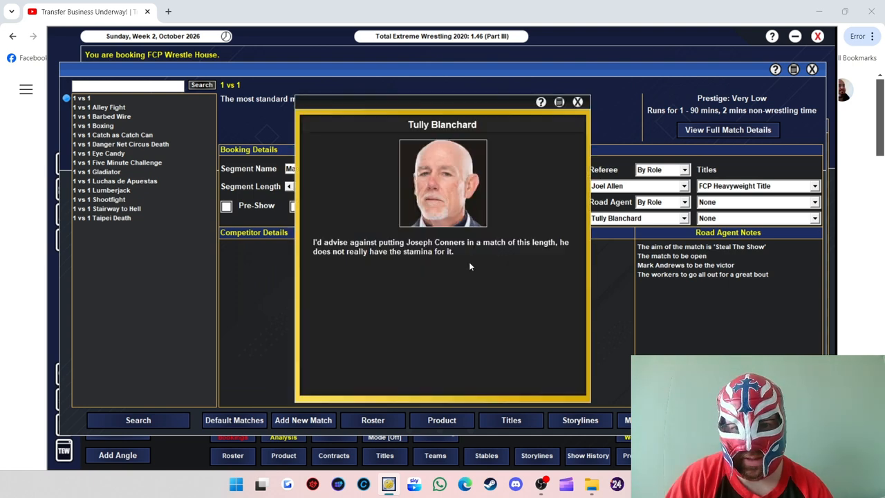
click(578, 102)
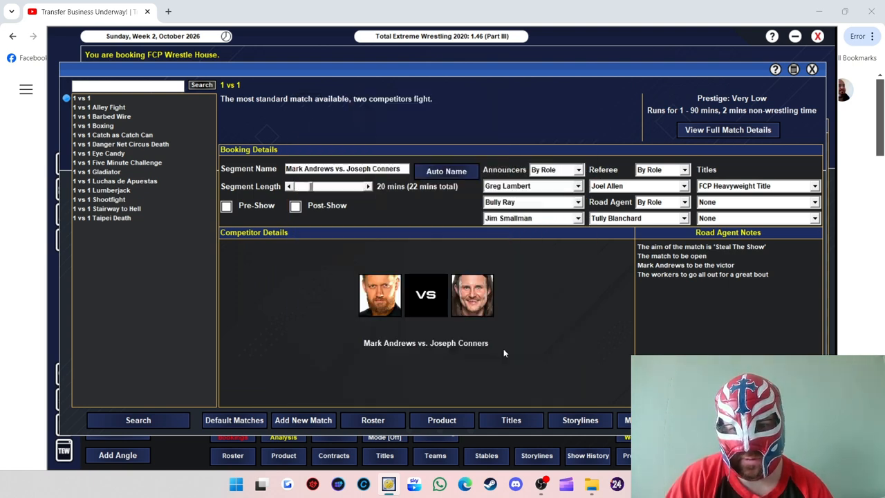
click(289, 186)
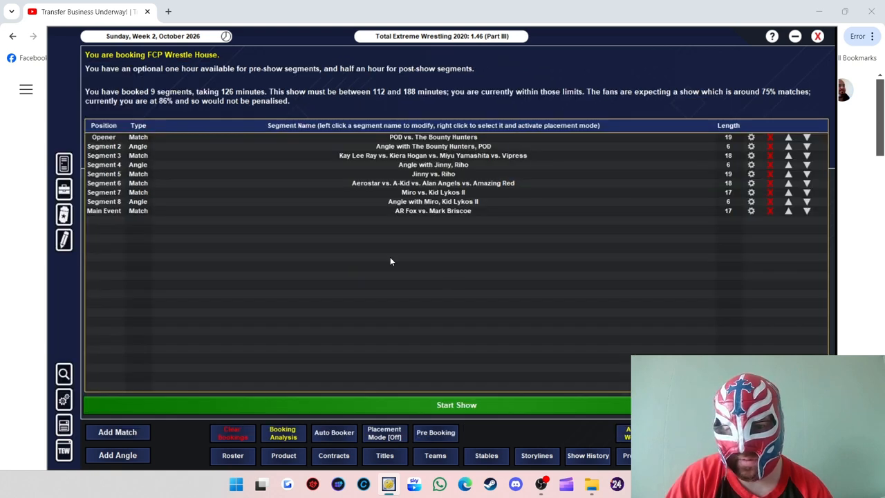
Step: Save the title match, review and close the booking analysis, then run the show
click(117, 431)
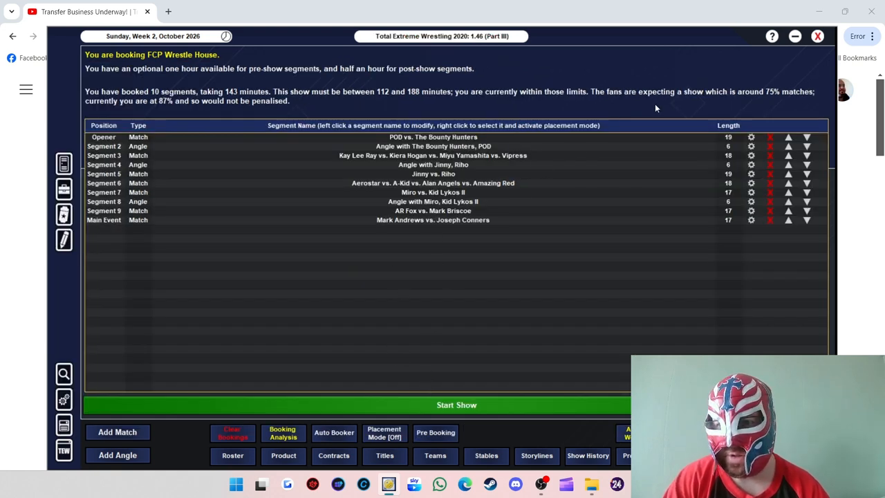
mouse_move(386, 338)
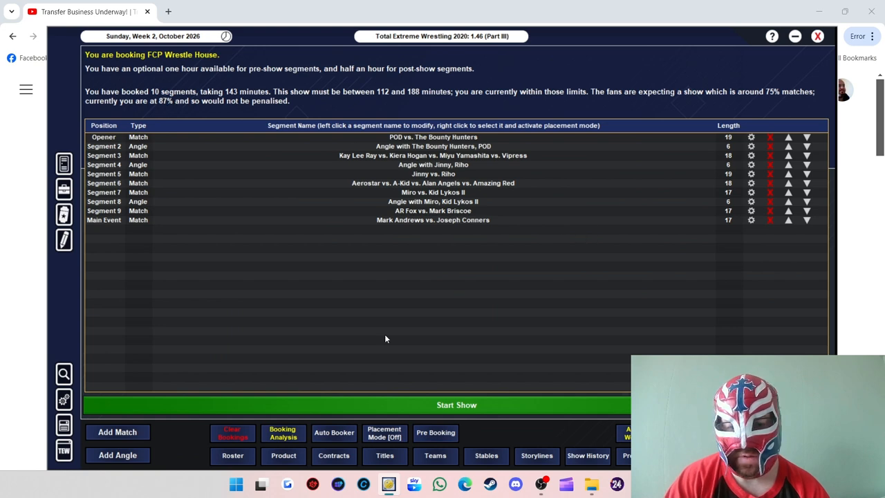
mouse_move(282, 432)
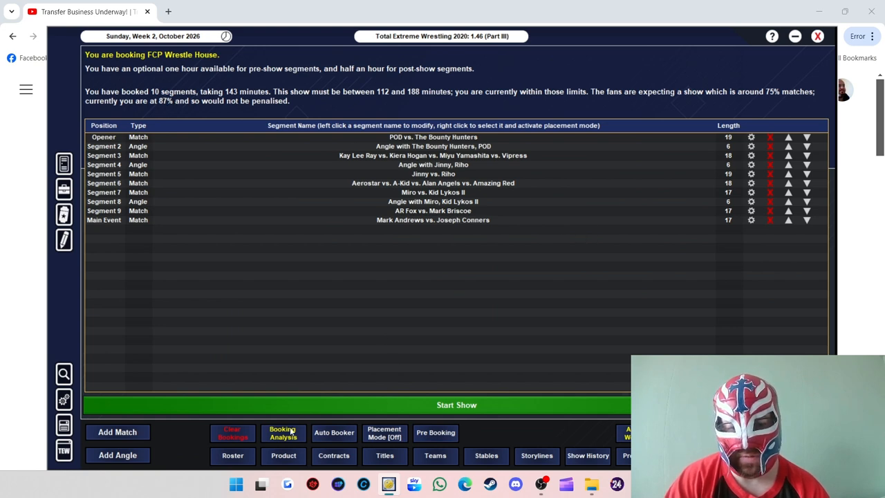
click(283, 432)
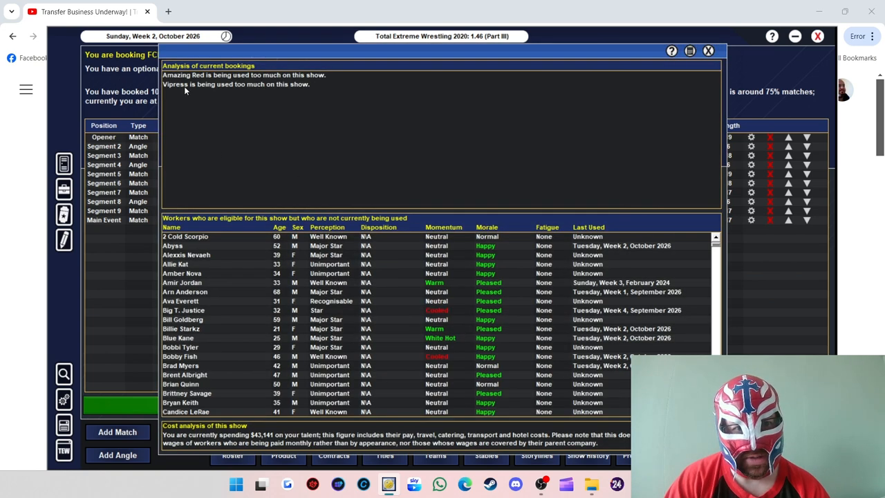
mouse_move(689, 58)
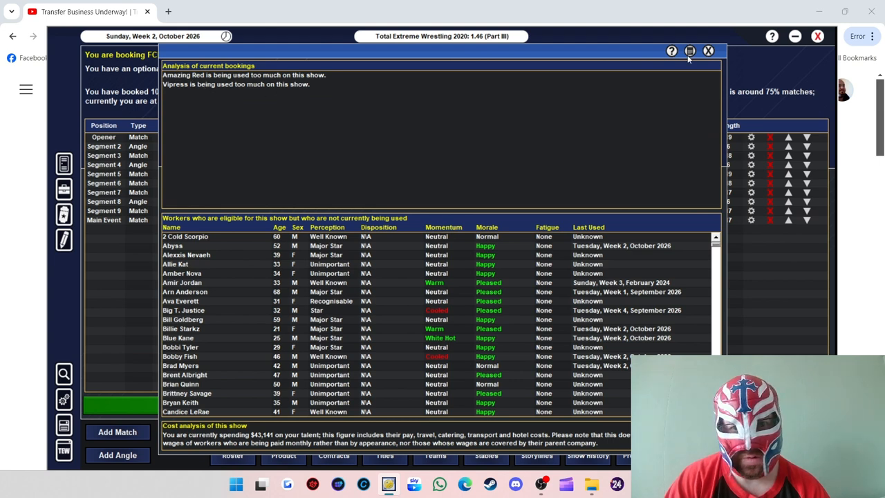
click(708, 51)
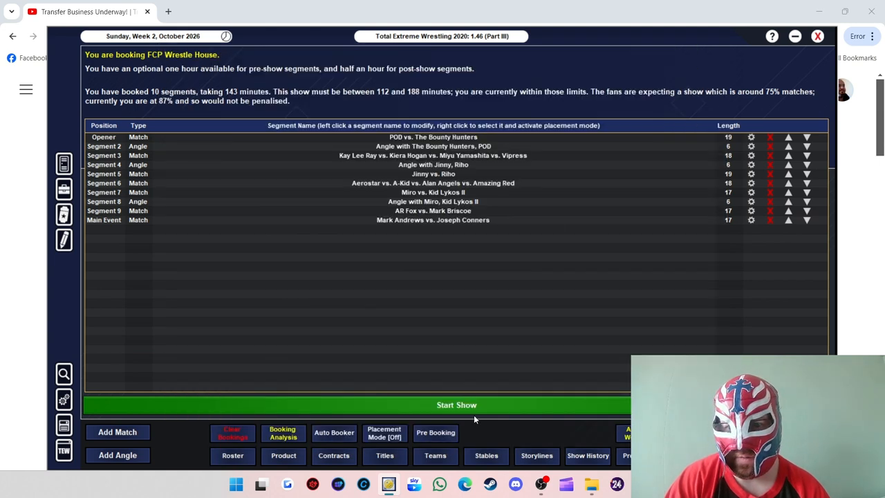
mouse_move(471, 265)
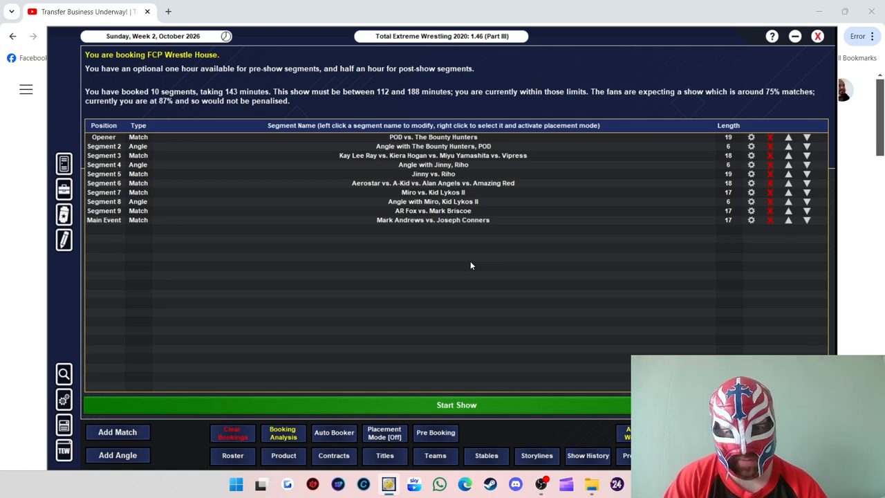
click(456, 404)
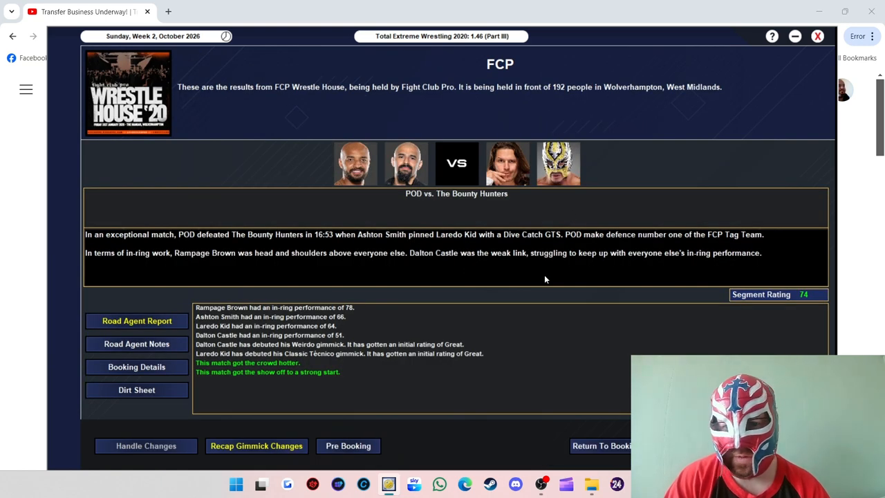
mouse_move(265, 246)
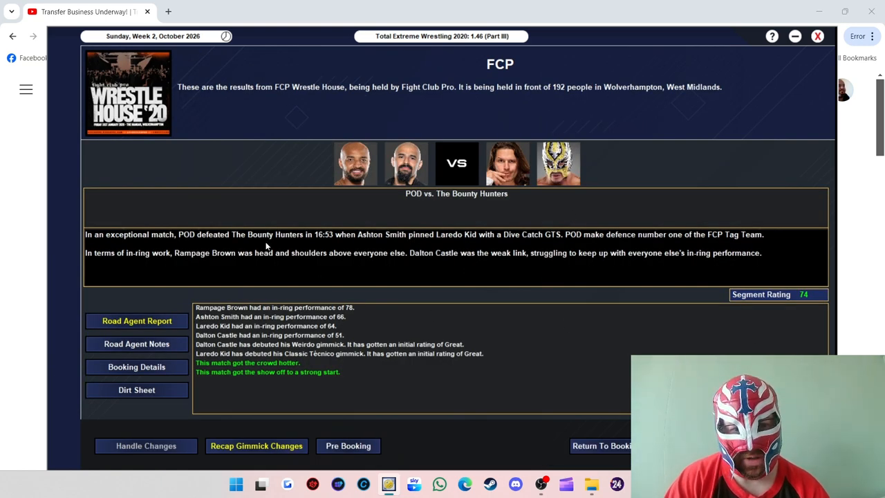
mouse_move(259, 326)
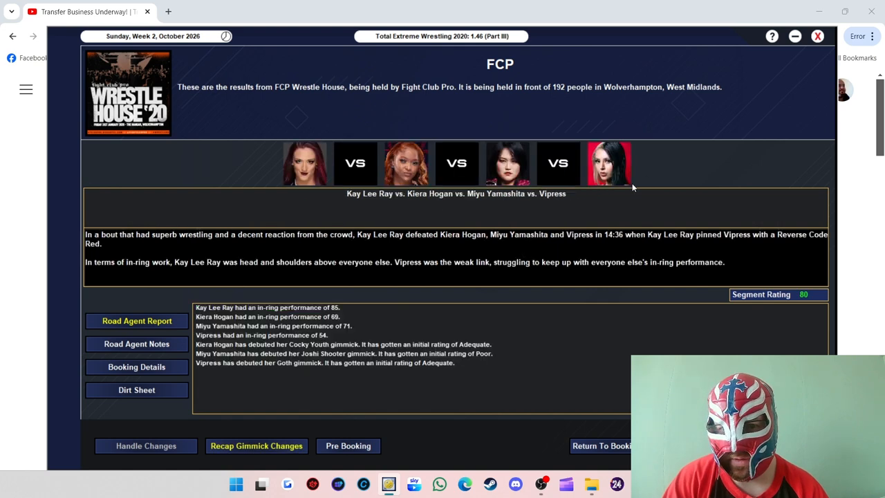
mouse_move(411, 178)
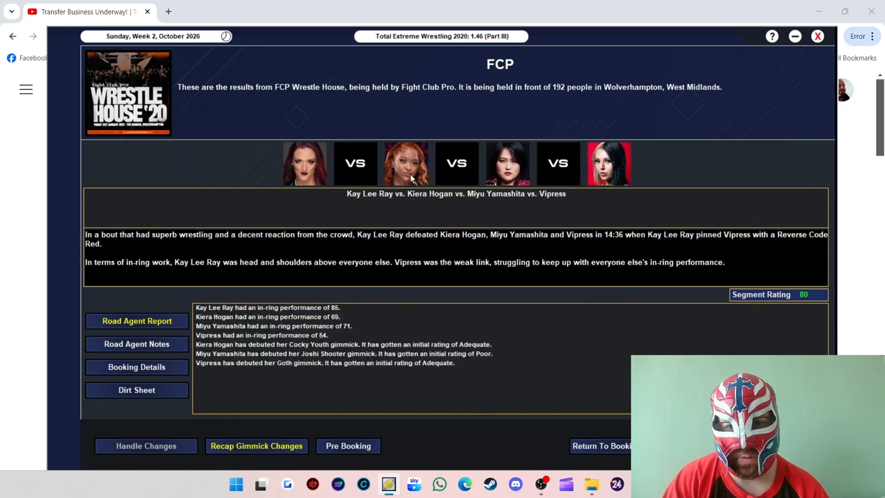
mouse_move(353, 288)
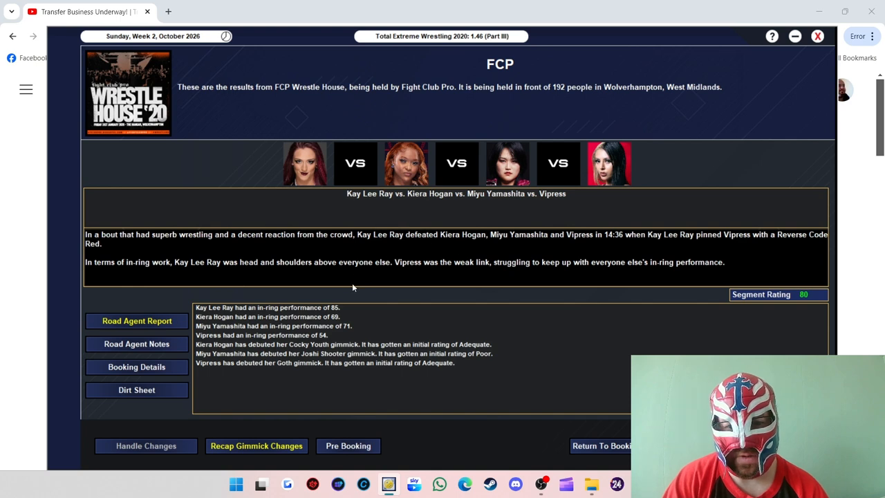
mouse_move(342, 253)
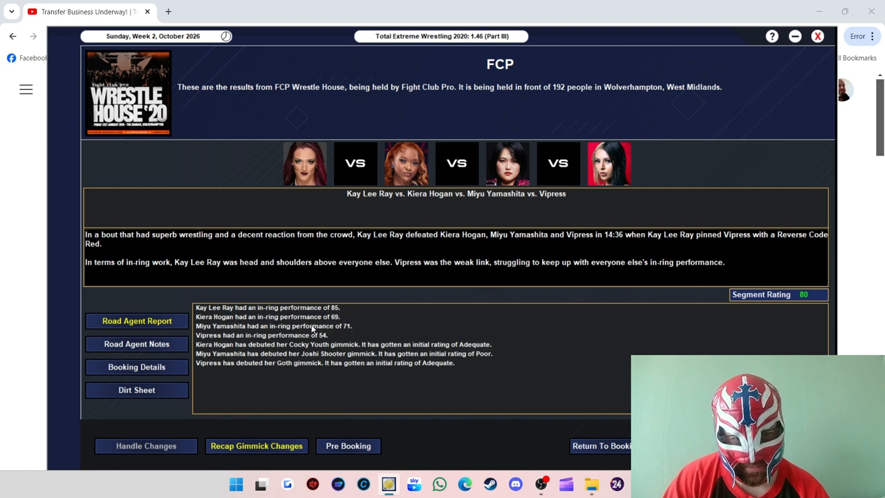
mouse_move(304, 326)
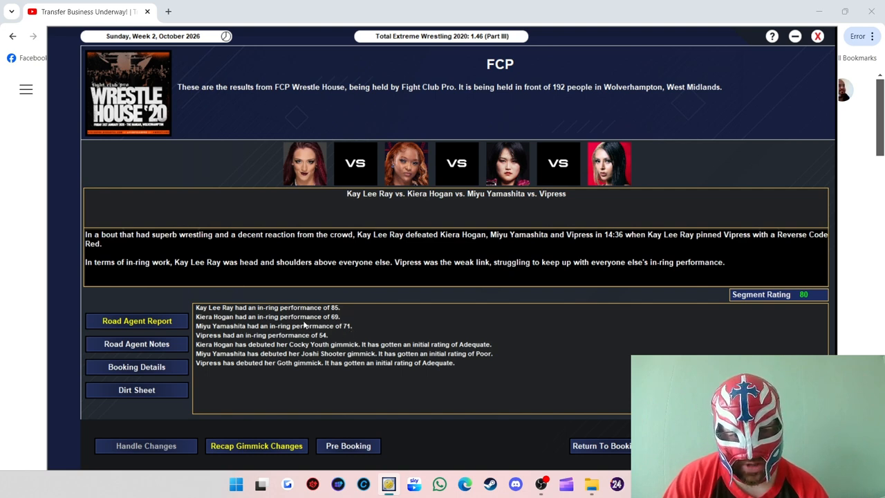
mouse_move(346, 331)
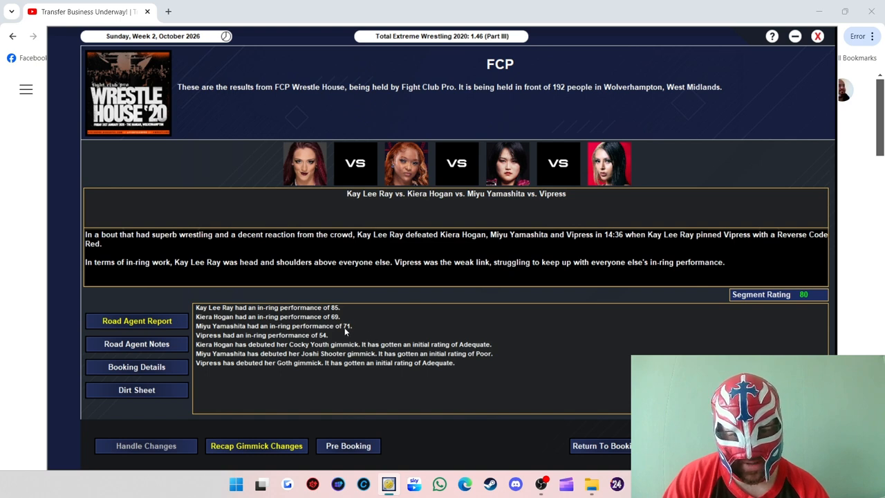
mouse_move(339, 325)
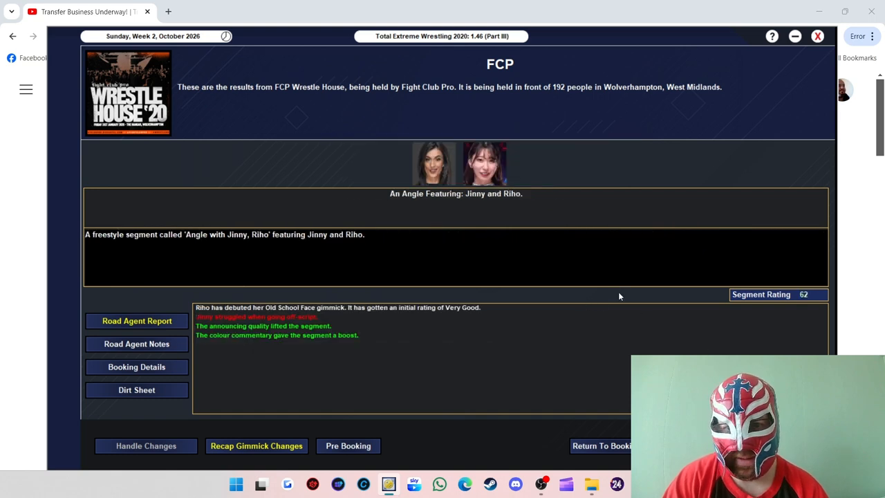
mouse_move(785, 318)
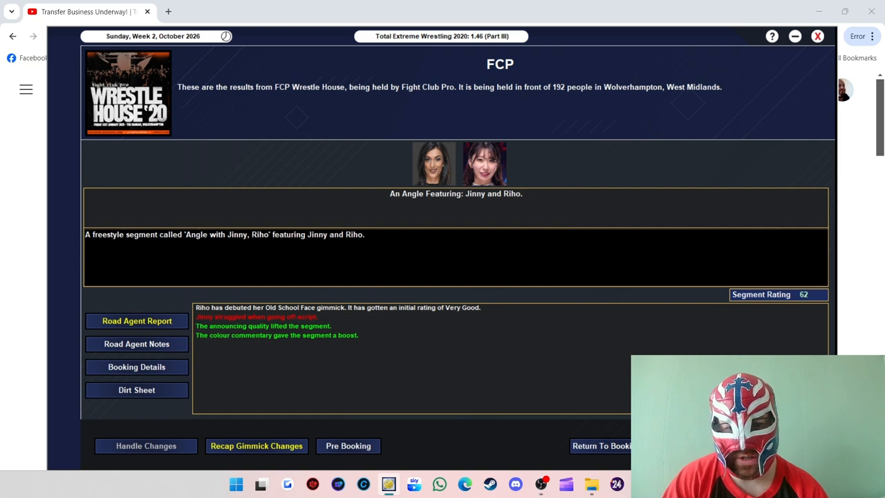
mouse_move(529, 402)
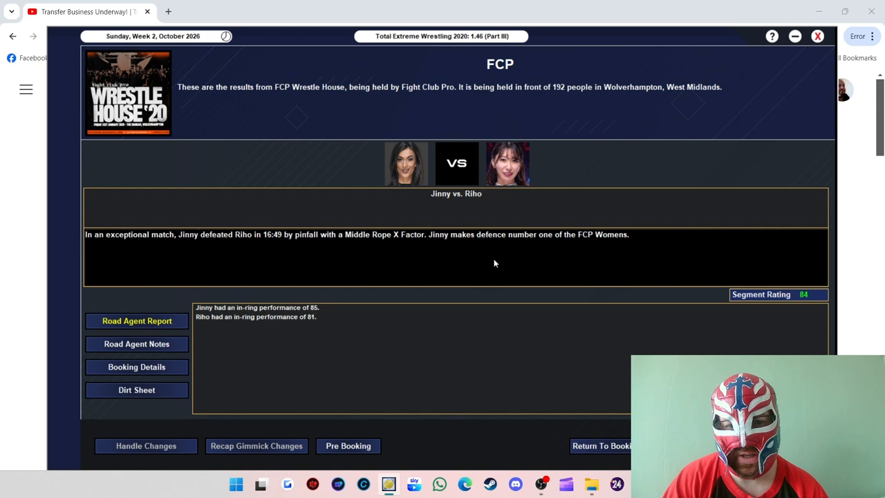
mouse_move(263, 242)
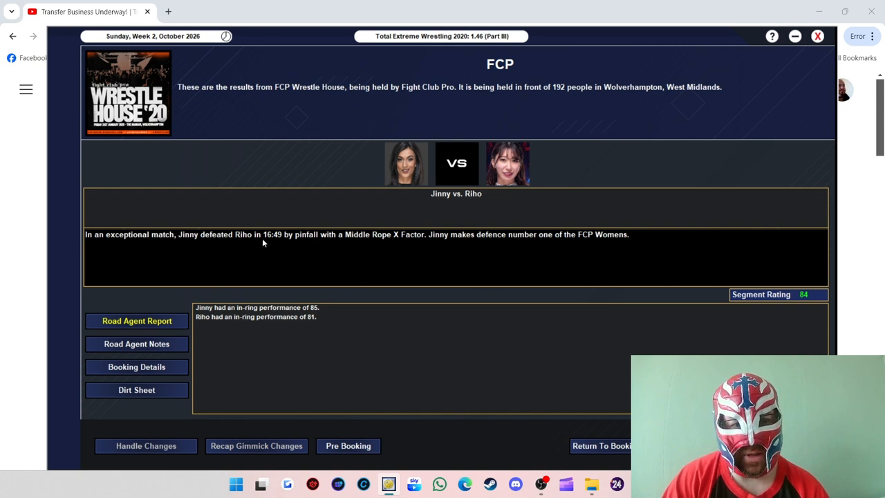
mouse_move(308, 328)
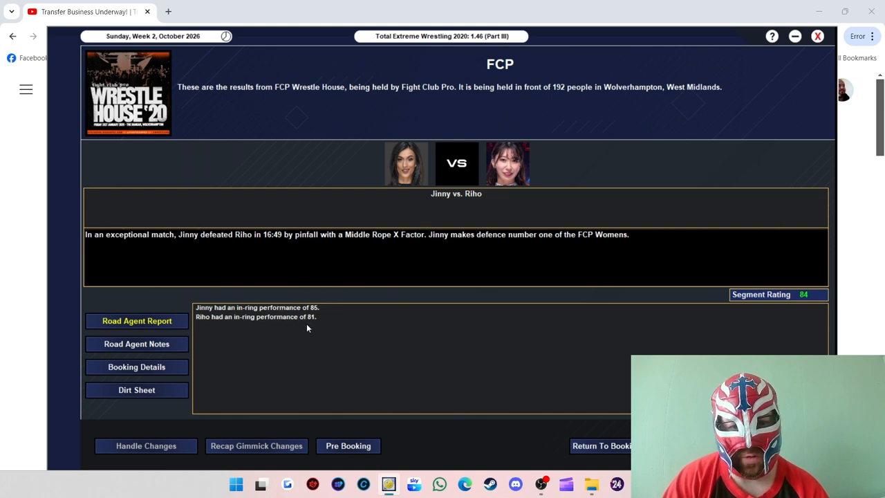
mouse_move(424, 296)
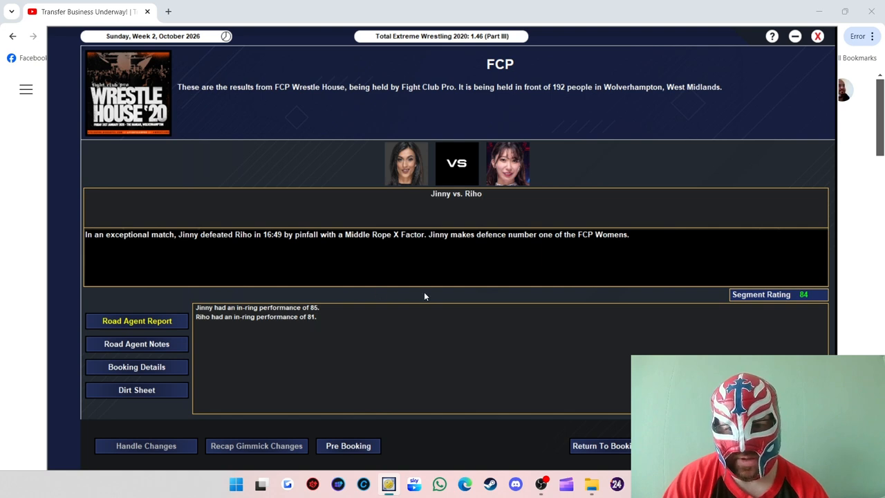
mouse_move(231, 249)
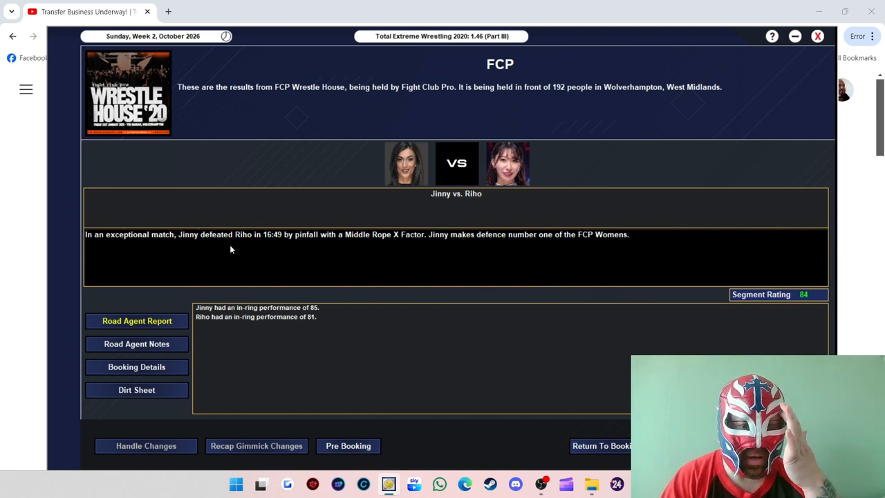
mouse_move(341, 282)
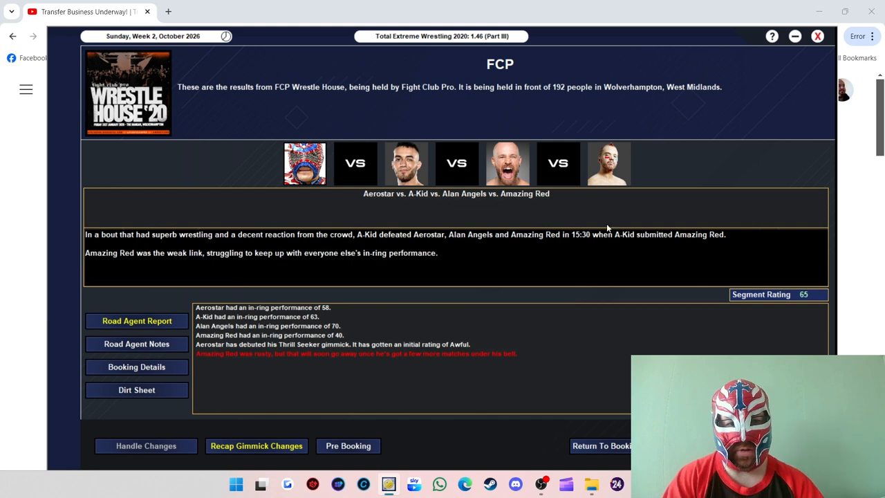
mouse_move(415, 198)
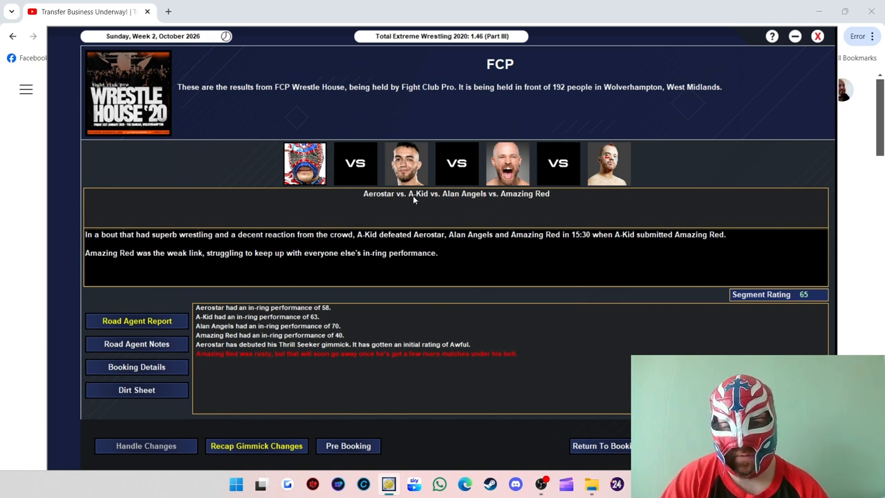
mouse_move(806, 313)
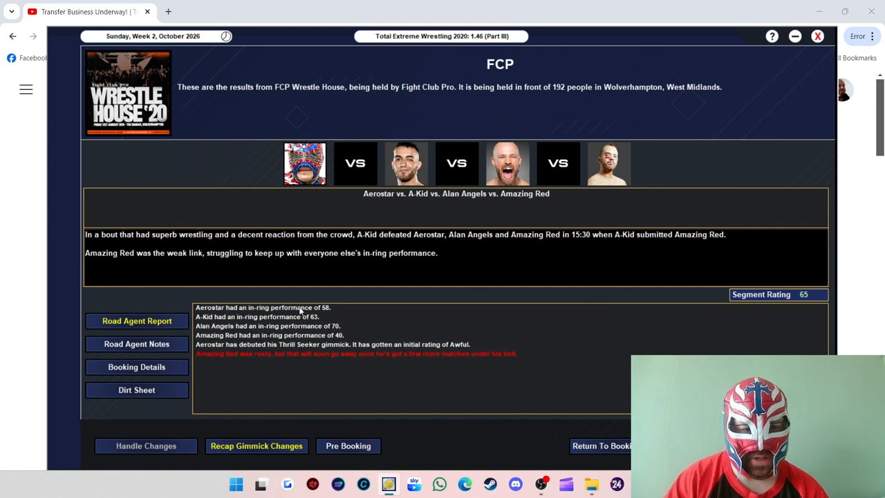
mouse_move(586, 340)
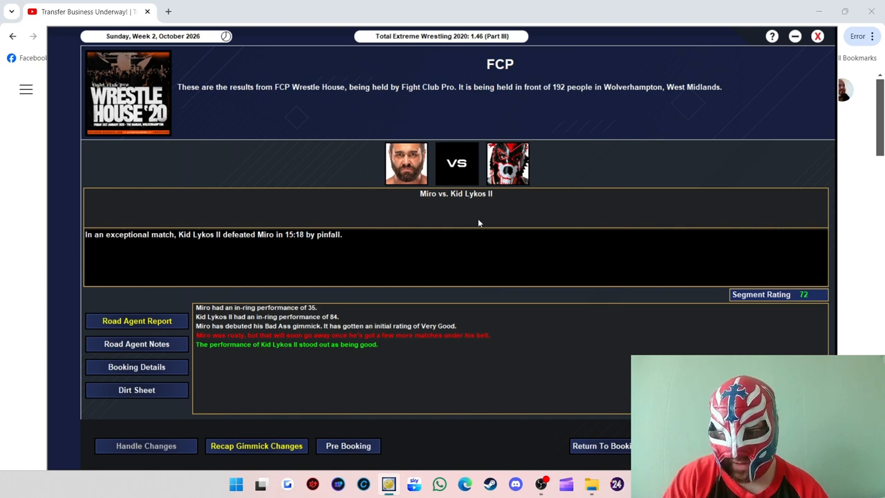
mouse_move(270, 252)
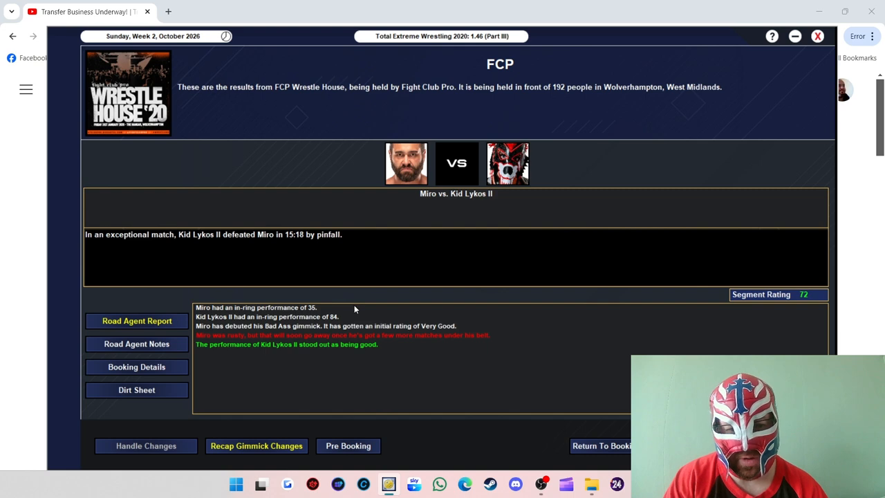
mouse_move(295, 348)
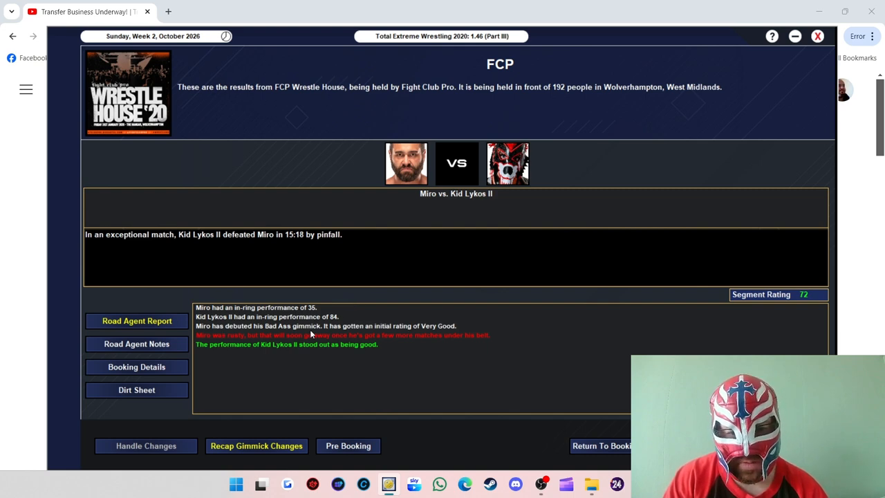
mouse_move(308, 315)
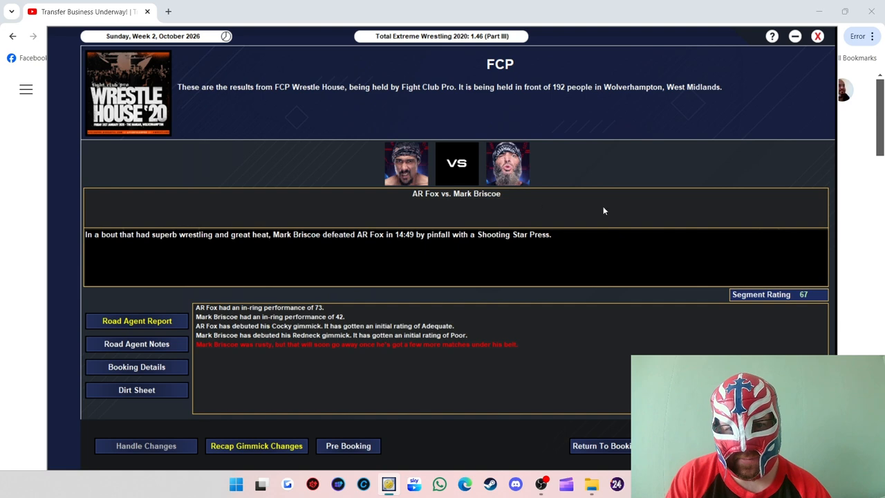
mouse_move(649, 213)
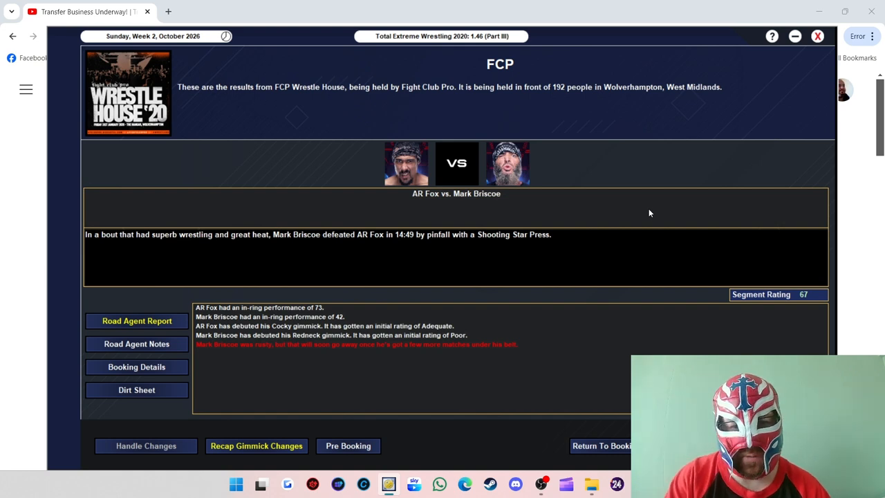
mouse_move(605, 201)
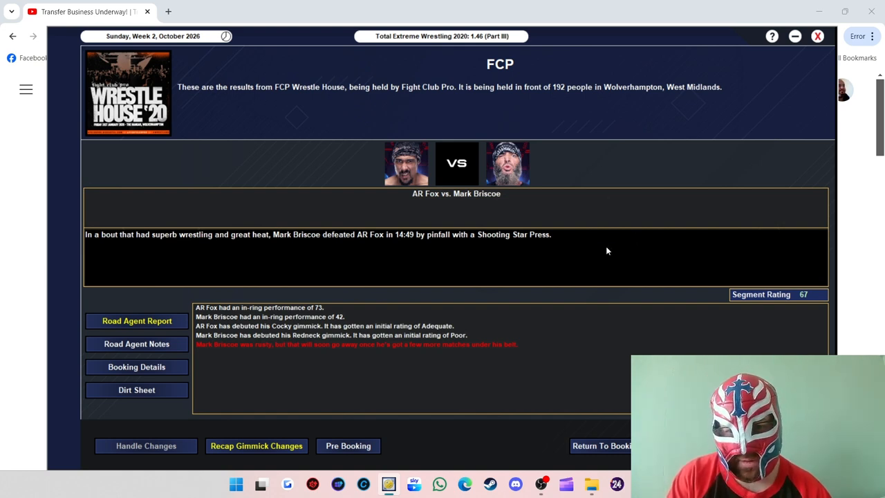
mouse_move(214, 320)
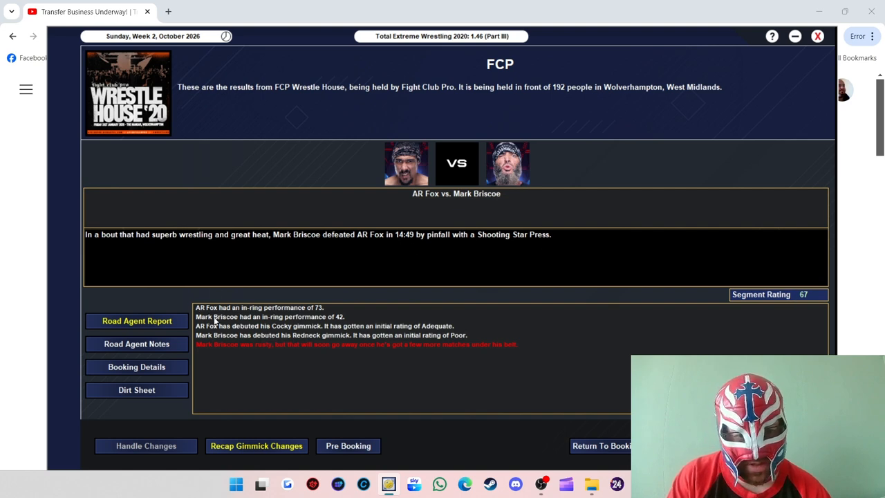
mouse_move(312, 328)
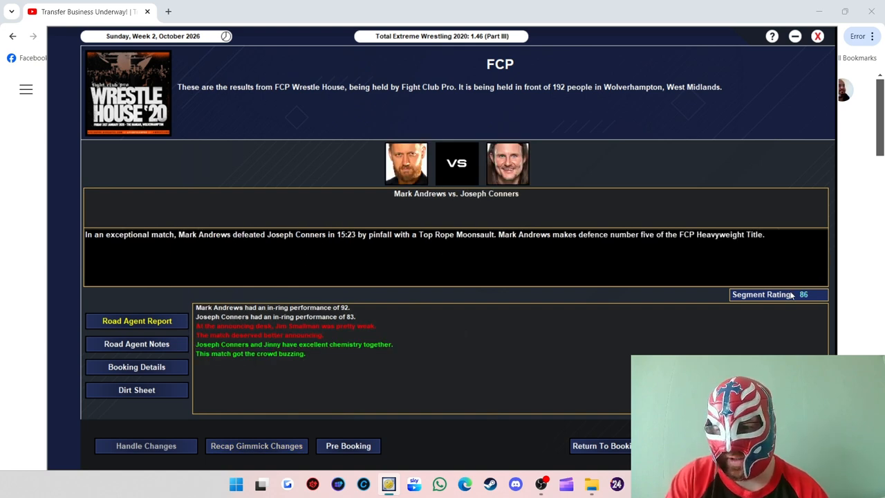
mouse_move(269, 223)
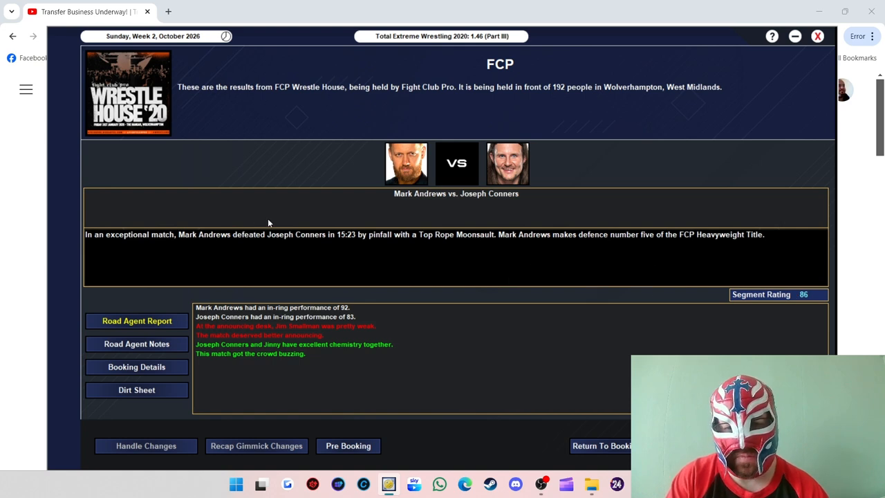
mouse_move(390, 236)
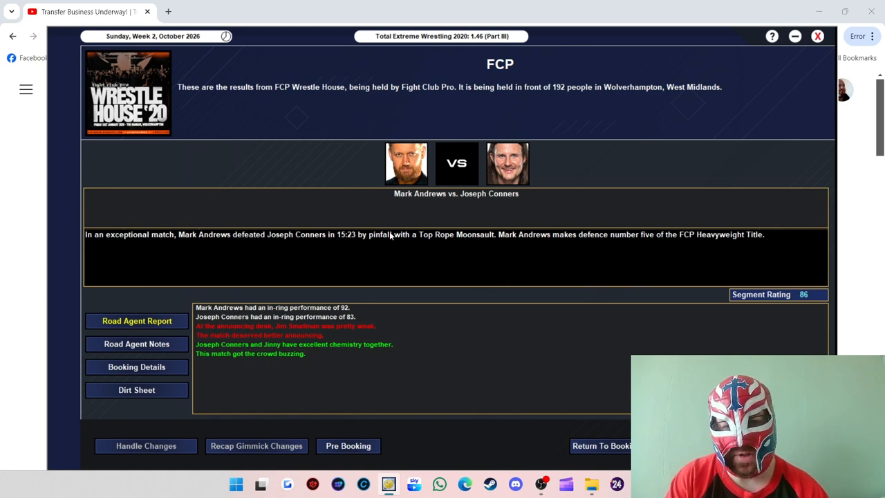
mouse_move(288, 309)
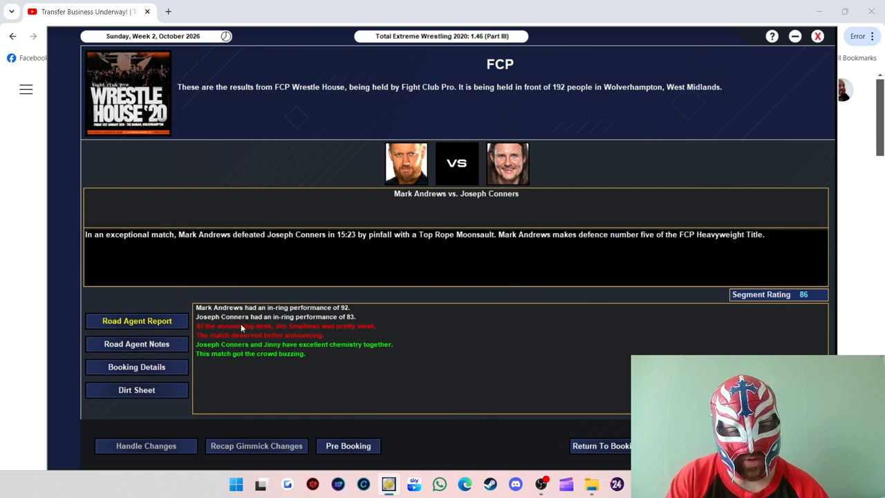
mouse_move(339, 315)
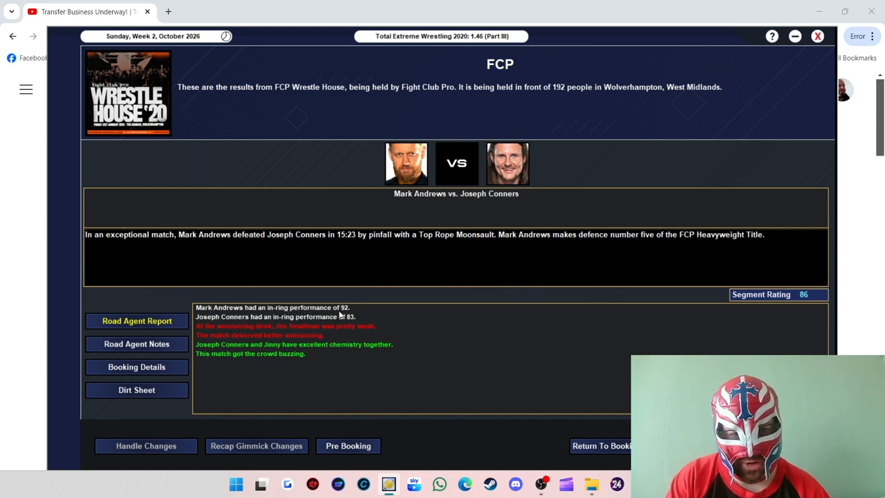
mouse_move(356, 327)
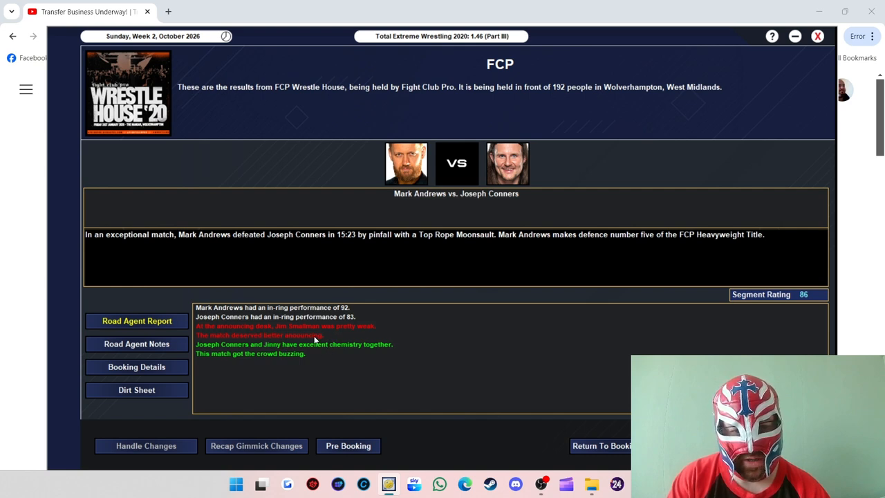
mouse_move(309, 358)
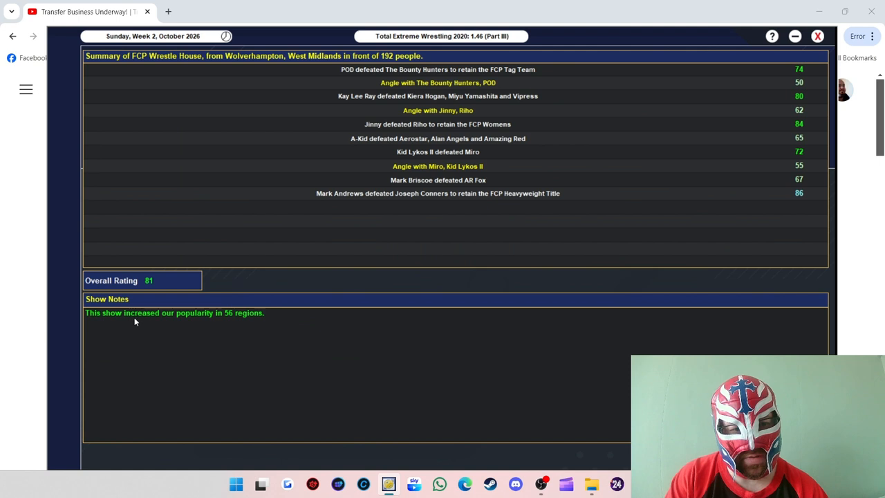
mouse_move(270, 332)
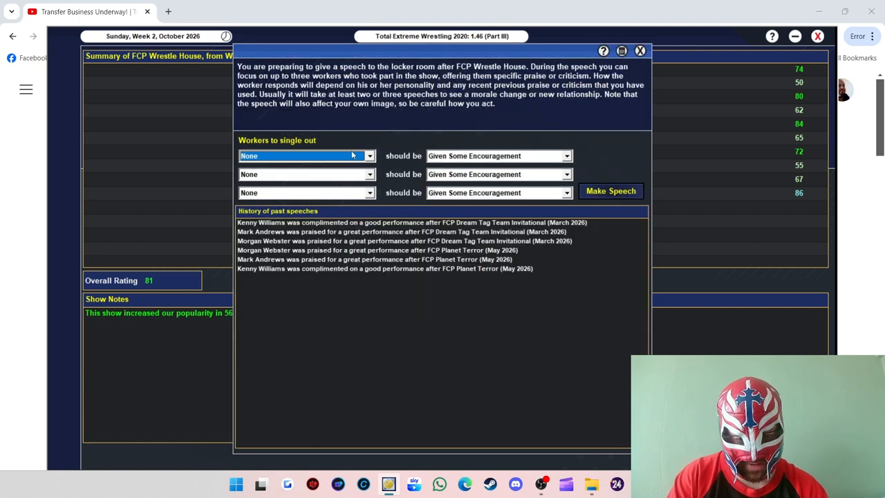
Step: Praise Mark Andrews and Joseph Conners, call Jinny awesome, and deliver the locker room speech
click(304, 156)
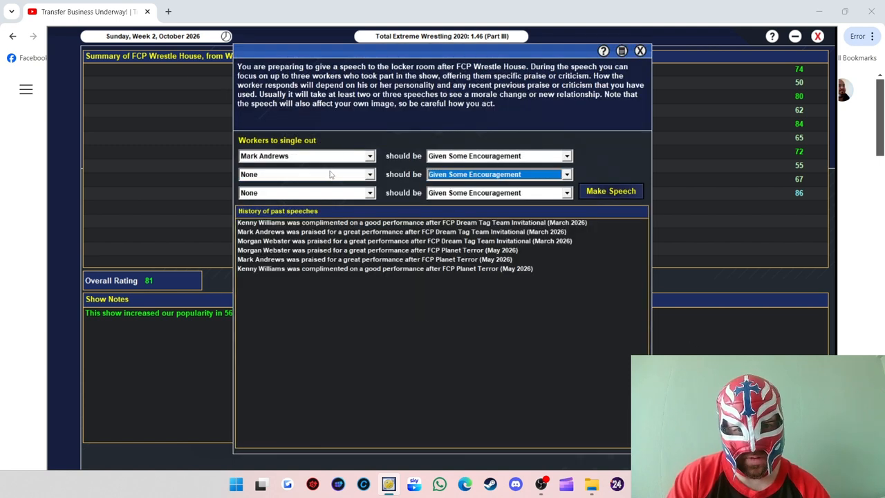
click(306, 173)
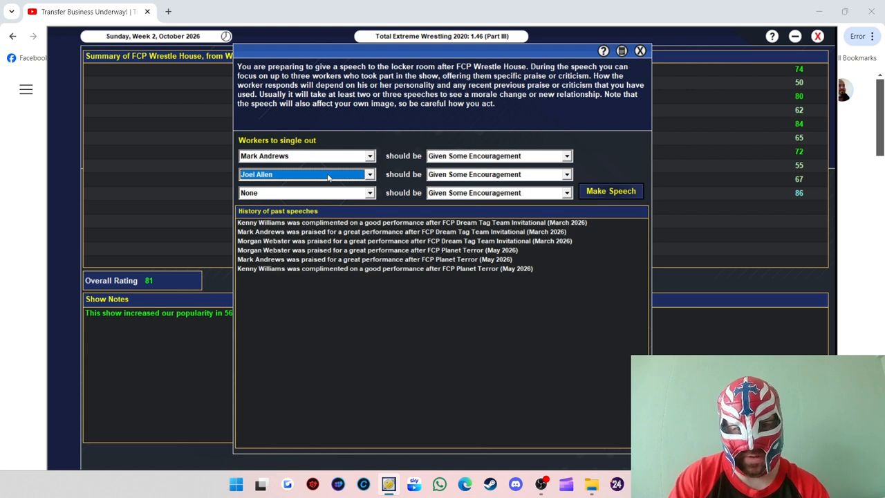
click(307, 174)
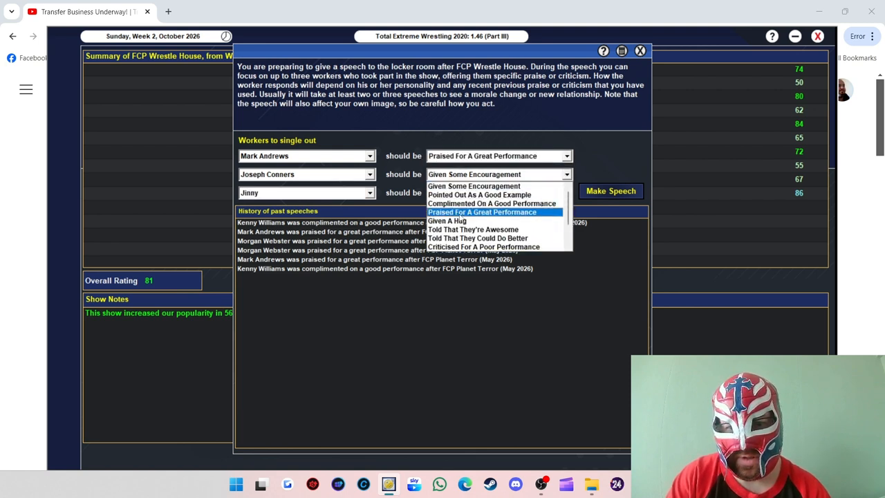
click(482, 212)
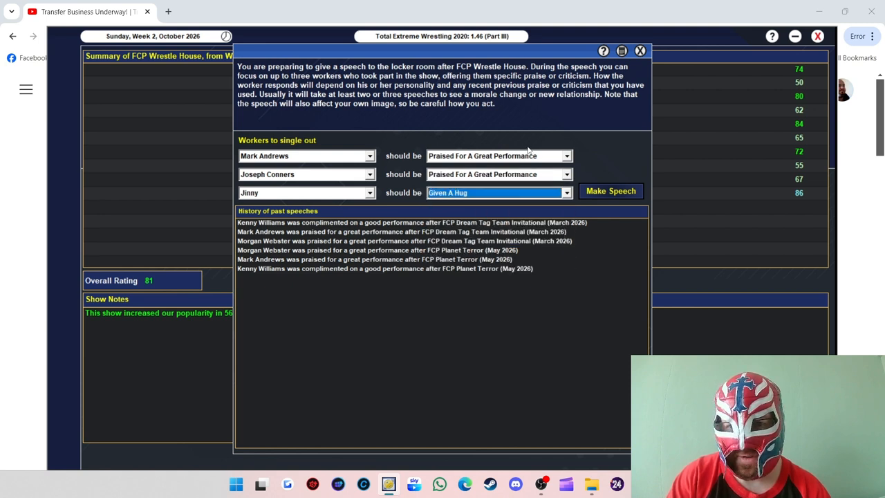
mouse_move(545, 188)
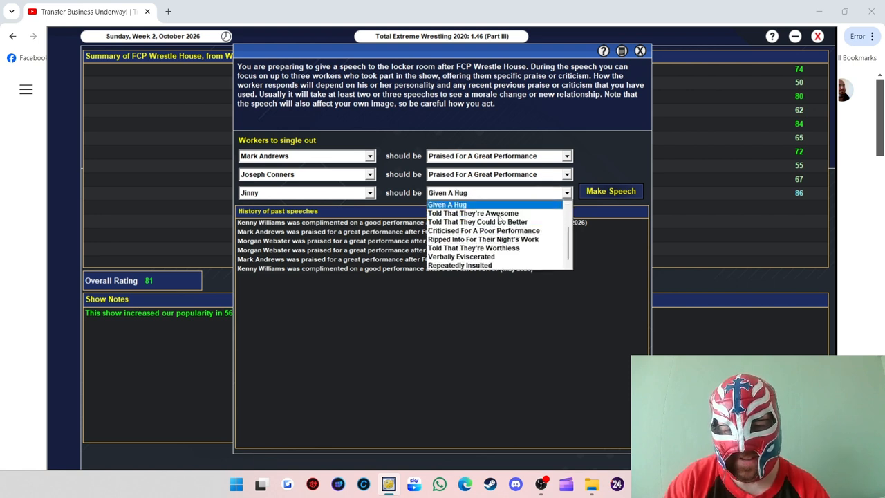
click(473, 213)
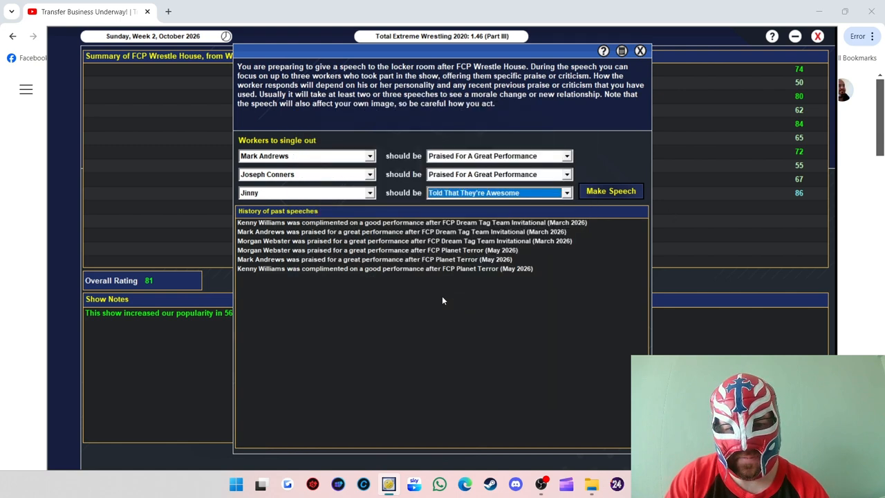
click(609, 191)
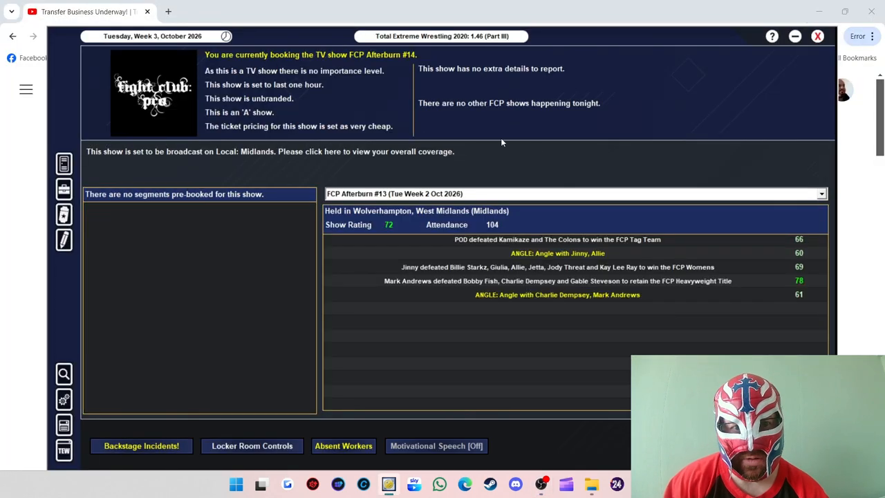
mouse_move(141, 444)
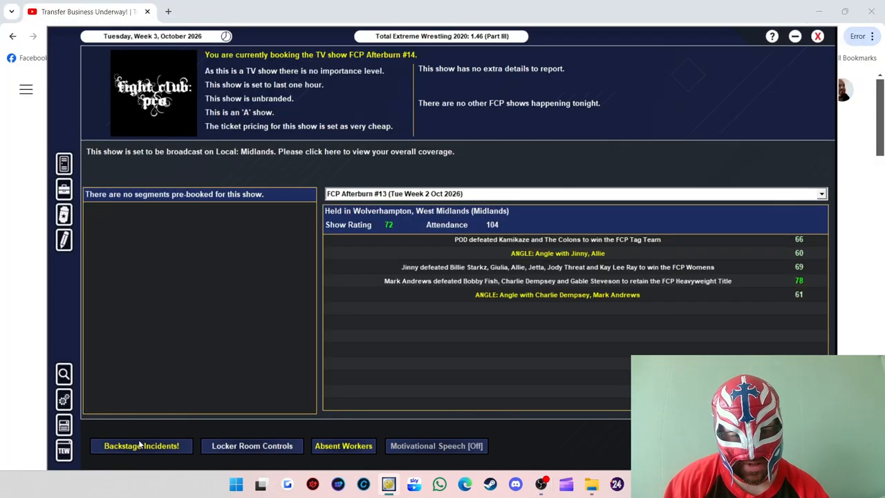
Step: Read and clear the three backstage incident reports, then return to FCP Afterburn #14 booking
click(141, 445)
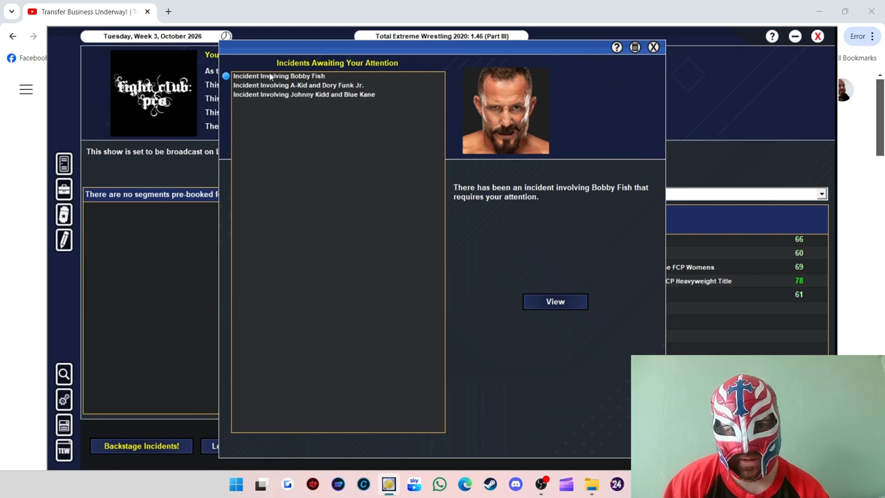
click(554, 300)
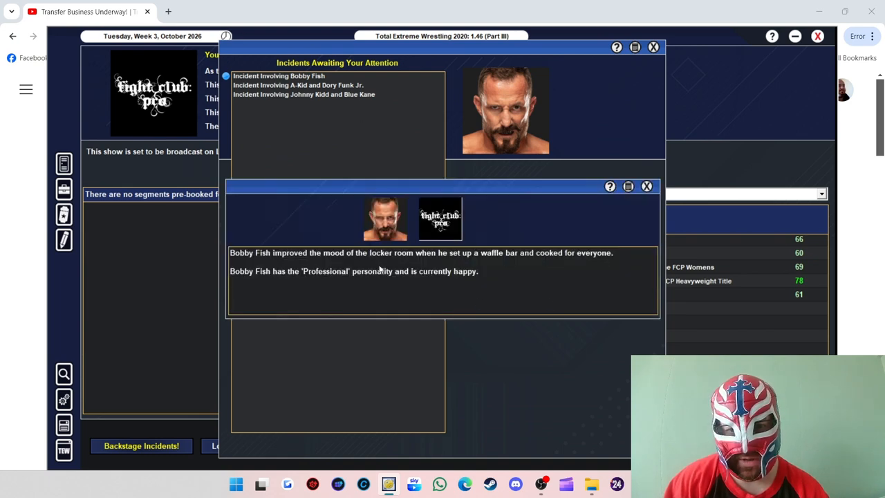
mouse_move(289, 269)
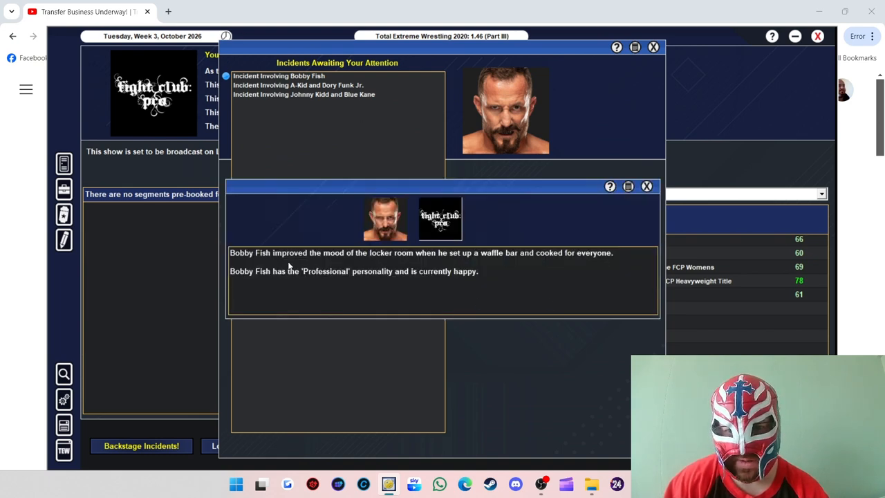
mouse_move(509, 272)
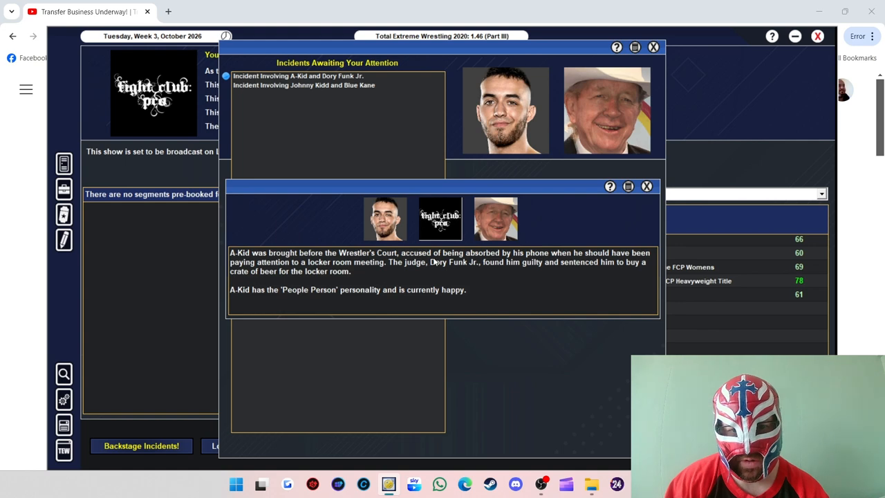
mouse_move(496, 252)
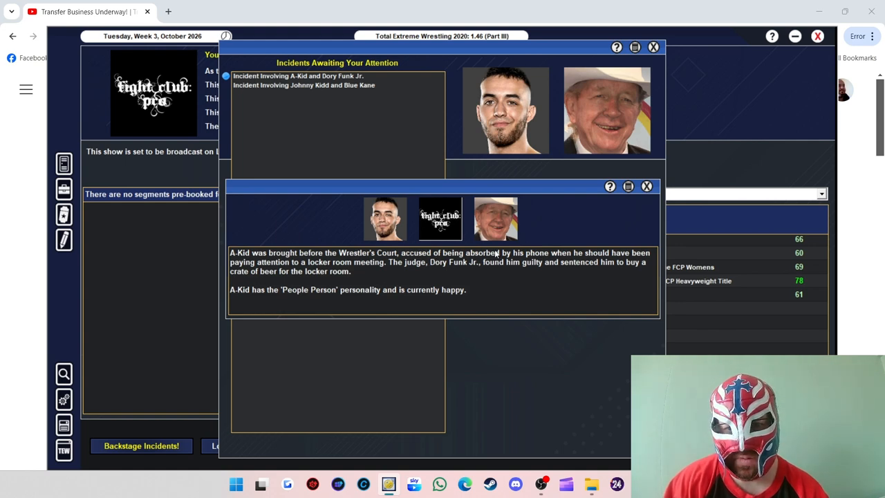
mouse_move(594, 268)
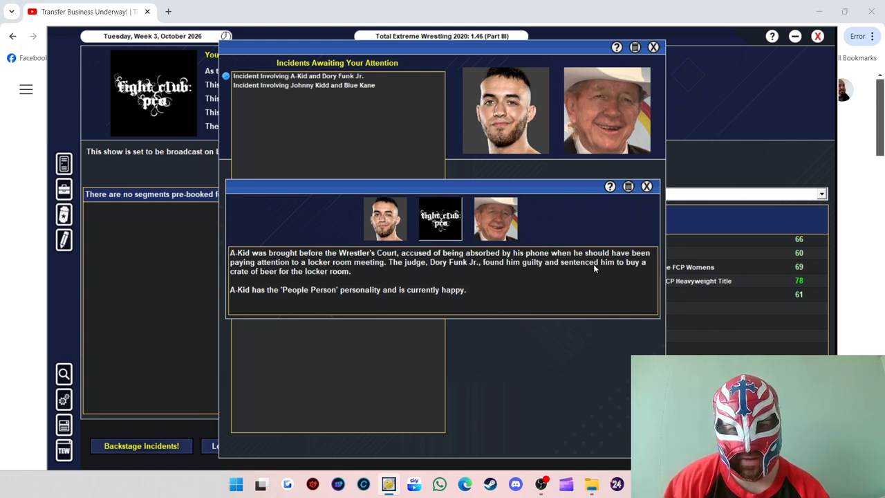
mouse_move(579, 279)
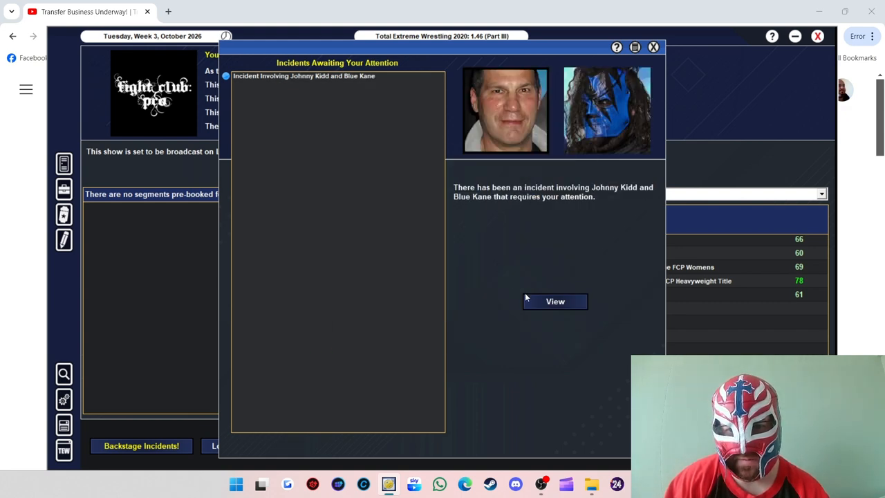
click(555, 300)
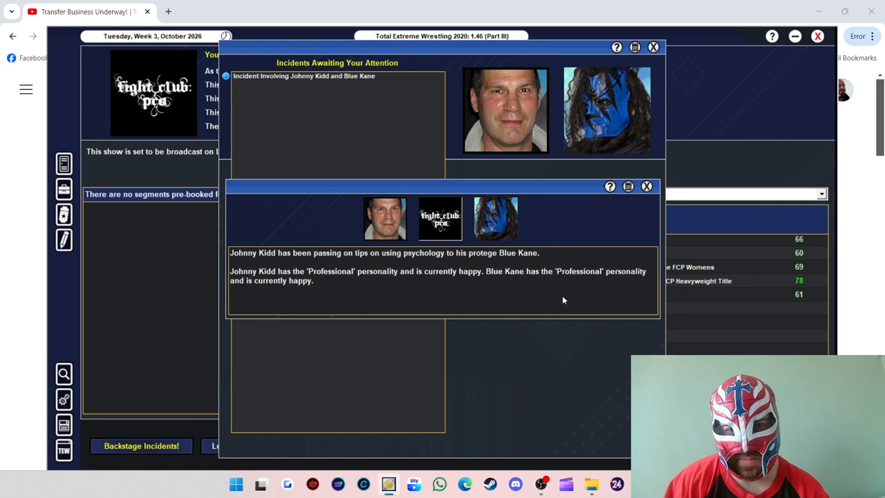
click(646, 185)
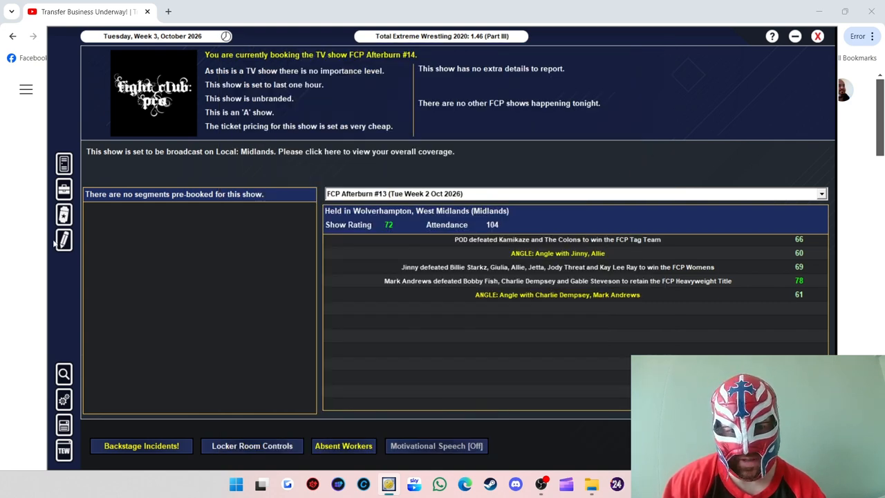
click(141, 445)
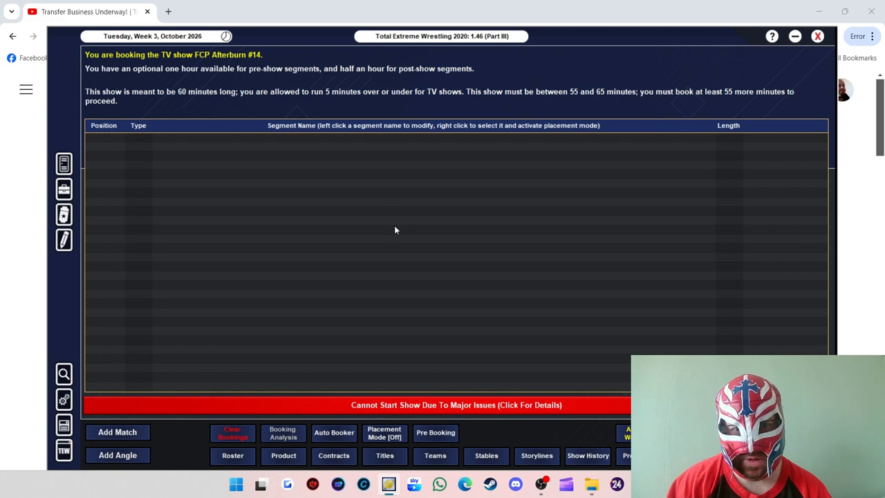
Step: Book a 2 vs. 2 tag match of Kamikaze against The Avengers
click(117, 431)
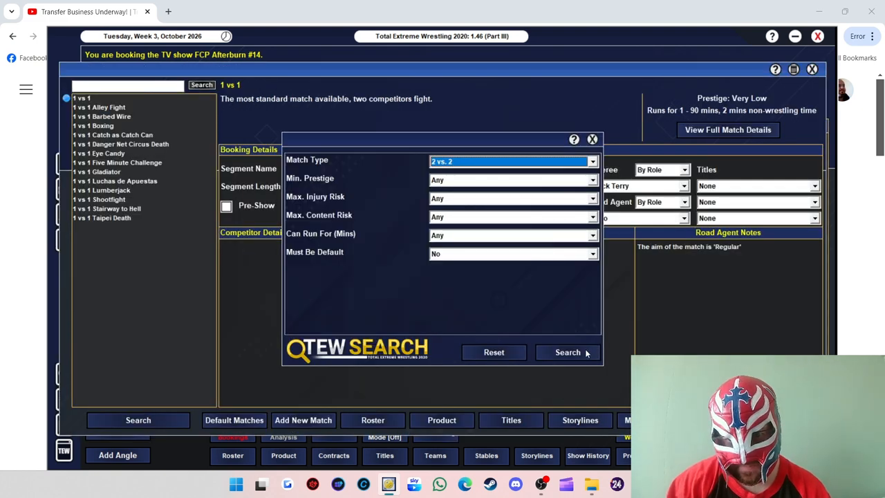
click(567, 352)
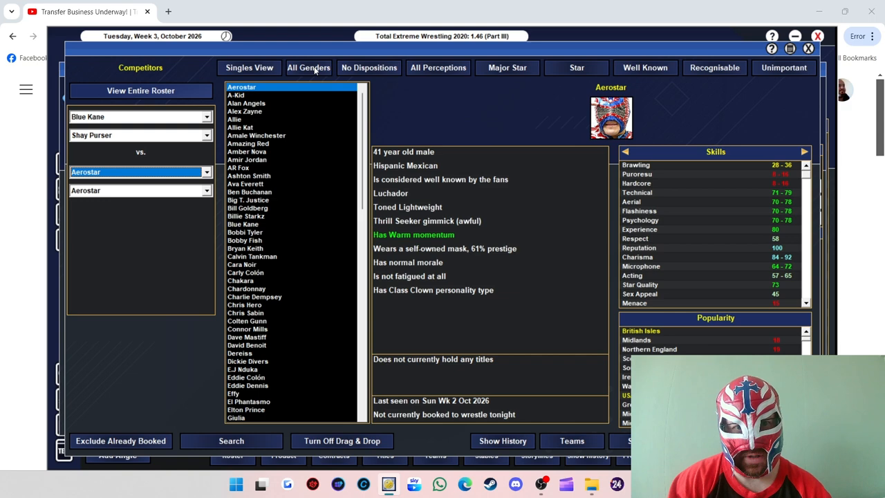
click(249, 67)
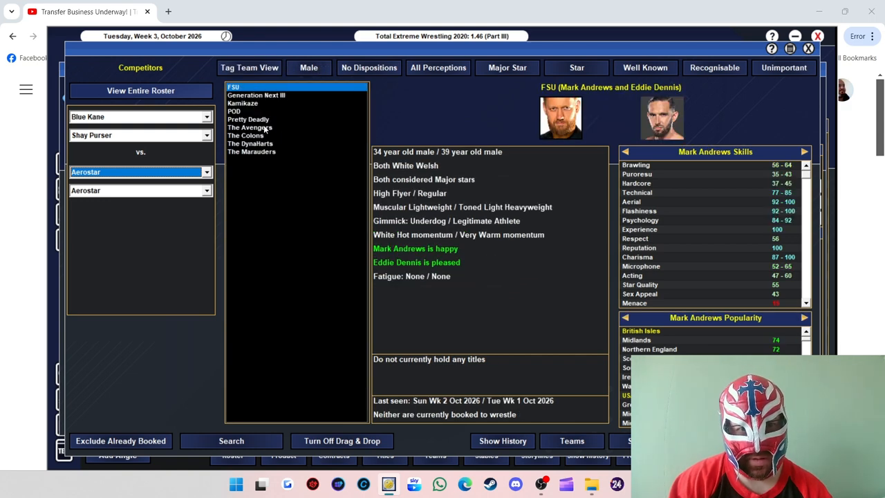
click(120, 441)
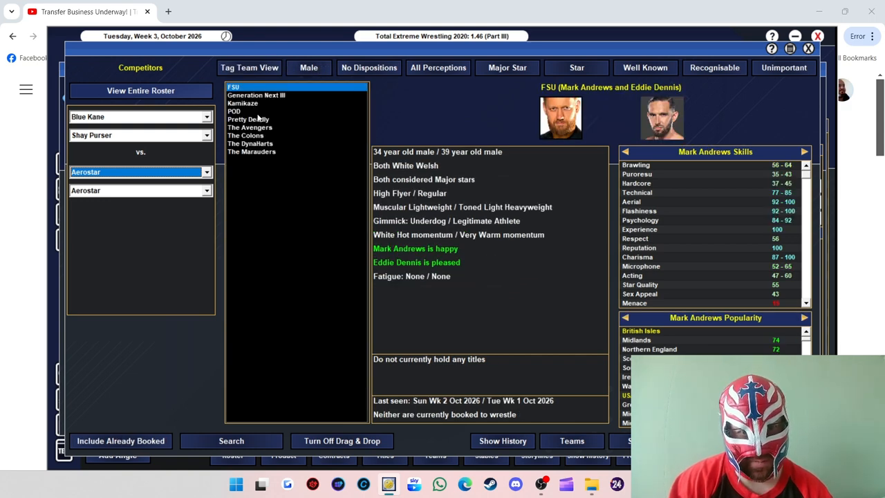
click(250, 127)
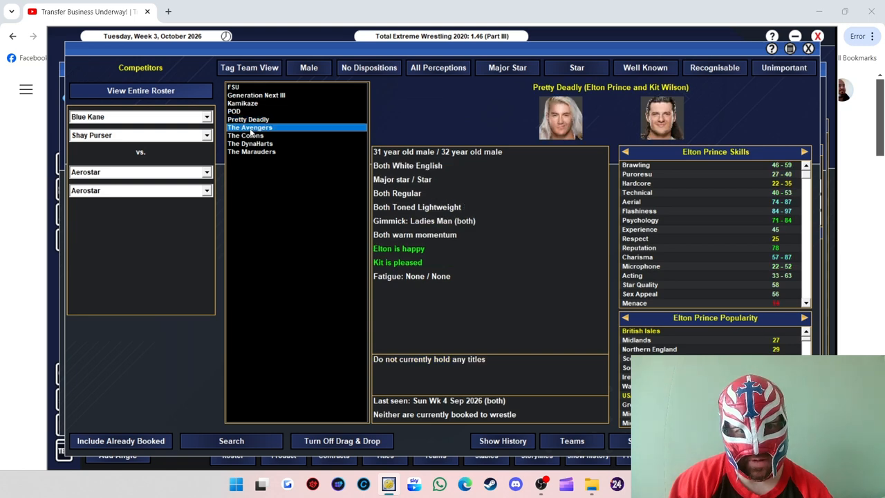
click(249, 127)
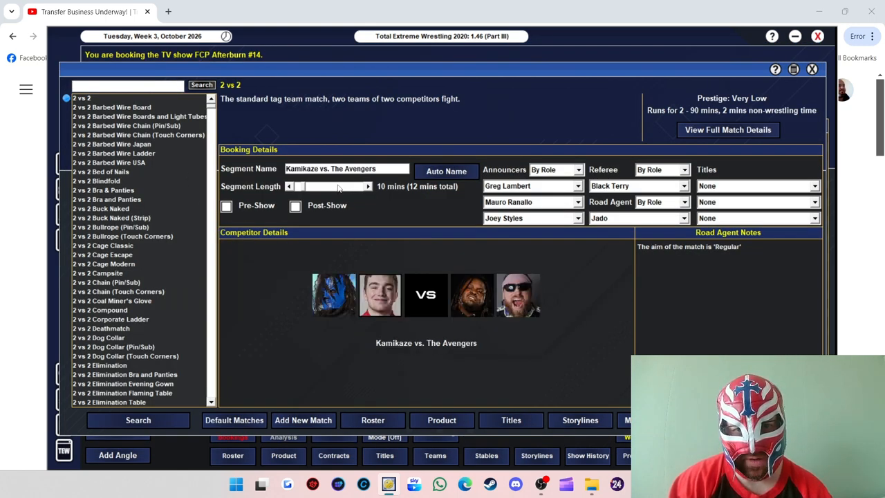
Step: Add a Shay Purser winner road agent note and save the match
click(367, 186)
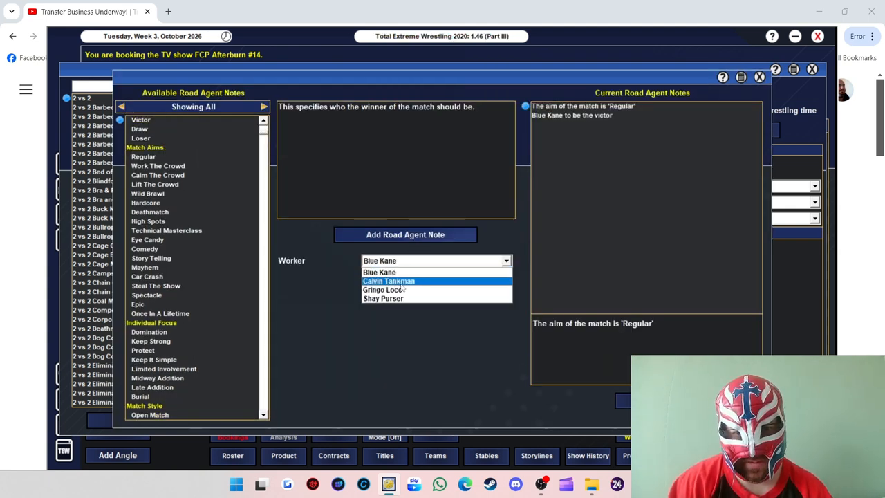
click(383, 298)
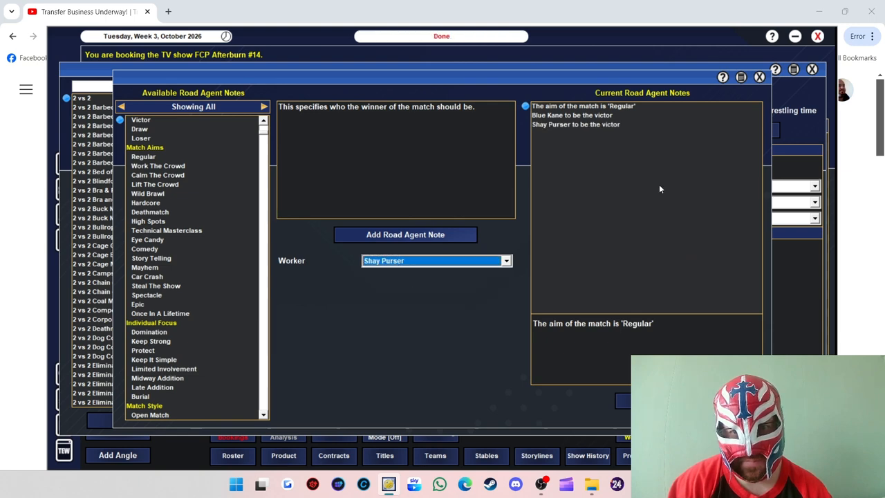
click(759, 77)
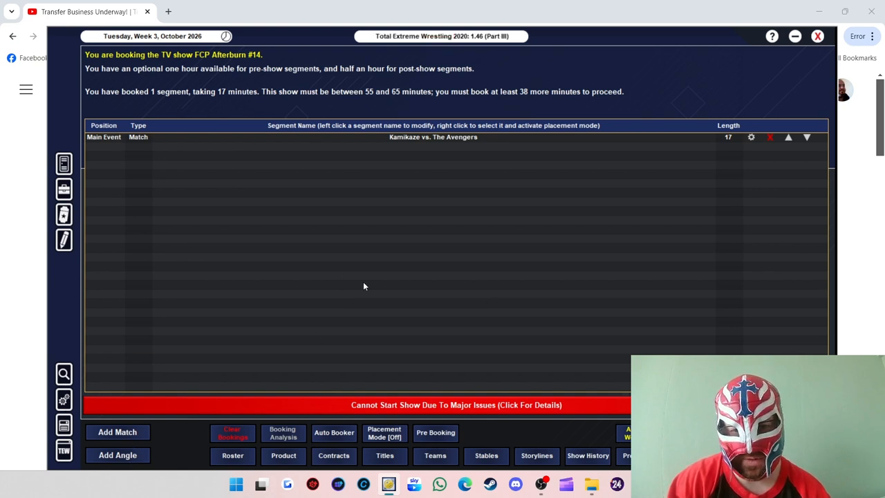
click(118, 455)
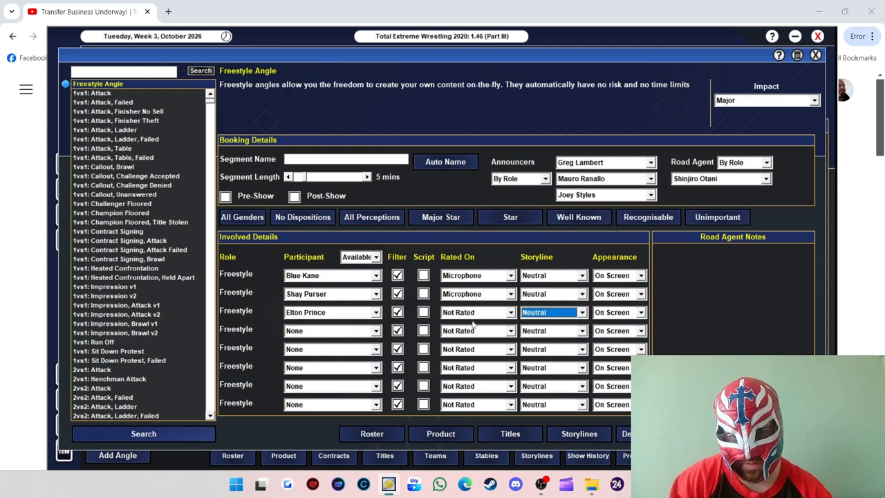
Step: Rate Elton Prince on microphone and finish the freestyle angle
click(477, 312)
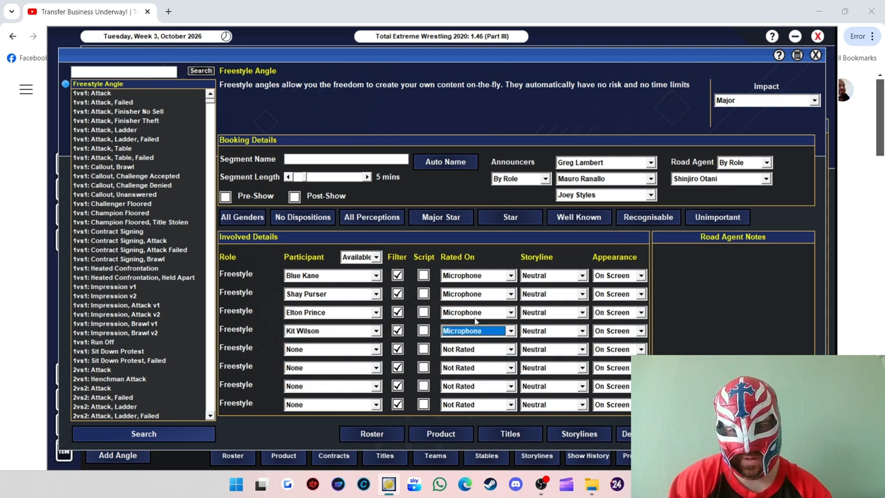
click(444, 162)
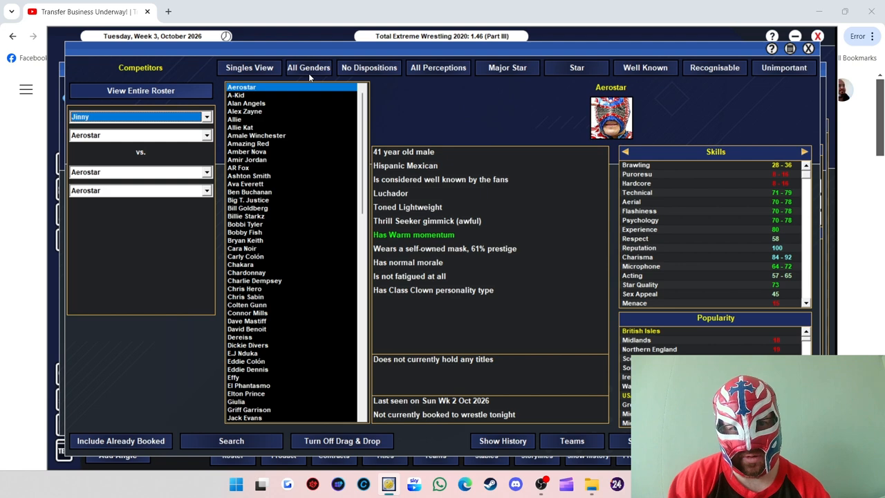
Step: Filter to female wrestlers, put Riho on the opposing team, and save the tag match
click(308, 67)
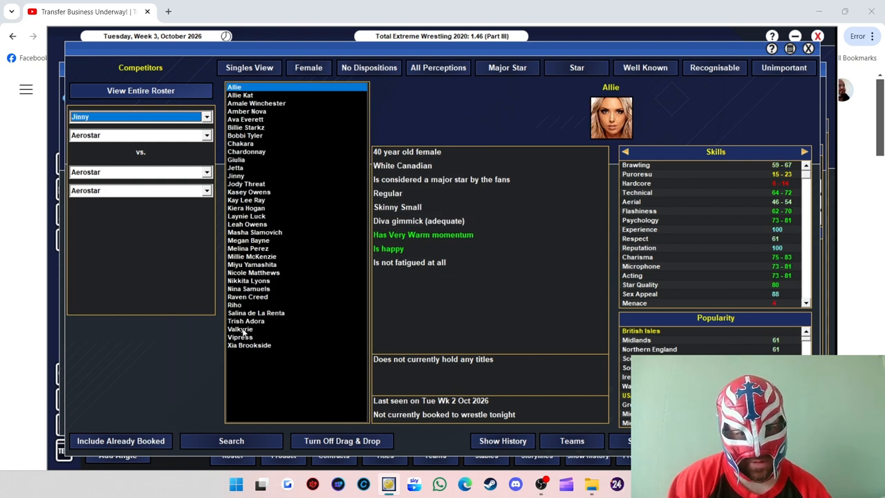
click(234, 304)
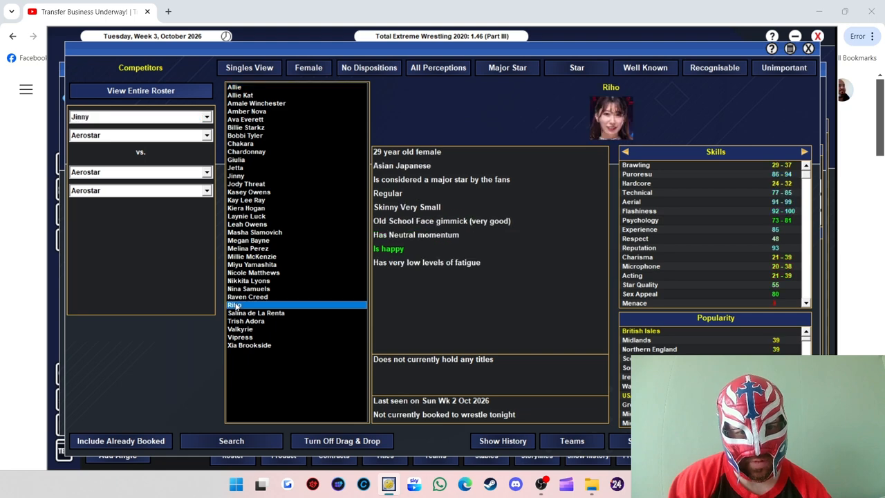
click(235, 304)
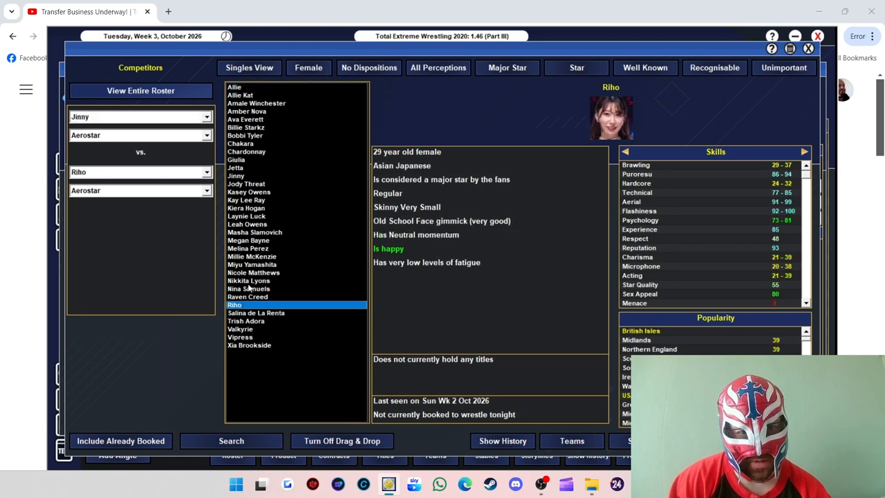
mouse_move(240, 175)
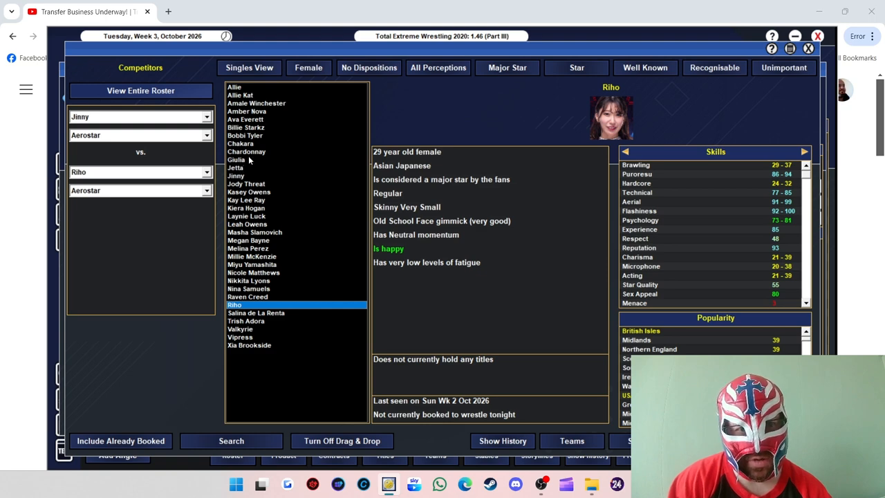
mouse_move(265, 110)
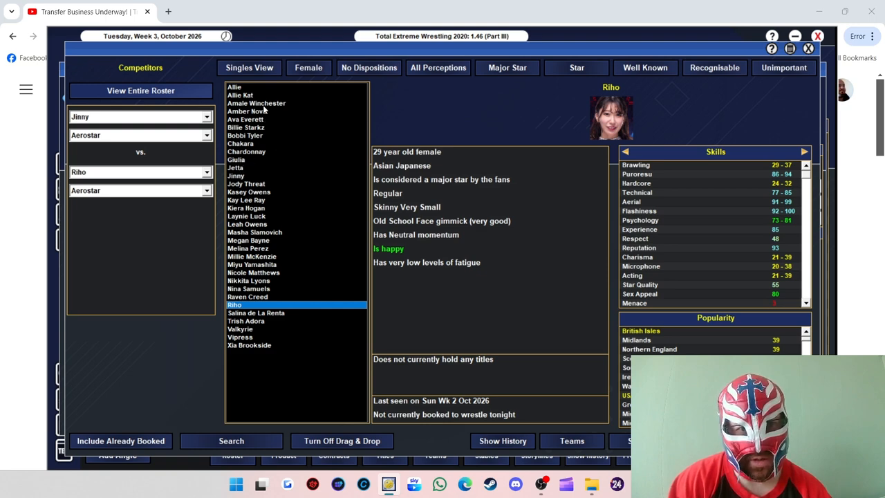
mouse_move(259, 200)
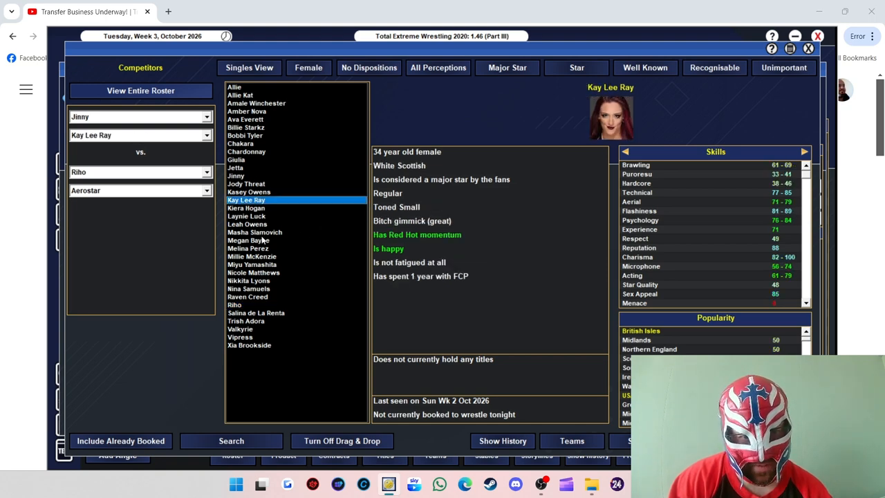
click(251, 264)
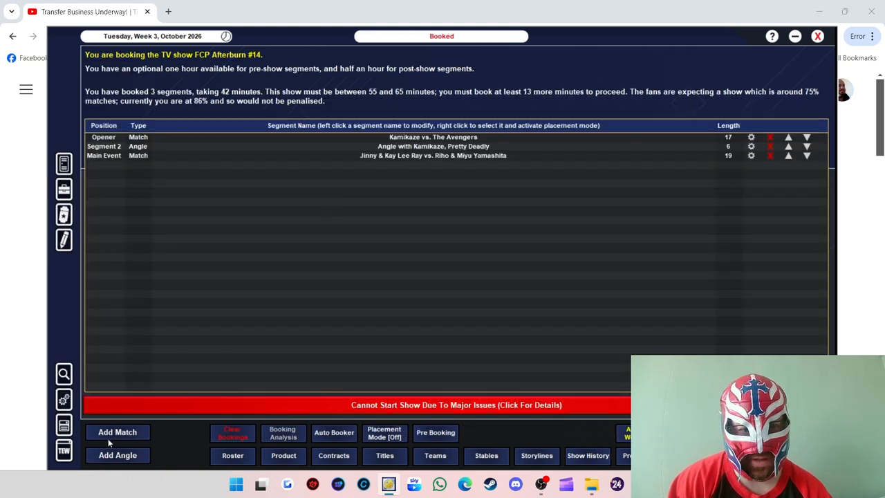
mouse_move(669, 205)
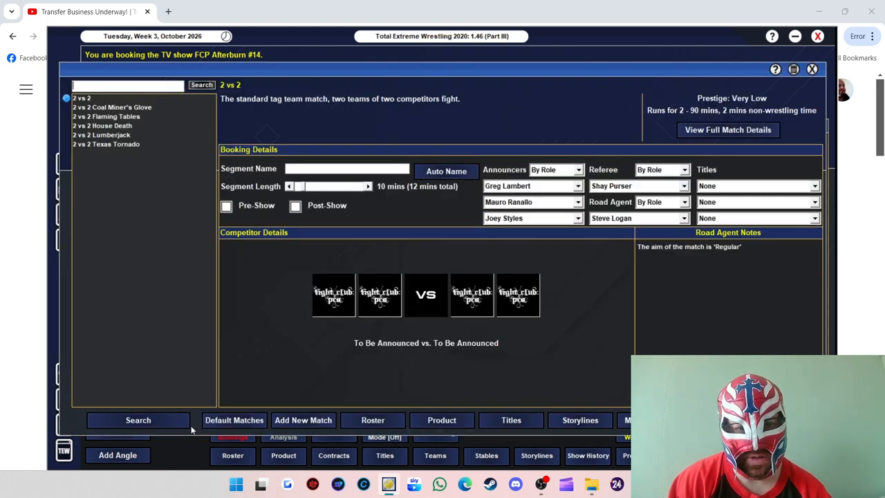
Step: Browse worker profiles to fill the three-way match's competitor slots
click(137, 419)
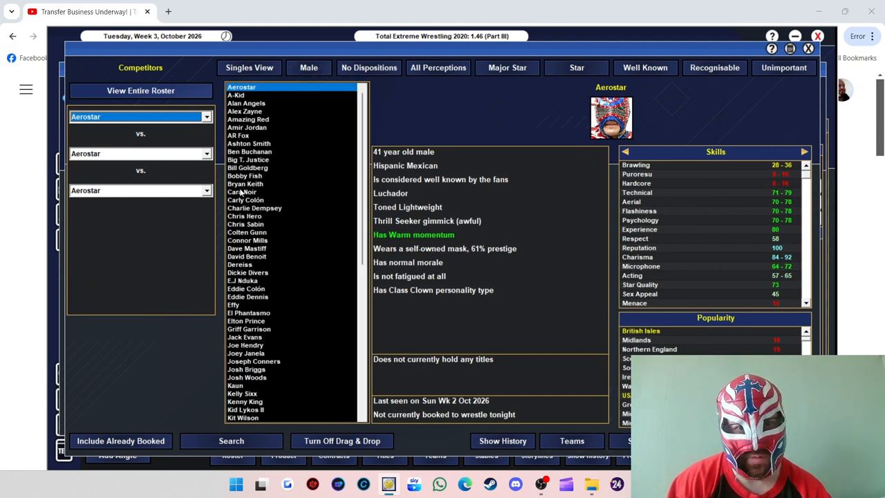
mouse_move(241, 234)
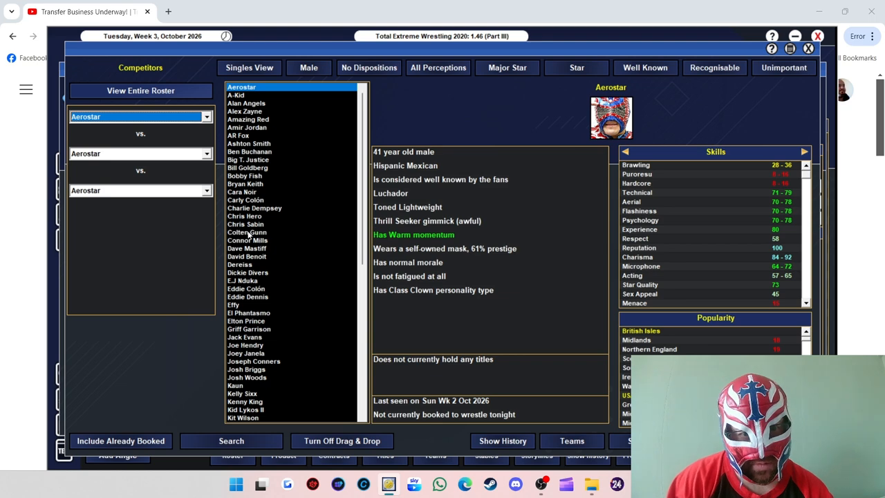
click(247, 240)
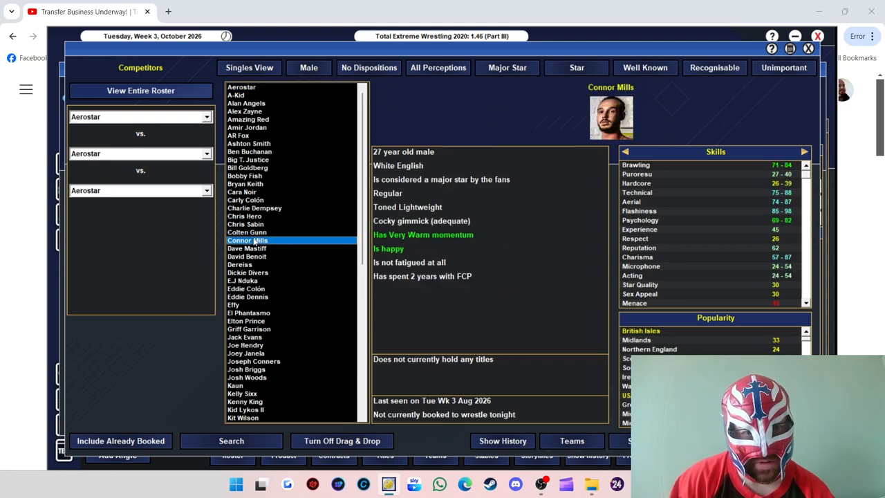
click(247, 232)
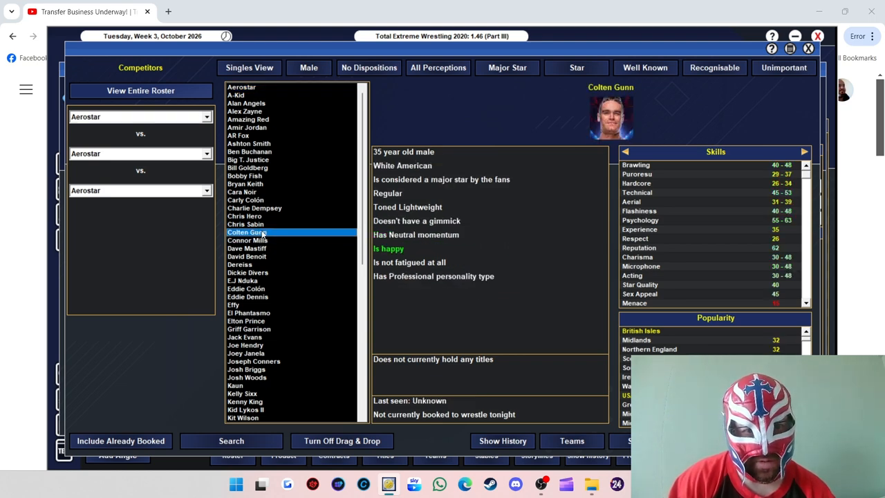
click(247, 248)
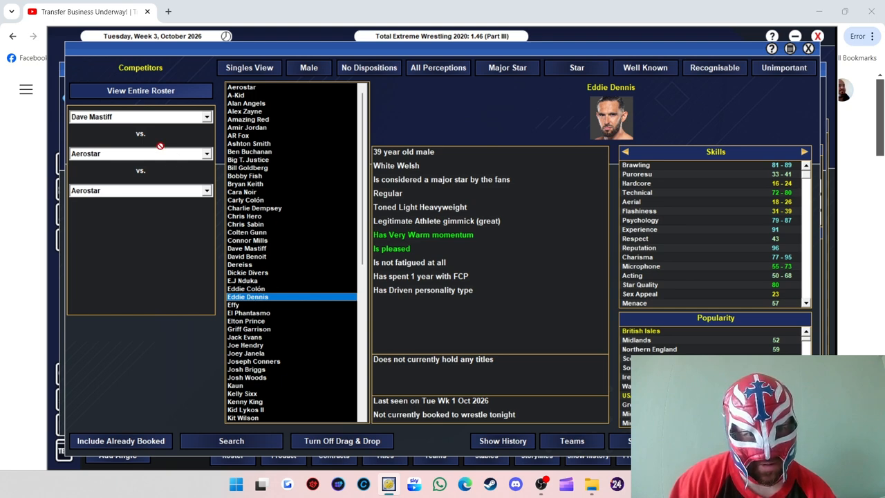
click(138, 152)
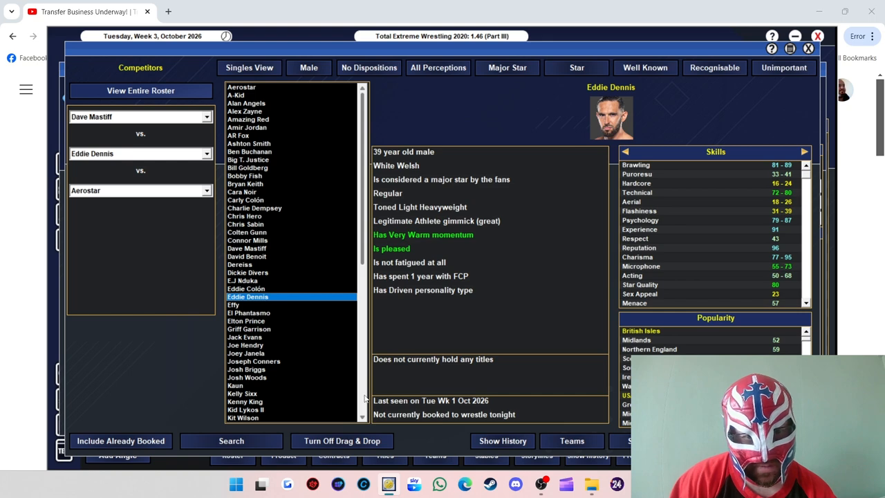
scroll(down, 3)
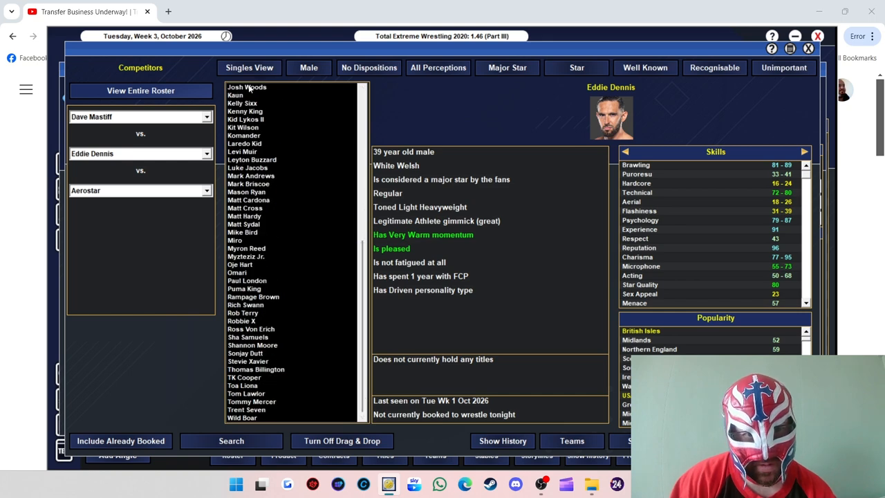
click(246, 87)
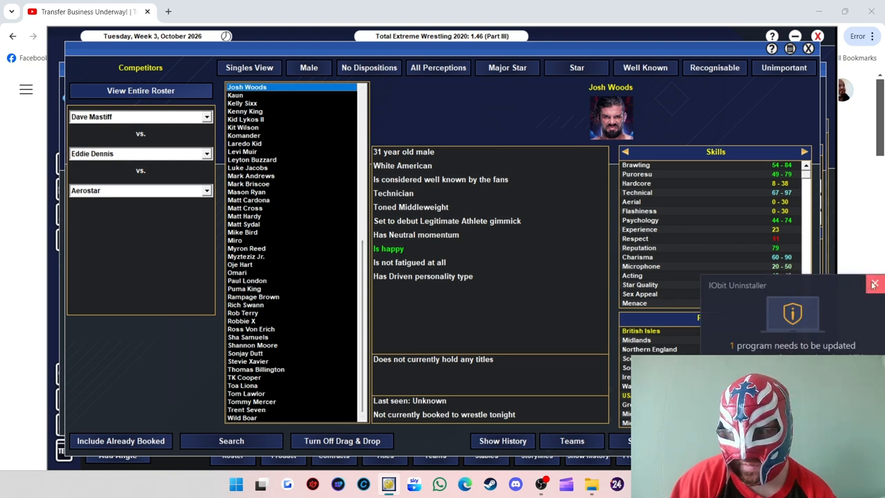
Step: Place Komander, set the three-way match to 18 minutes, and review road agent notes
click(873, 284)
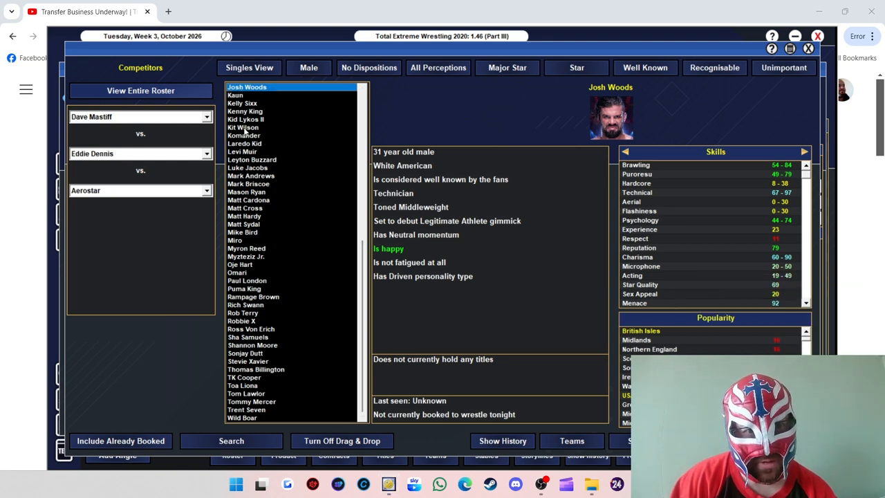
click(243, 134)
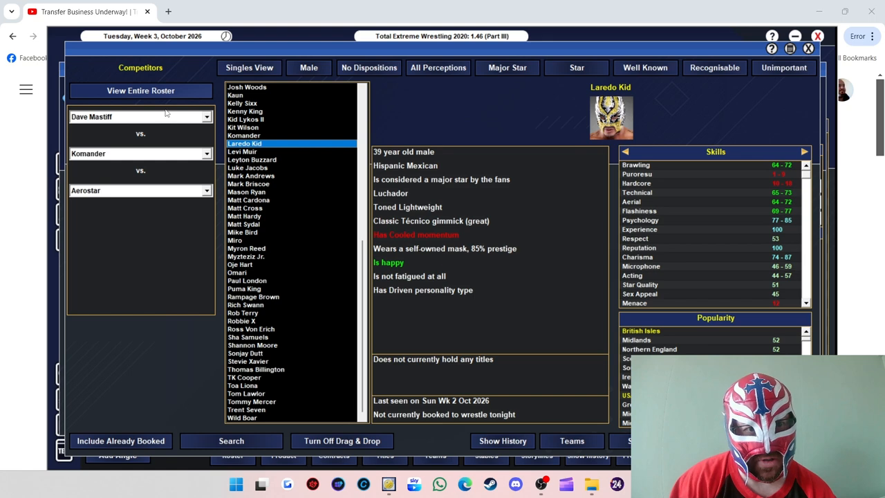
mouse_move(272, 148)
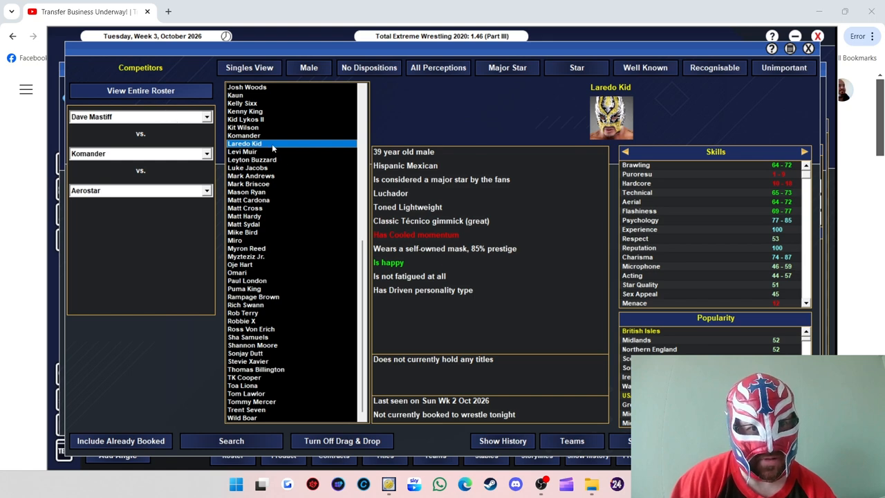
click(245, 143)
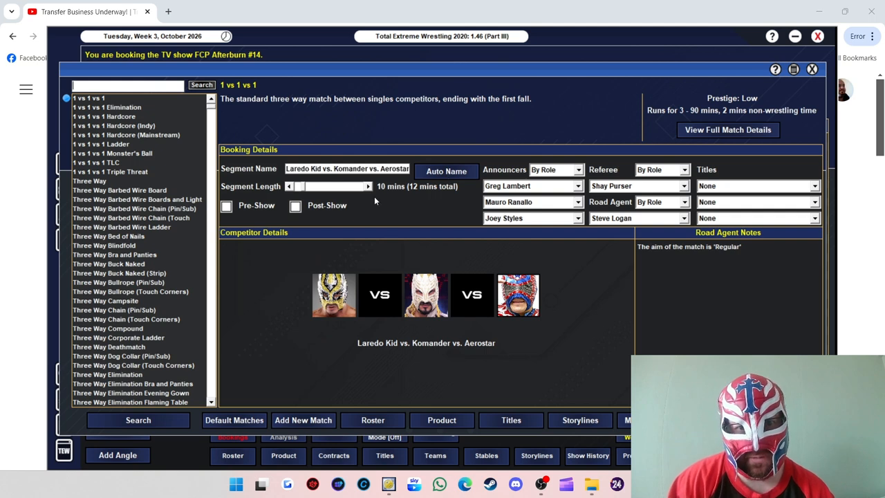
click(367, 186)
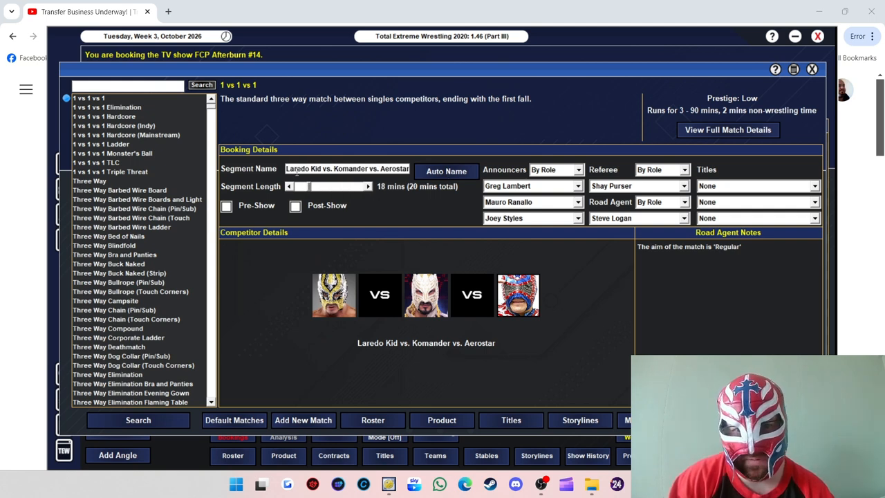
click(289, 186)
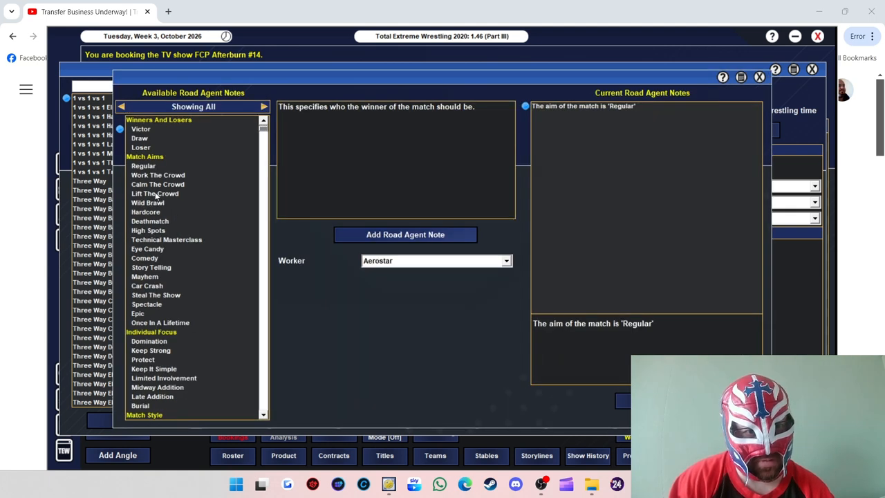
click(147, 230)
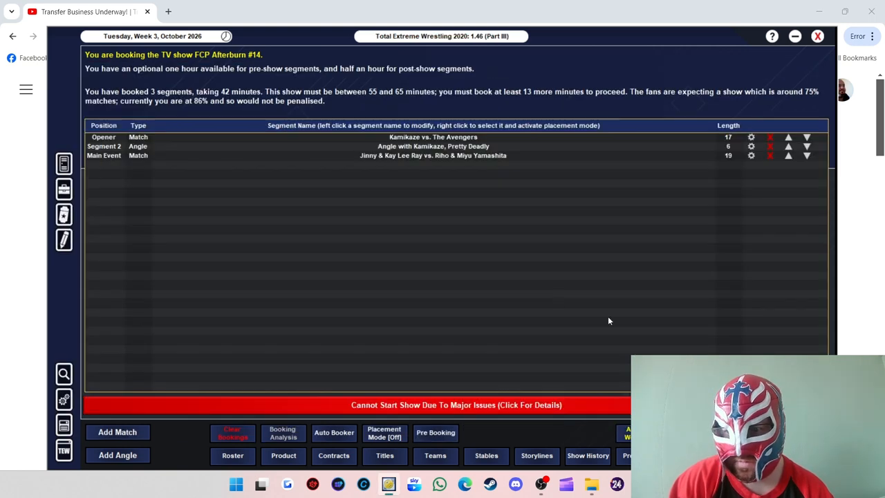
Step: Save the three-way match onto the Afterburn #14 card
click(117, 431)
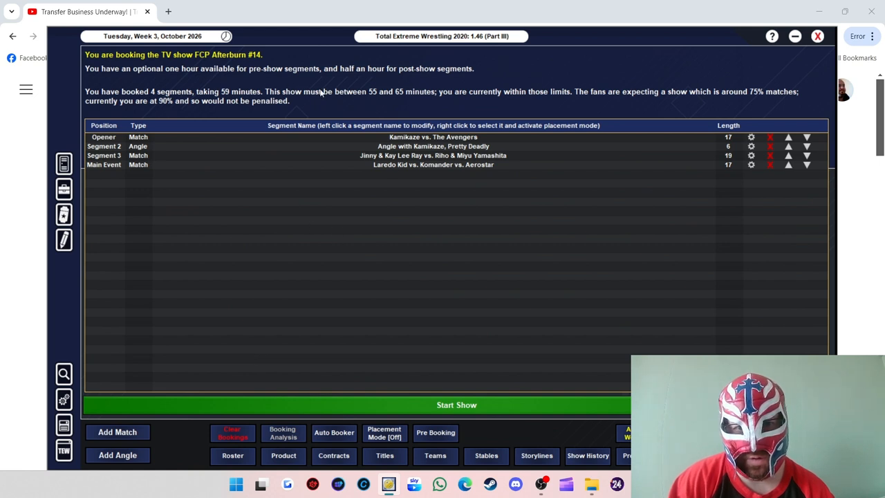
mouse_move(752, 97)
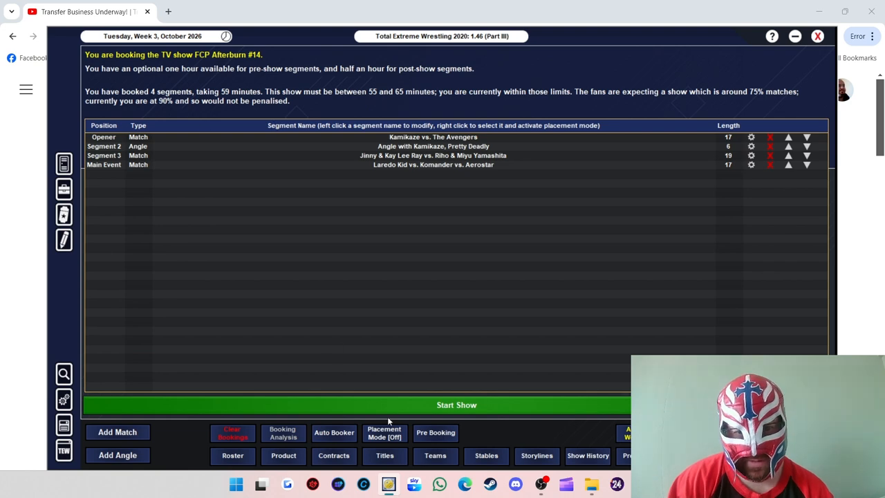
mouse_move(442, 411)
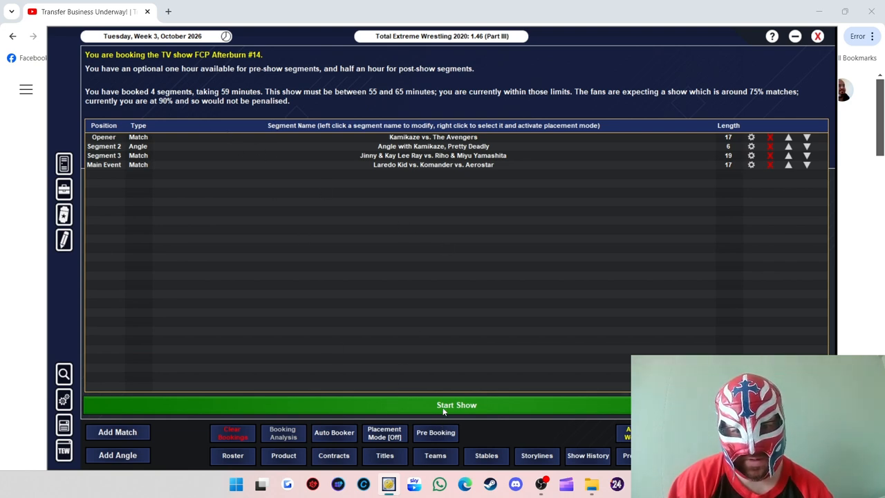
Step: Run Afterburn #14 and step through results to the Laredo Kid triple threat
click(456, 405)
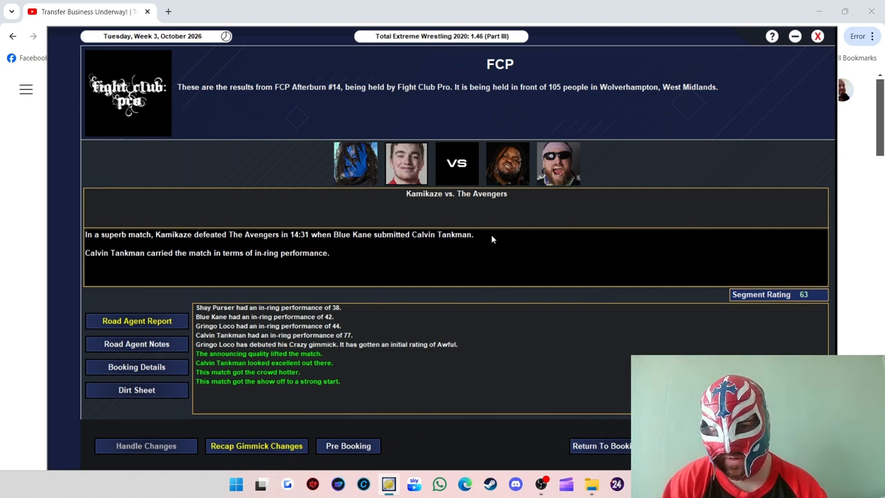
mouse_move(325, 326)
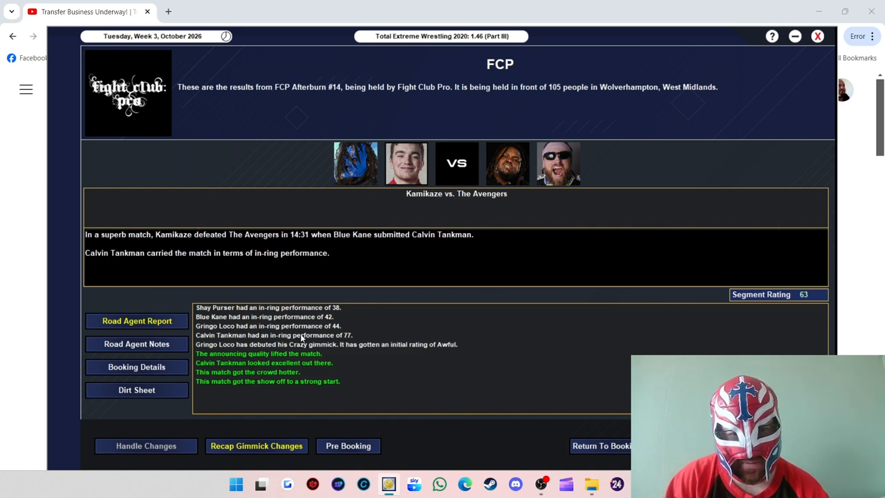
mouse_move(345, 338)
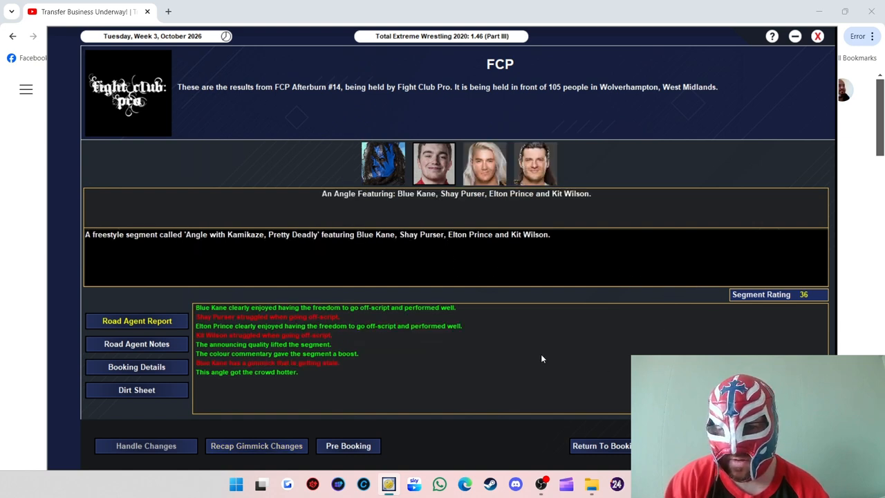
mouse_move(233, 319)
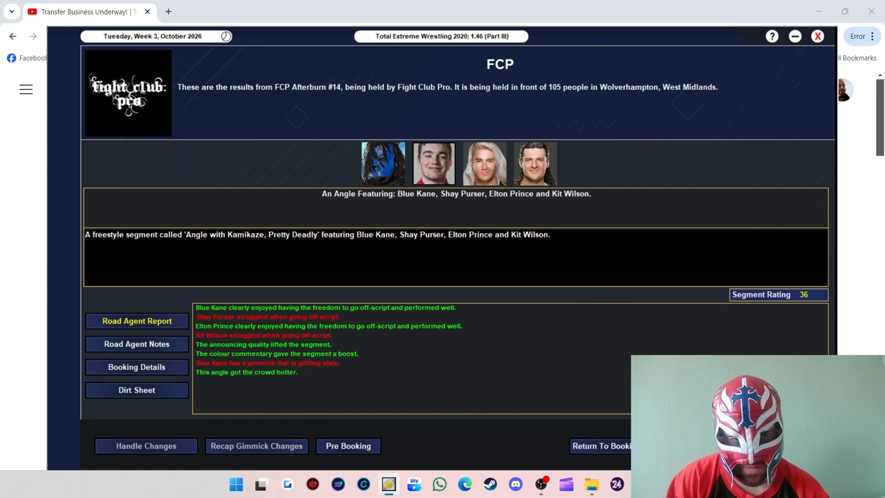
mouse_move(218, 394)
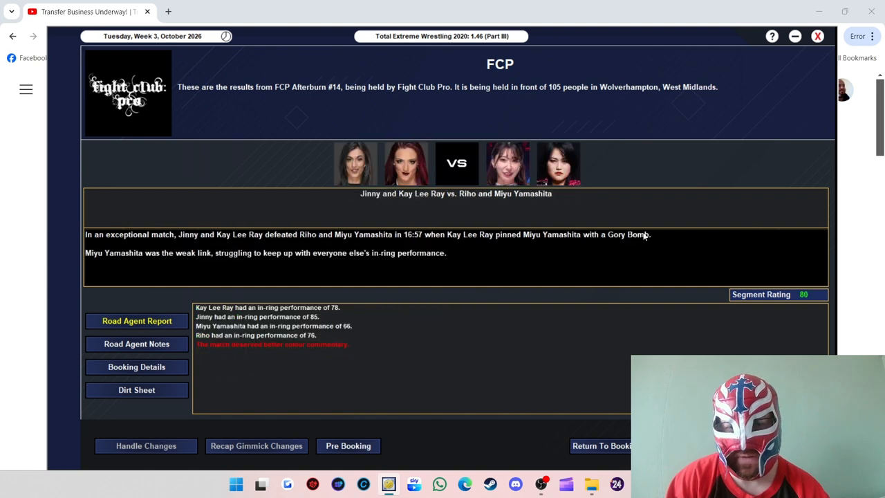
mouse_move(235, 241)
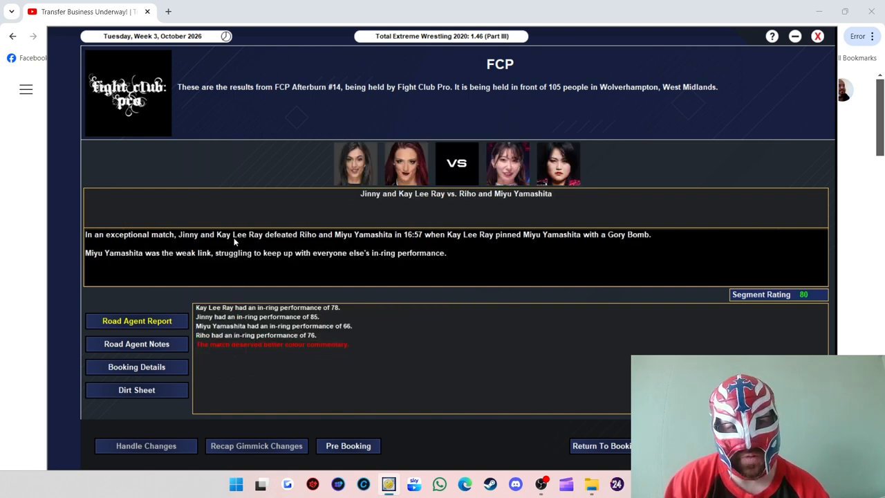
mouse_move(328, 238)
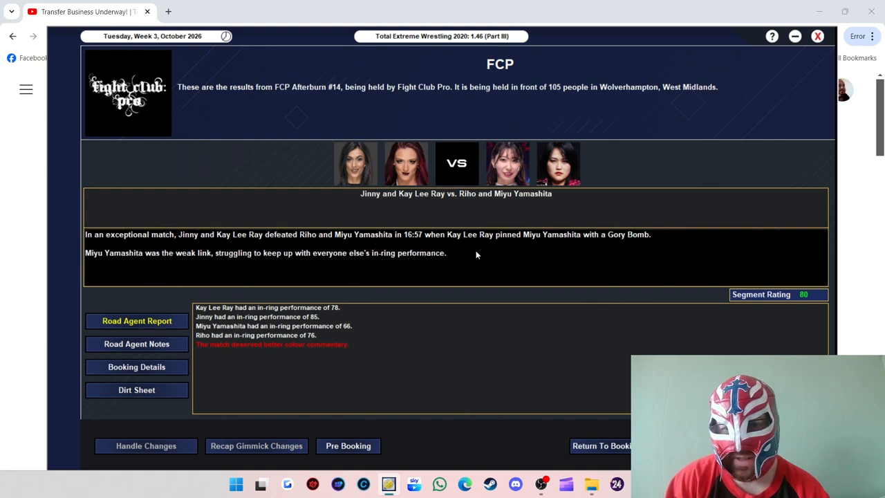
mouse_move(623, 258)
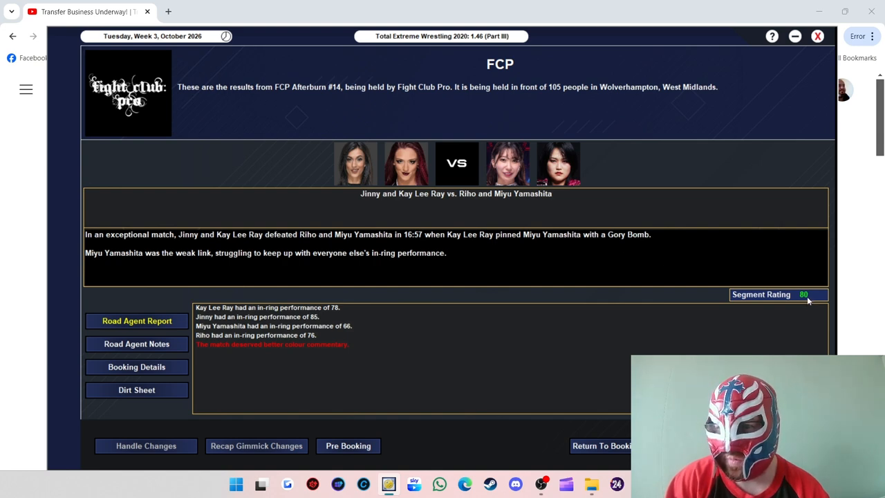
mouse_move(798, 305)
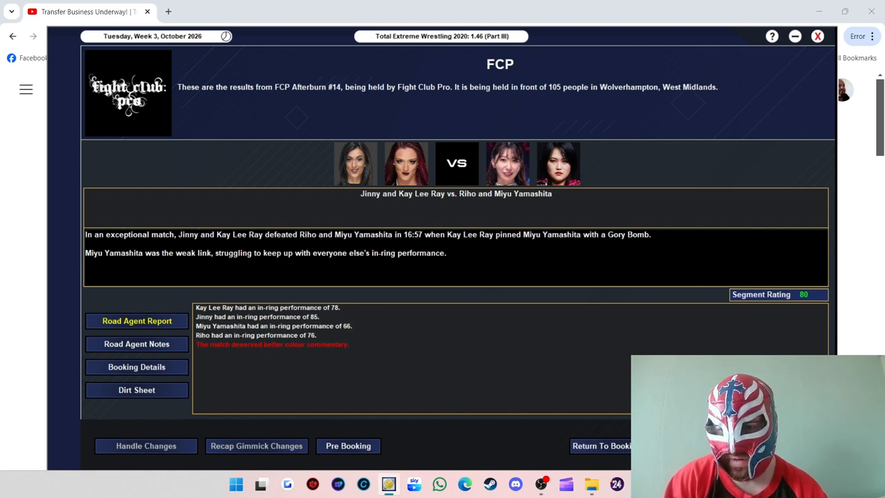
click(255, 445)
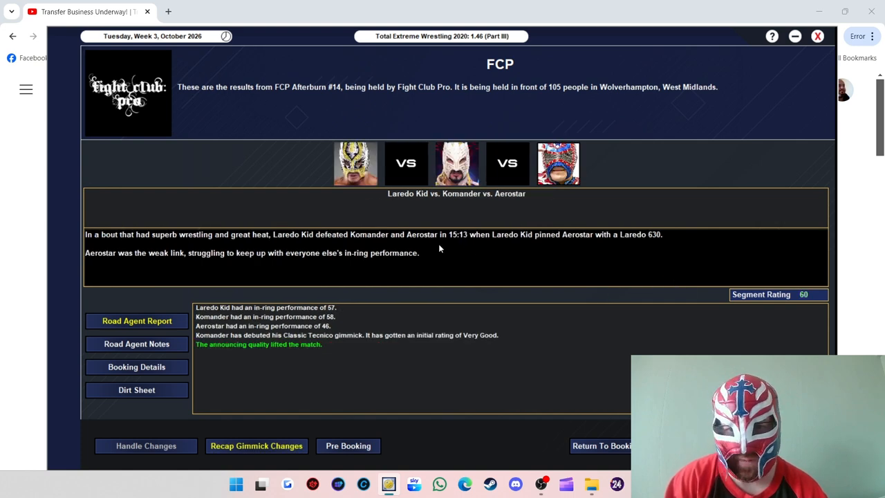
mouse_move(451, 245)
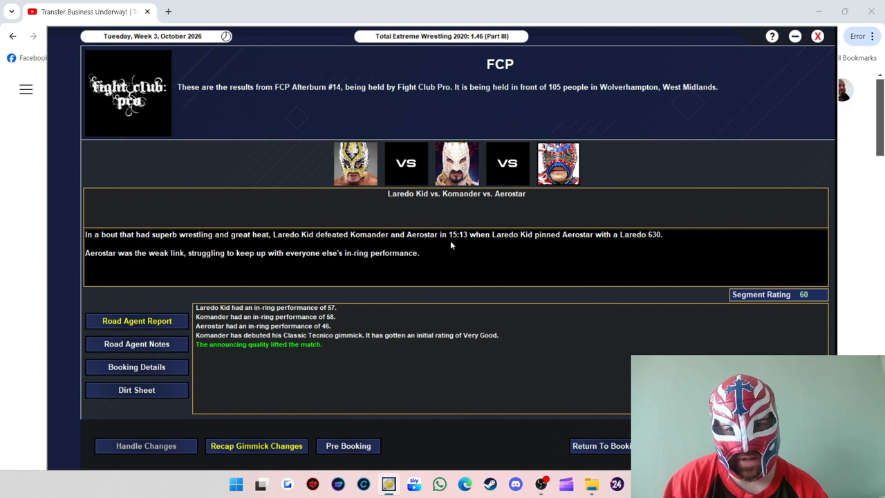
mouse_move(473, 255)
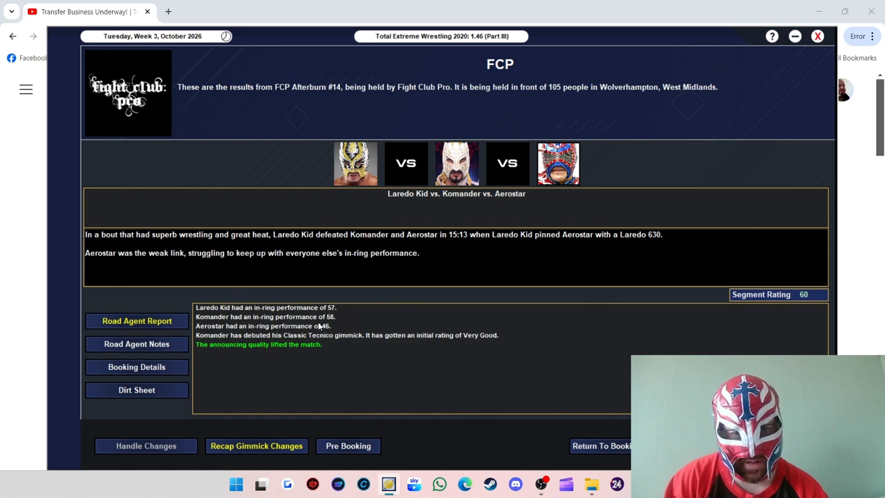
mouse_move(340, 295)
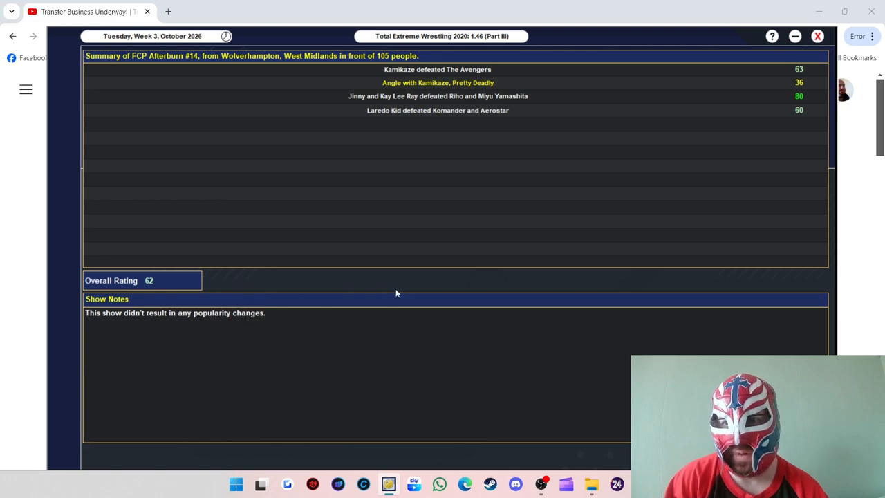
mouse_move(232, 274)
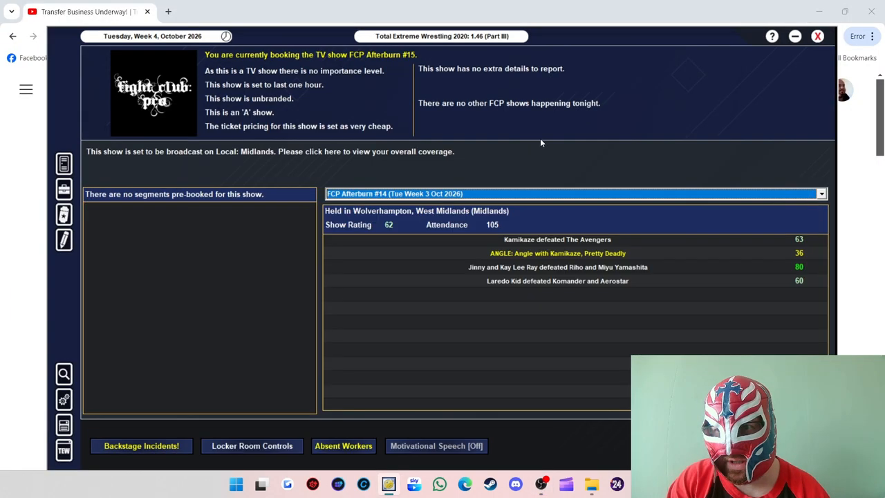
mouse_move(512, 158)
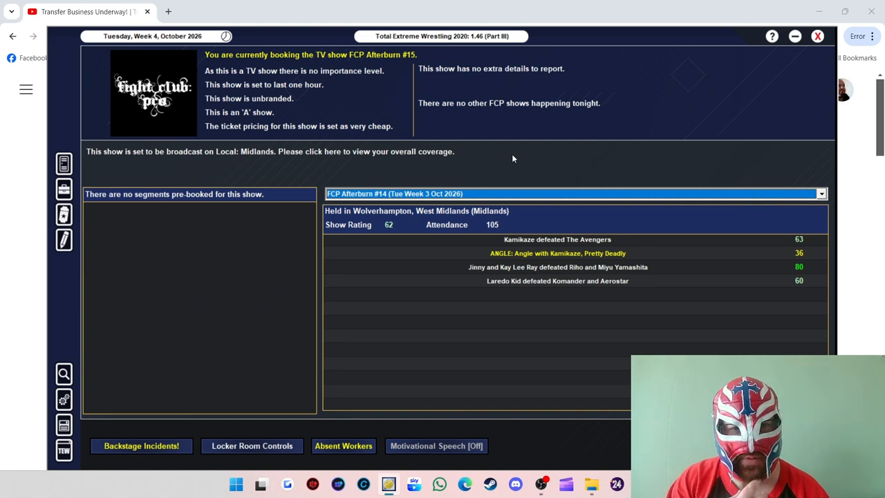
mouse_move(239, 178)
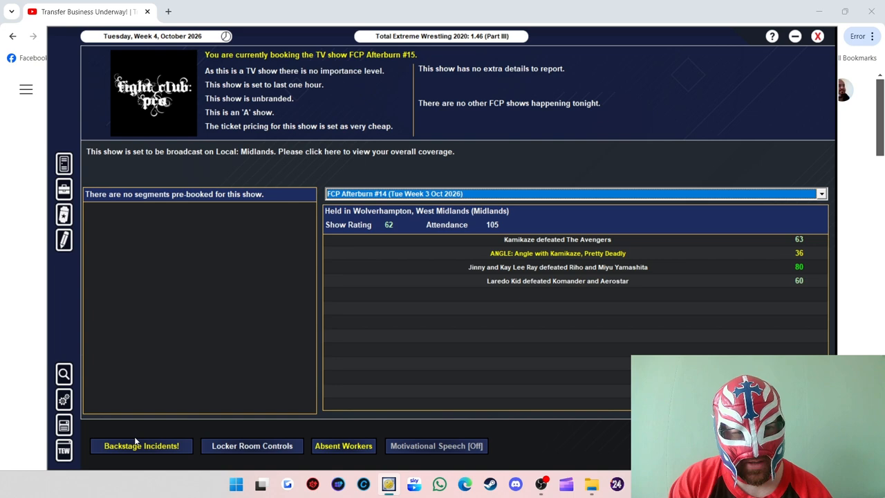
mouse_move(364, 61)
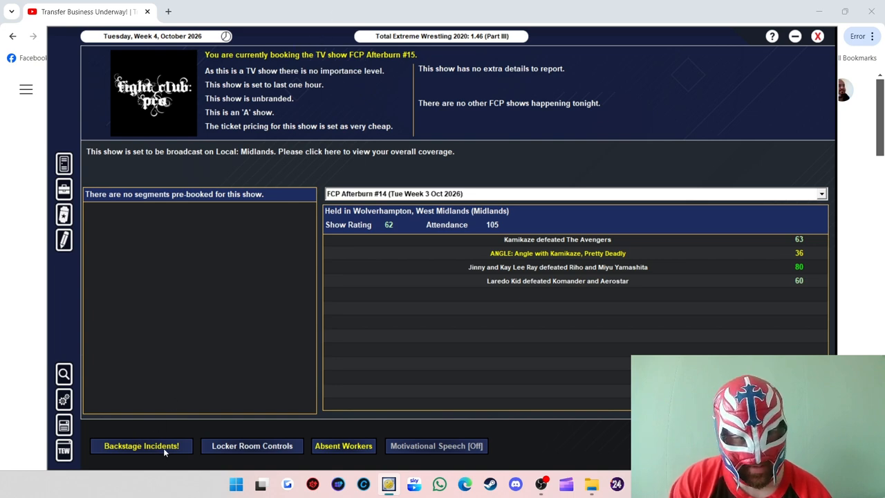
Step: Clear Grado's rib and the Johnny Kidd/Blue Kane incident, then open the booking sheet
click(141, 445)
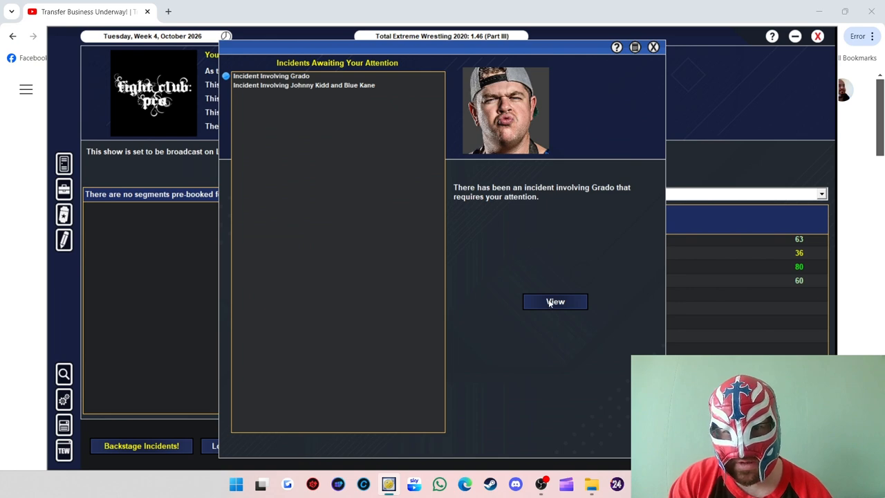
click(555, 302)
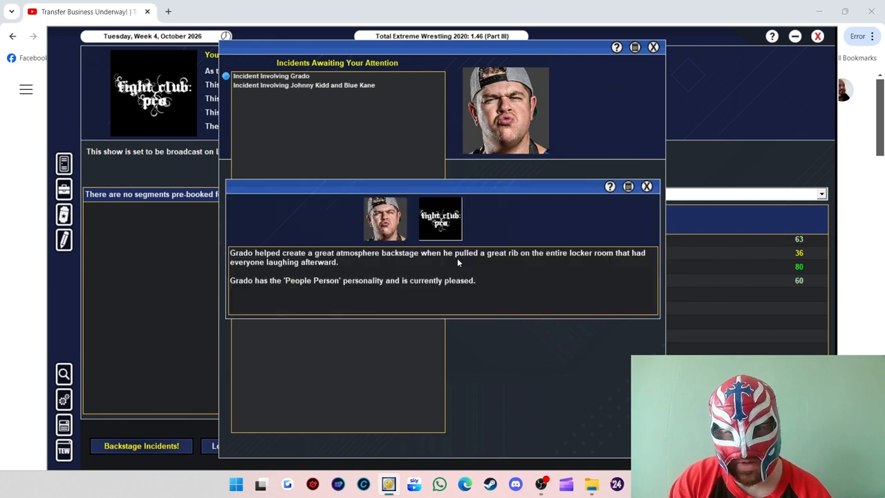
mouse_move(504, 280)
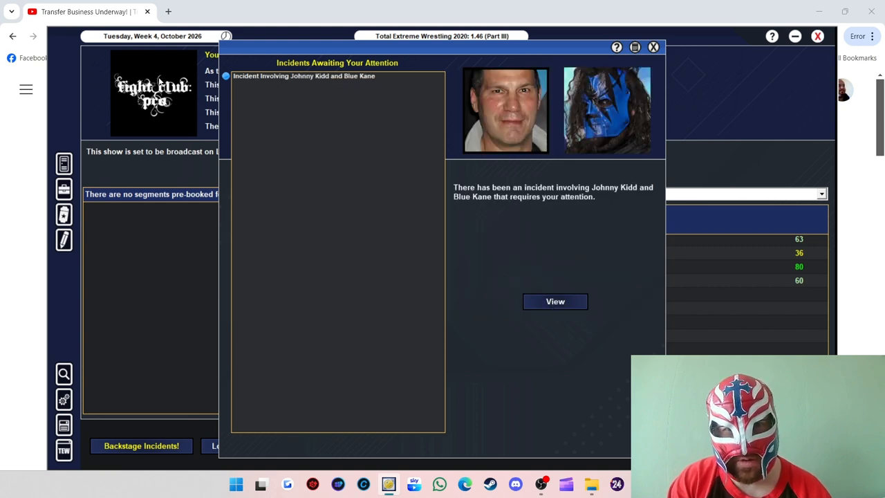
click(554, 301)
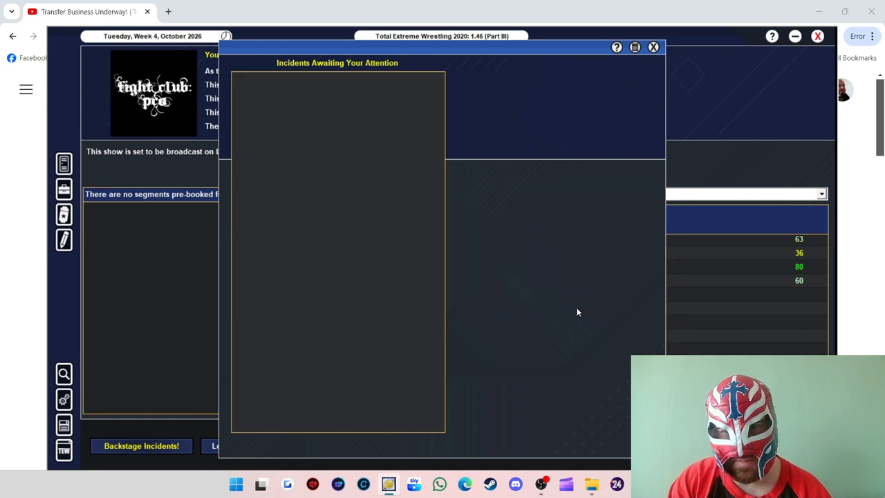
click(651, 46)
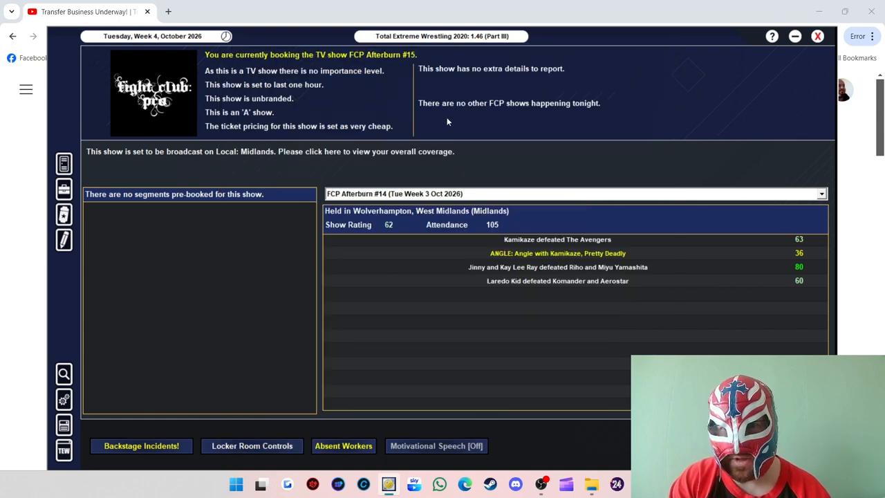
click(141, 445)
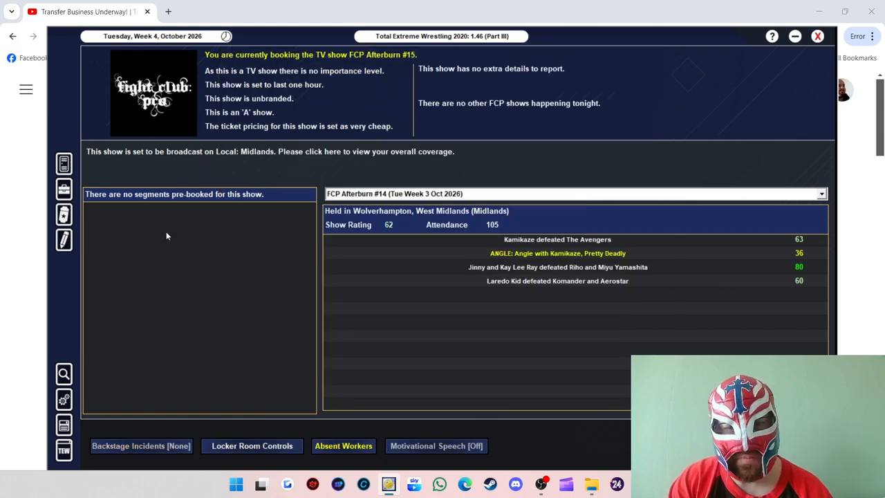
mouse_move(236, 253)
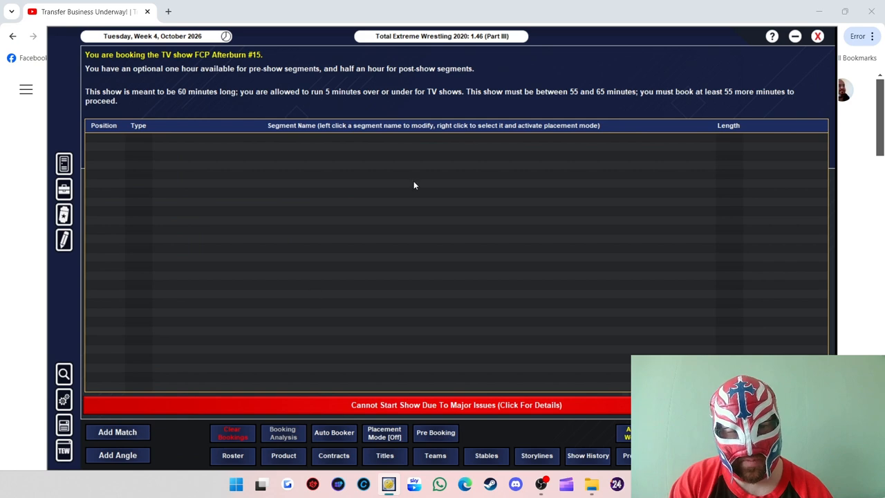
Step: Set up a new match with Levi Muir against Chris Hero
click(117, 431)
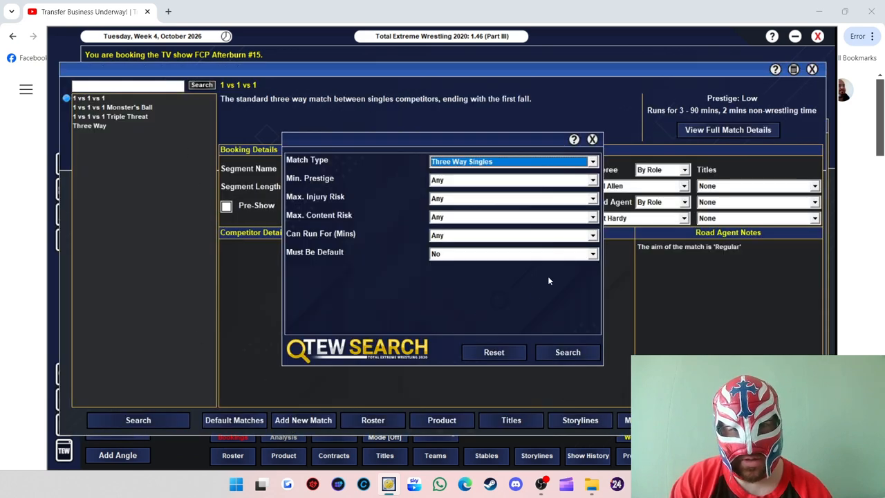
click(512, 161)
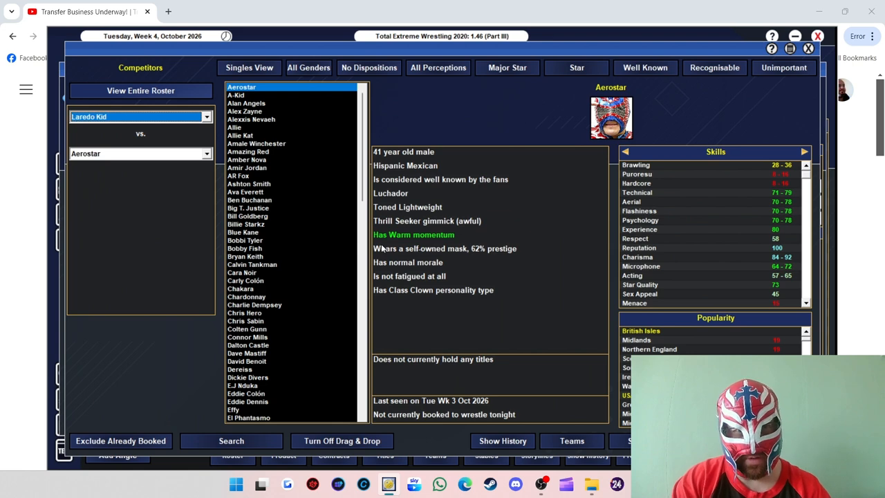
click(139, 116)
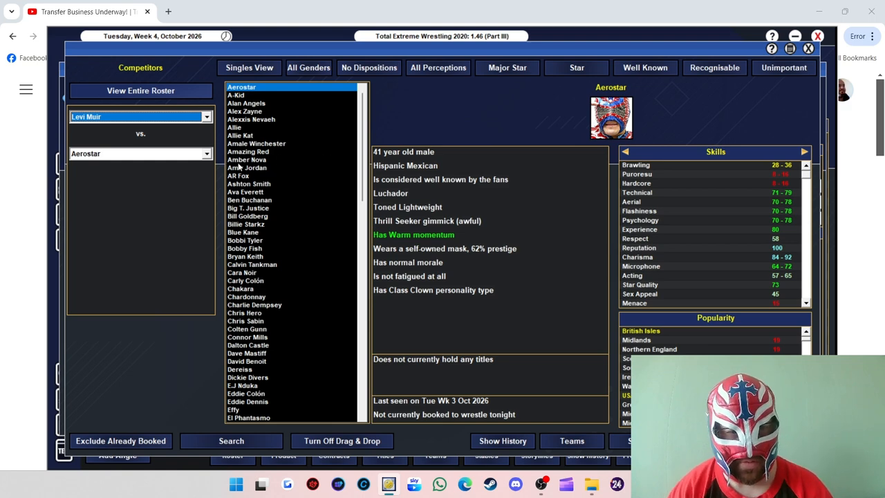
click(308, 67)
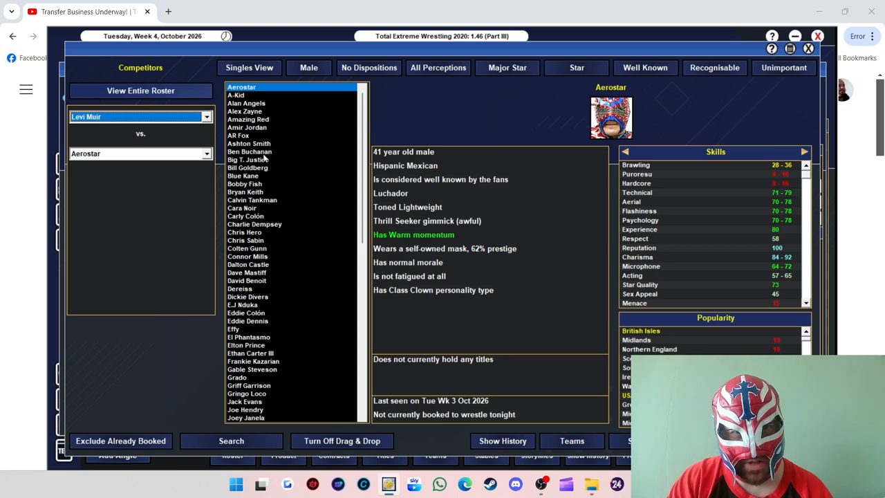
mouse_move(263, 231)
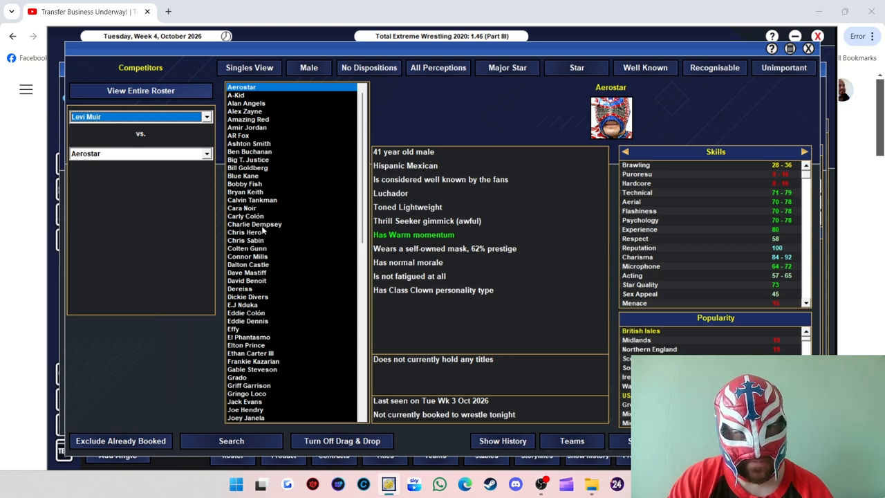
mouse_move(255, 235)
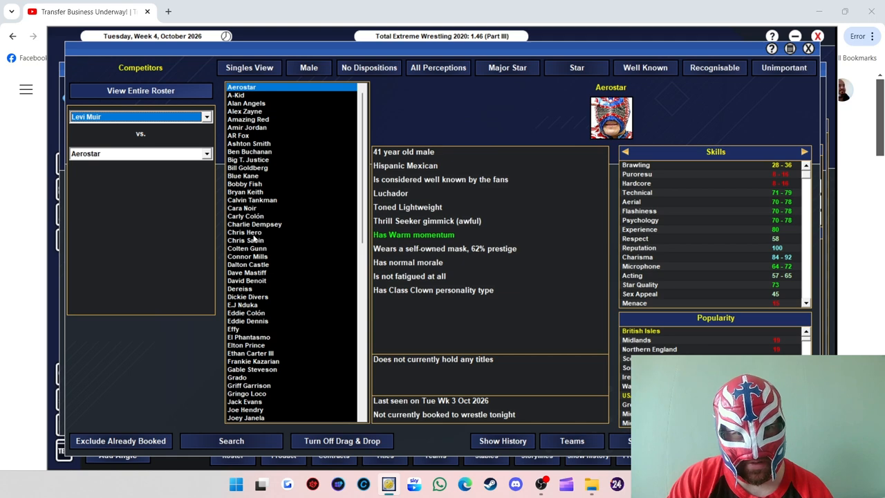
click(244, 232)
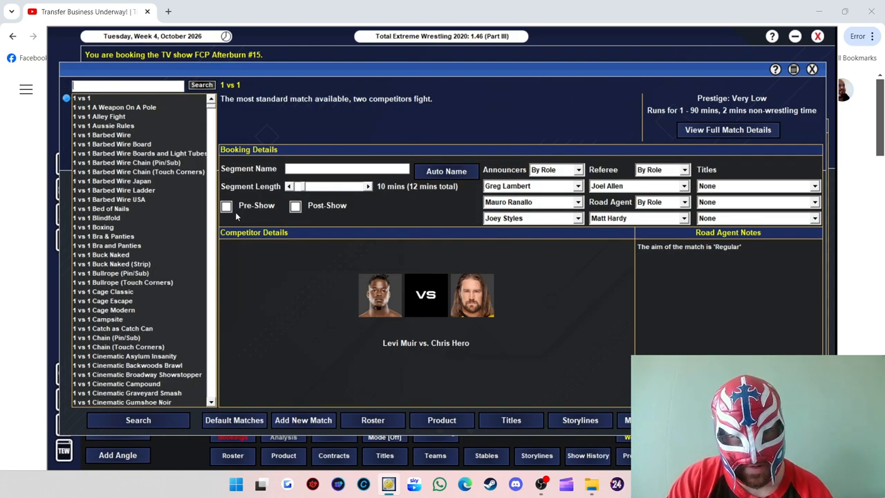
Step: Make it a pre-show match with Levi Muir to win, accepting Hero's complaint
click(226, 206)
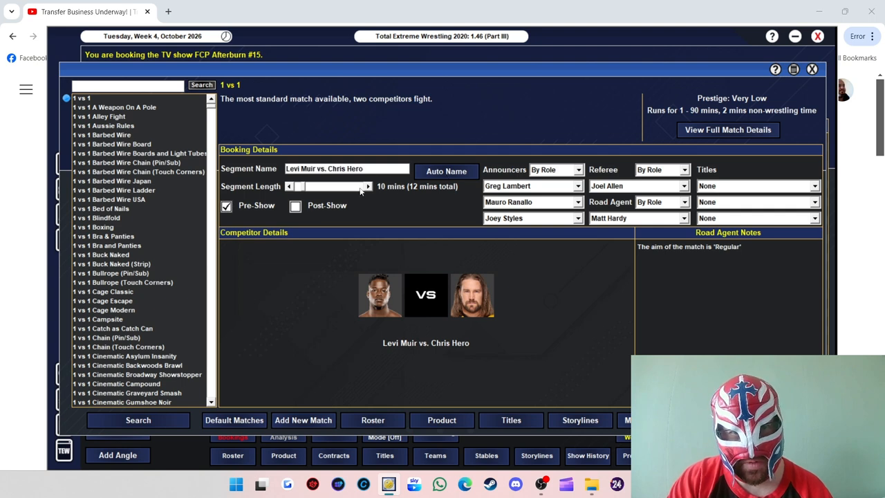
click(367, 186)
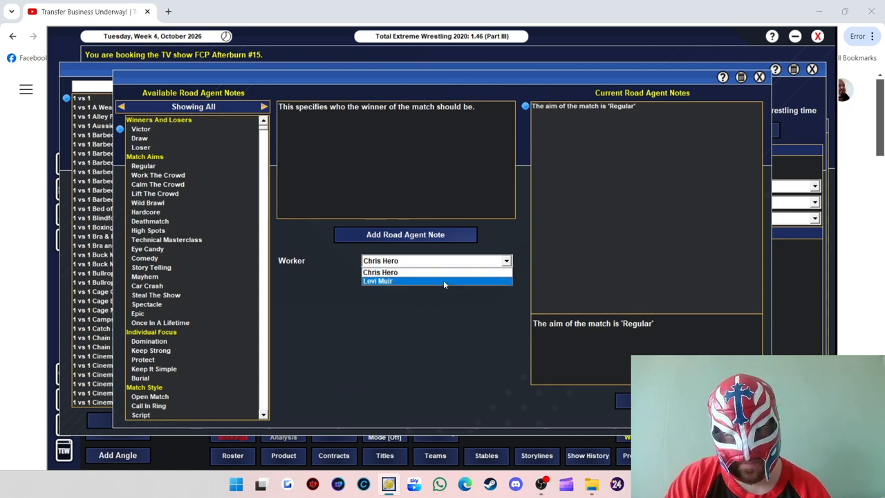
click(377, 280)
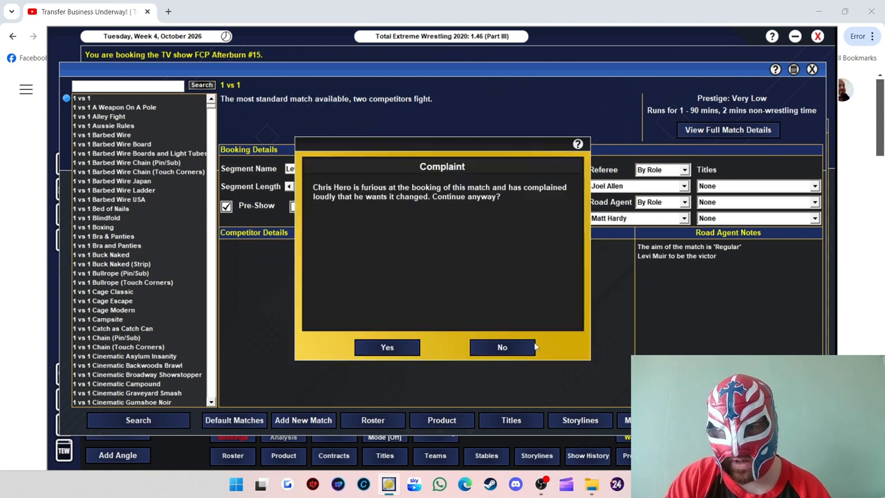
click(386, 347)
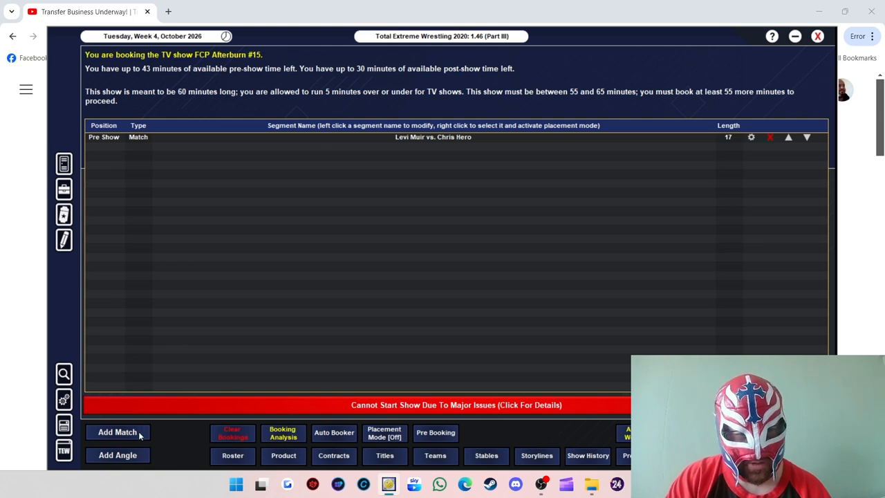
mouse_move(238, 250)
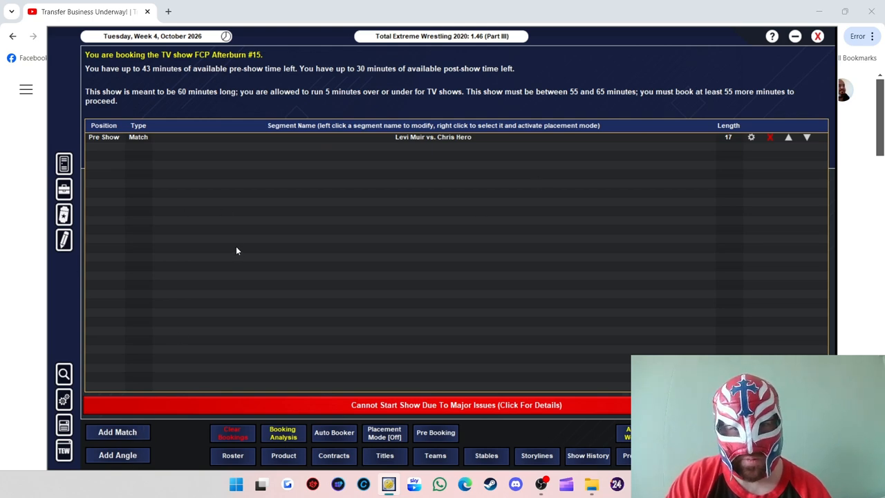
Step: Book a pre-show freestyle angle featuring Levi Muir and Chris Hero
click(118, 455)
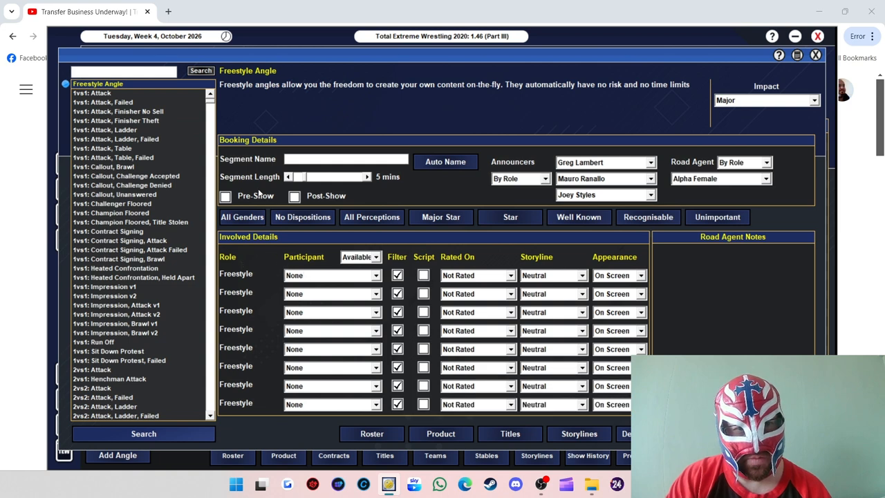
click(225, 196)
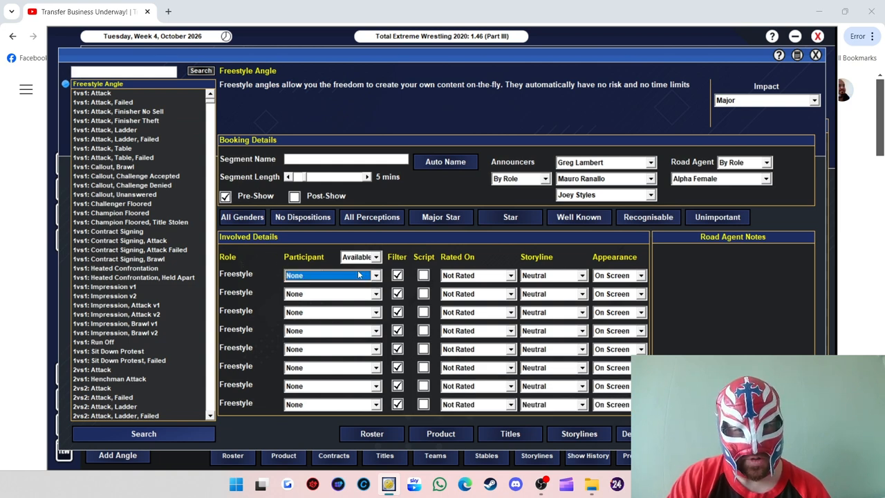
click(332, 275)
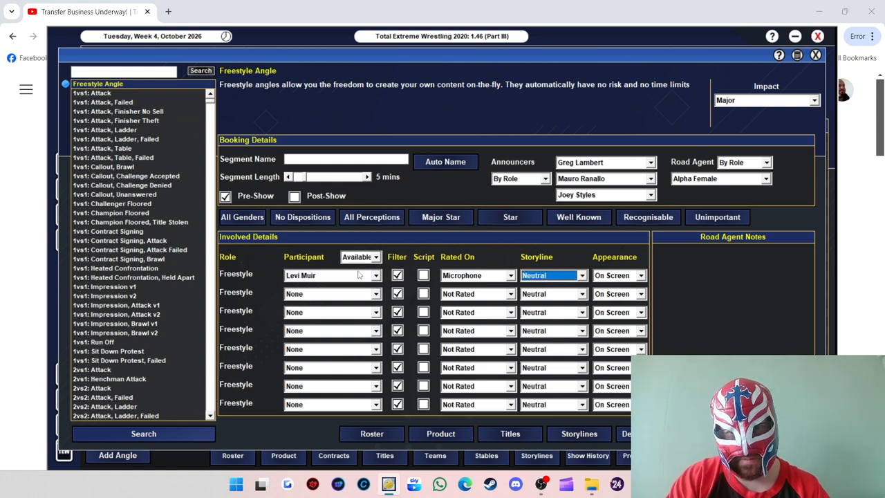
click(332, 293)
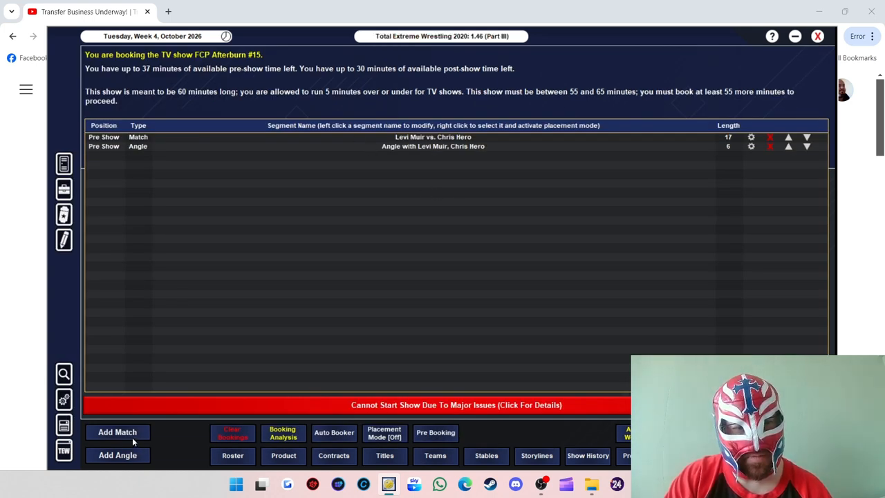
mouse_move(452, 307)
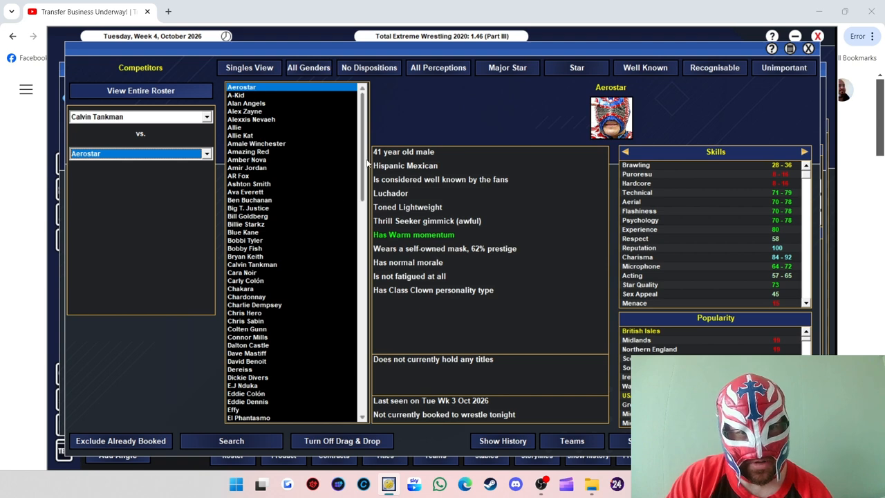
Step: Filter to unbooked males, pick Grado against Calvin Tankman, and add Tankman's road agent note
click(308, 67)
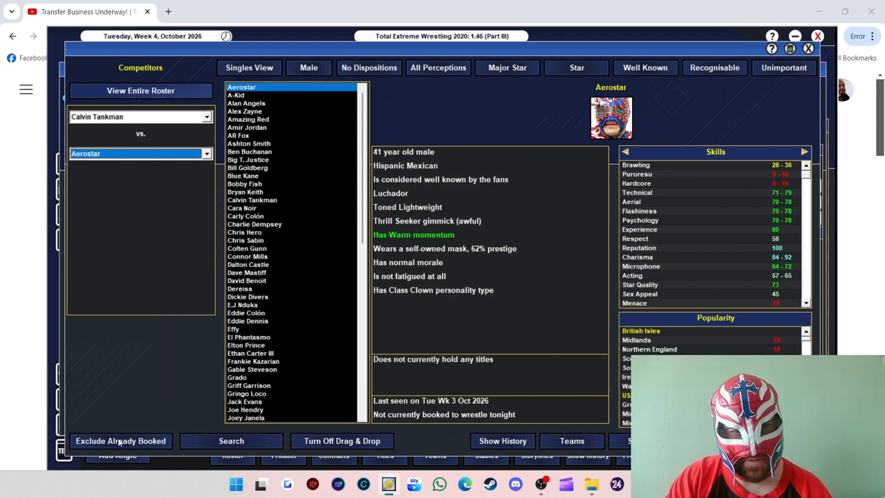
click(121, 440)
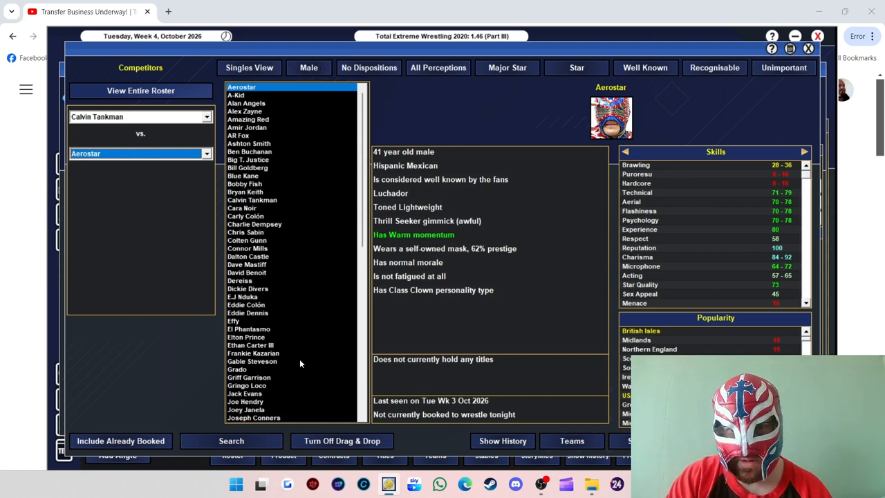
click(237, 369)
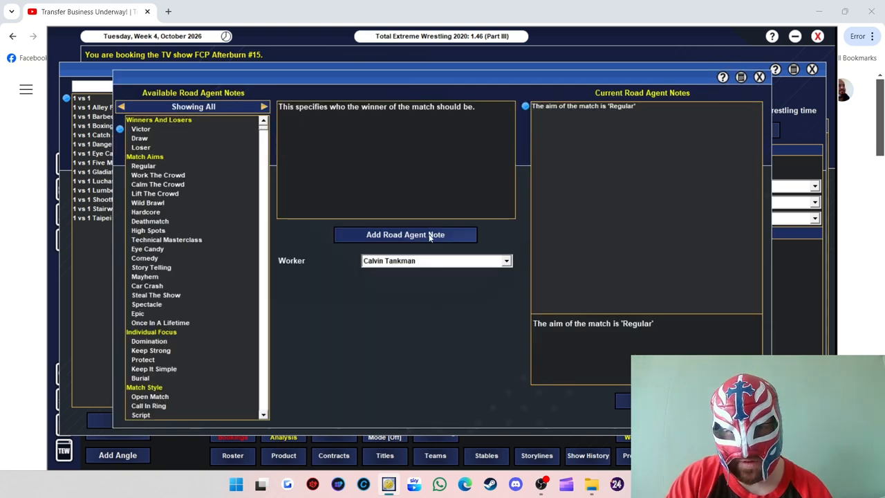
click(405, 234)
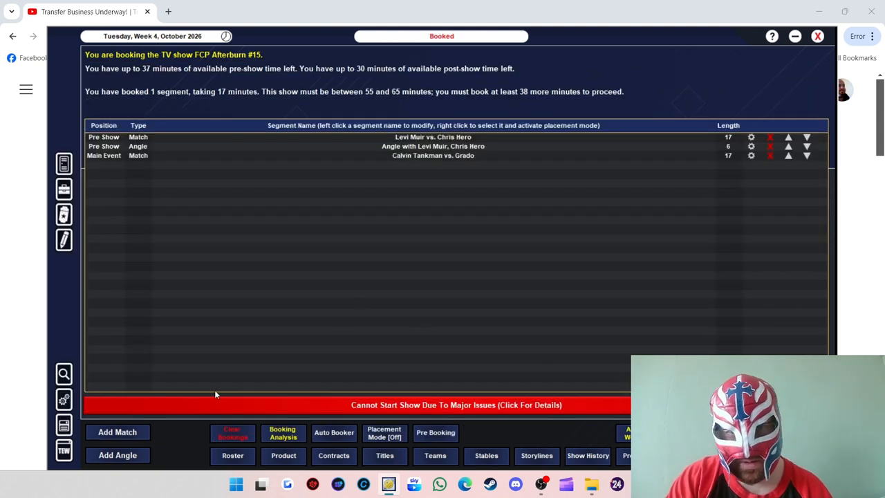
mouse_move(397, 298)
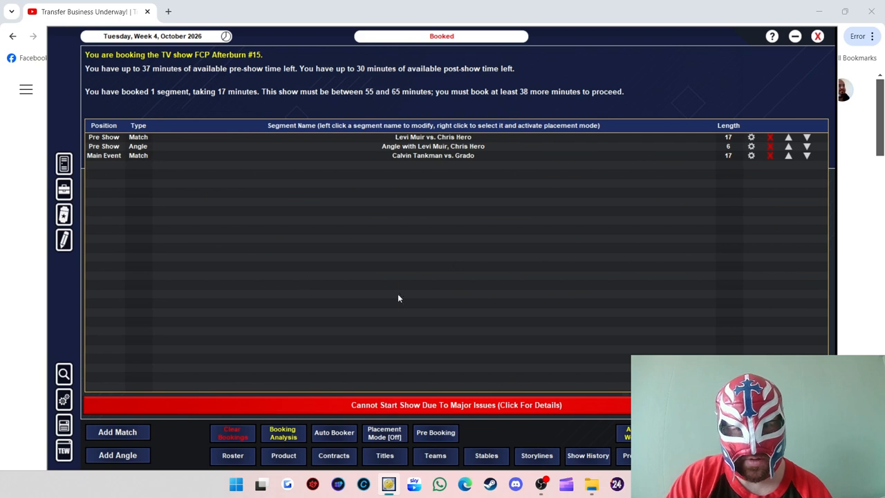
Step: Book a 6-minute opener angle featuring Calvin Tankman and Grado
click(117, 455)
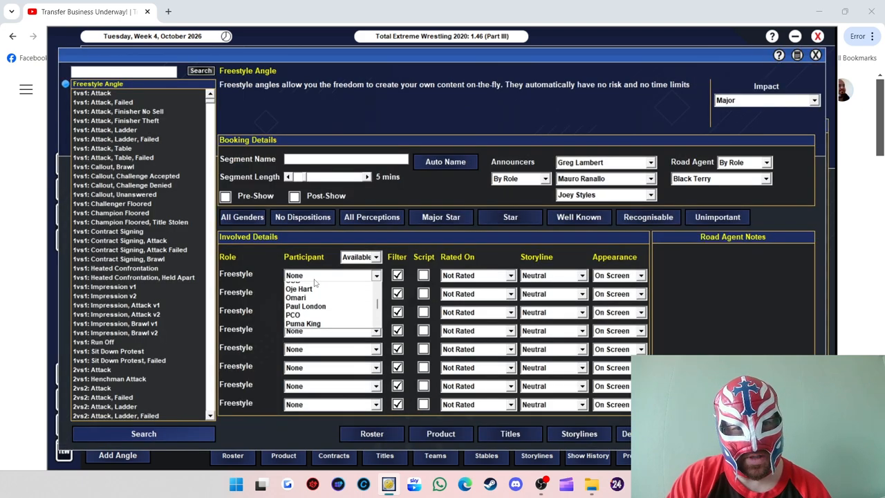
click(311, 276)
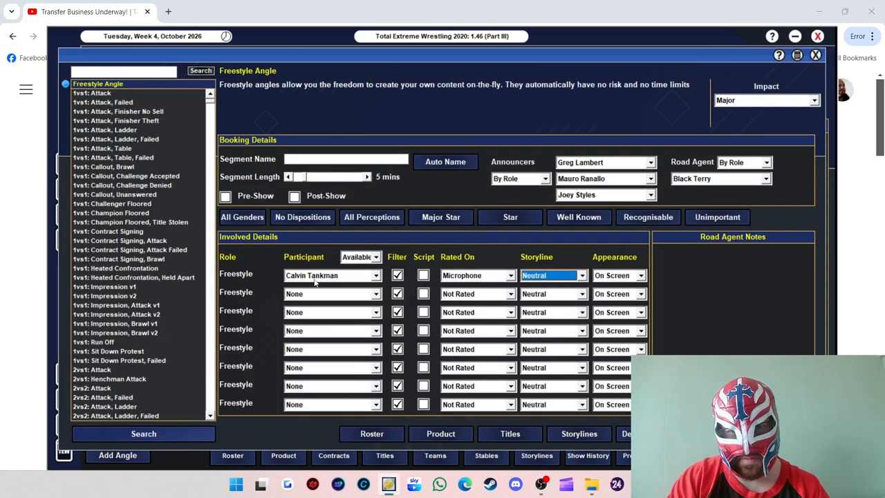
click(332, 293)
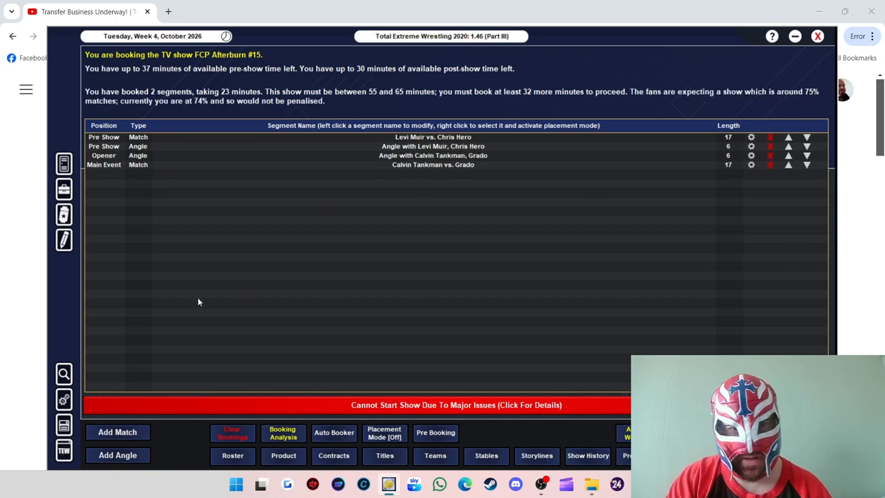
mouse_move(581, 268)
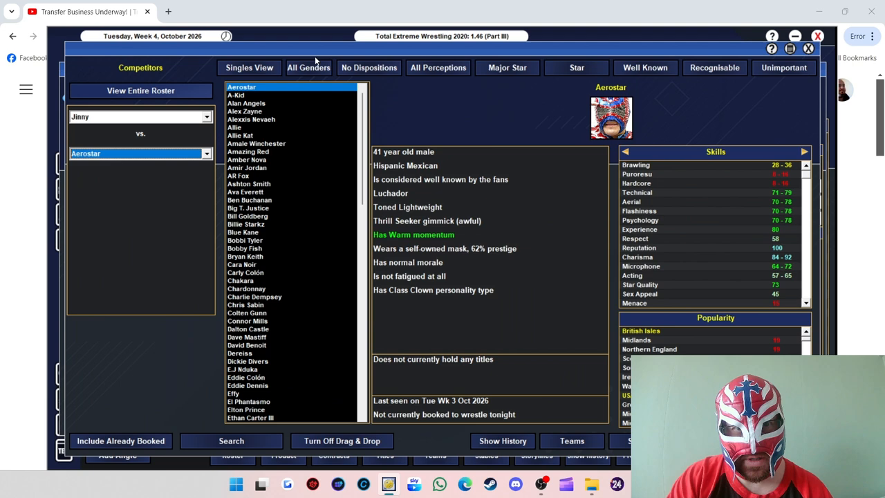
Step: Filter the roster to female wrestlers and review Vipress, Kiera Hogan and Giulia
click(308, 67)
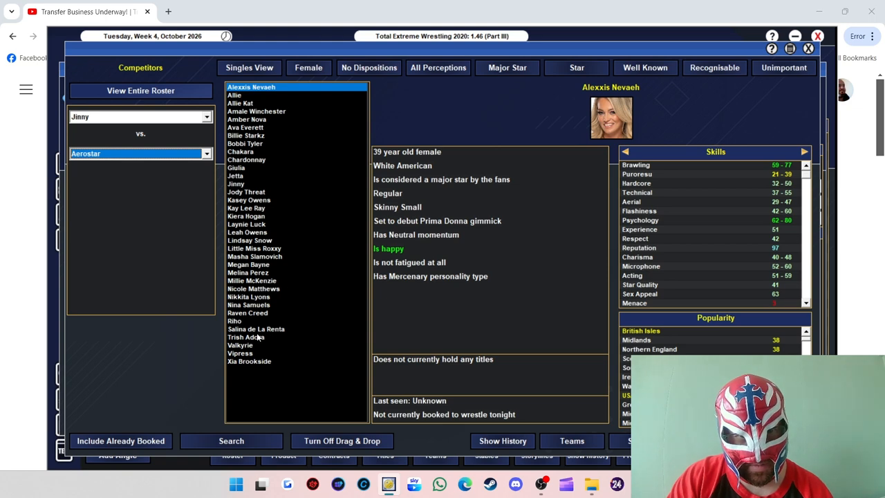
click(240, 354)
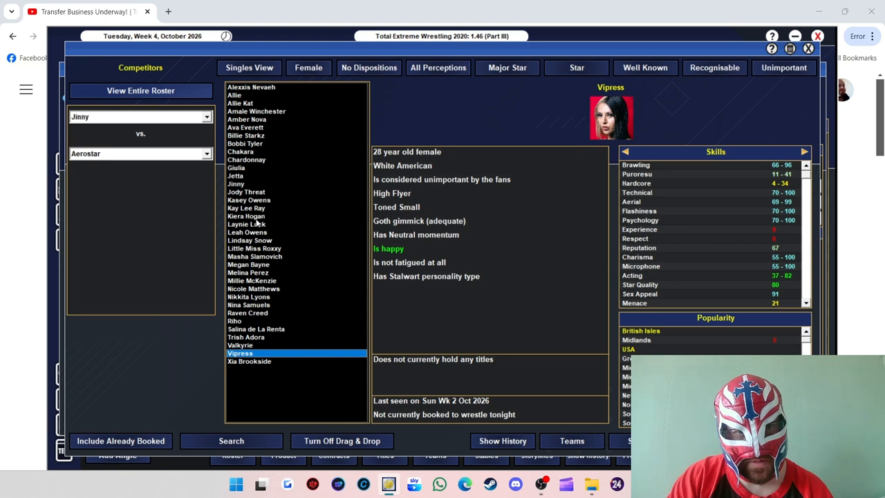
click(246, 216)
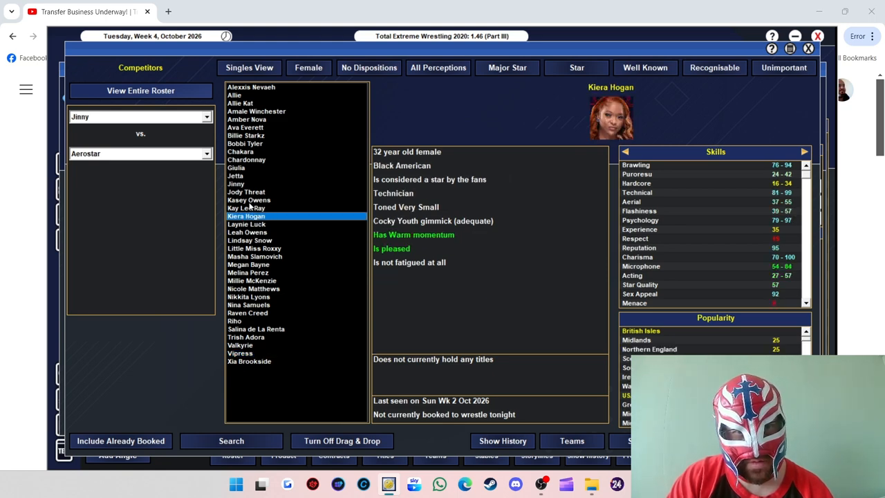
click(236, 167)
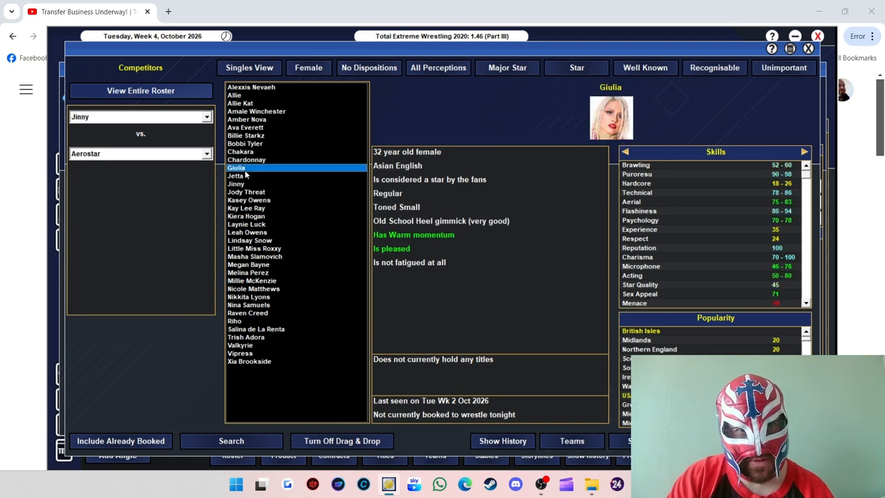
mouse_move(275, 177)
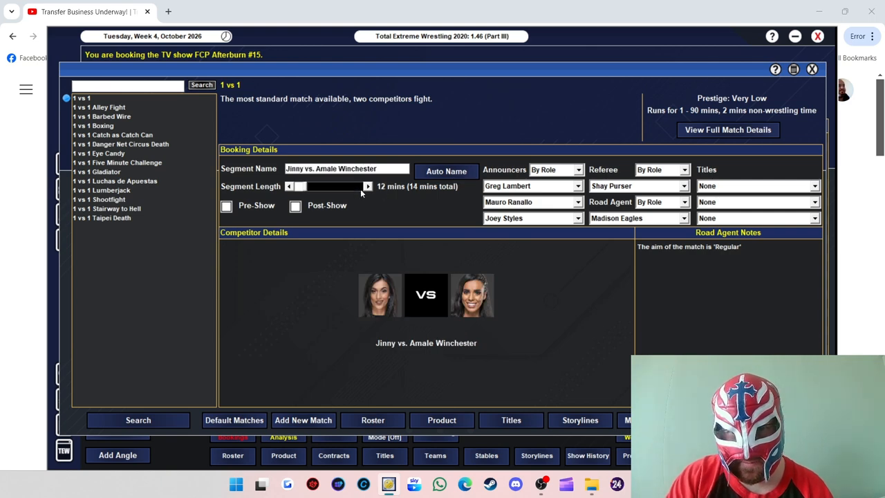
Step: Lengthen Jinny vs. Amale Winchester by one minute and add an Amale Winchester road agent note
click(367, 186)
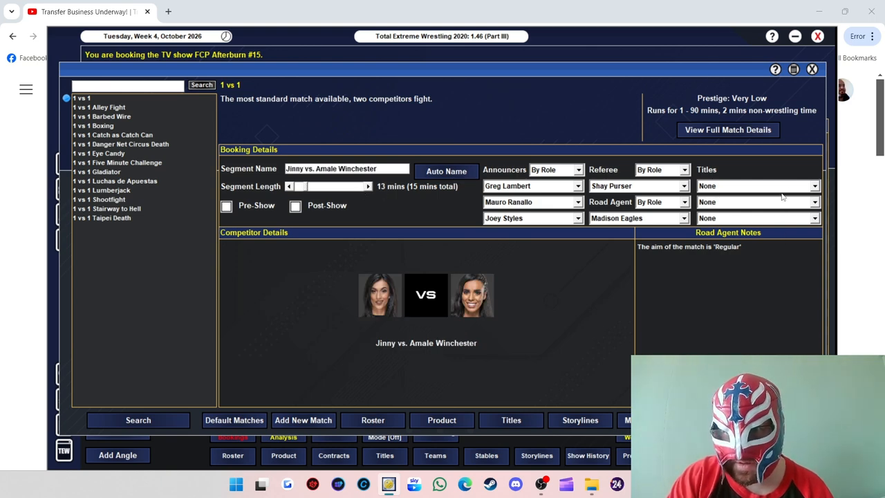
click(757, 186)
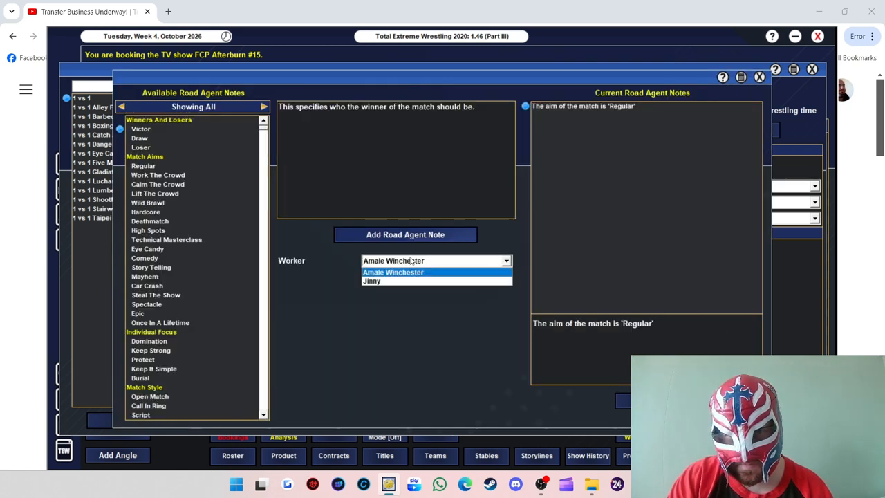
click(371, 280)
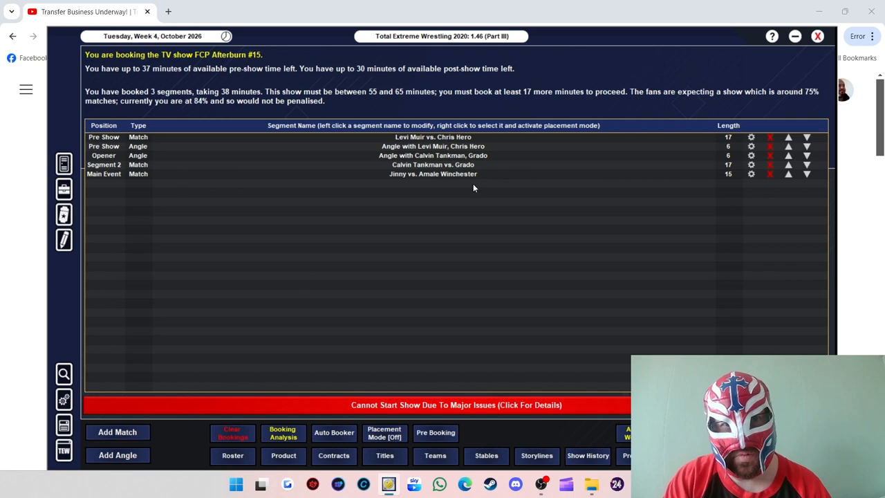
Step: Start a new match and filter the competitor list to male wrestlers
click(117, 431)
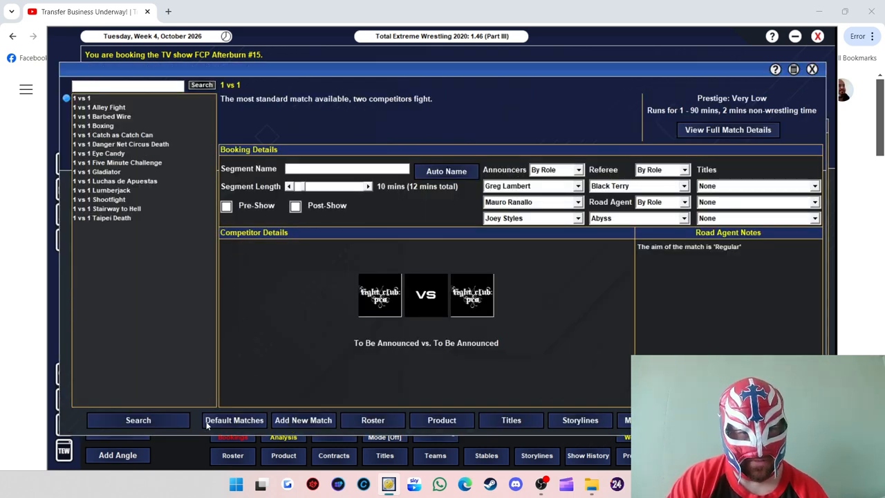
click(138, 420)
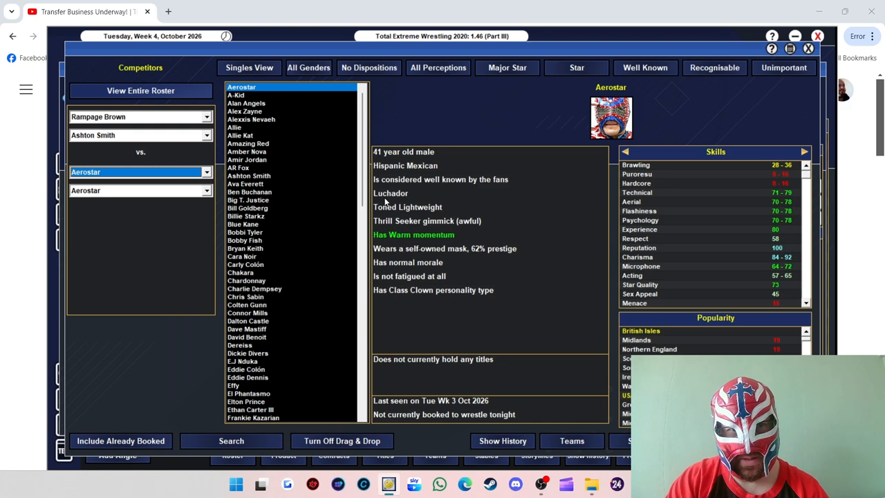
click(308, 67)
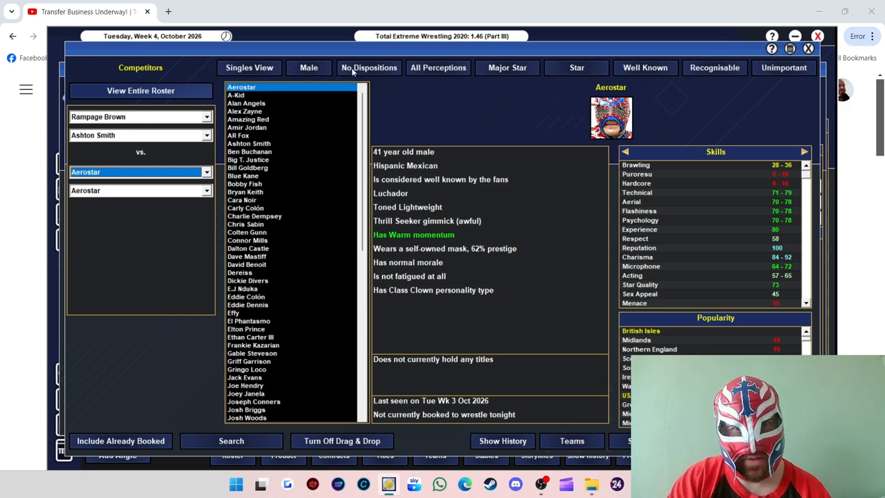
mouse_move(309, 67)
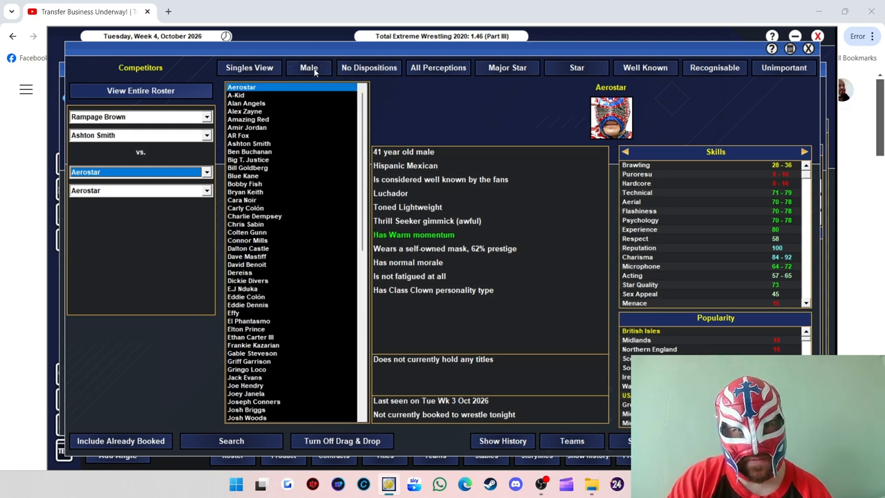
Step: Compare tag teams including Generation Next III and set The Colons as POD's opponents
click(249, 67)
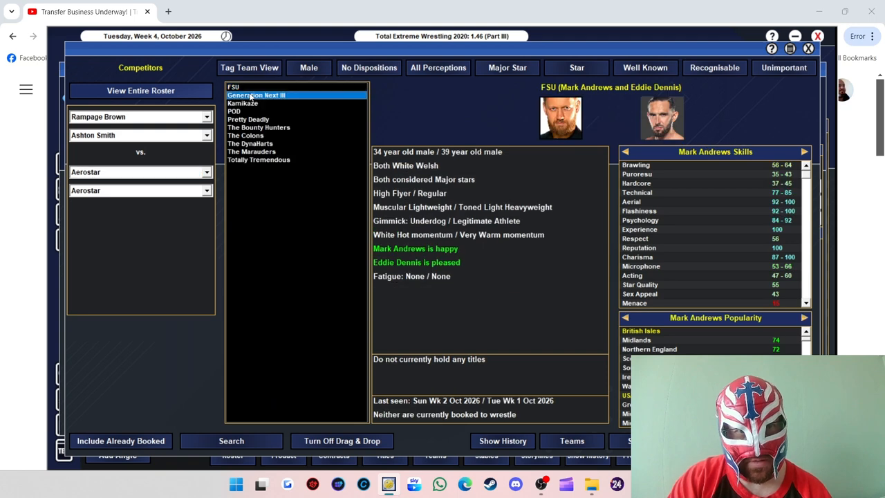
click(256, 95)
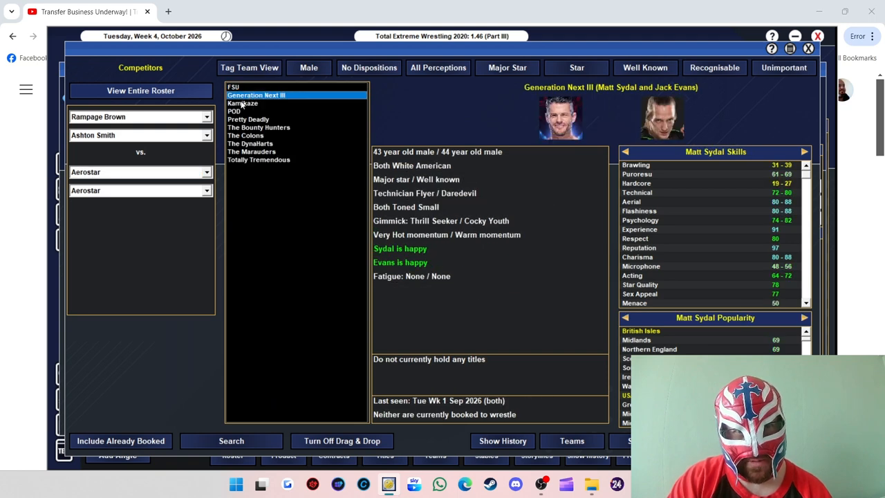
click(245, 135)
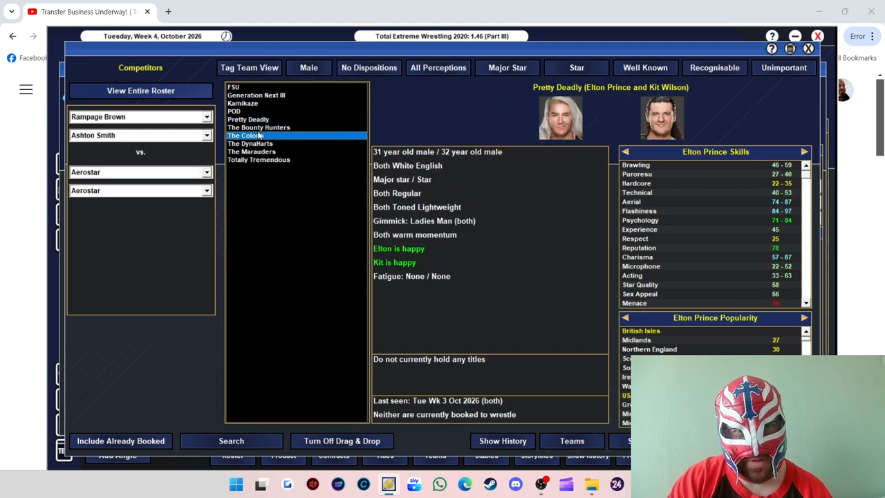
click(259, 127)
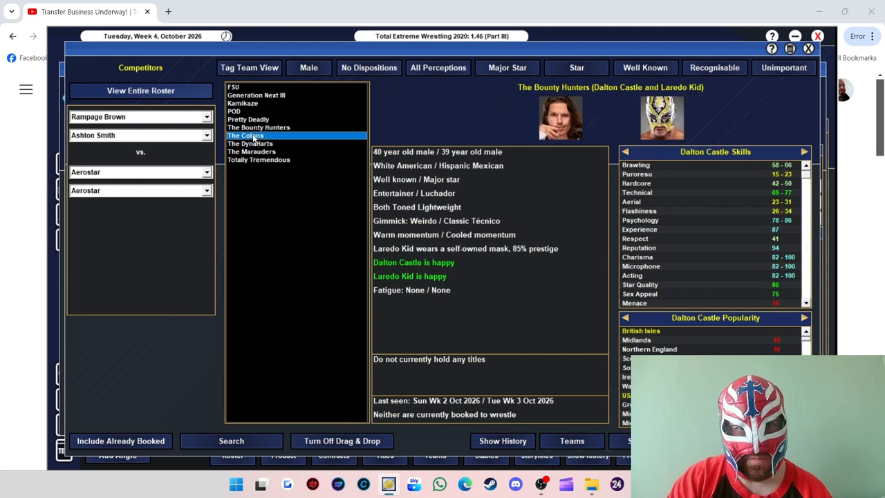
click(244, 135)
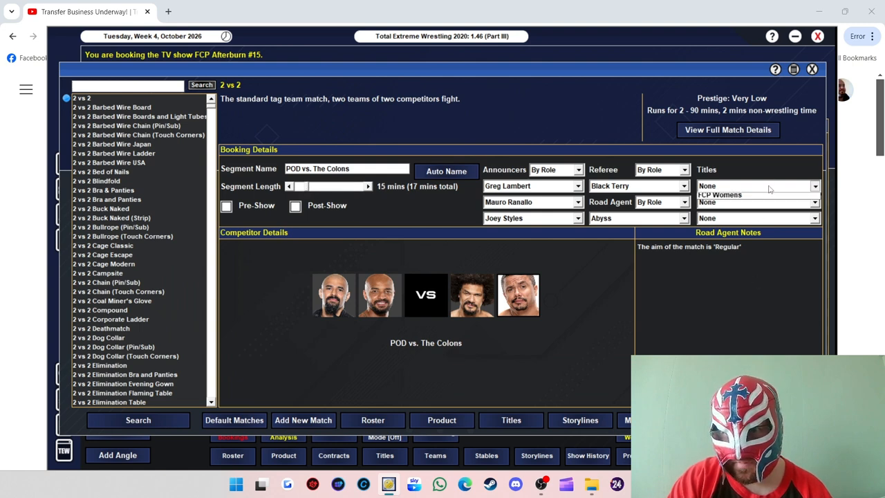
click(753, 185)
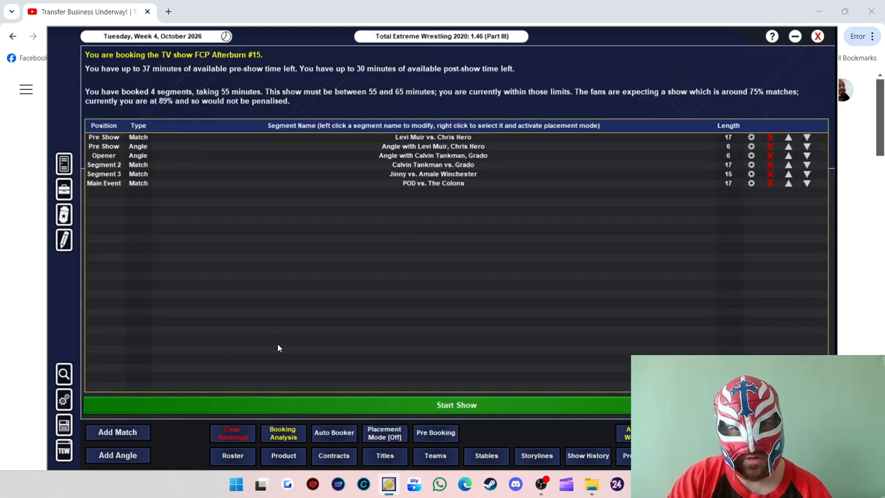
Step: Book an auto-named angle with Carly Colón, Eddie Colón, Rampage Brown and Ashton Smith
click(118, 454)
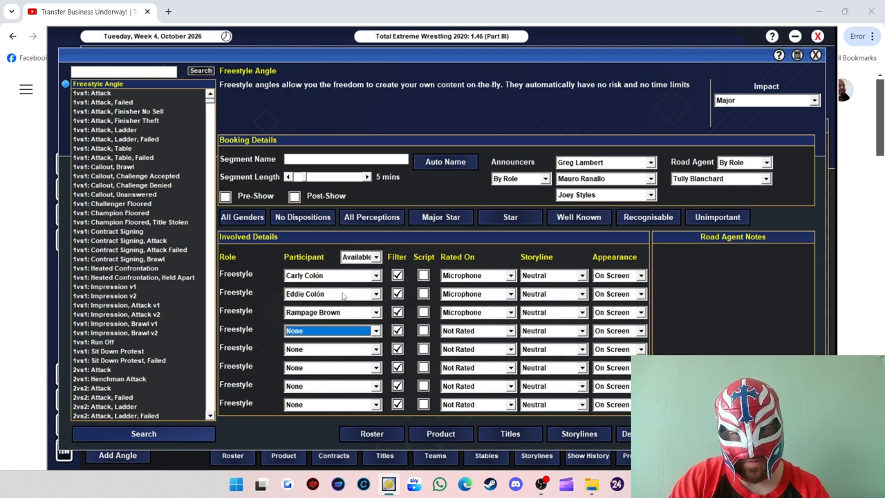
click(332, 329)
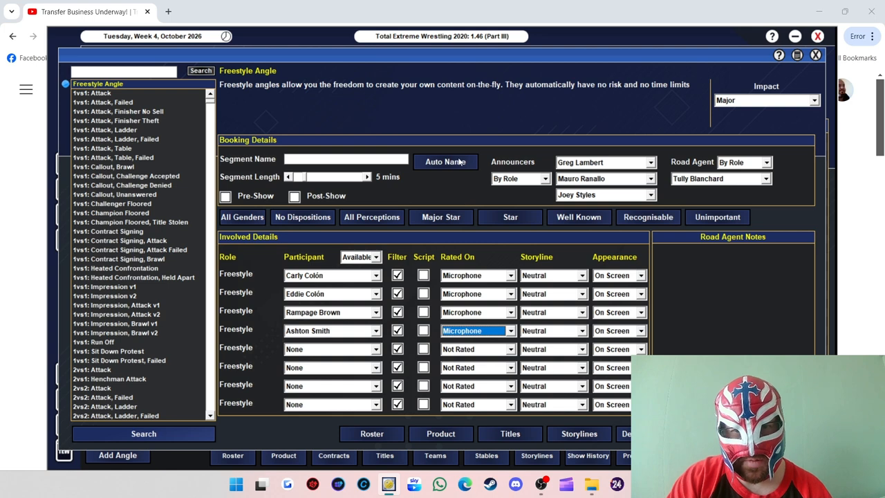
click(446, 161)
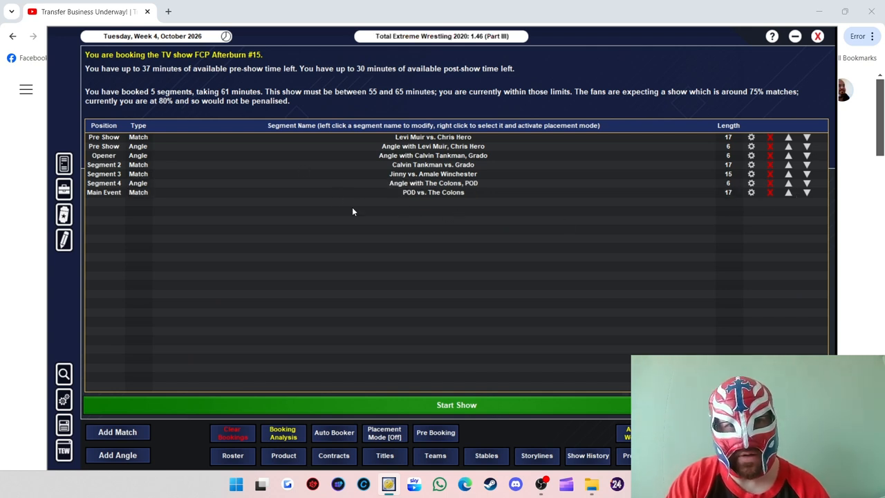
mouse_move(302, 409)
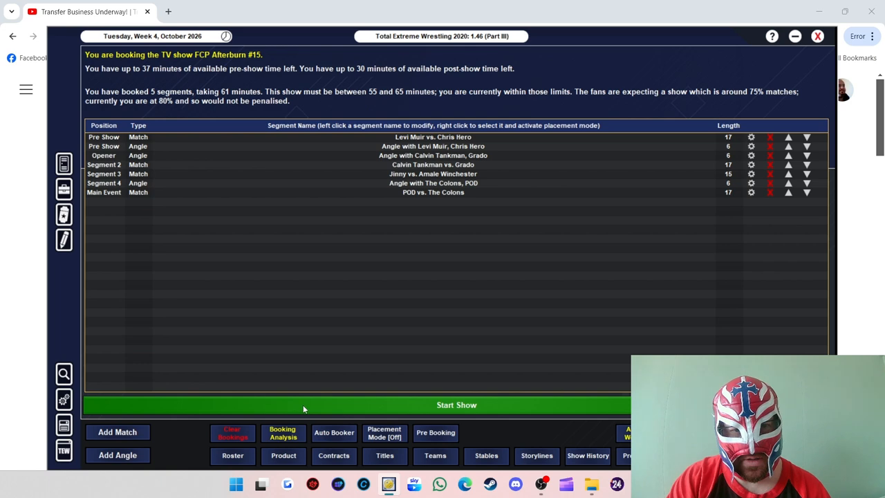
Step: Start FCP Afterburn #15 so the show runs
click(456, 404)
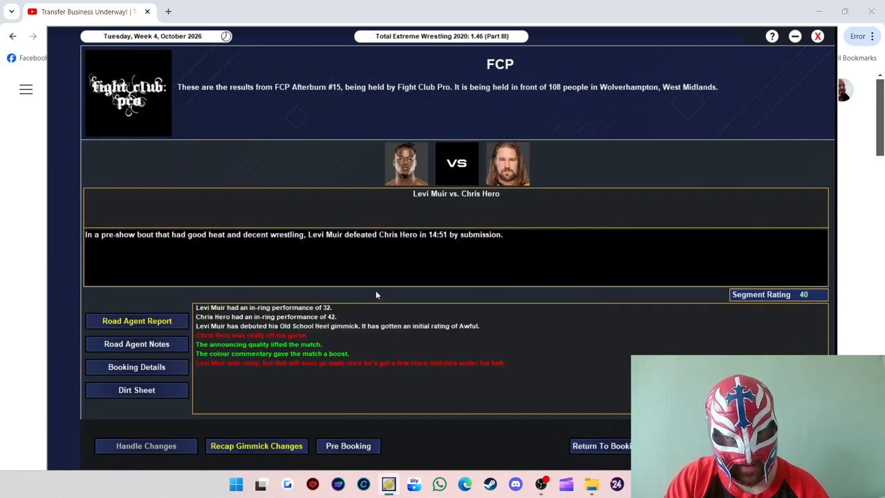
mouse_move(325, 319)
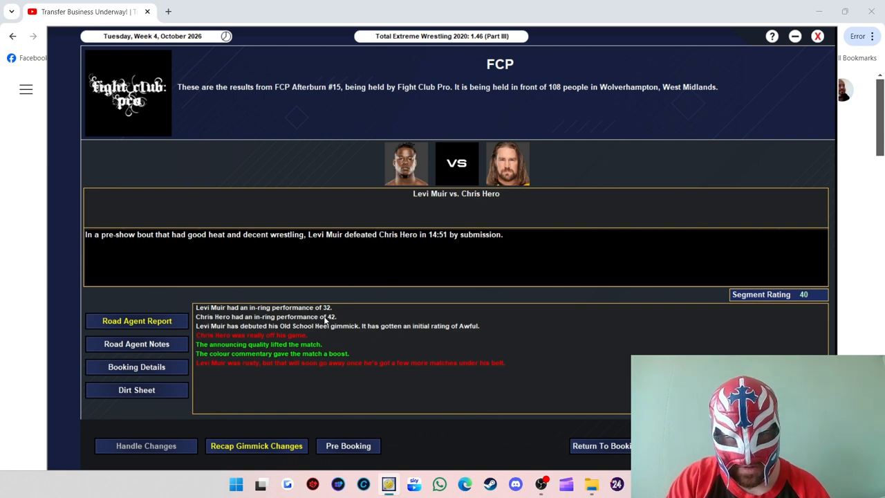
mouse_move(329, 323)
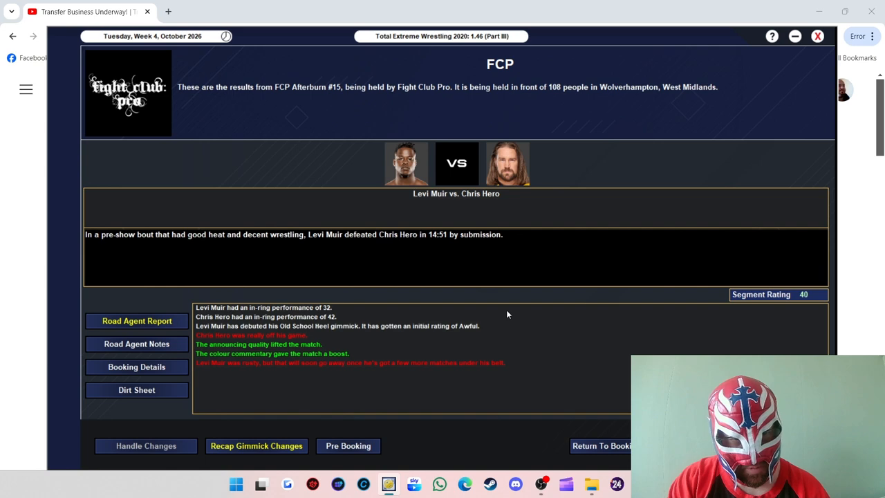
mouse_move(401, 355)
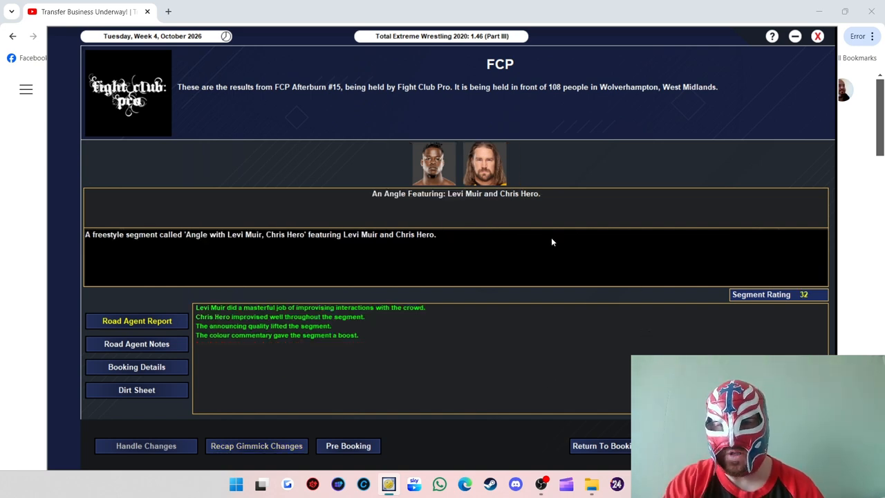
mouse_move(494, 315)
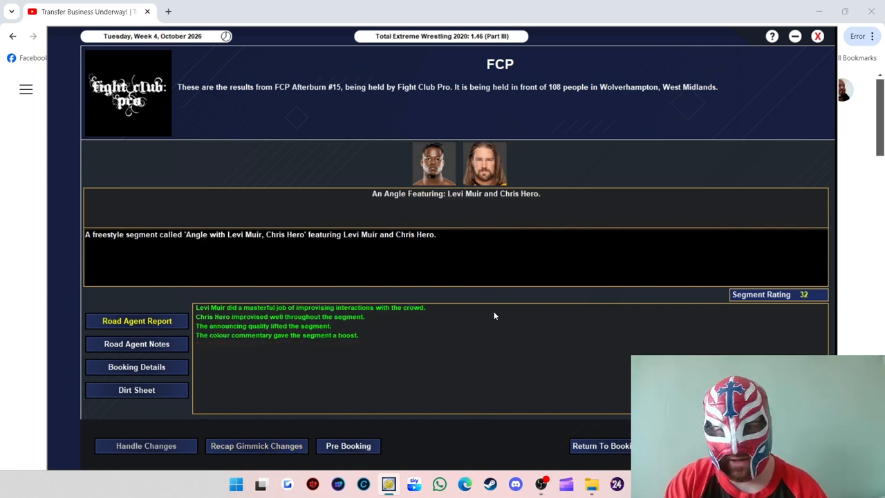
mouse_move(411, 314)
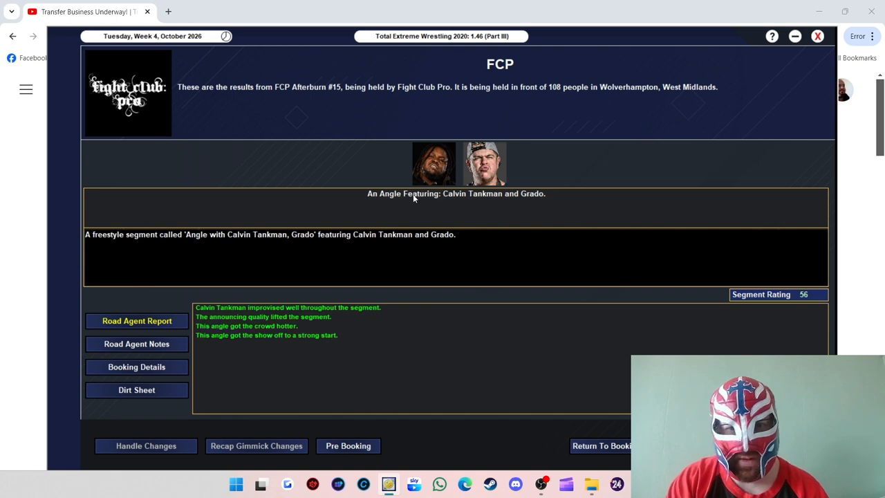
mouse_move(548, 253)
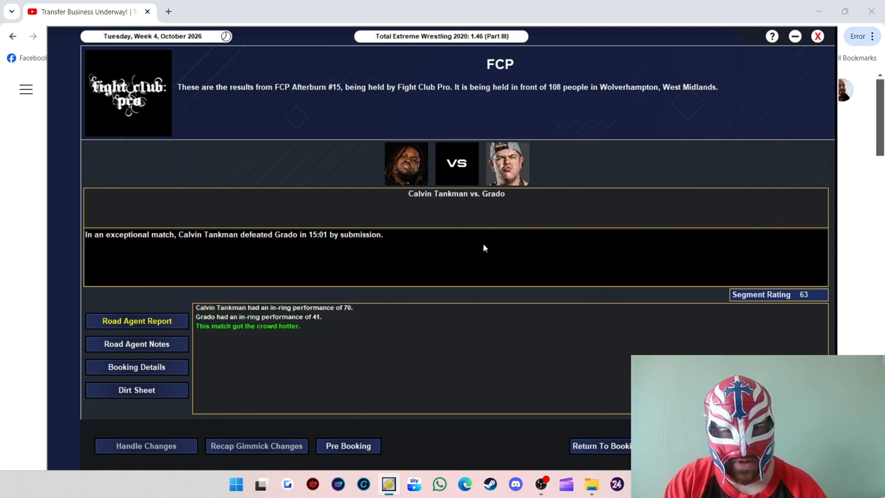
mouse_move(340, 312)
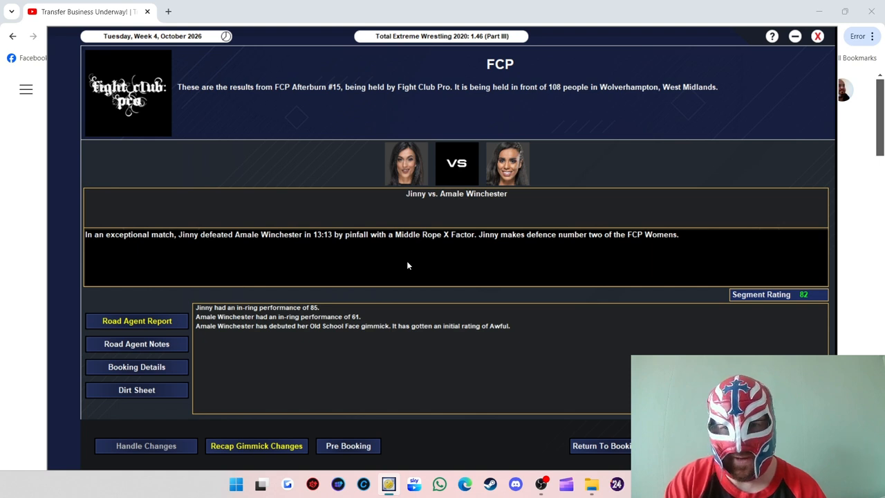
mouse_move(317, 285)
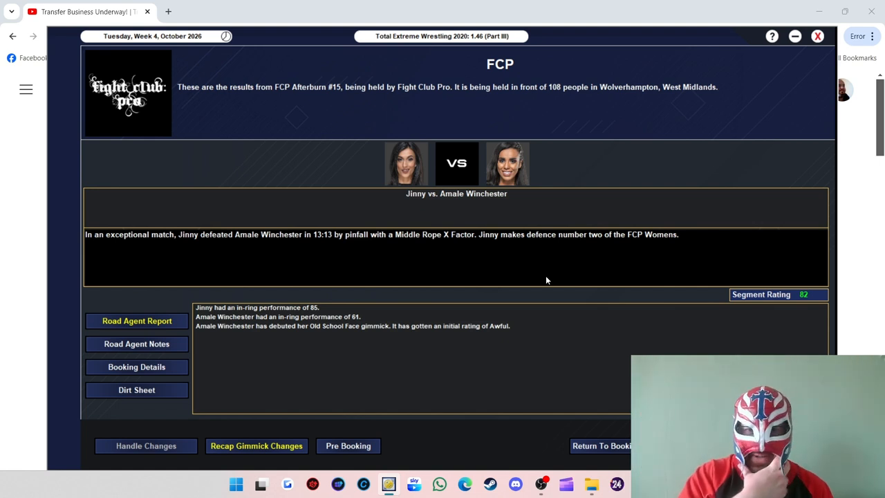
mouse_move(650, 313)
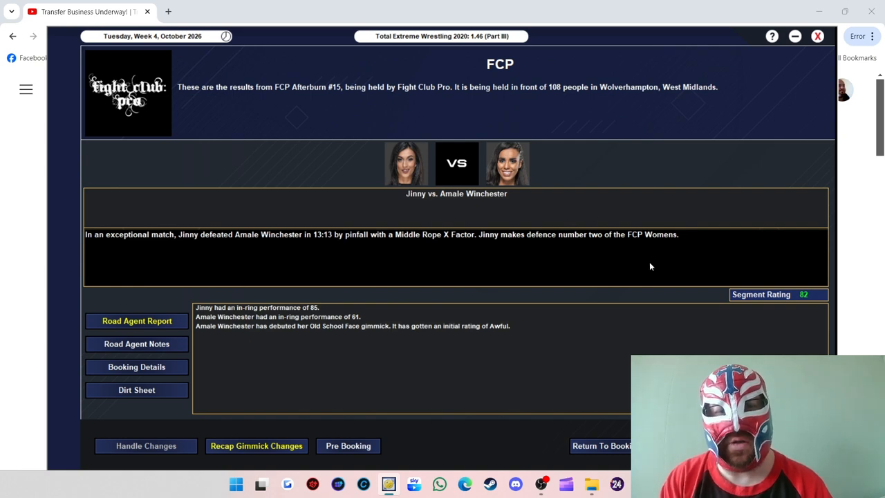
mouse_move(674, 250)
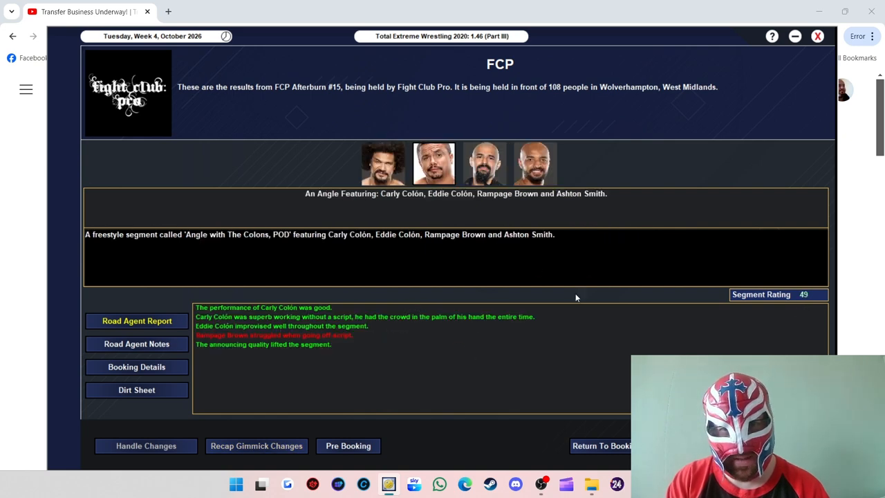
mouse_move(495, 213)
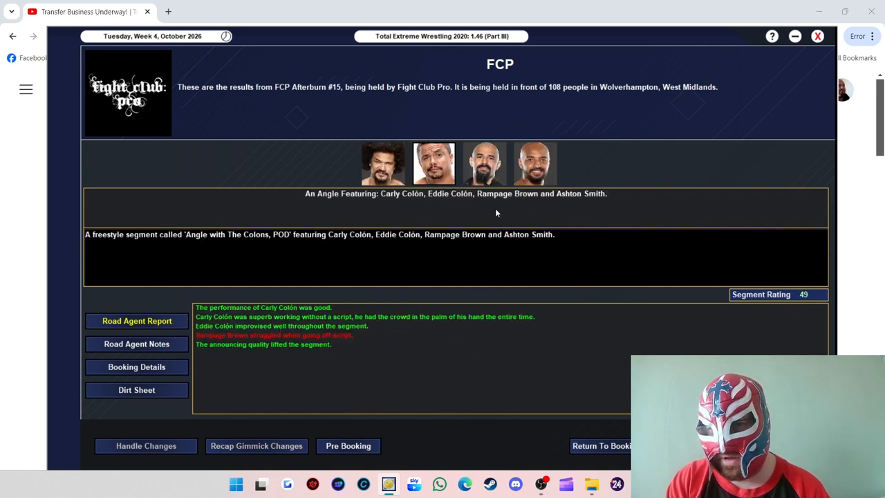
mouse_move(710, 275)
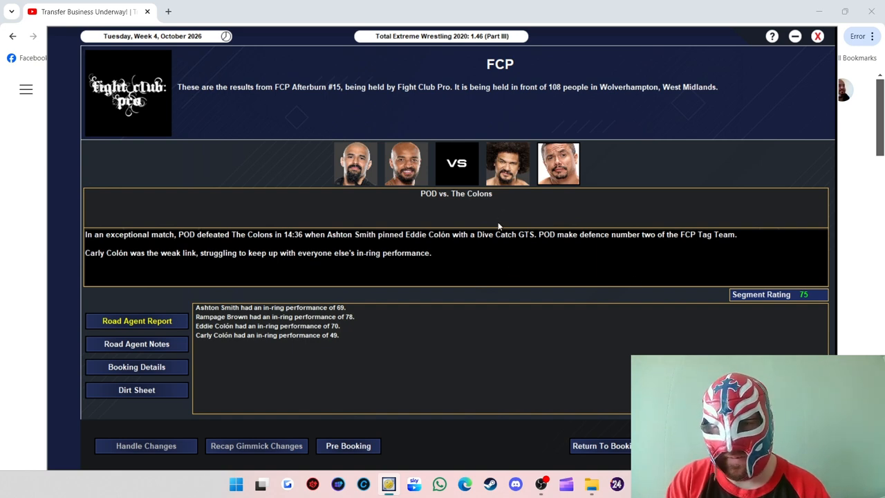
mouse_move(404, 265)
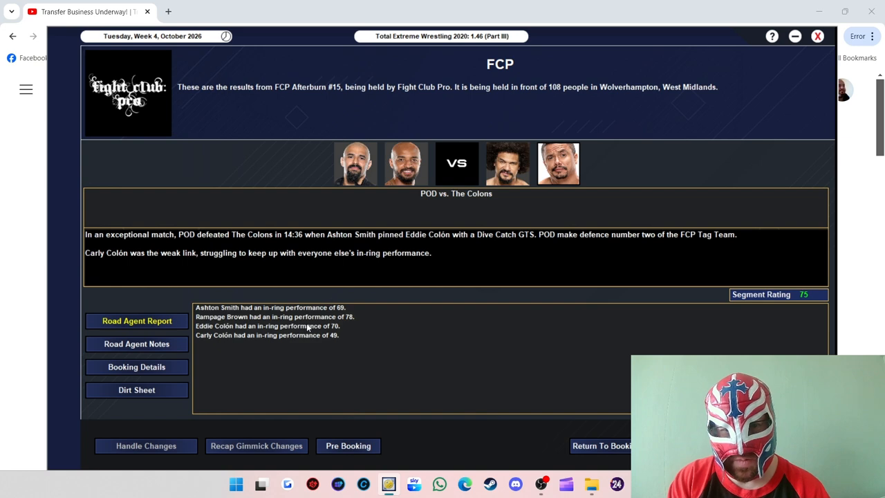
mouse_move(575, 233)
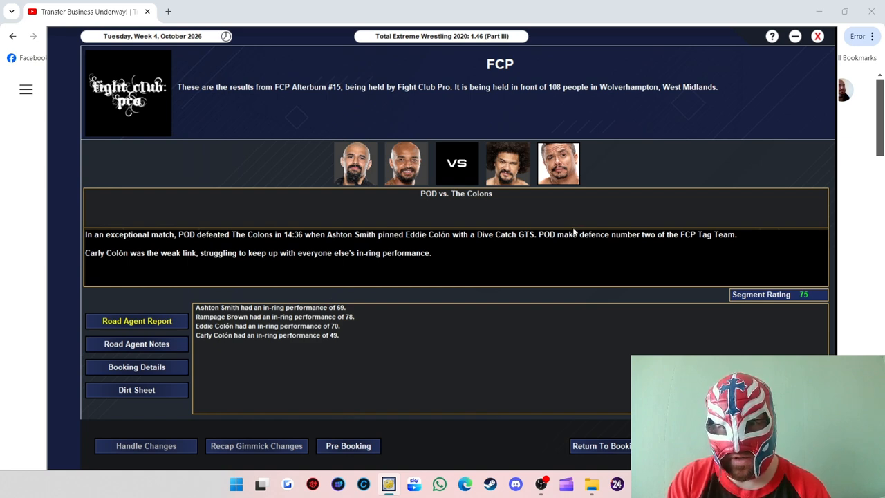